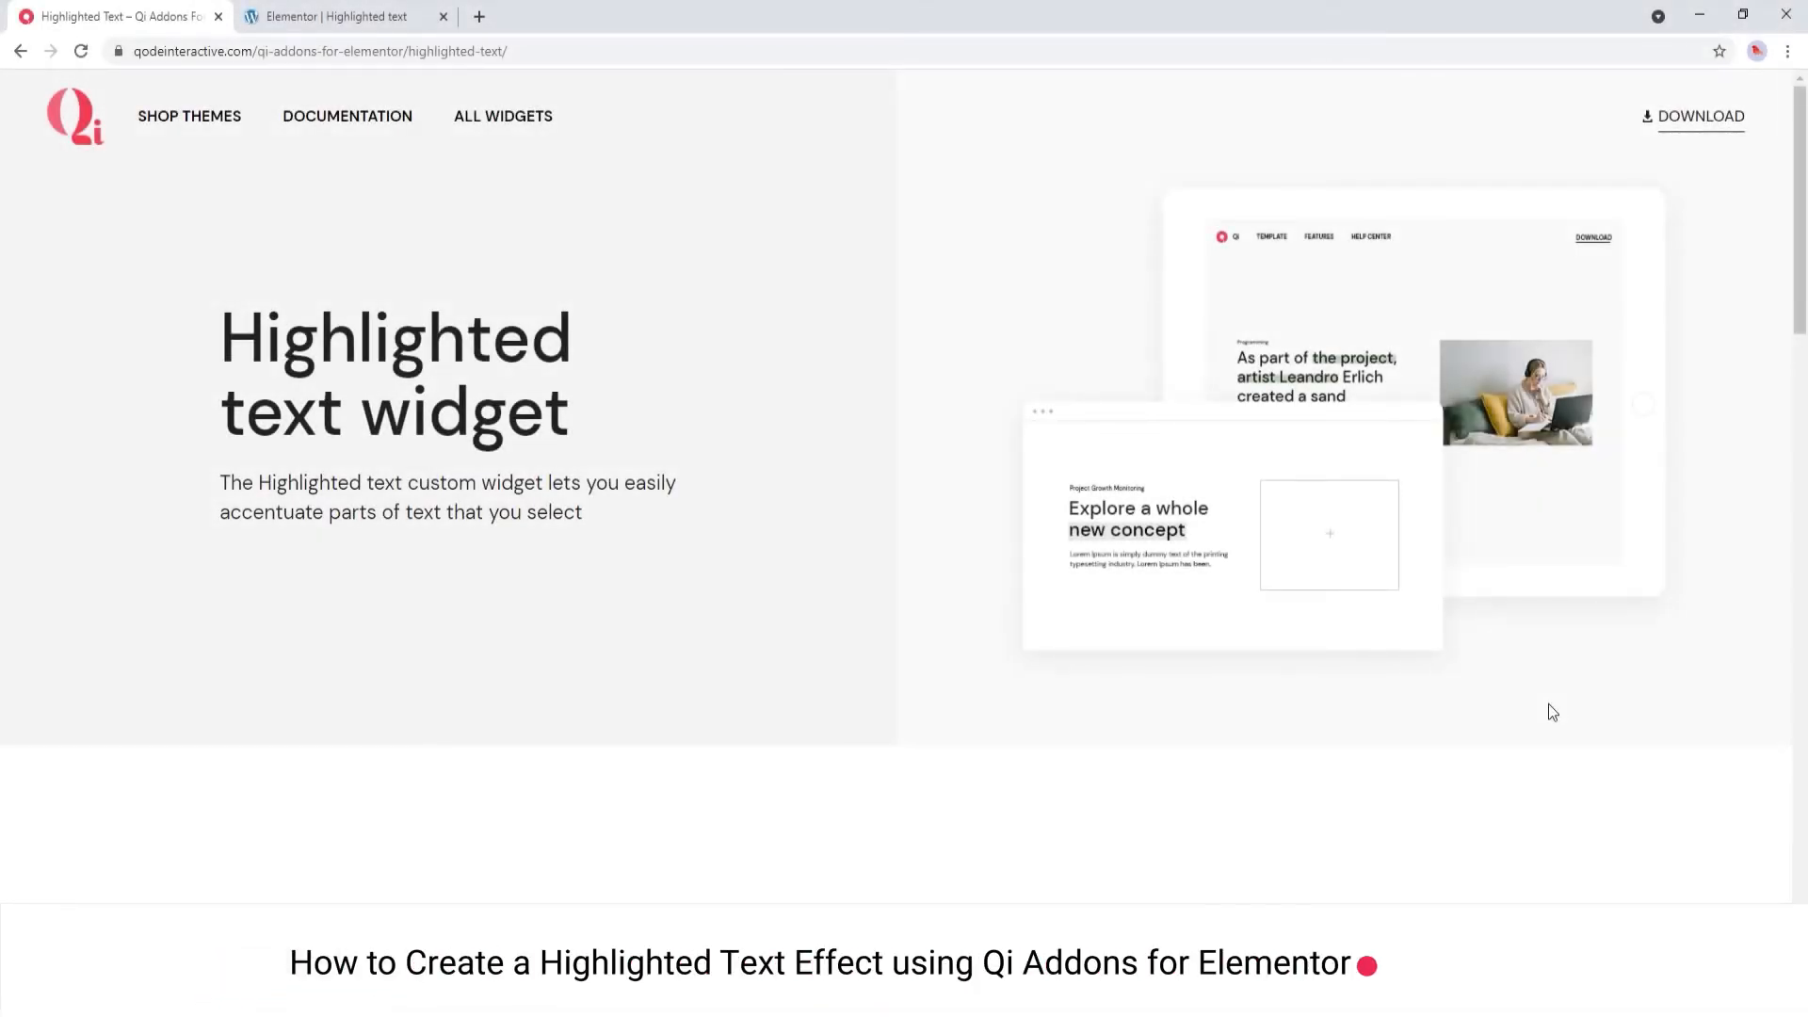
Scroll down through the reference page, then switch to the page being built in Elementor
scroll(down, 3)
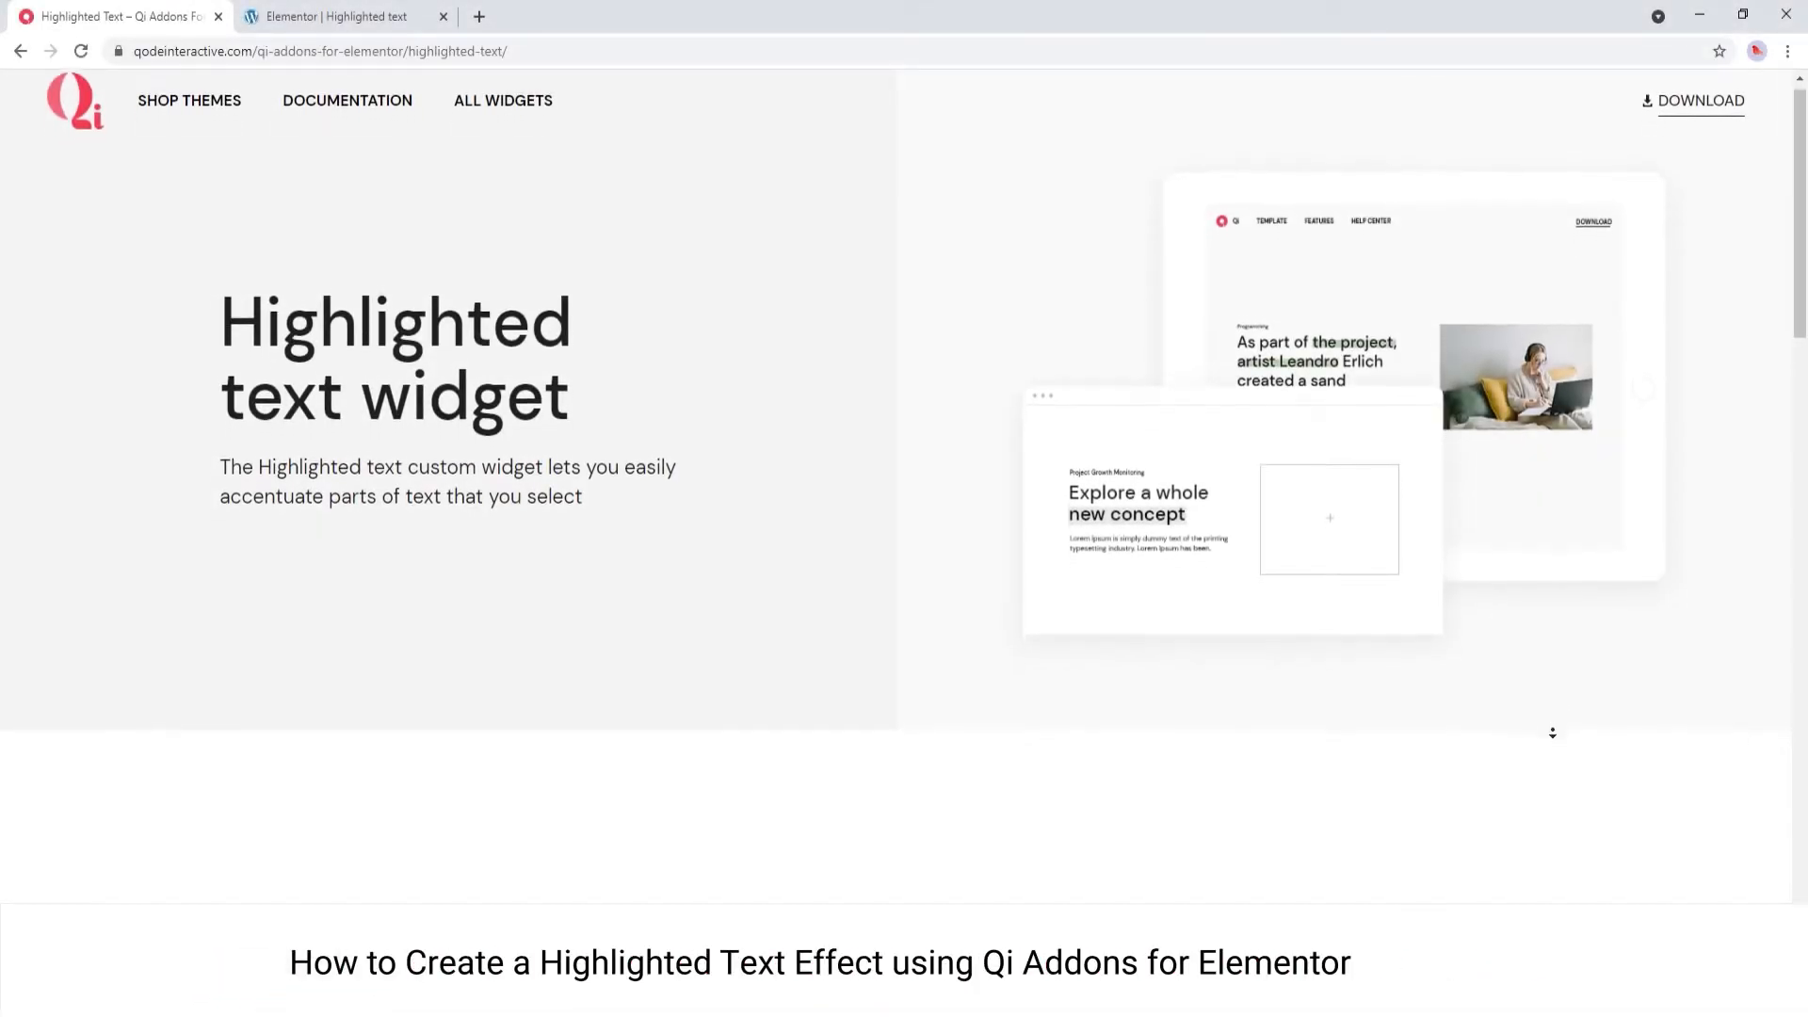
scroll(down, 3)
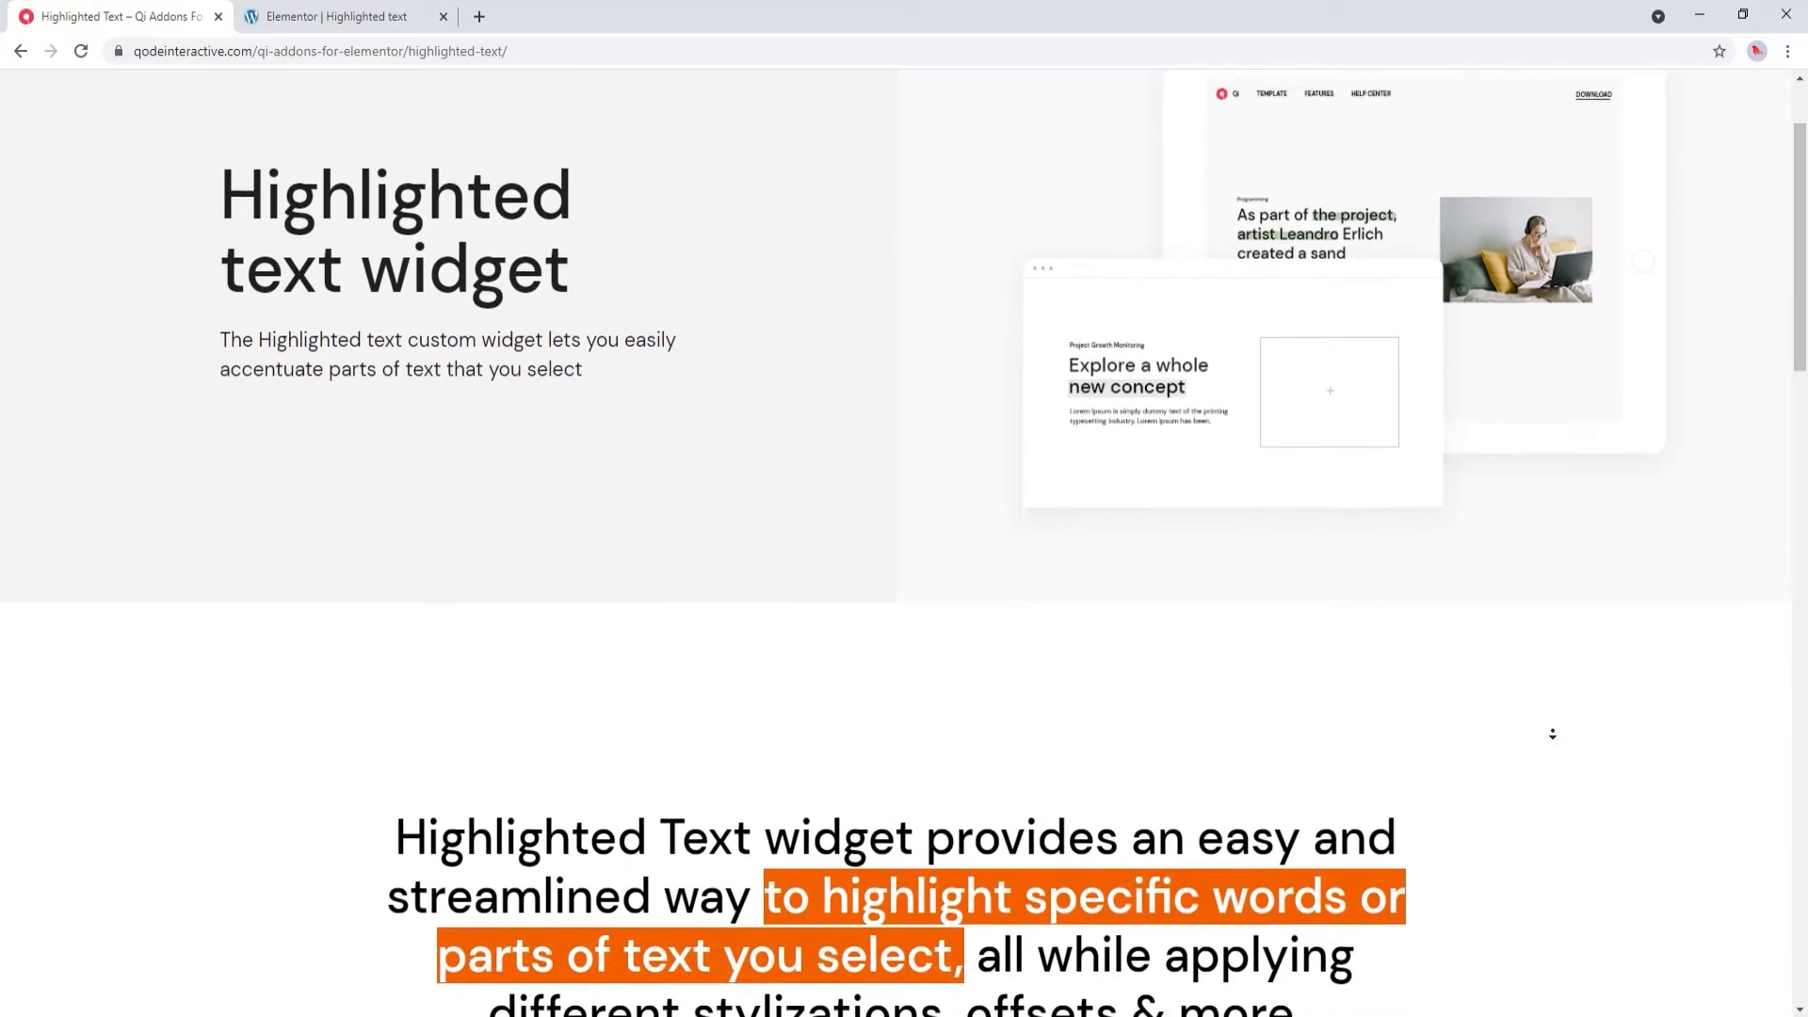
scroll(down, 3)
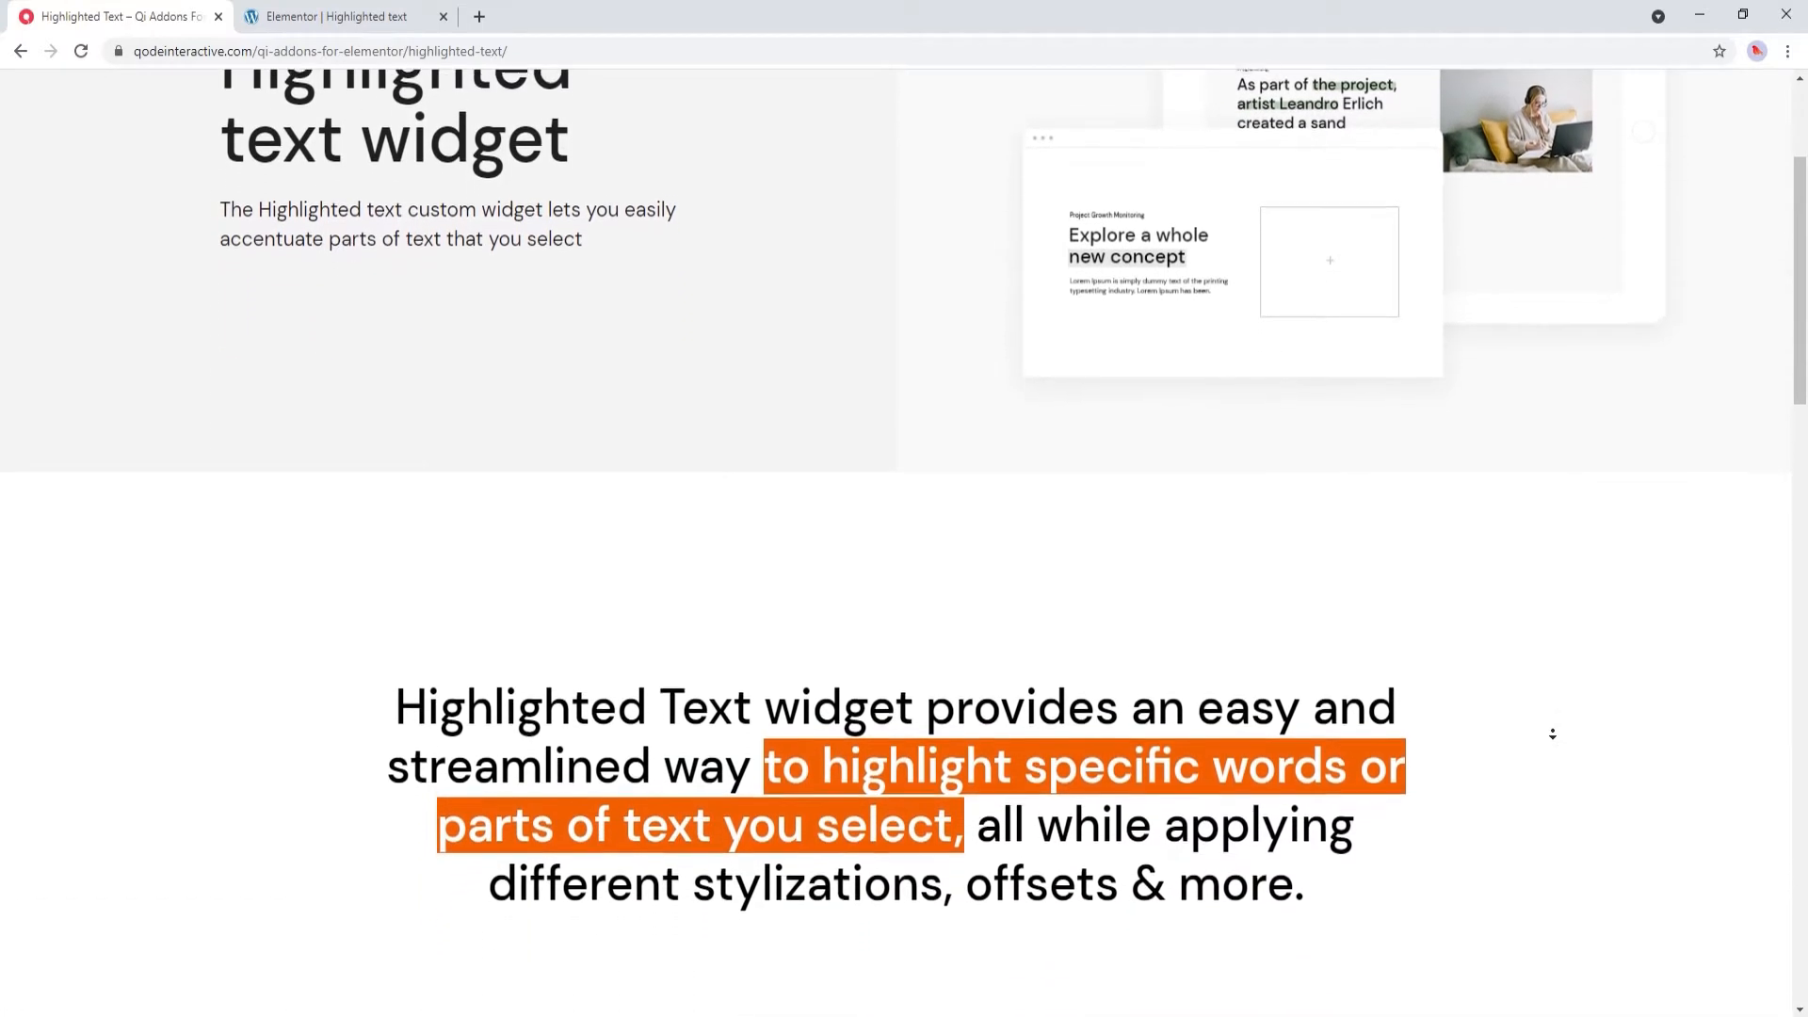
scroll(down, 3)
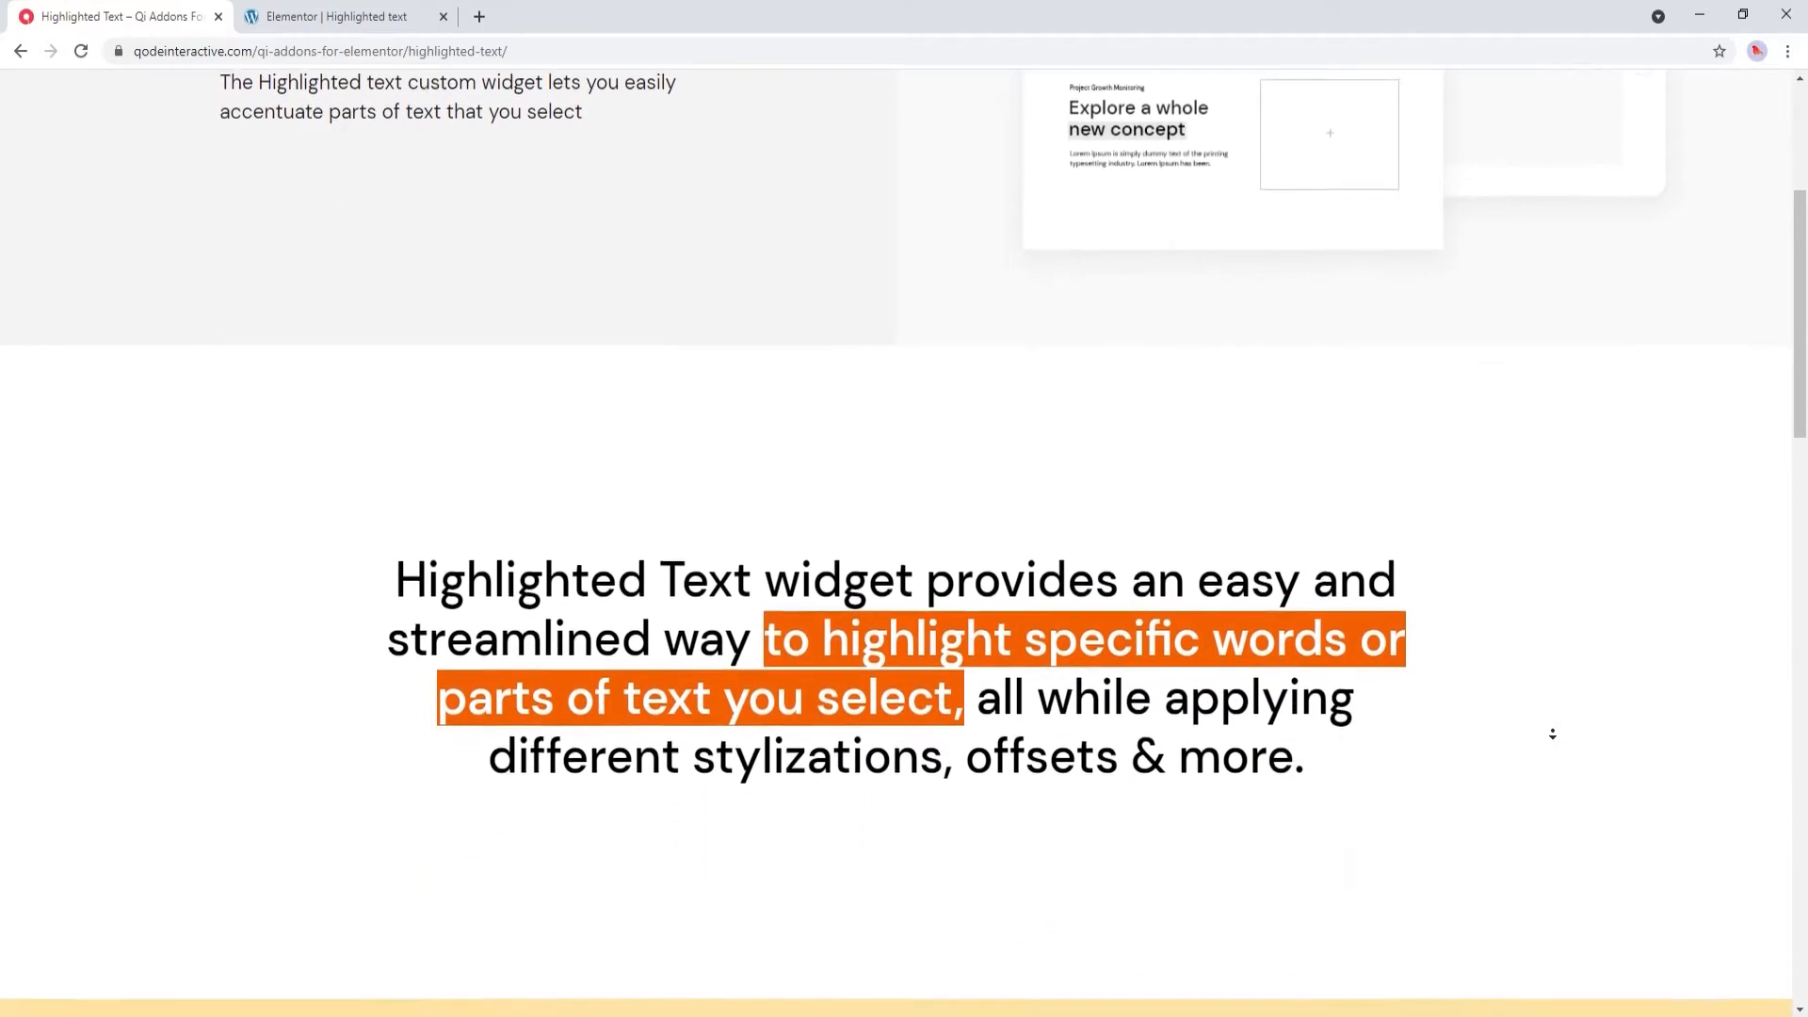
scroll(down, 3)
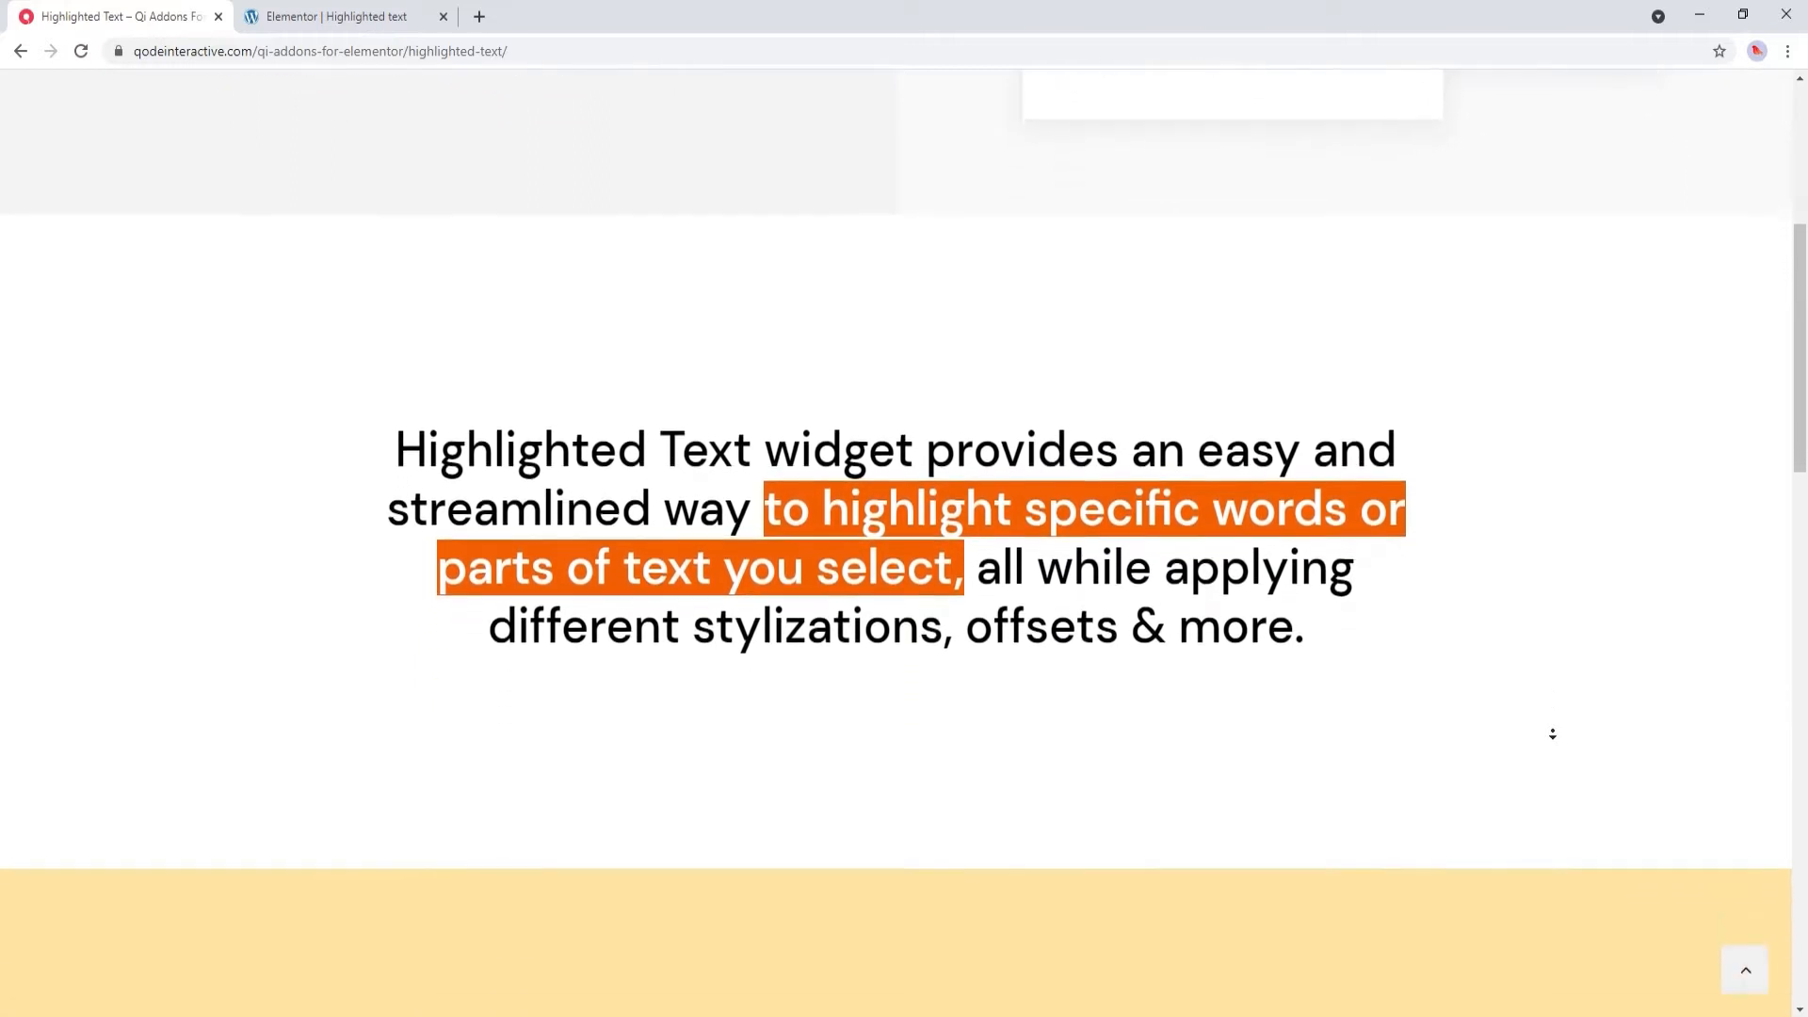
scroll(down, 3)
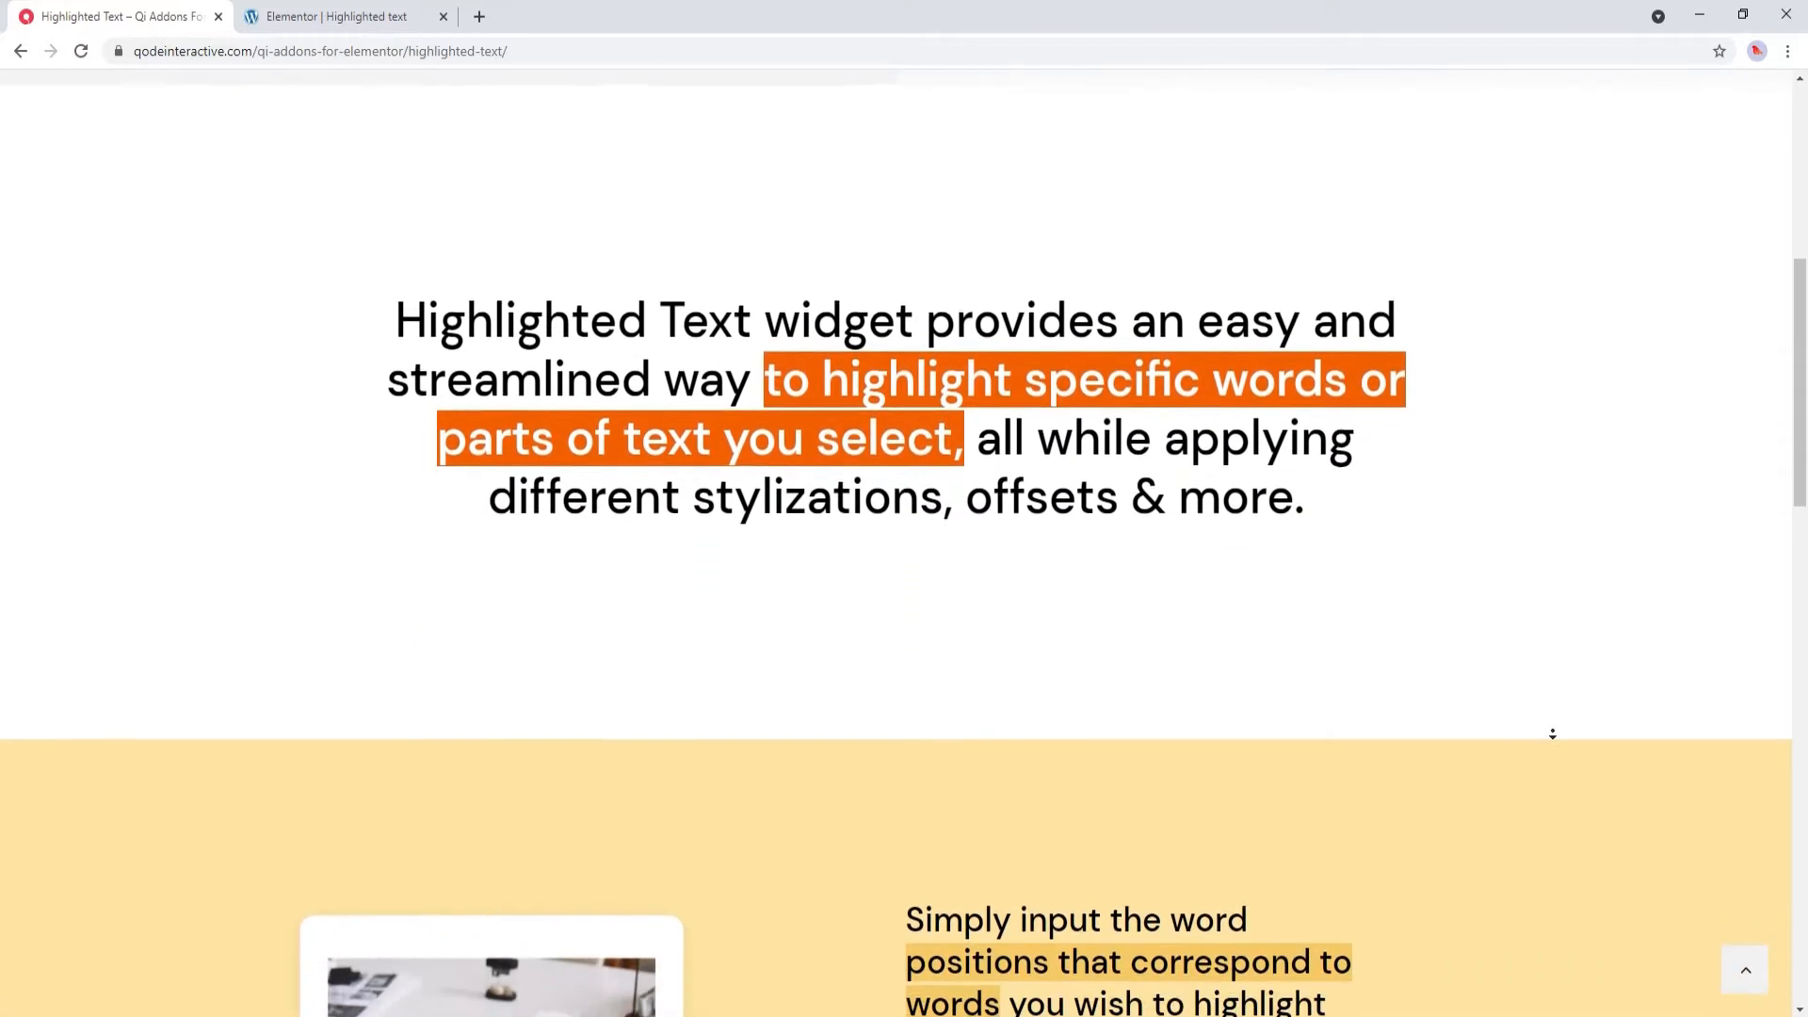
scroll(down, 3)
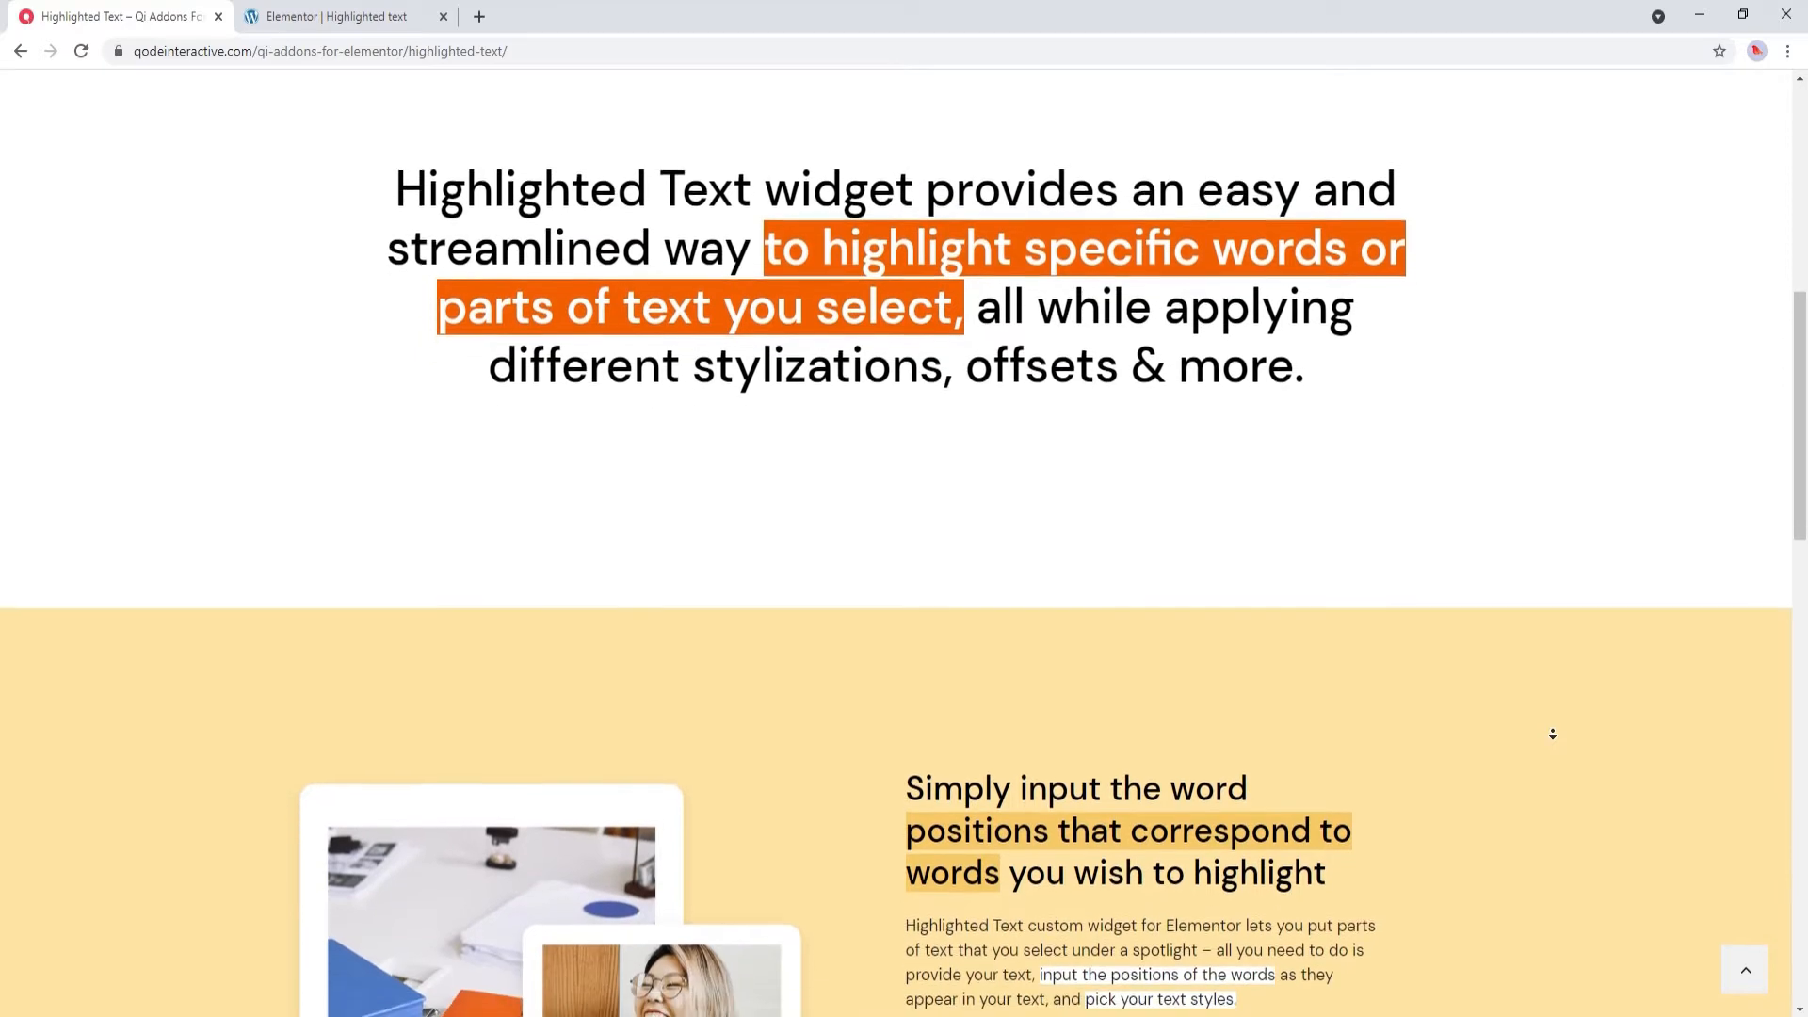
scroll(down, 3)
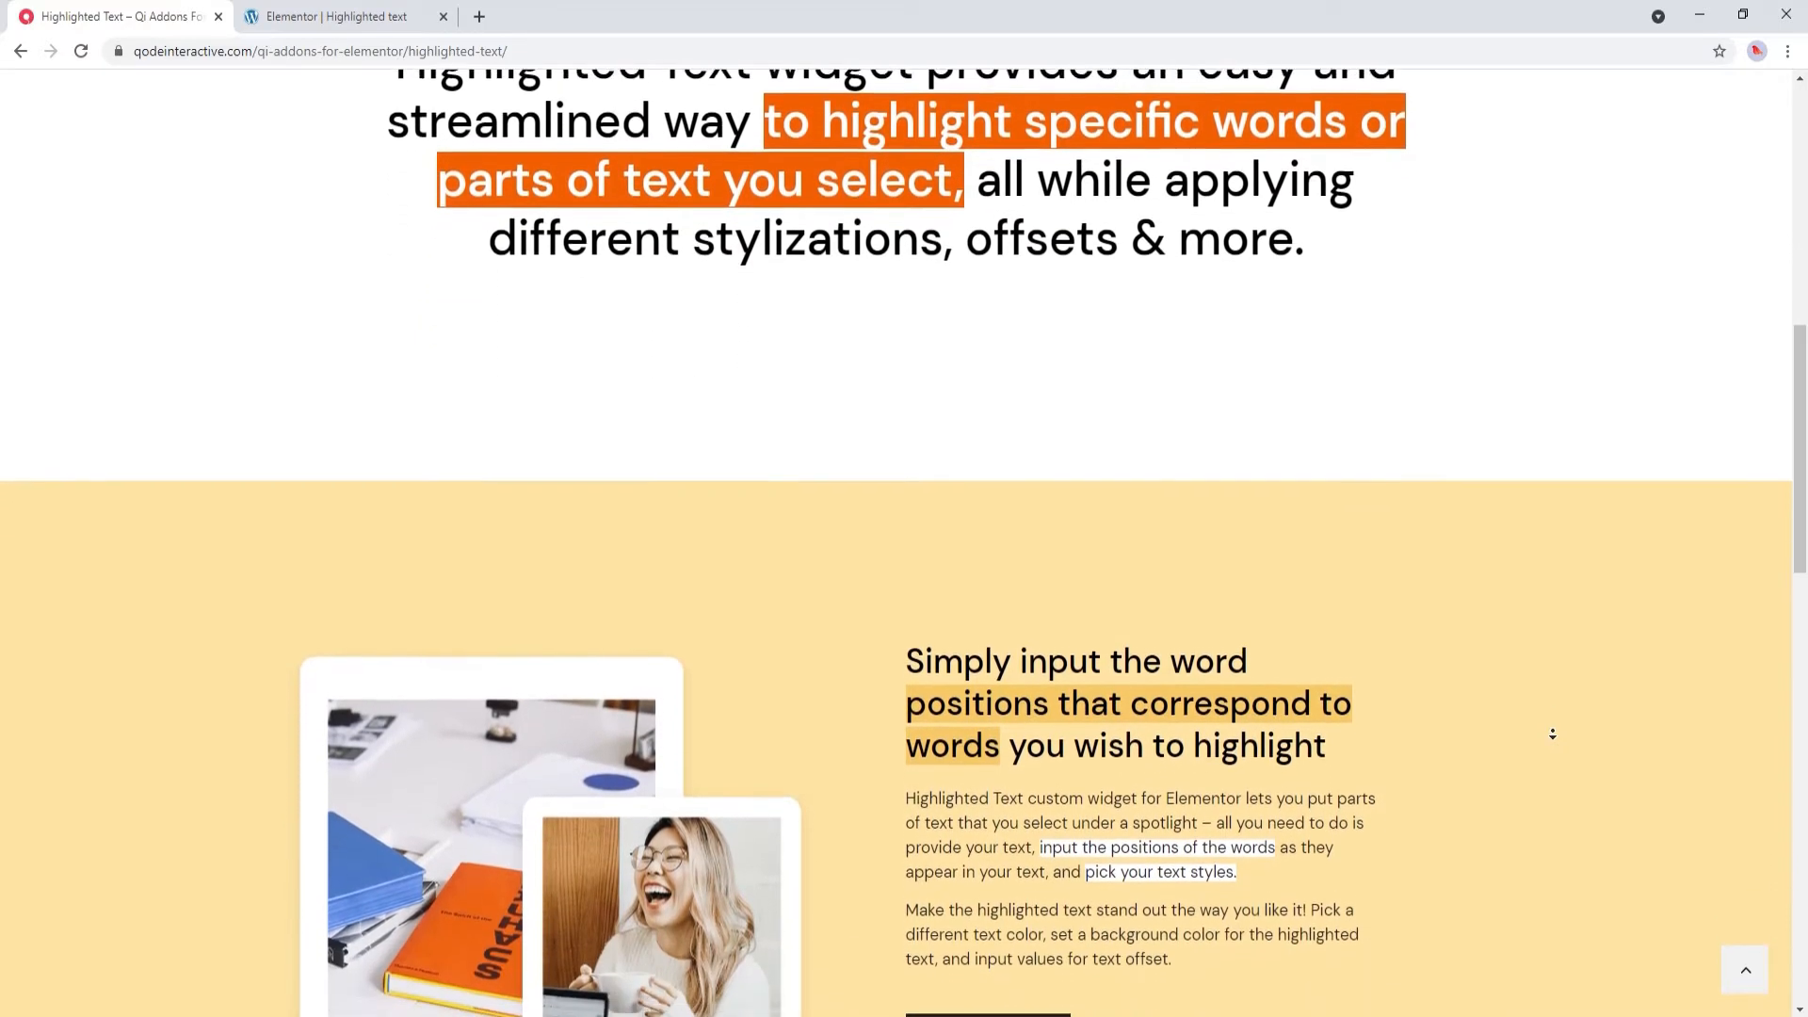
scroll(down, 3)
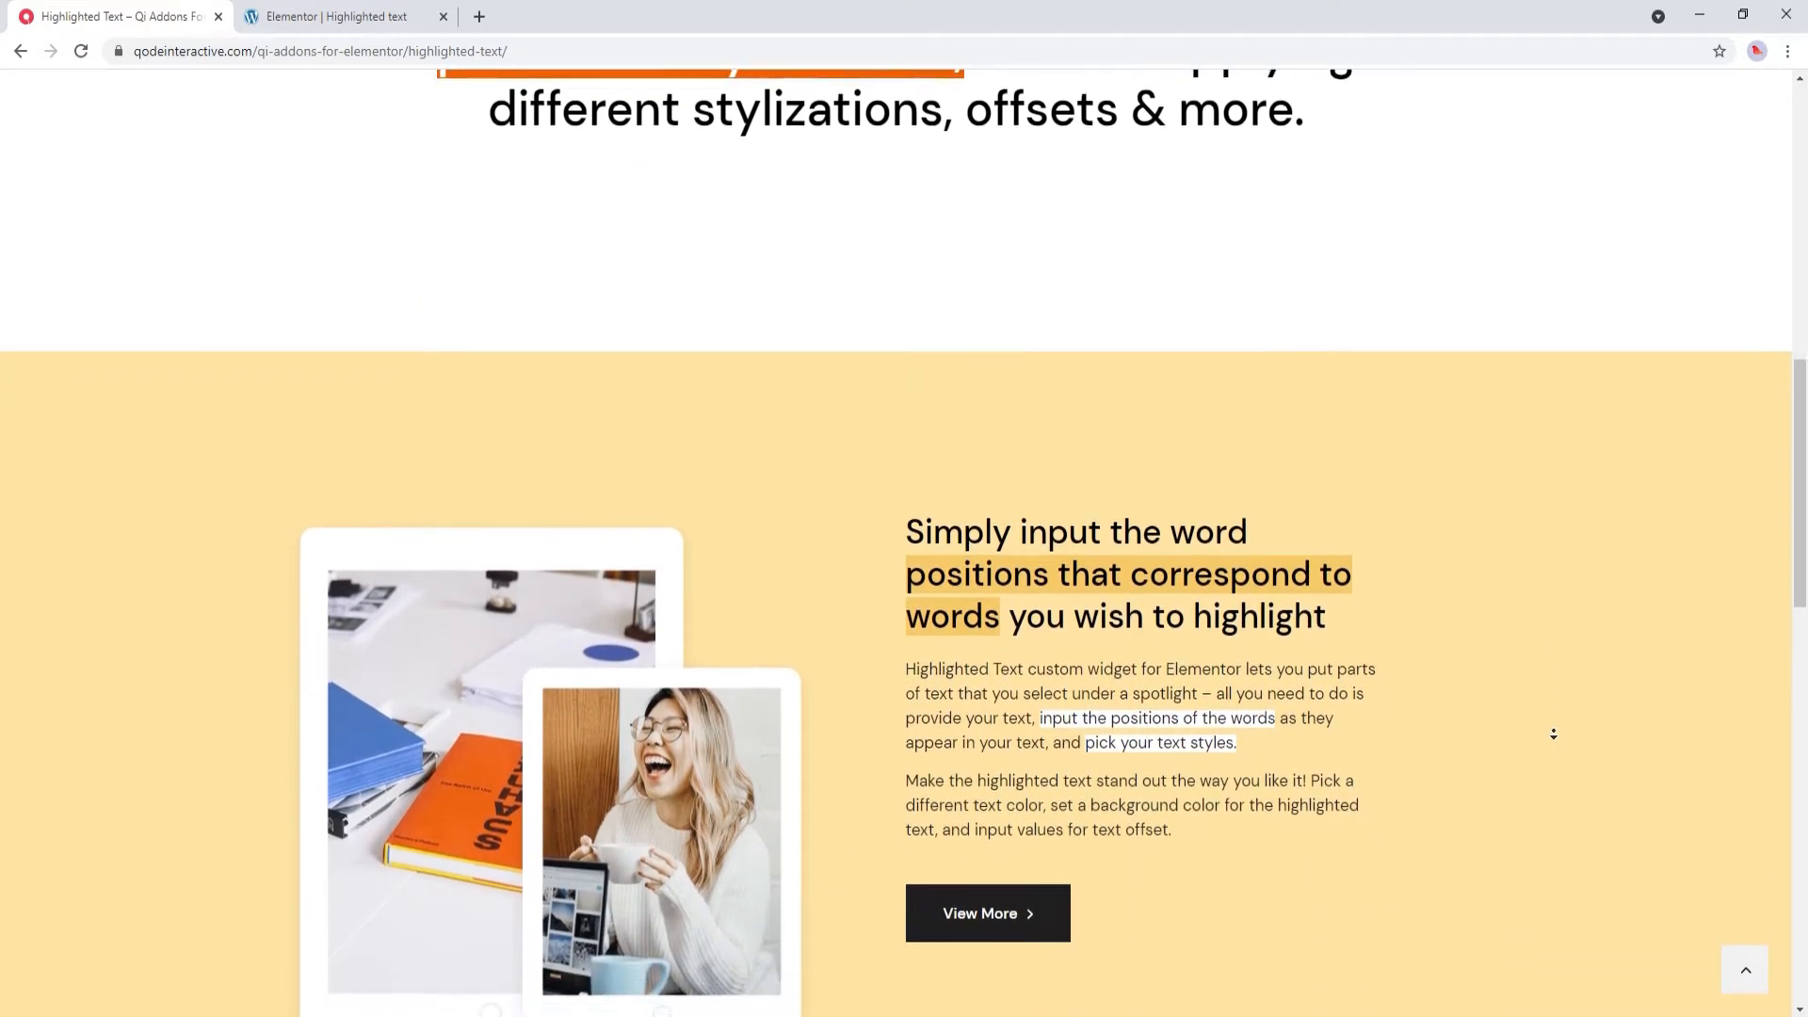
scroll(down, 3)
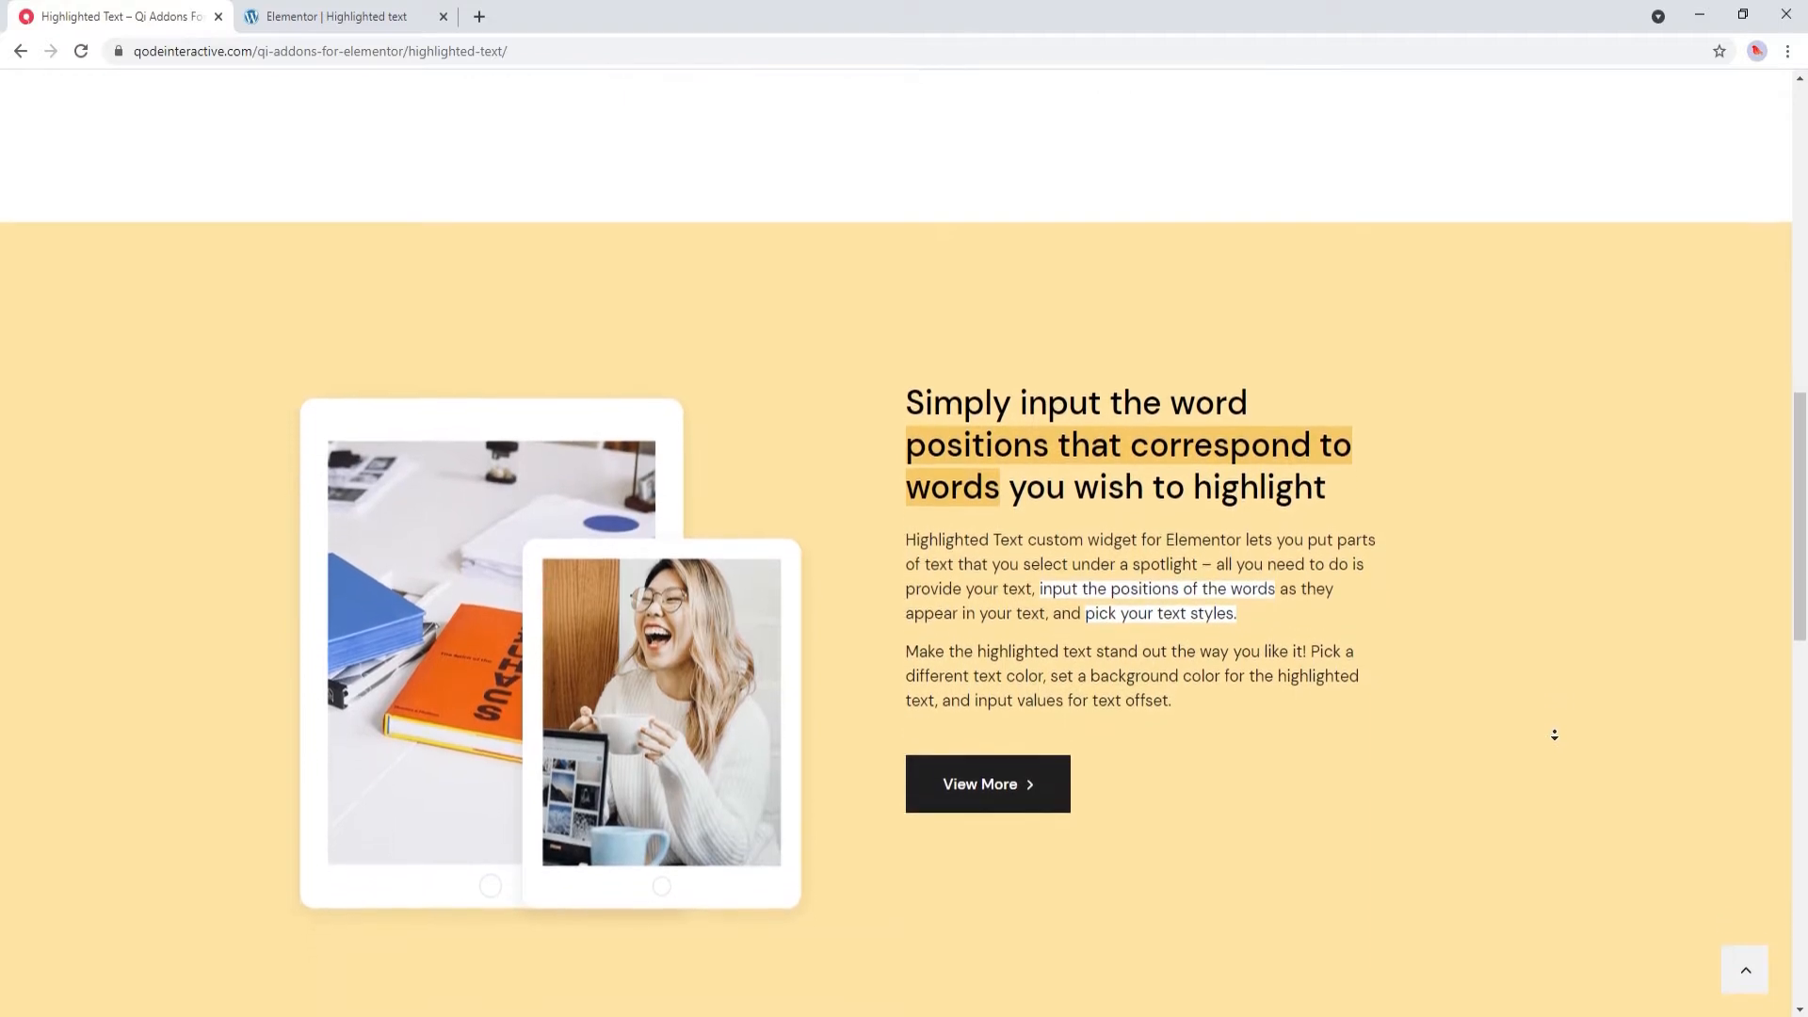
scroll(down, 3)
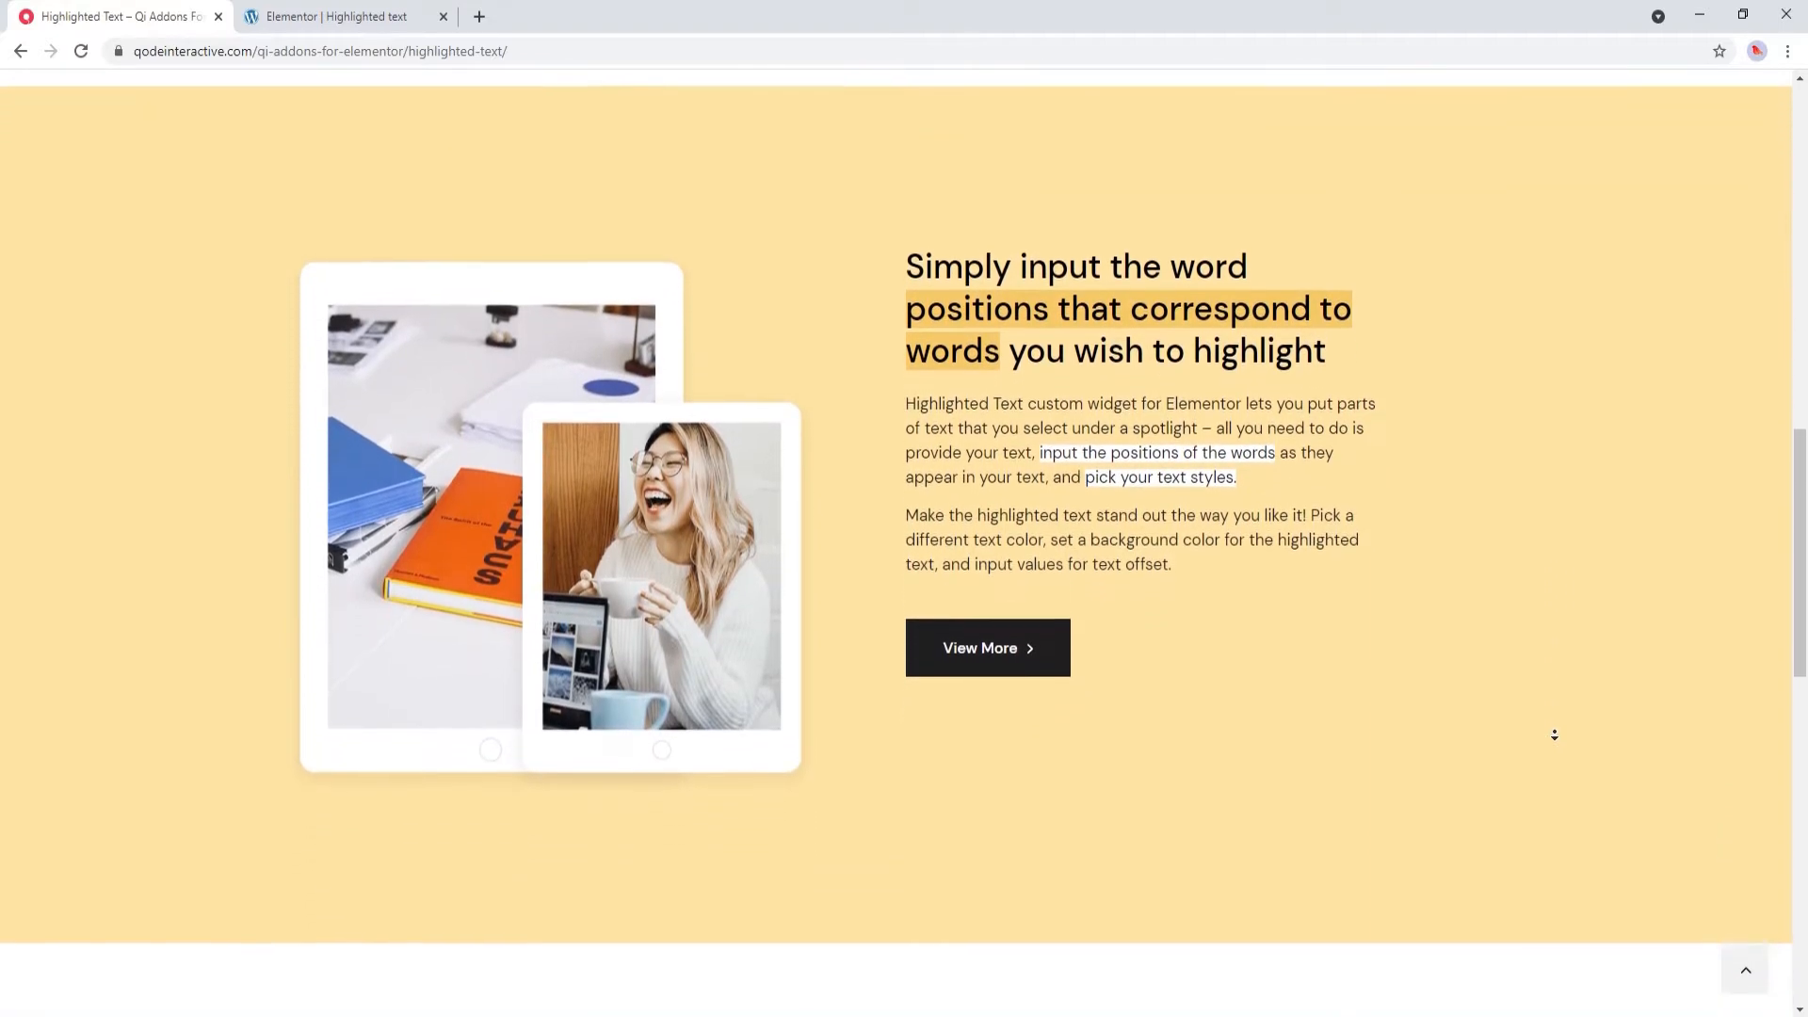
scroll(down, 3)
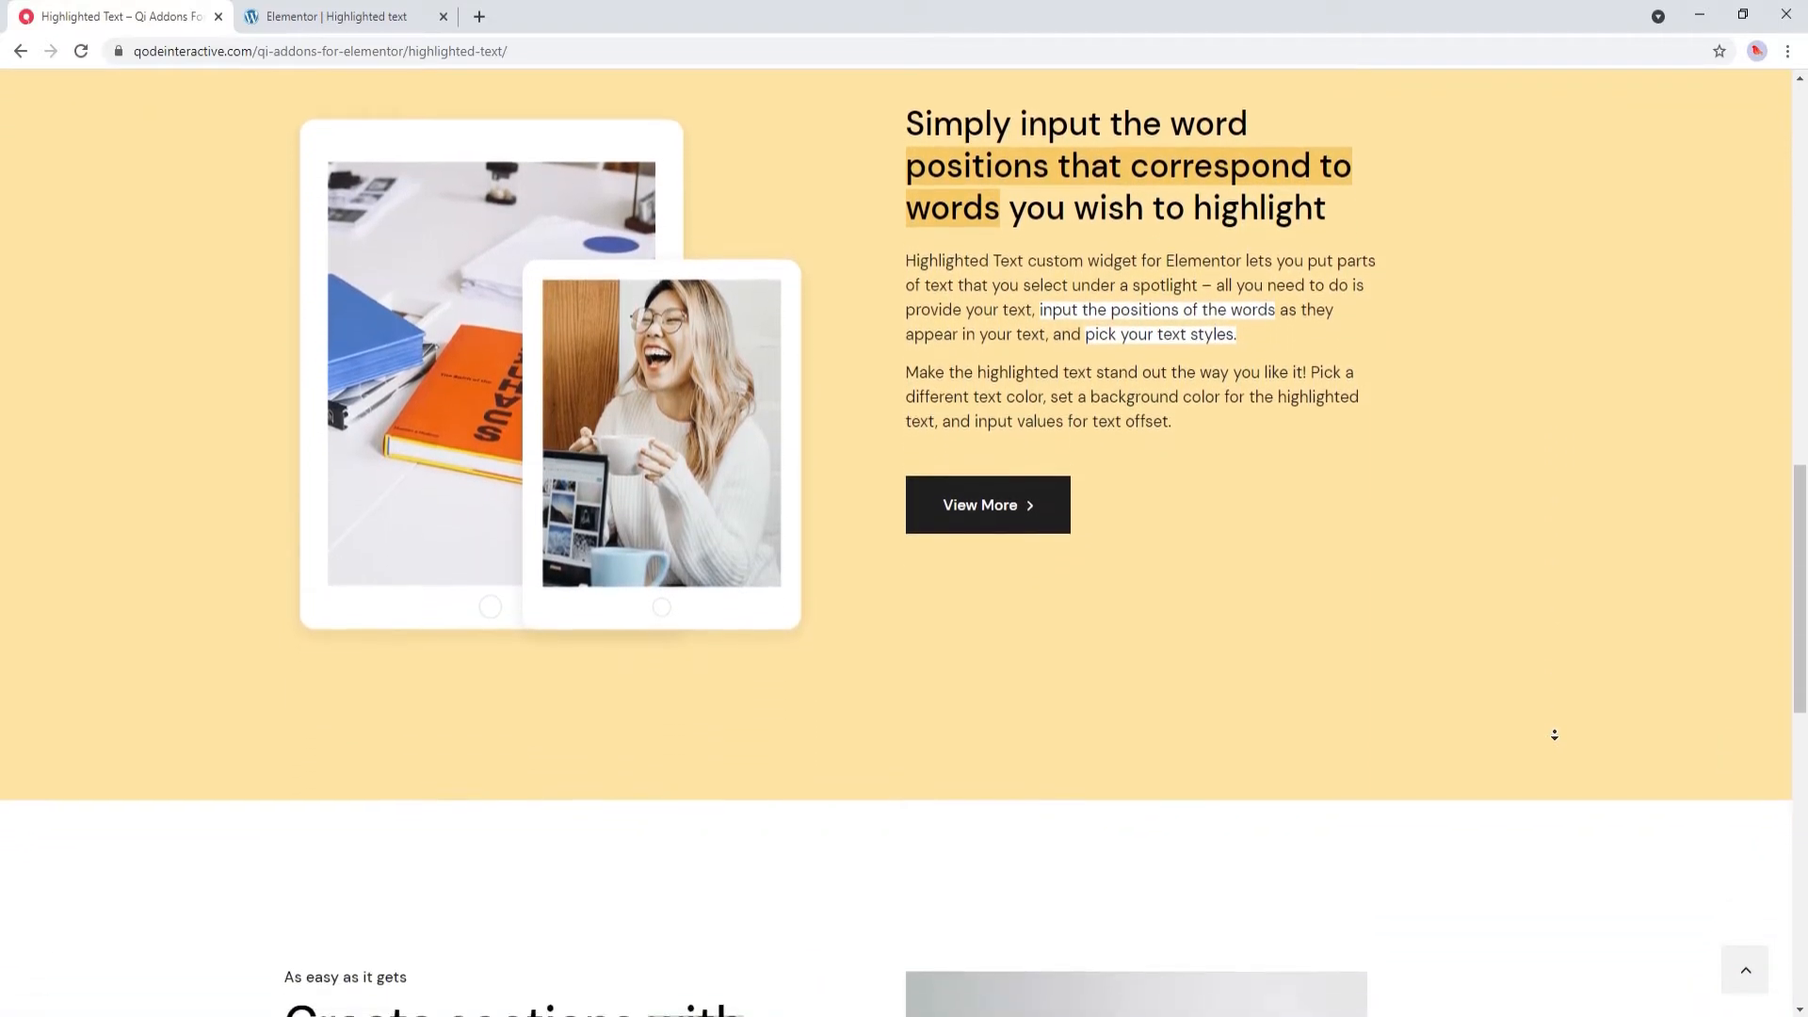
scroll(down, 3)
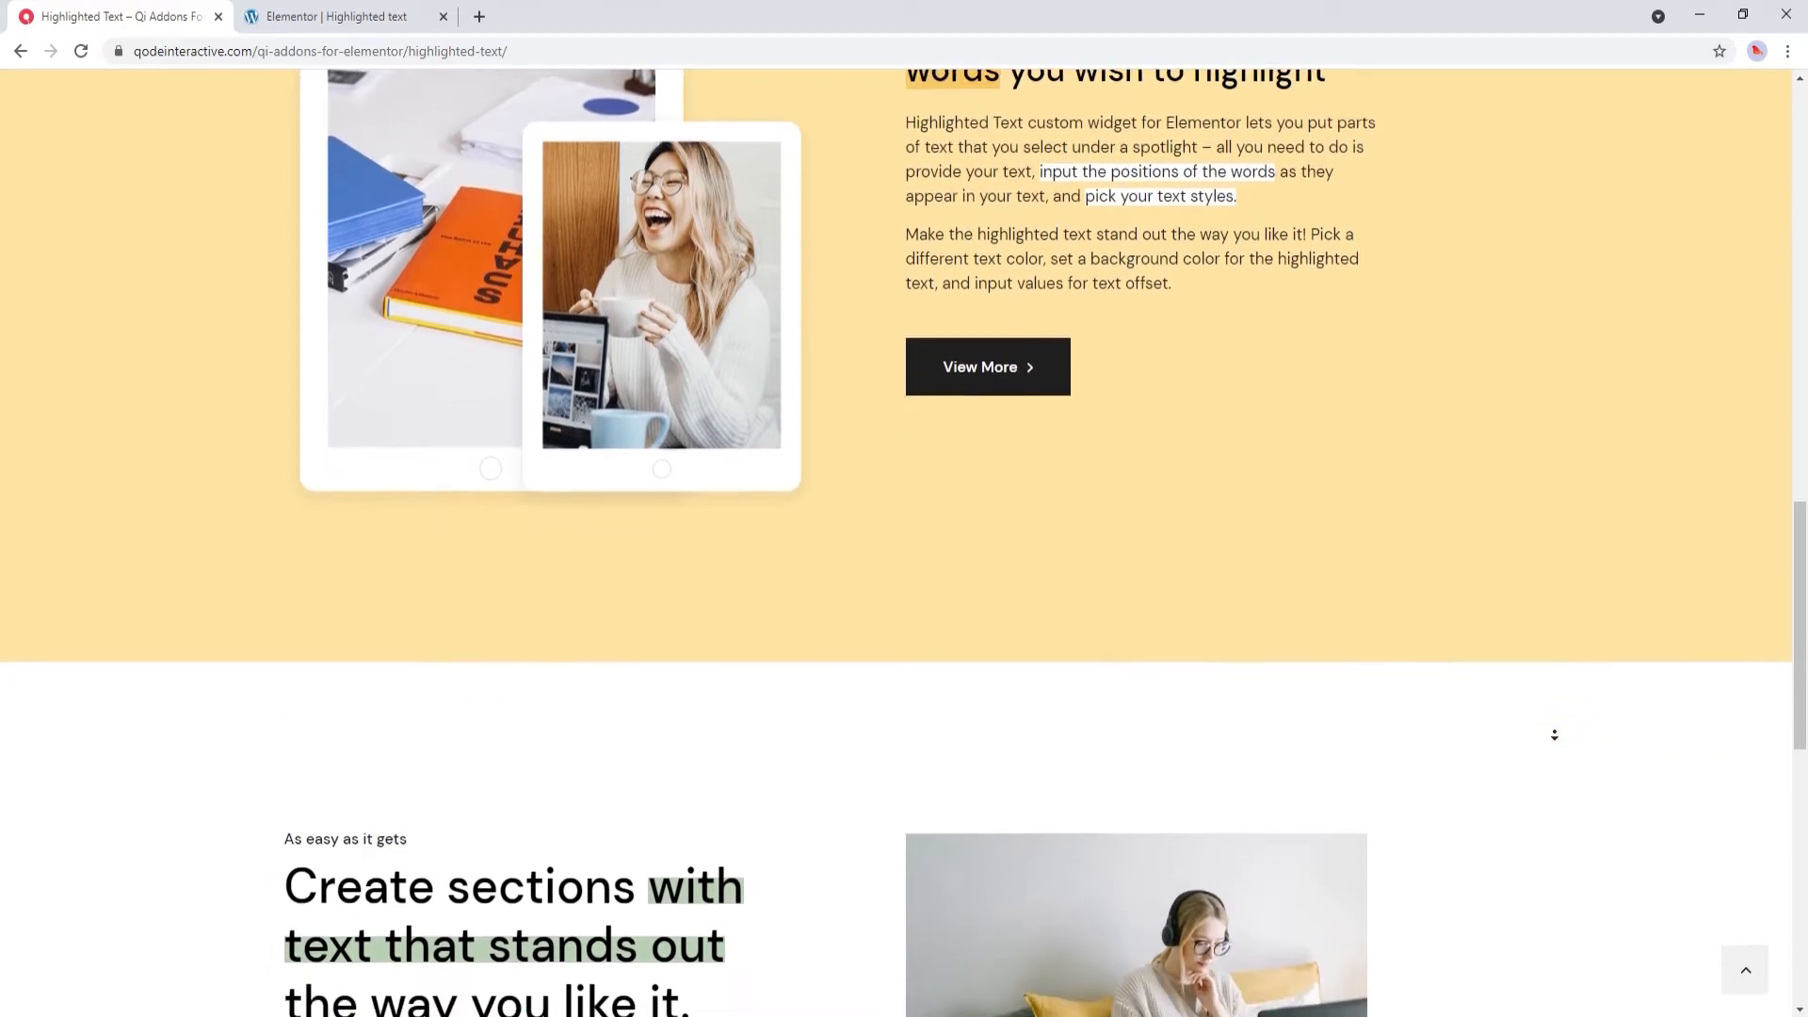
scroll(down, 3)
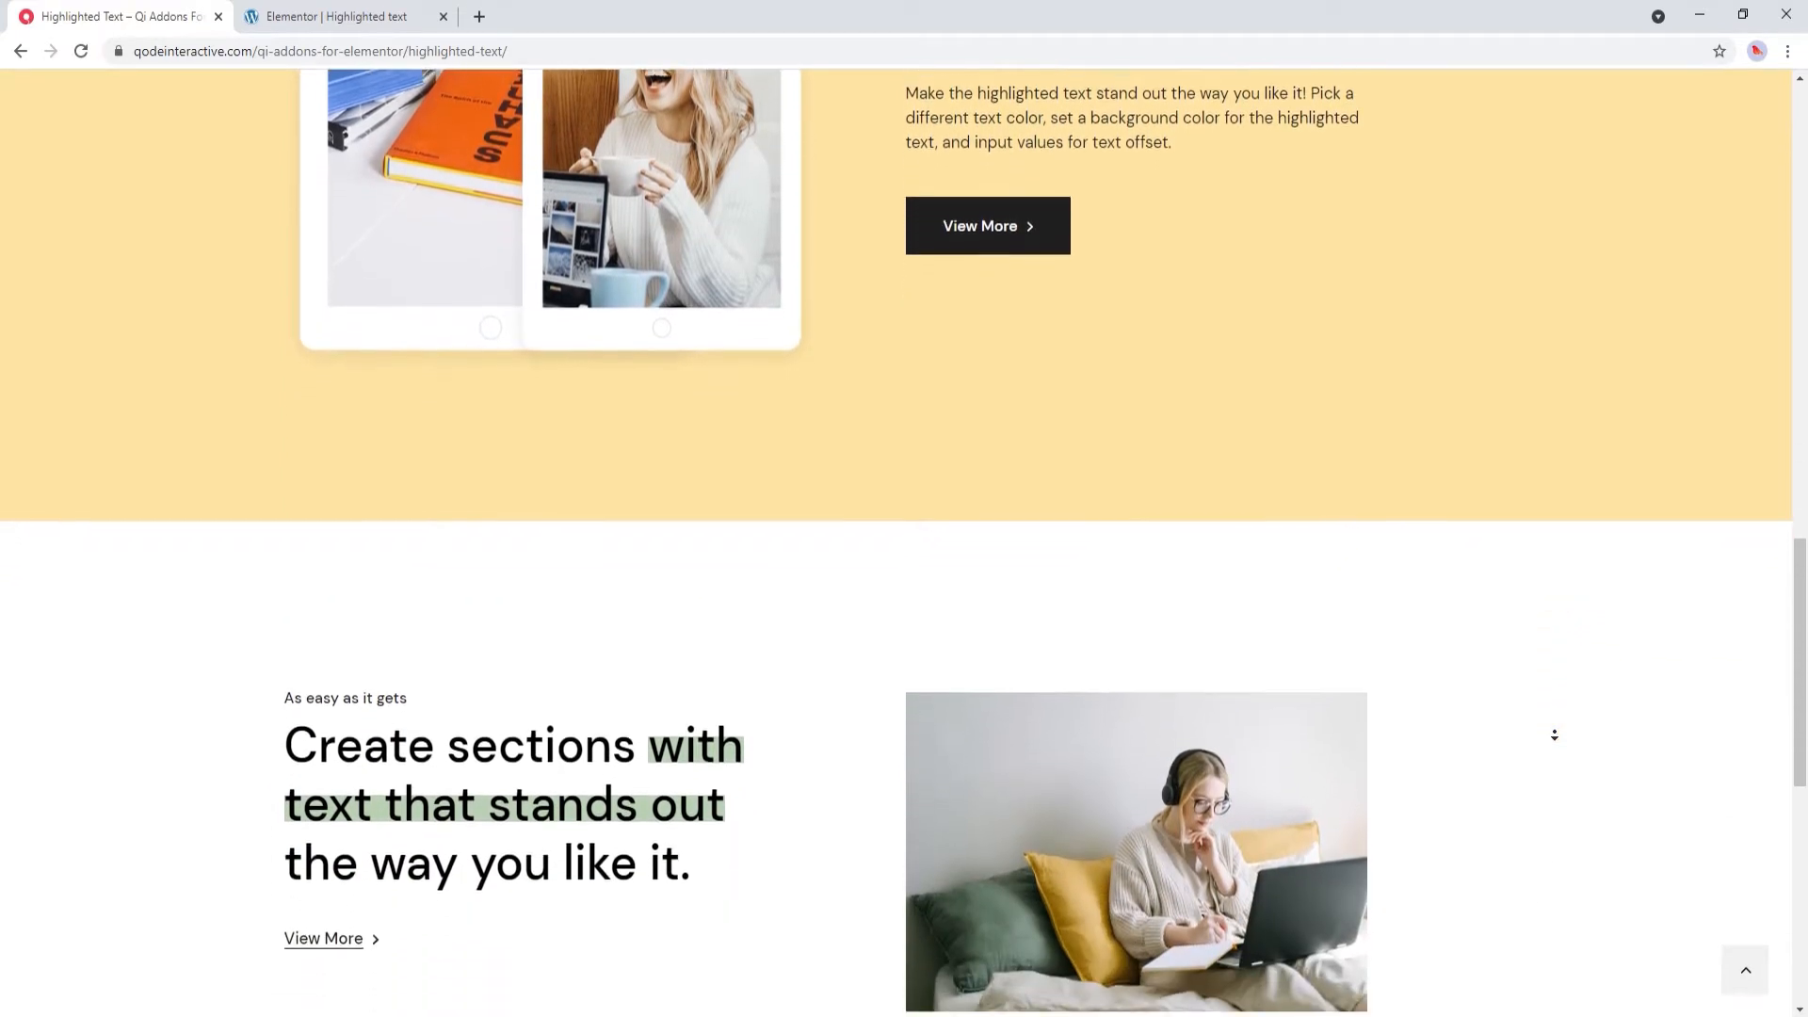
scroll(down, 3)
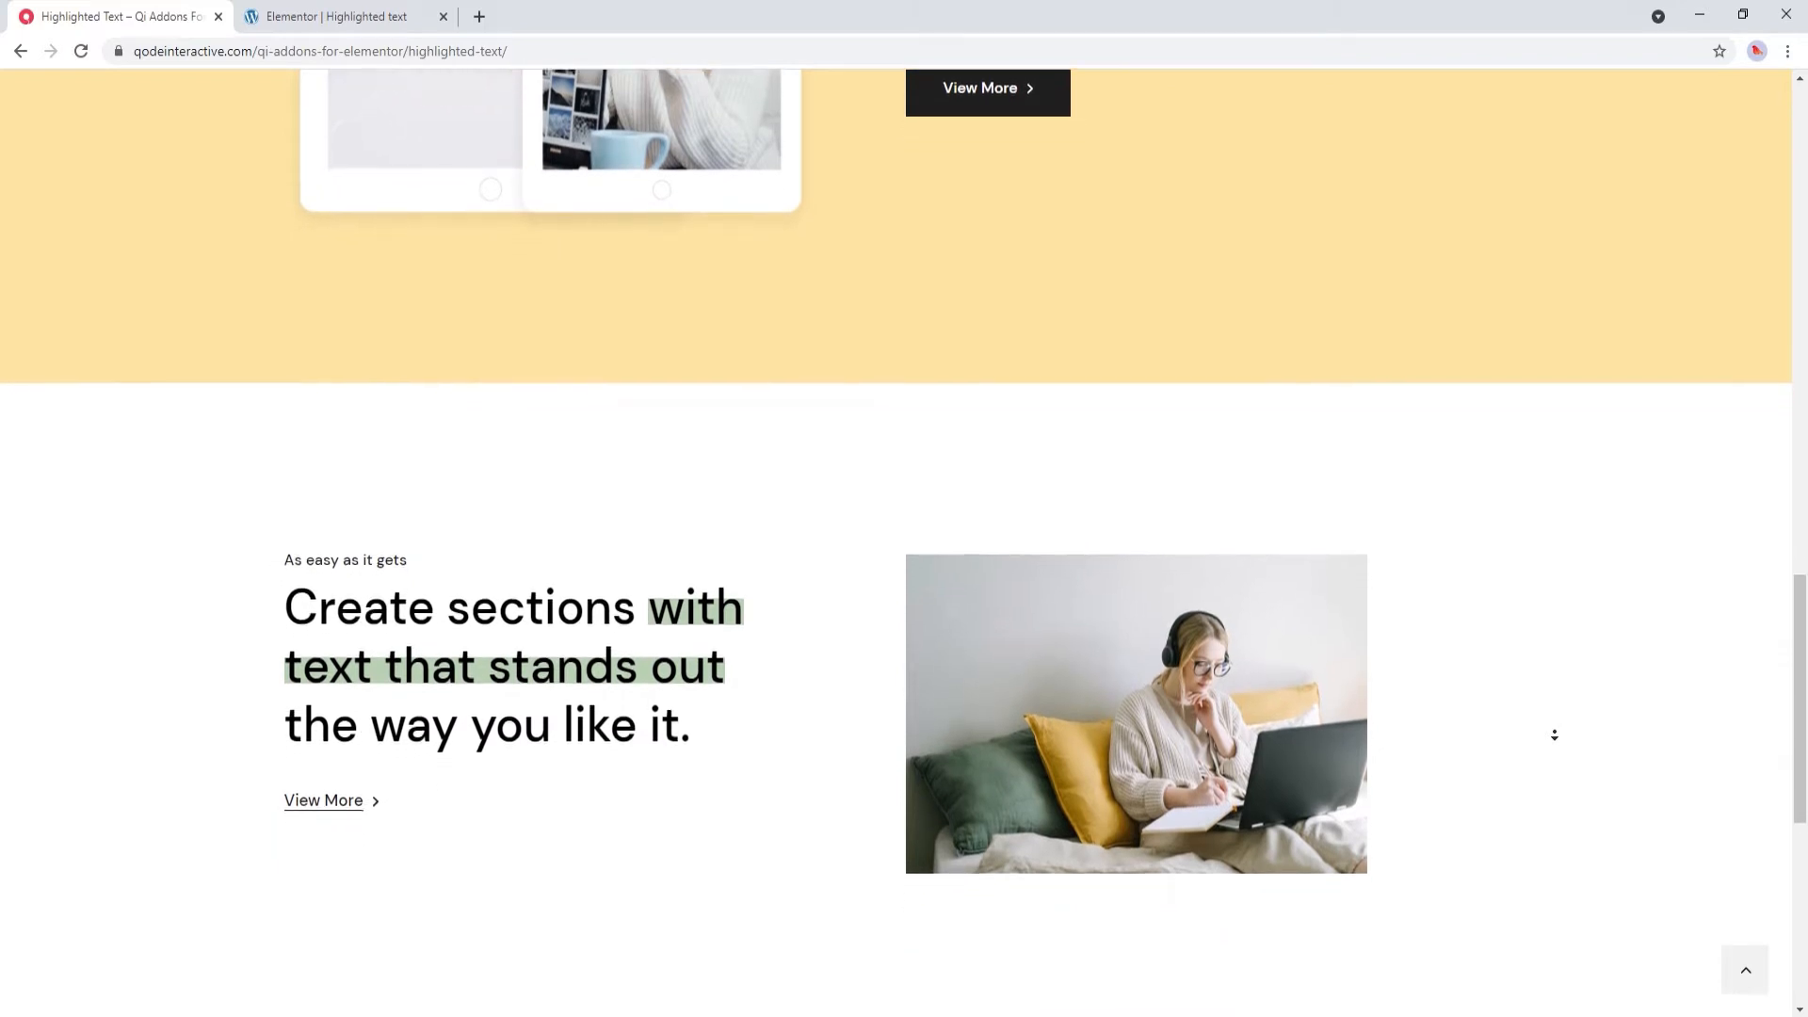
scroll(down, 3)
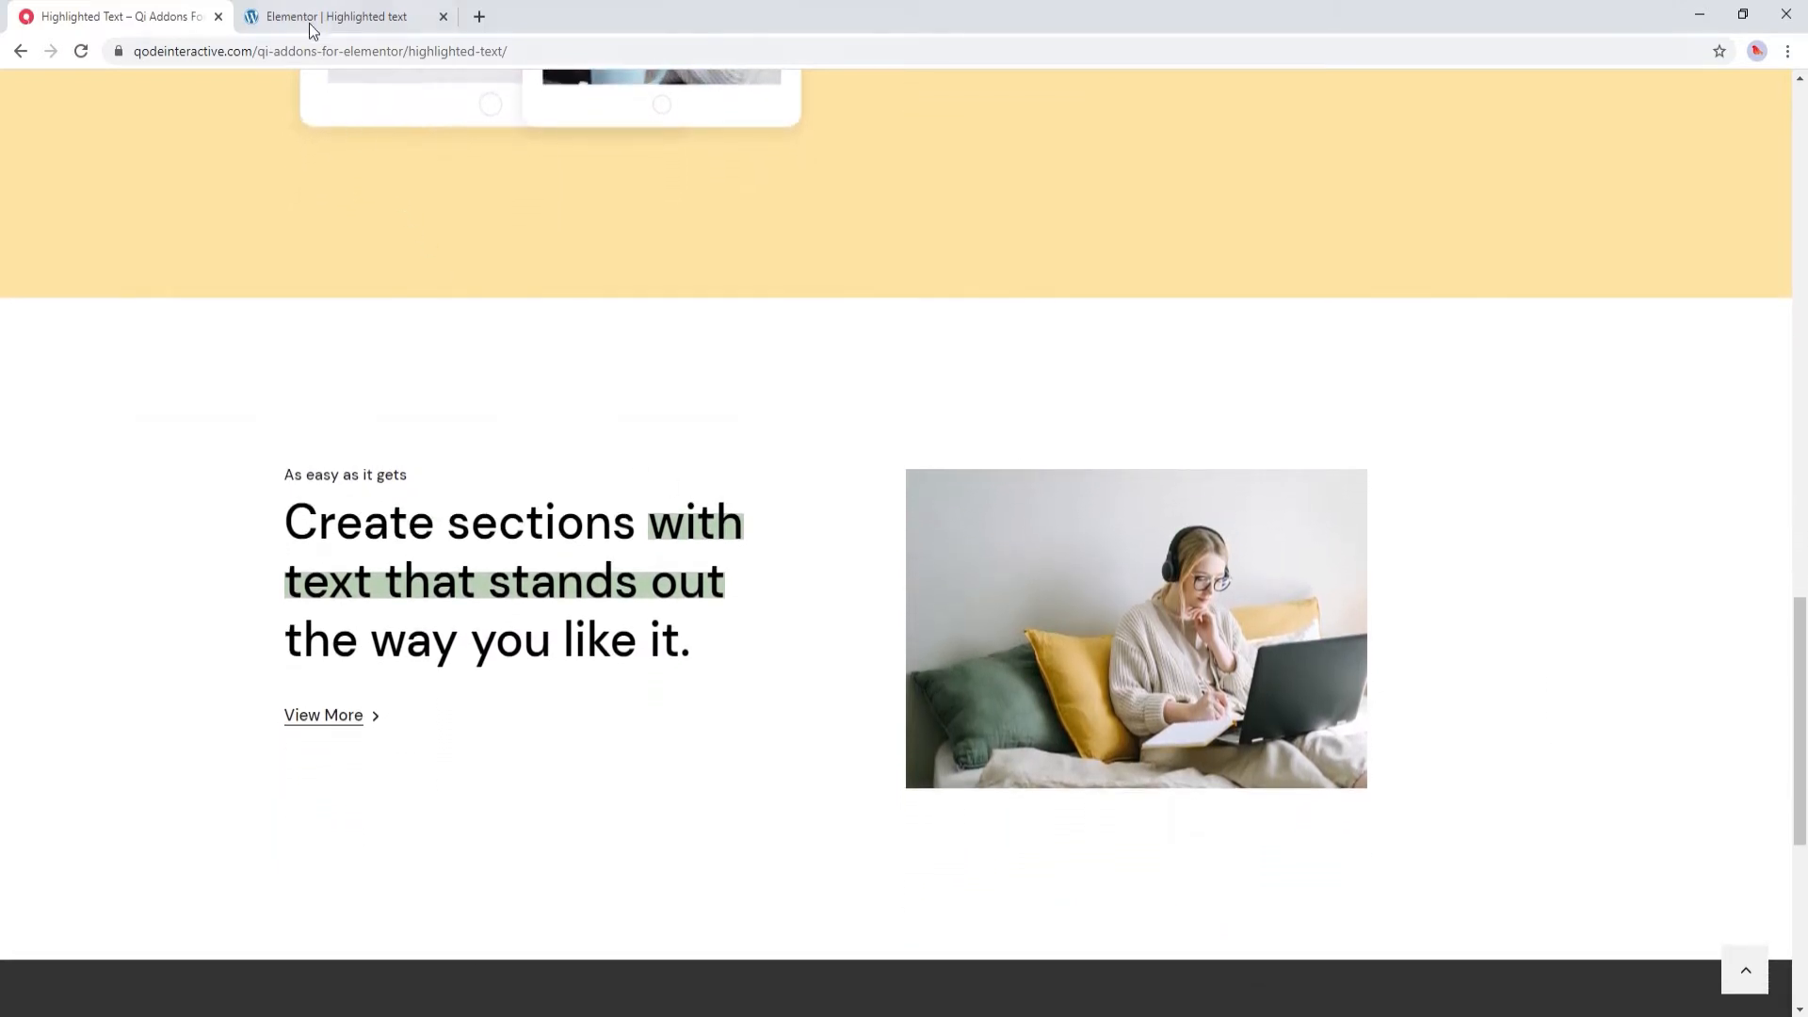
click(335, 17)
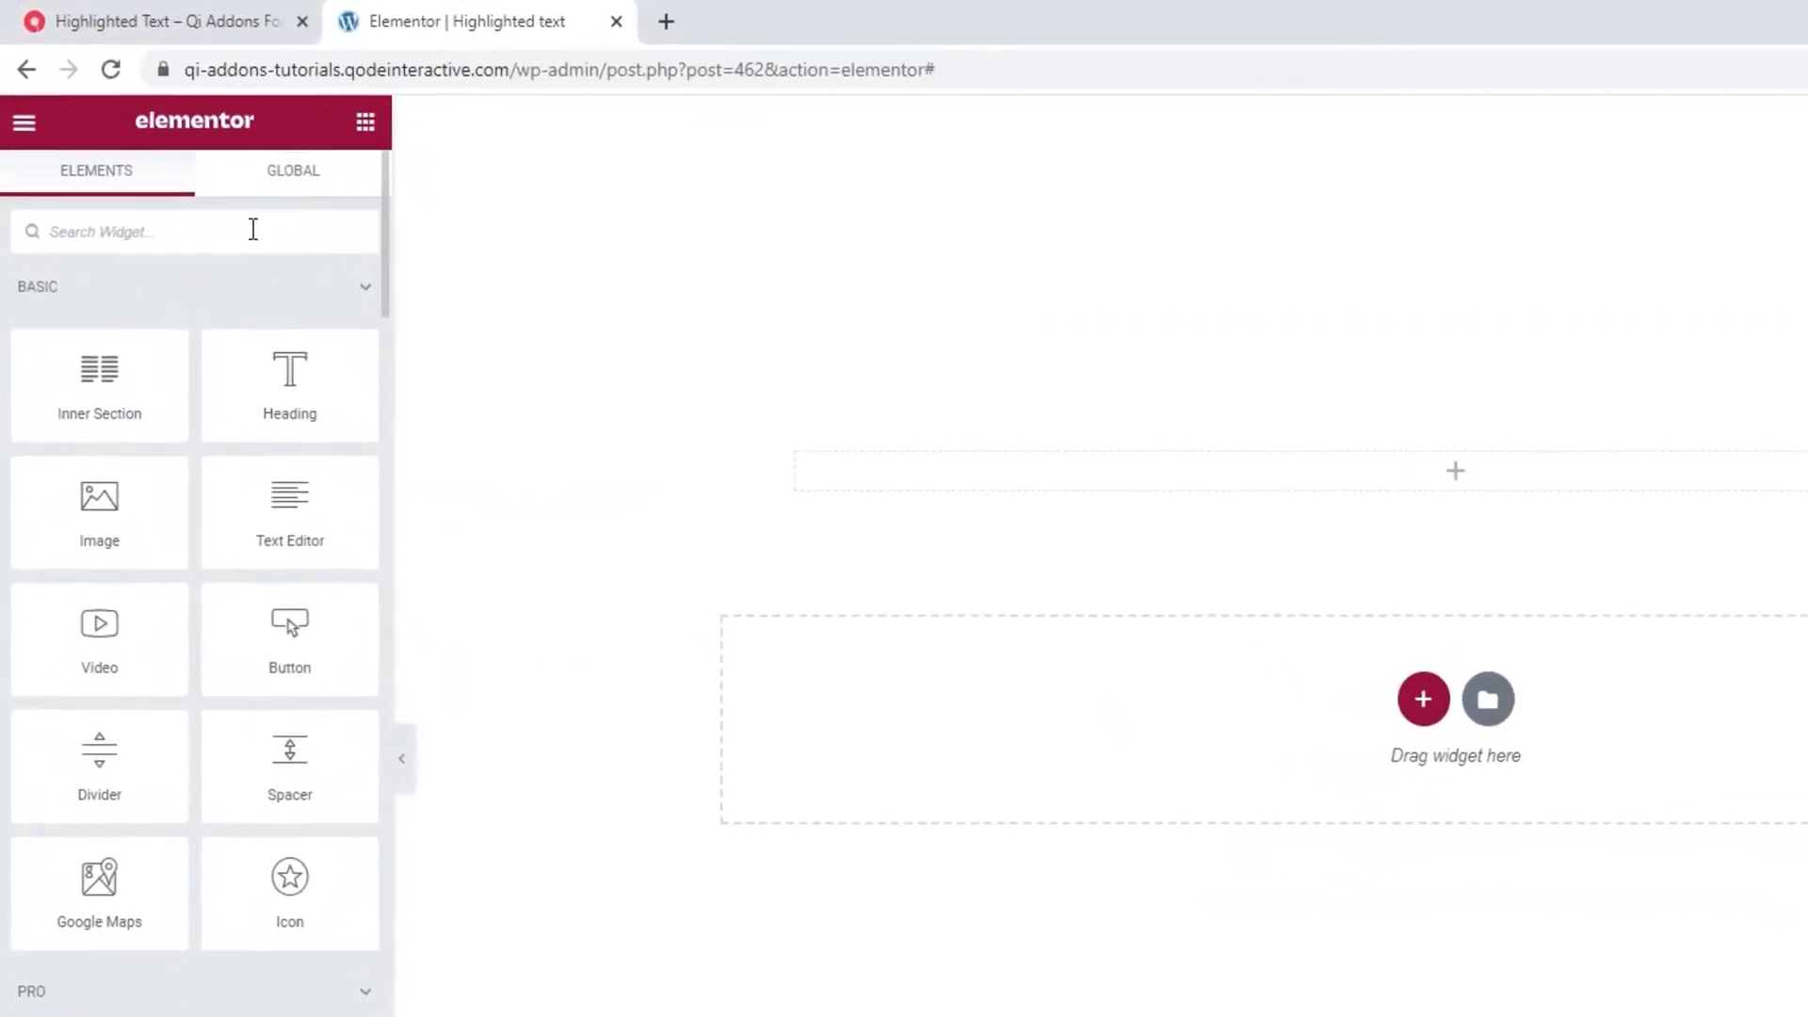
Search the widget panel for 'hi' and drag Highlighted Text into the empty section
text(high)
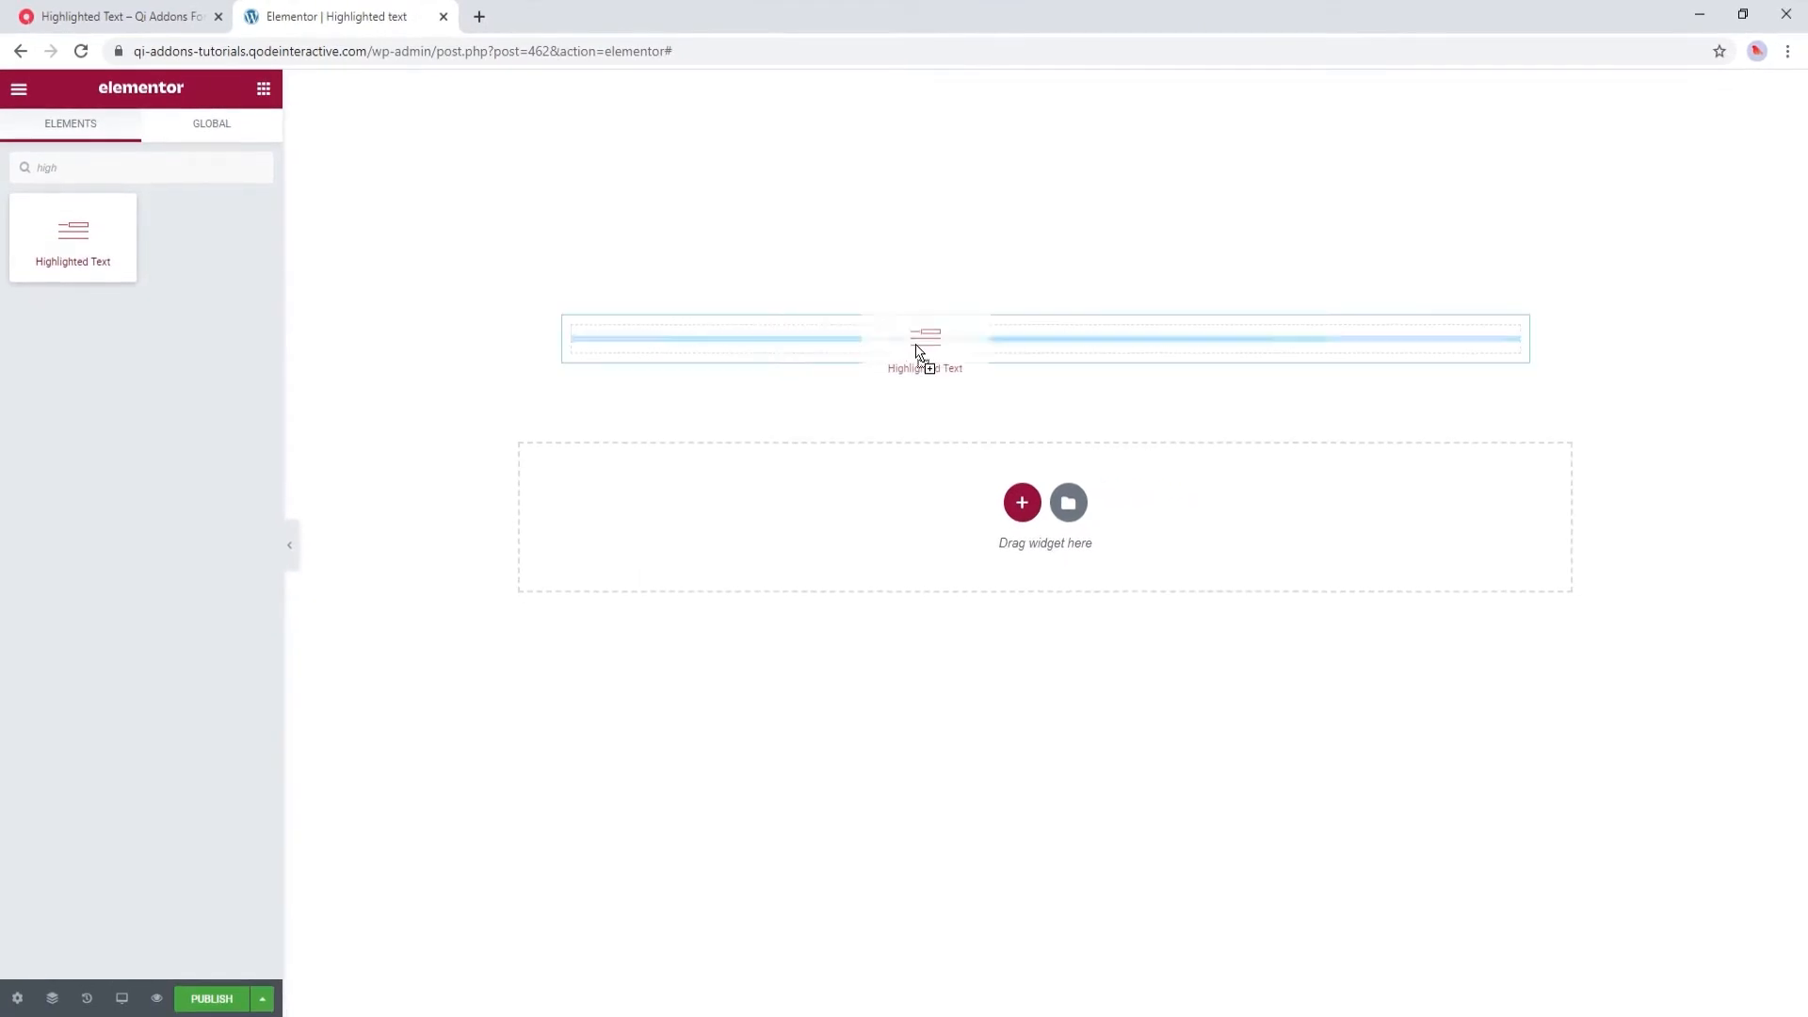
drag(73, 237, 928, 338)
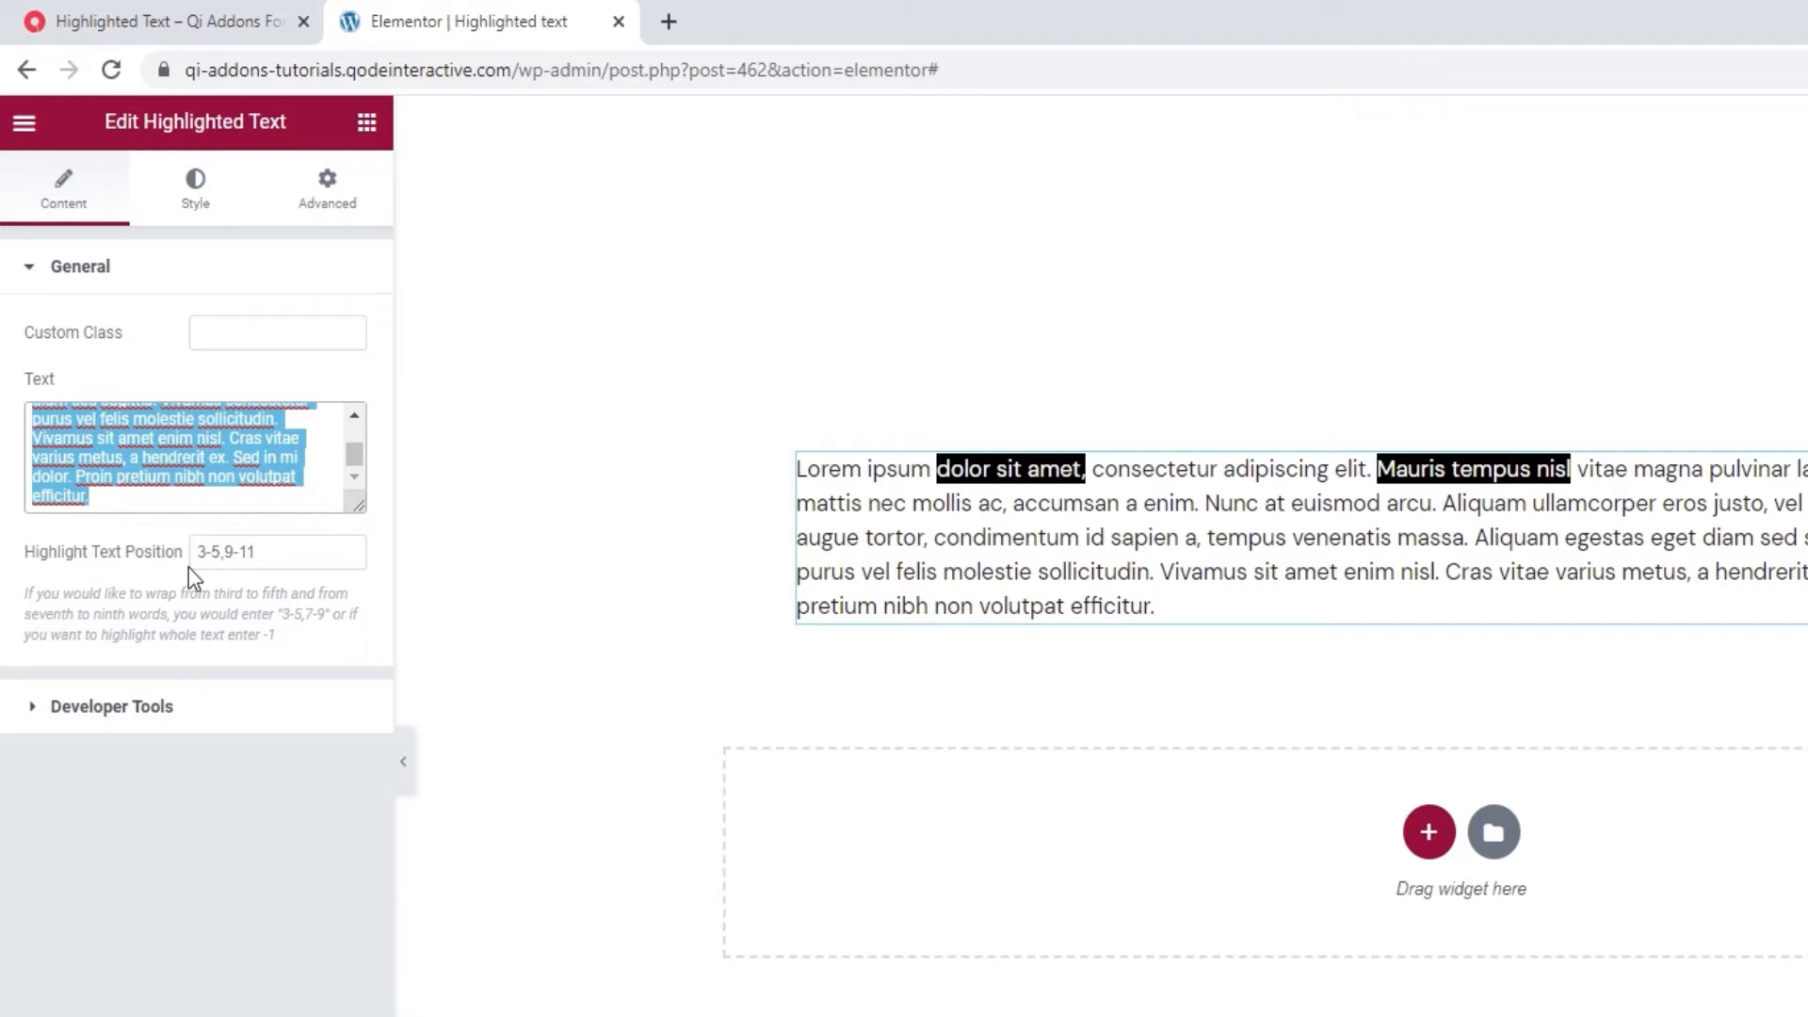
click(277, 552)
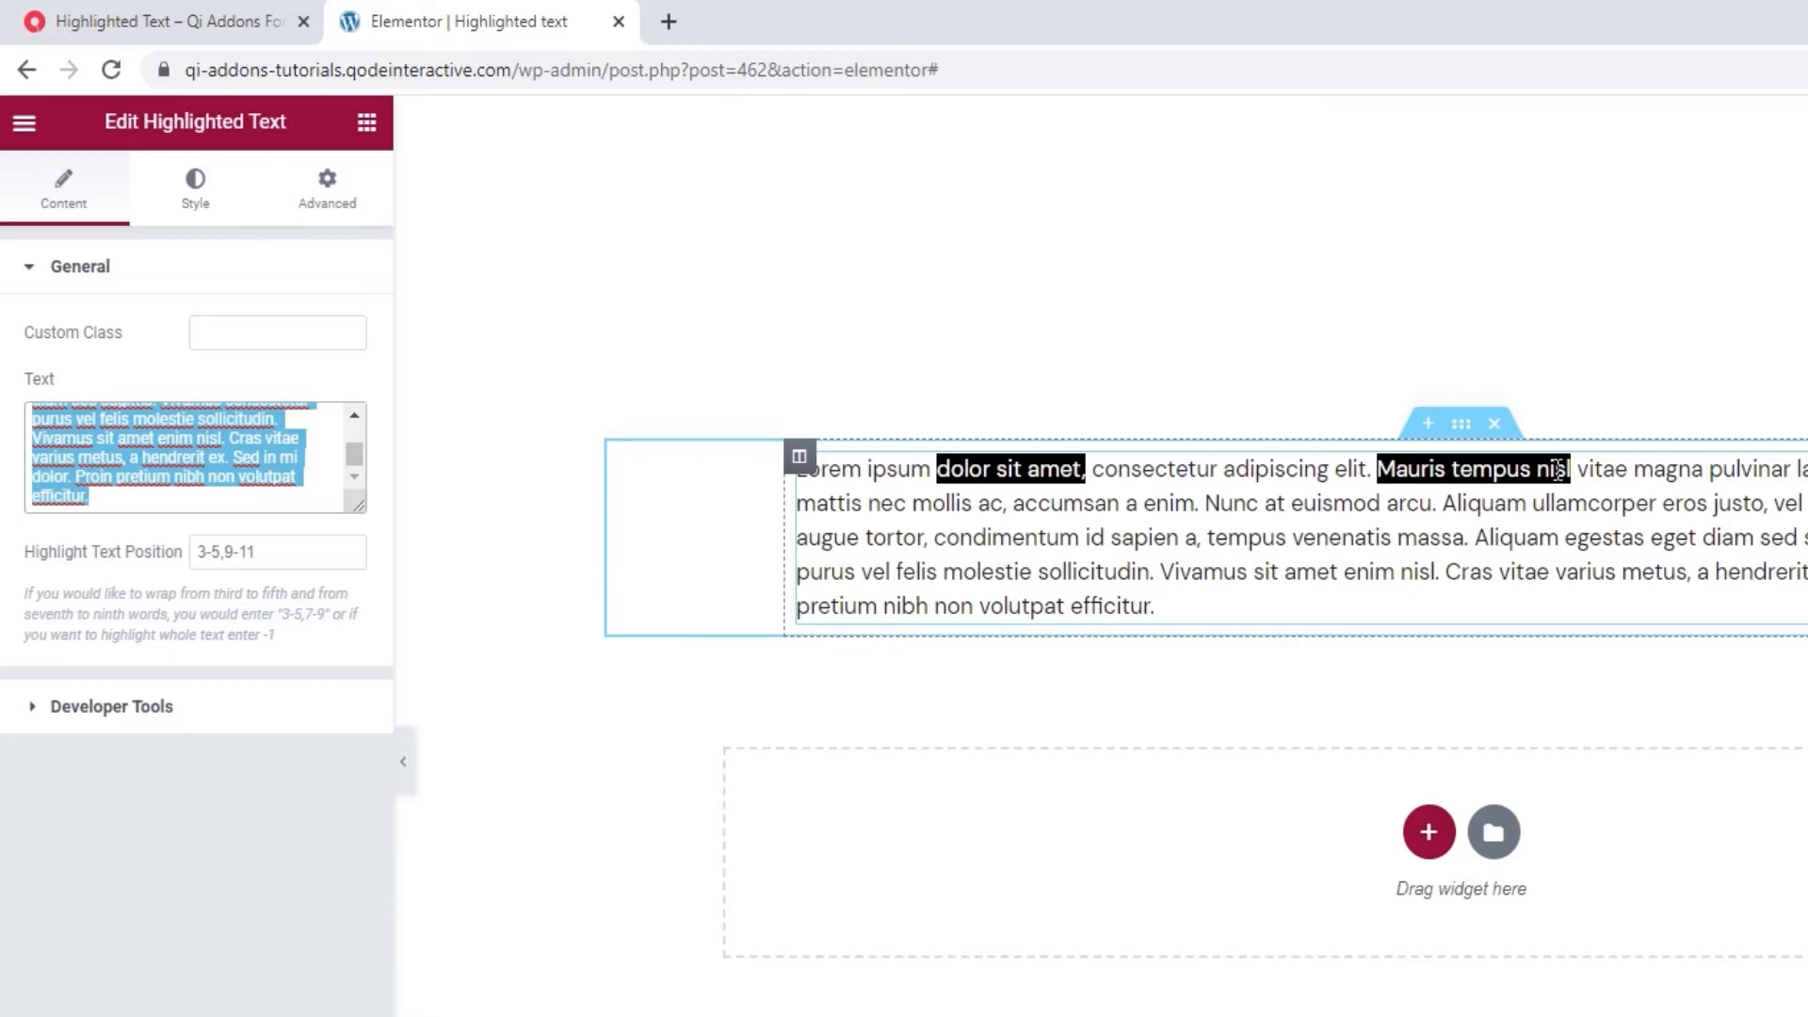
click(515, 345)
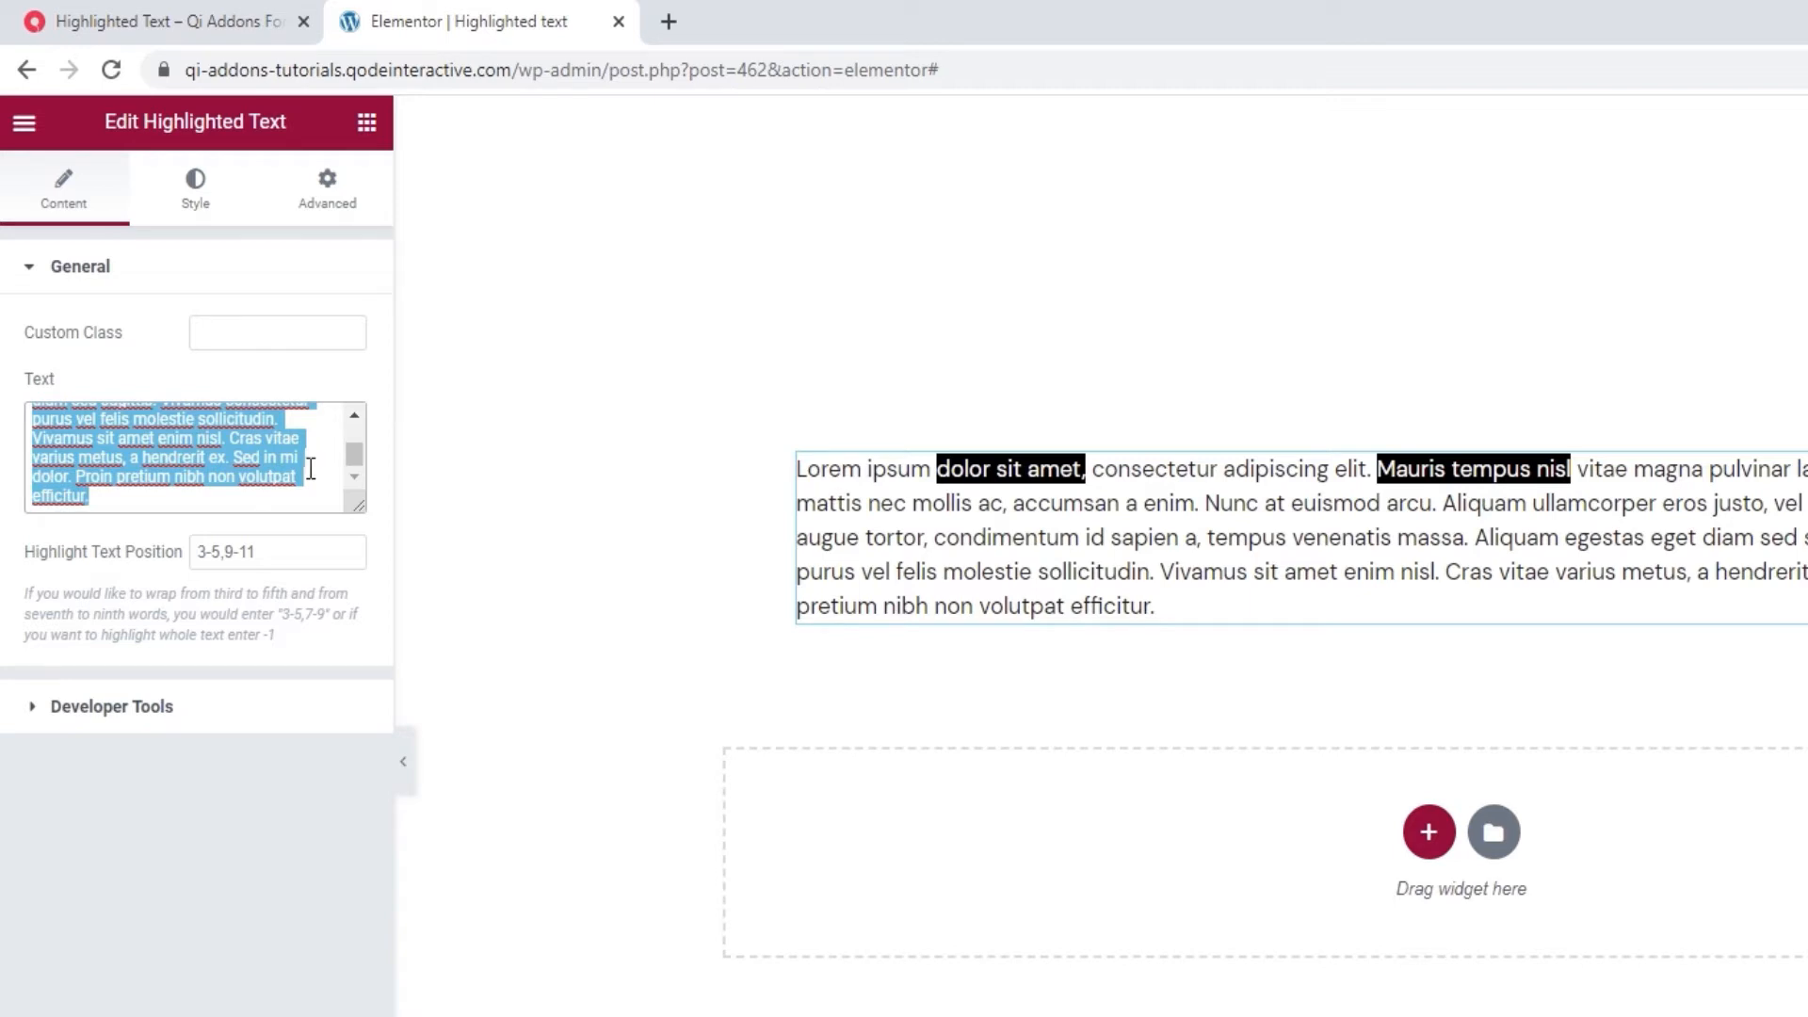
Set the text to 'Create sections with text that stands out the way you like it' with highlight position 3-7
text(Create sections with text that stands out the way you like it.)
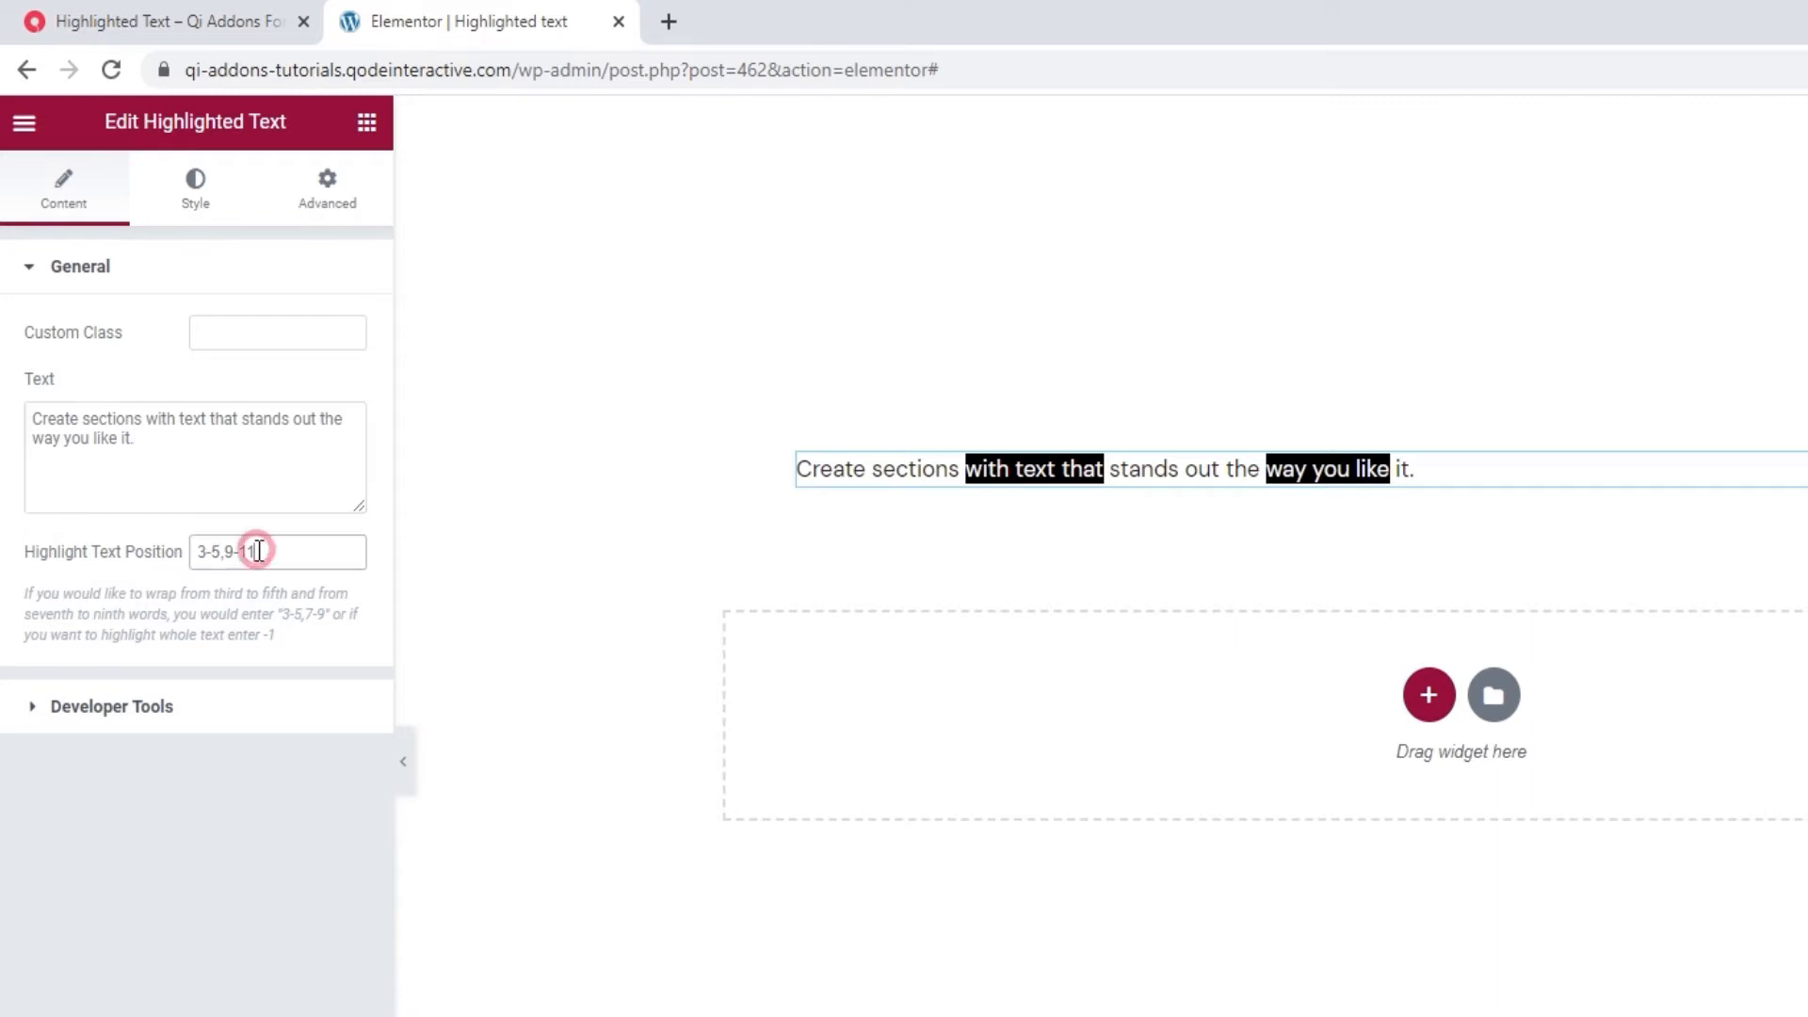
triple_click(277, 552)
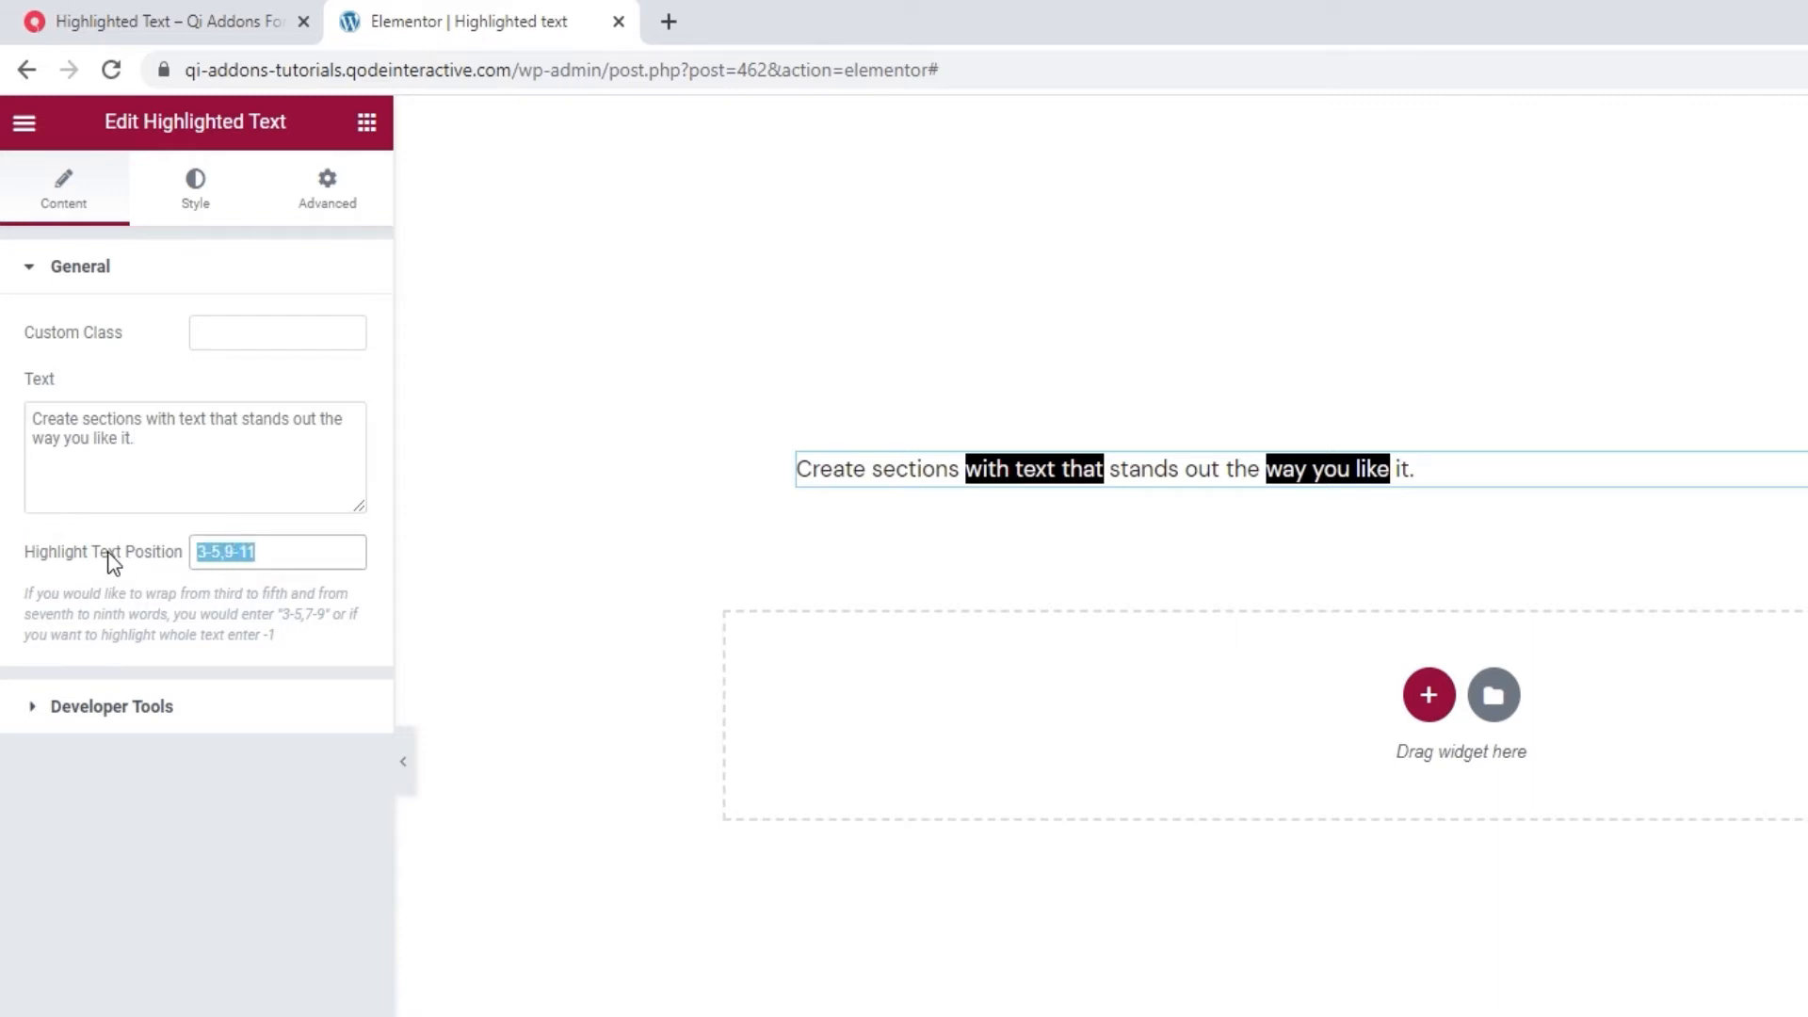
text(3)
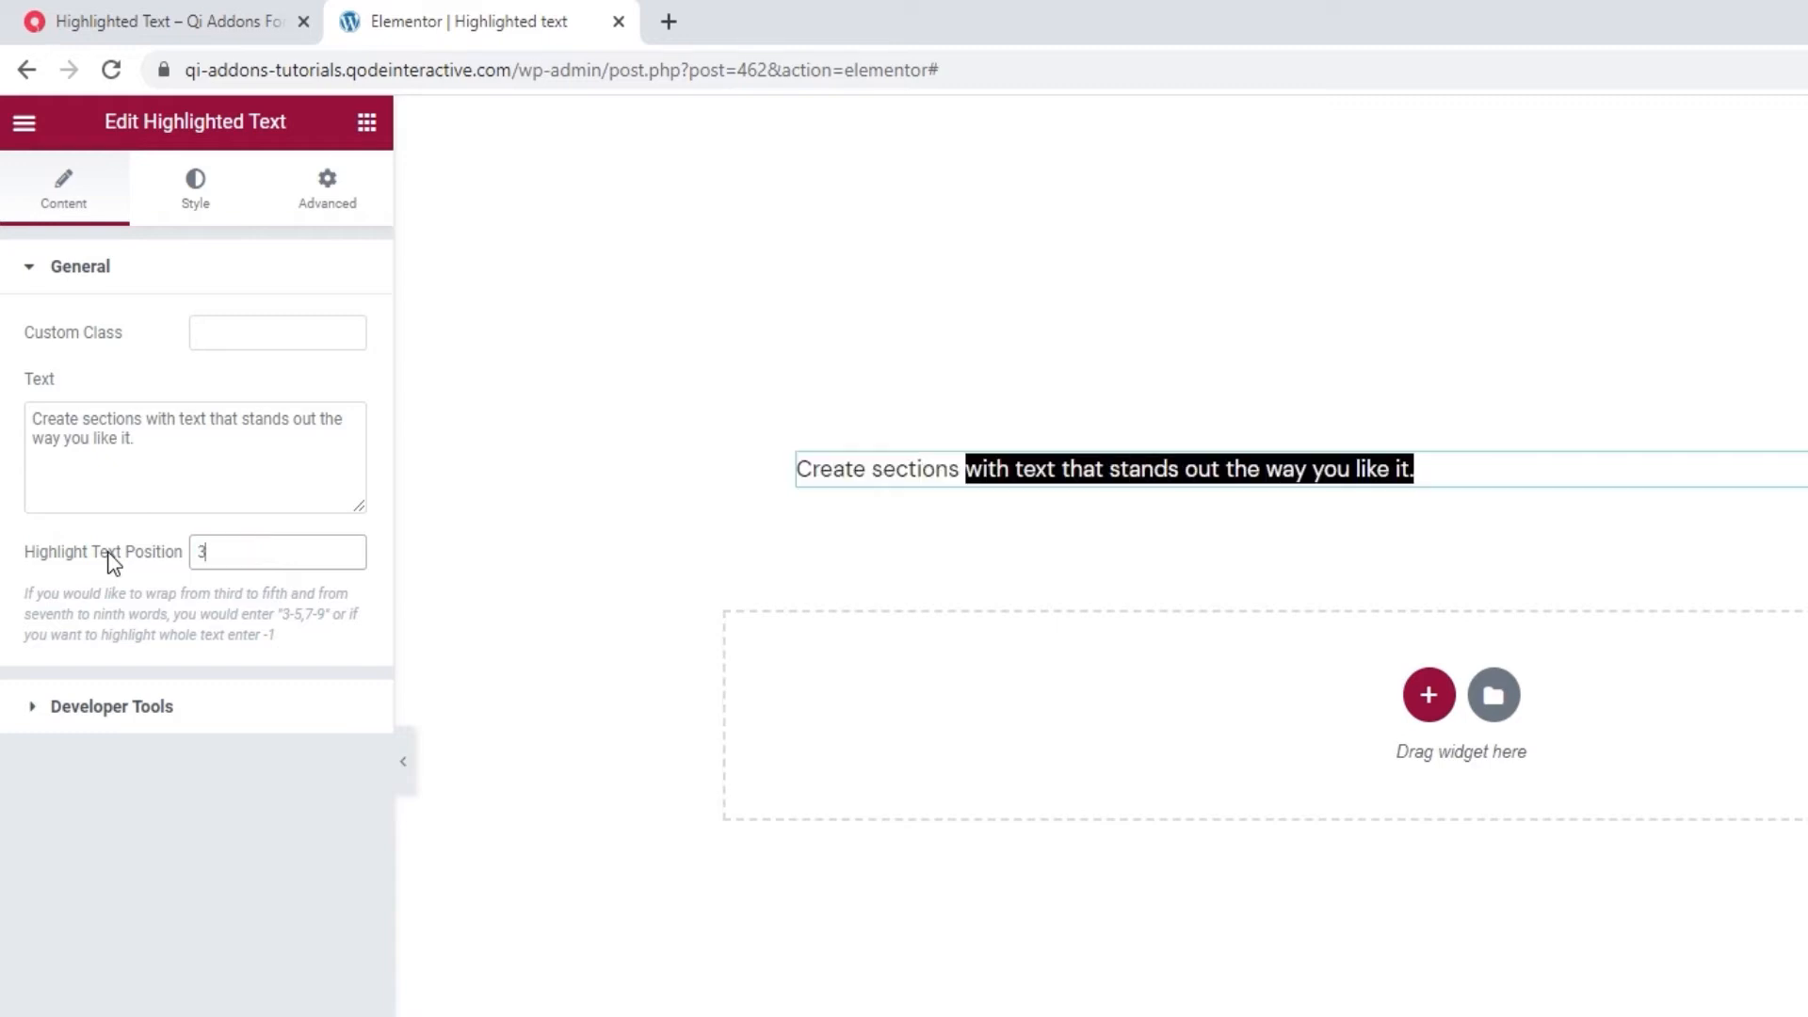
text(-7)
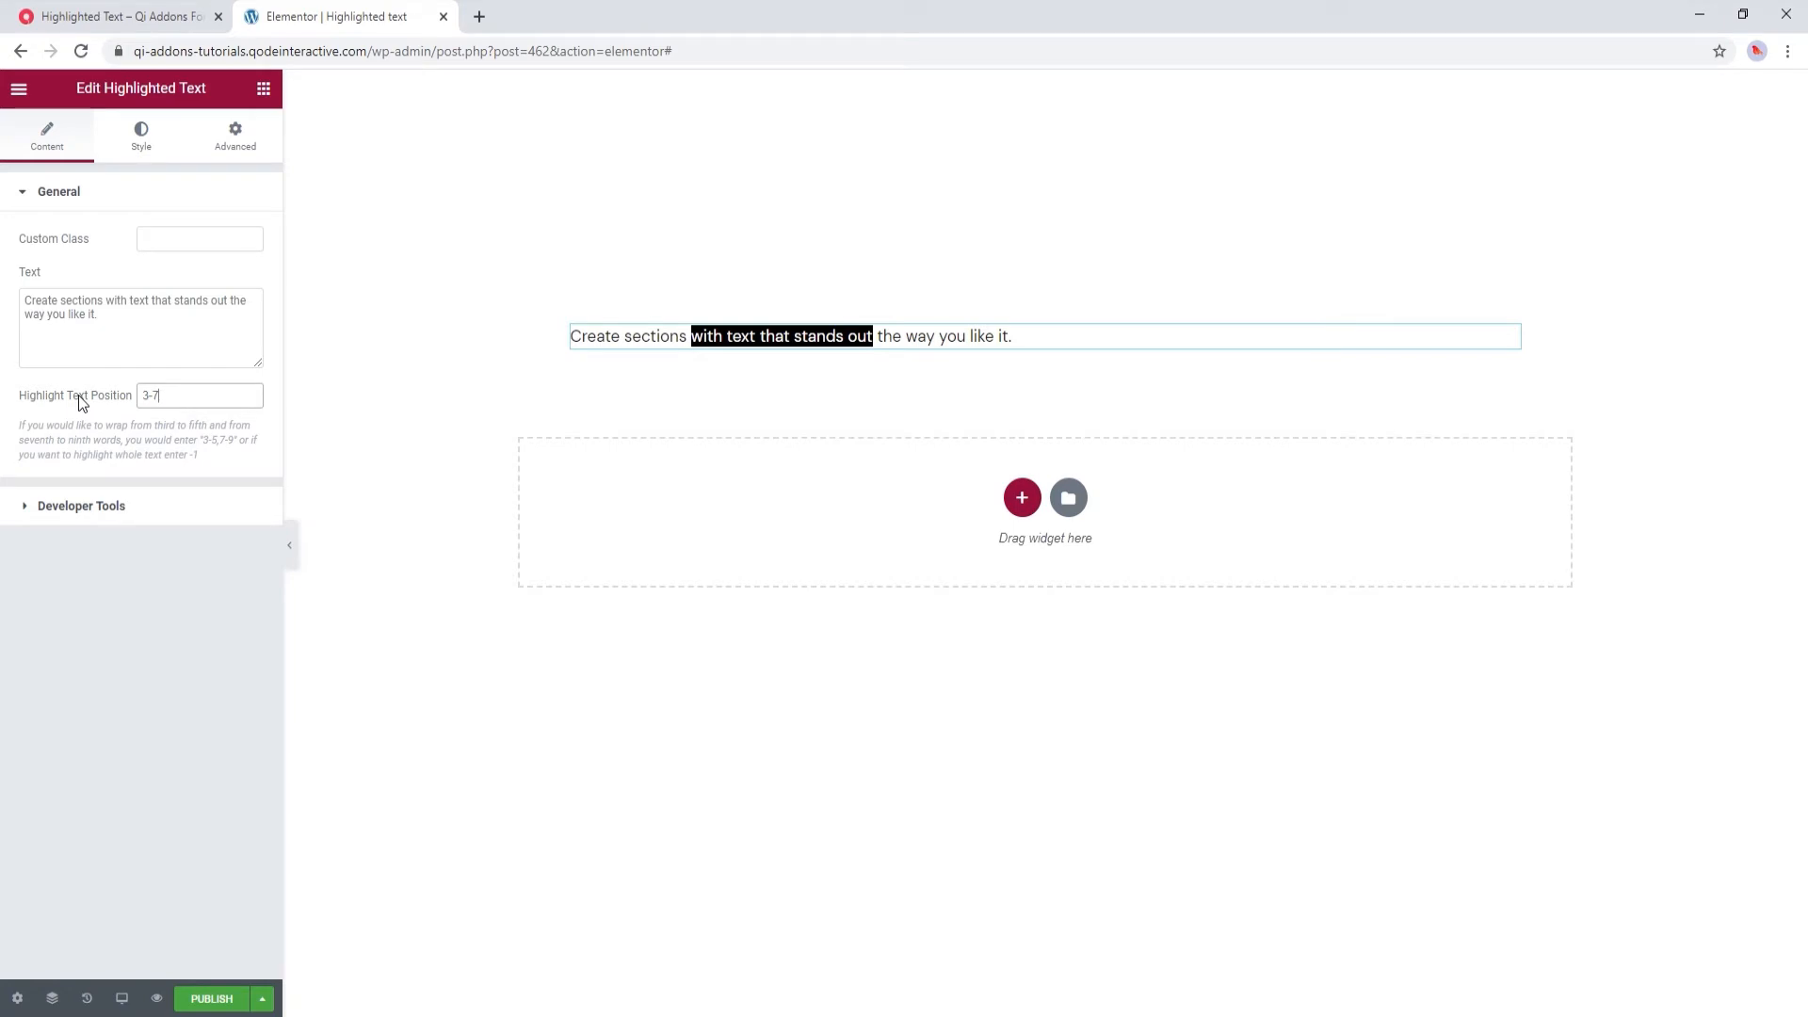
click(58, 192)
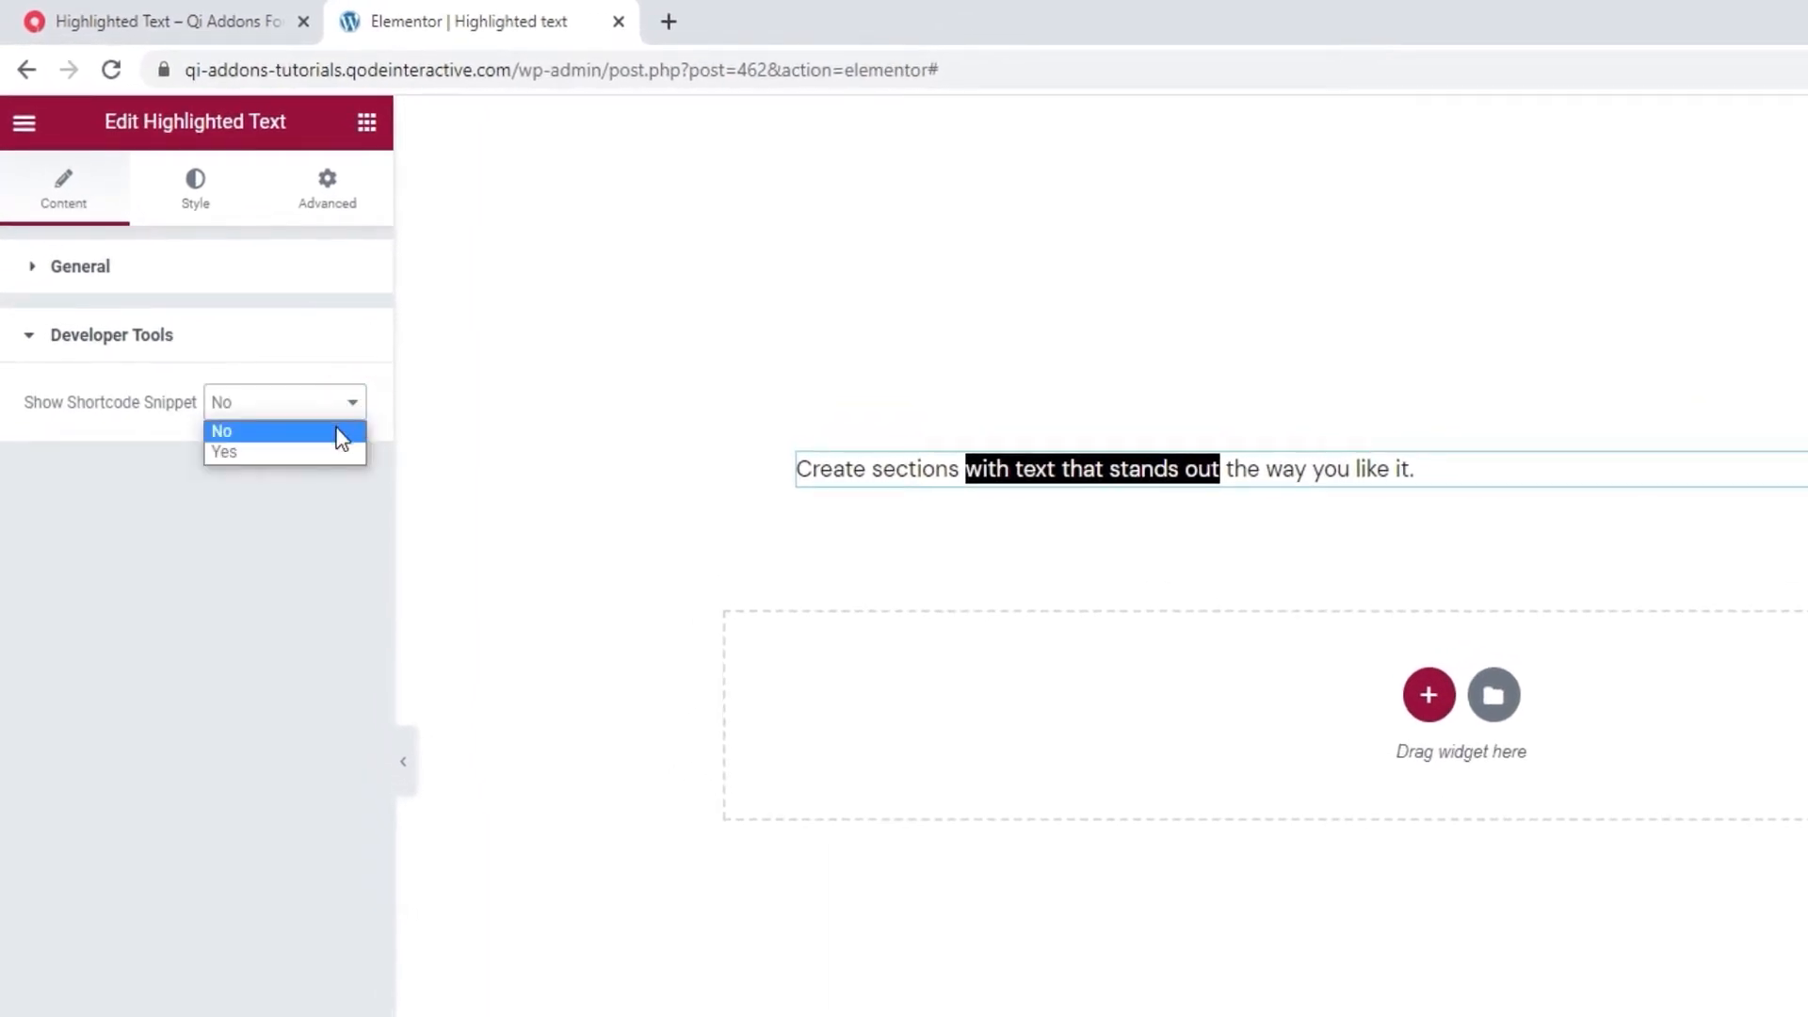
click(225, 452)
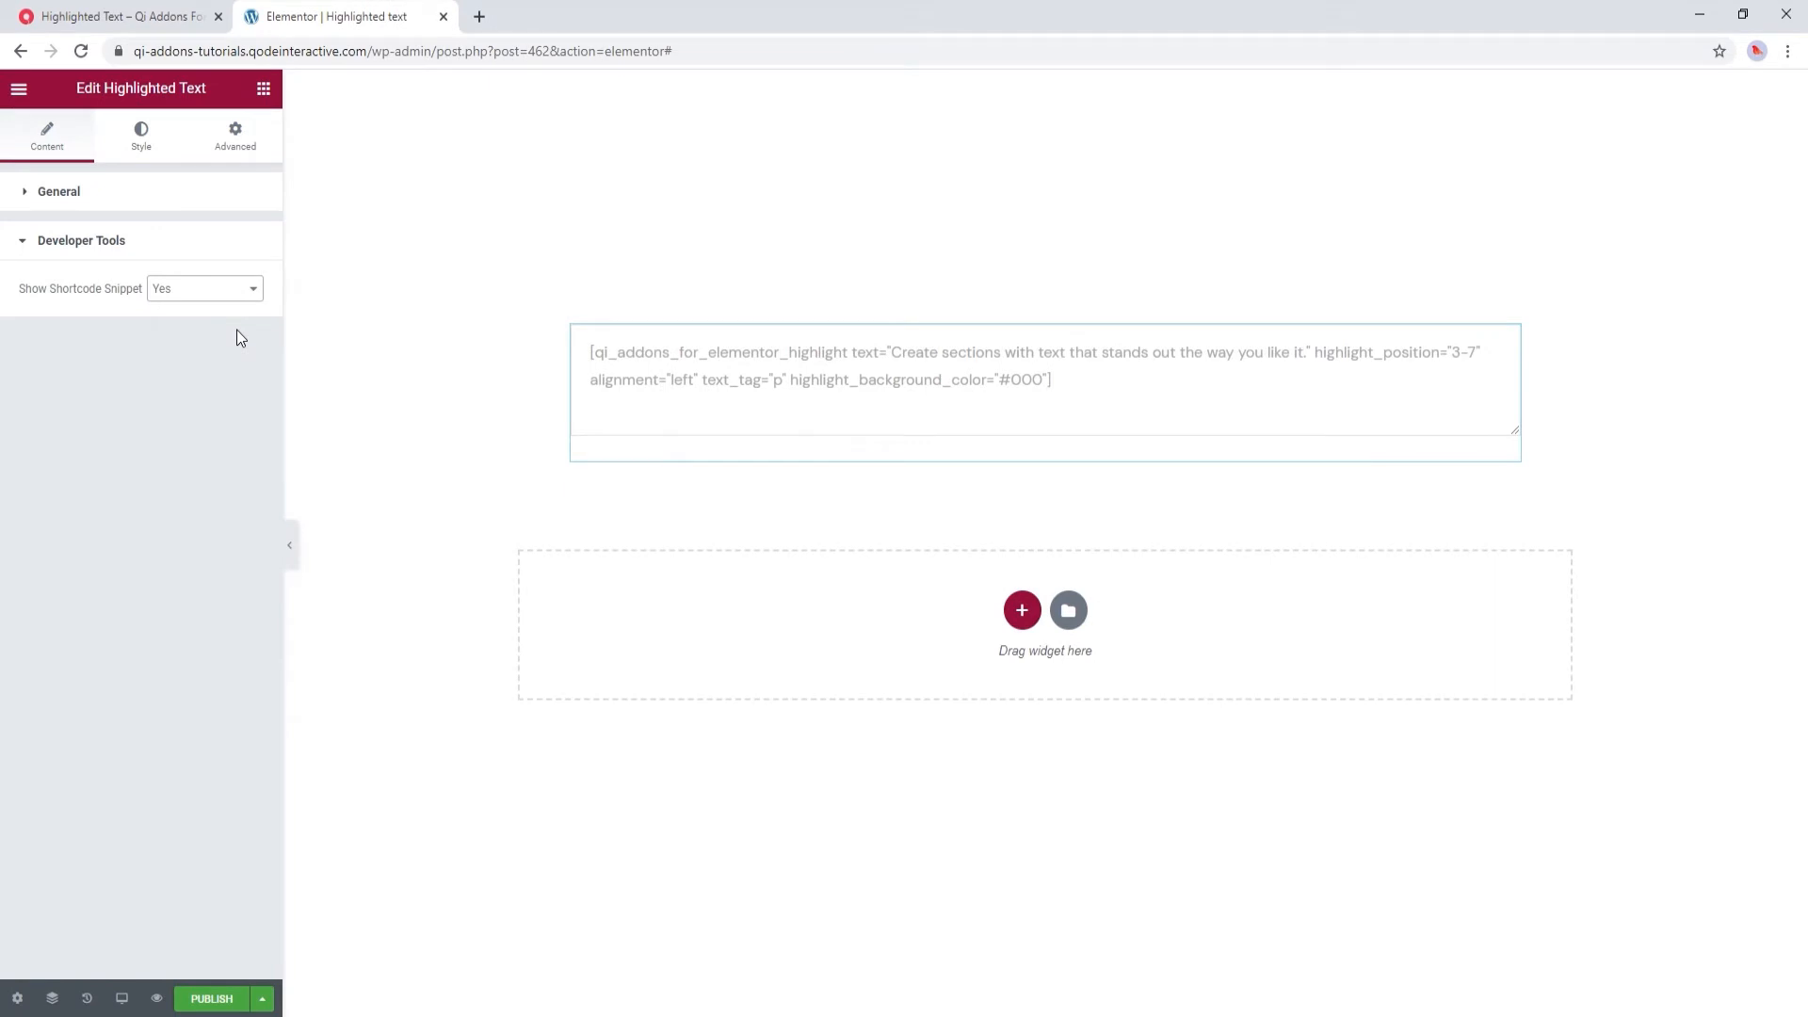
click(204, 288)
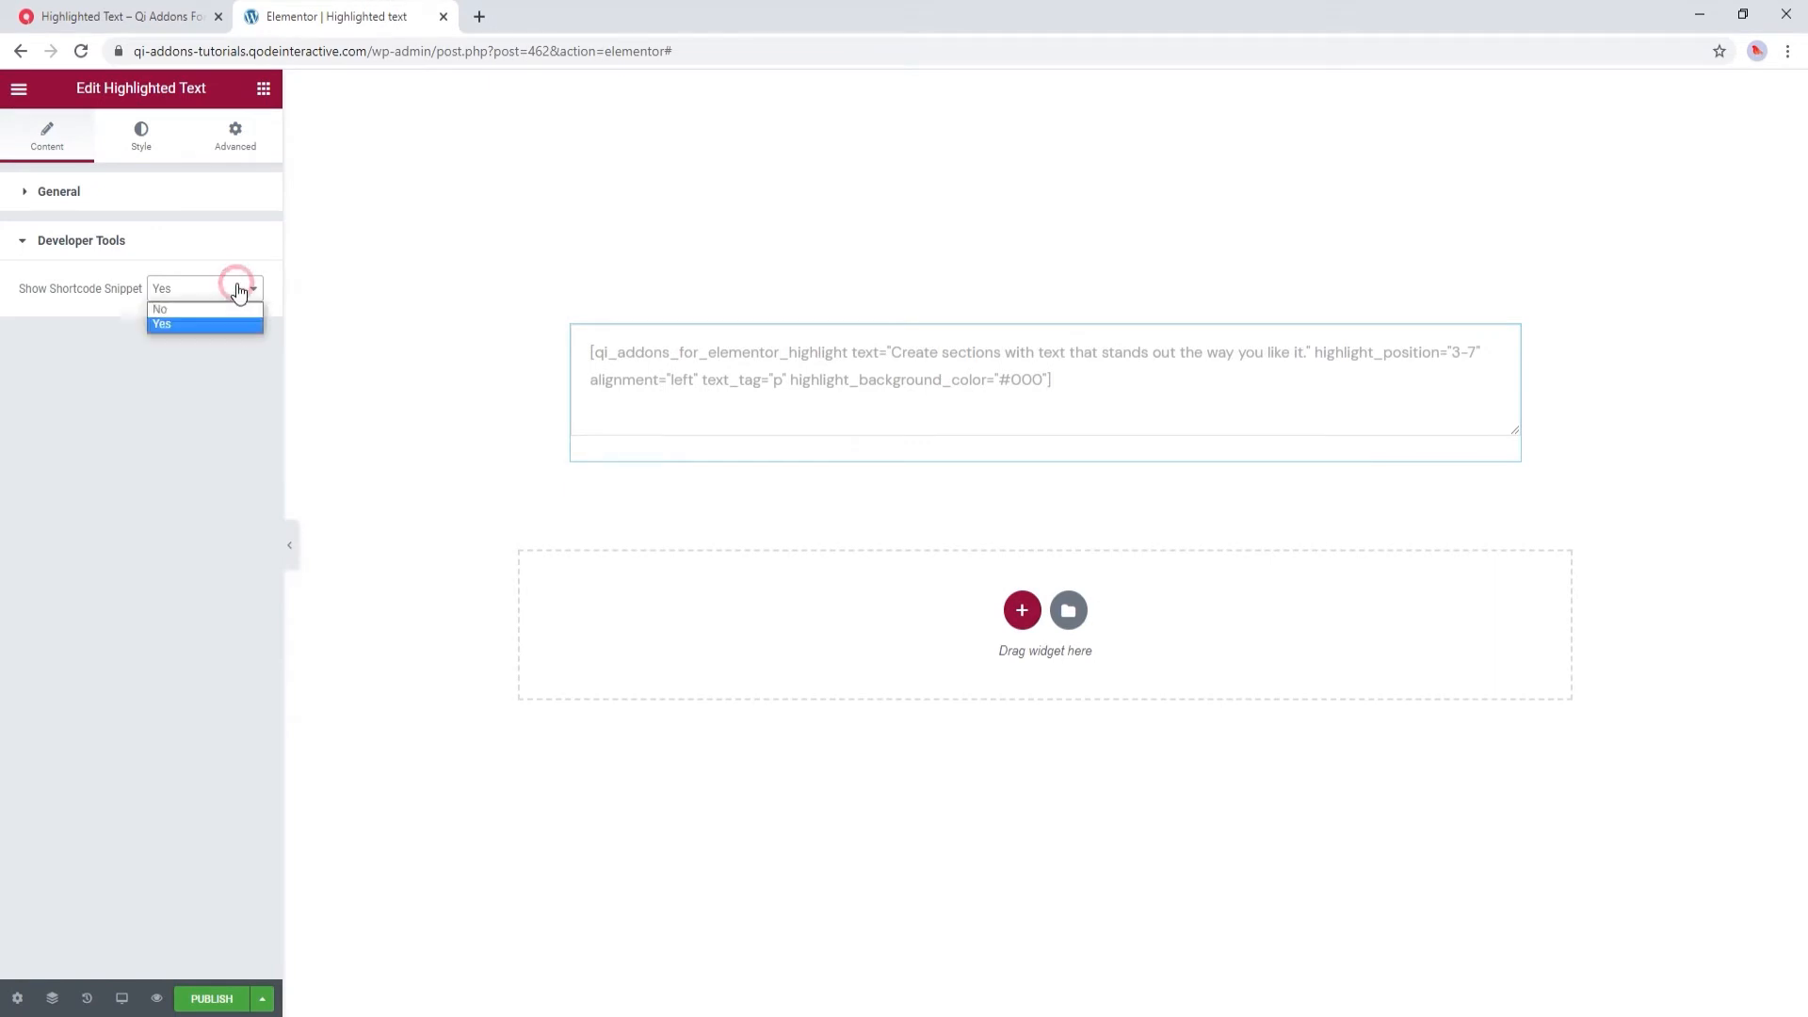
click(158, 309)
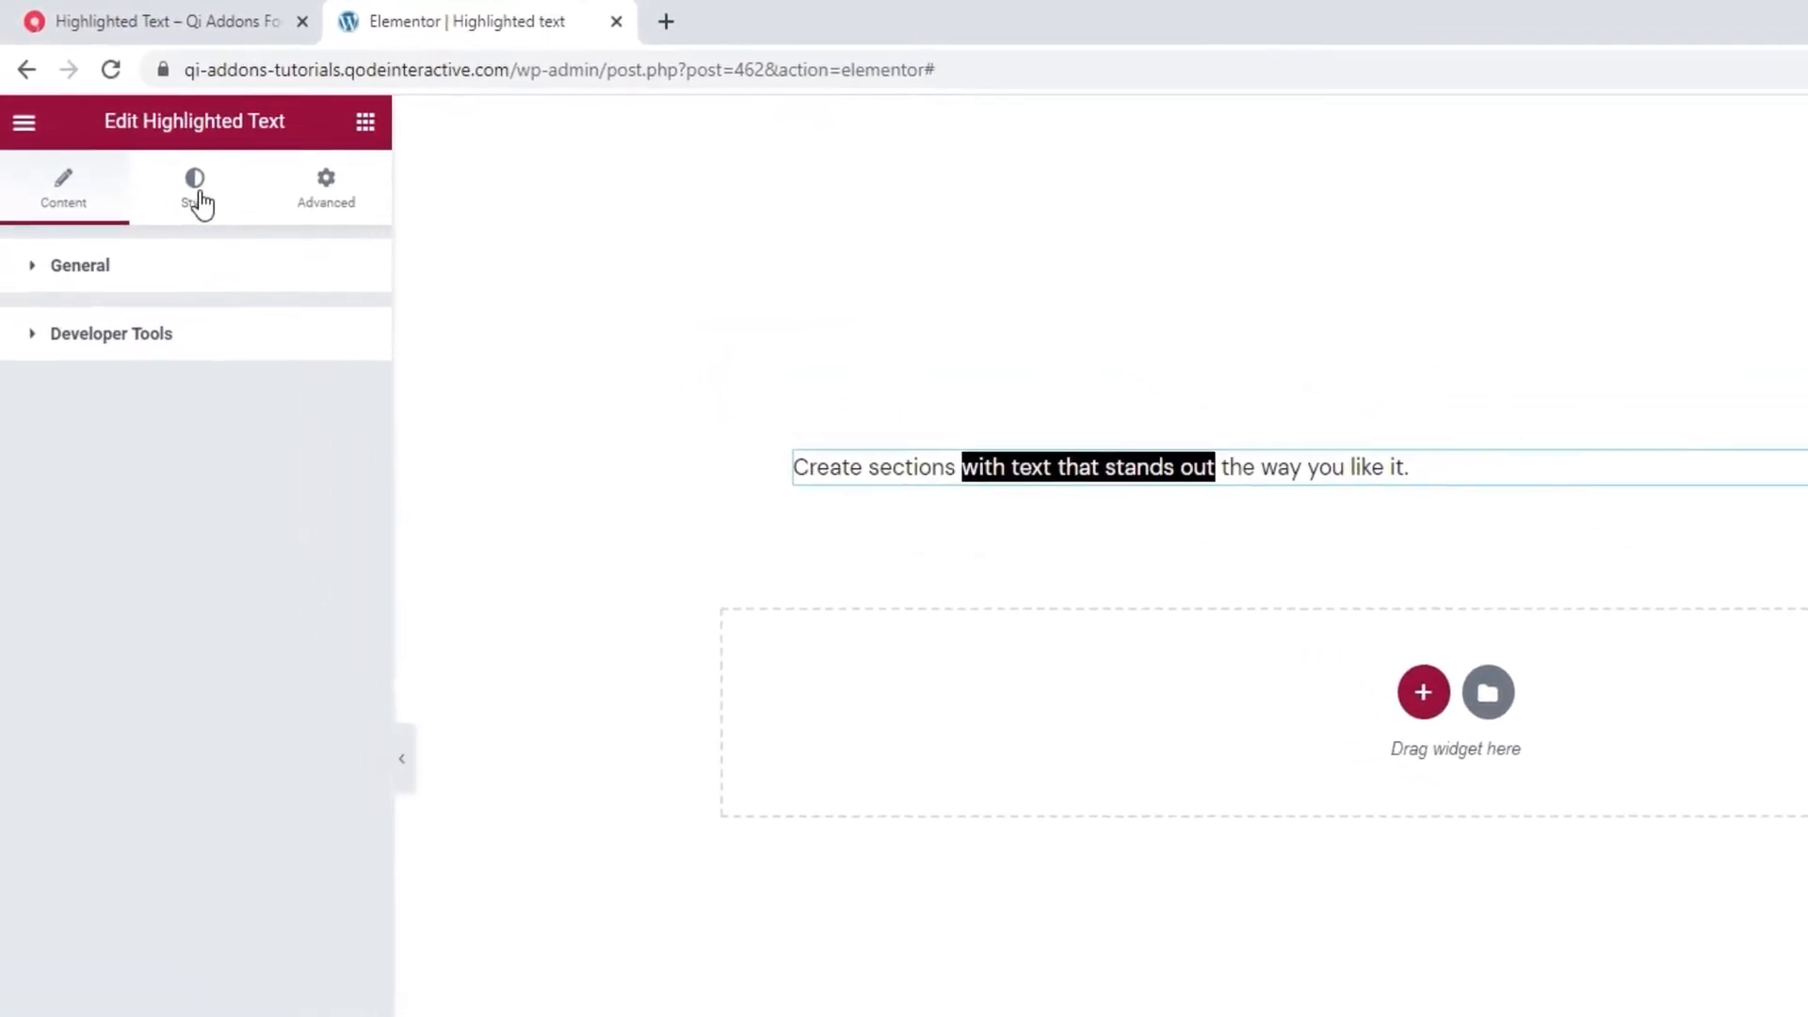
In Style settings, center the sentence and bring up the Text Tag choices for H1
click(194, 188)
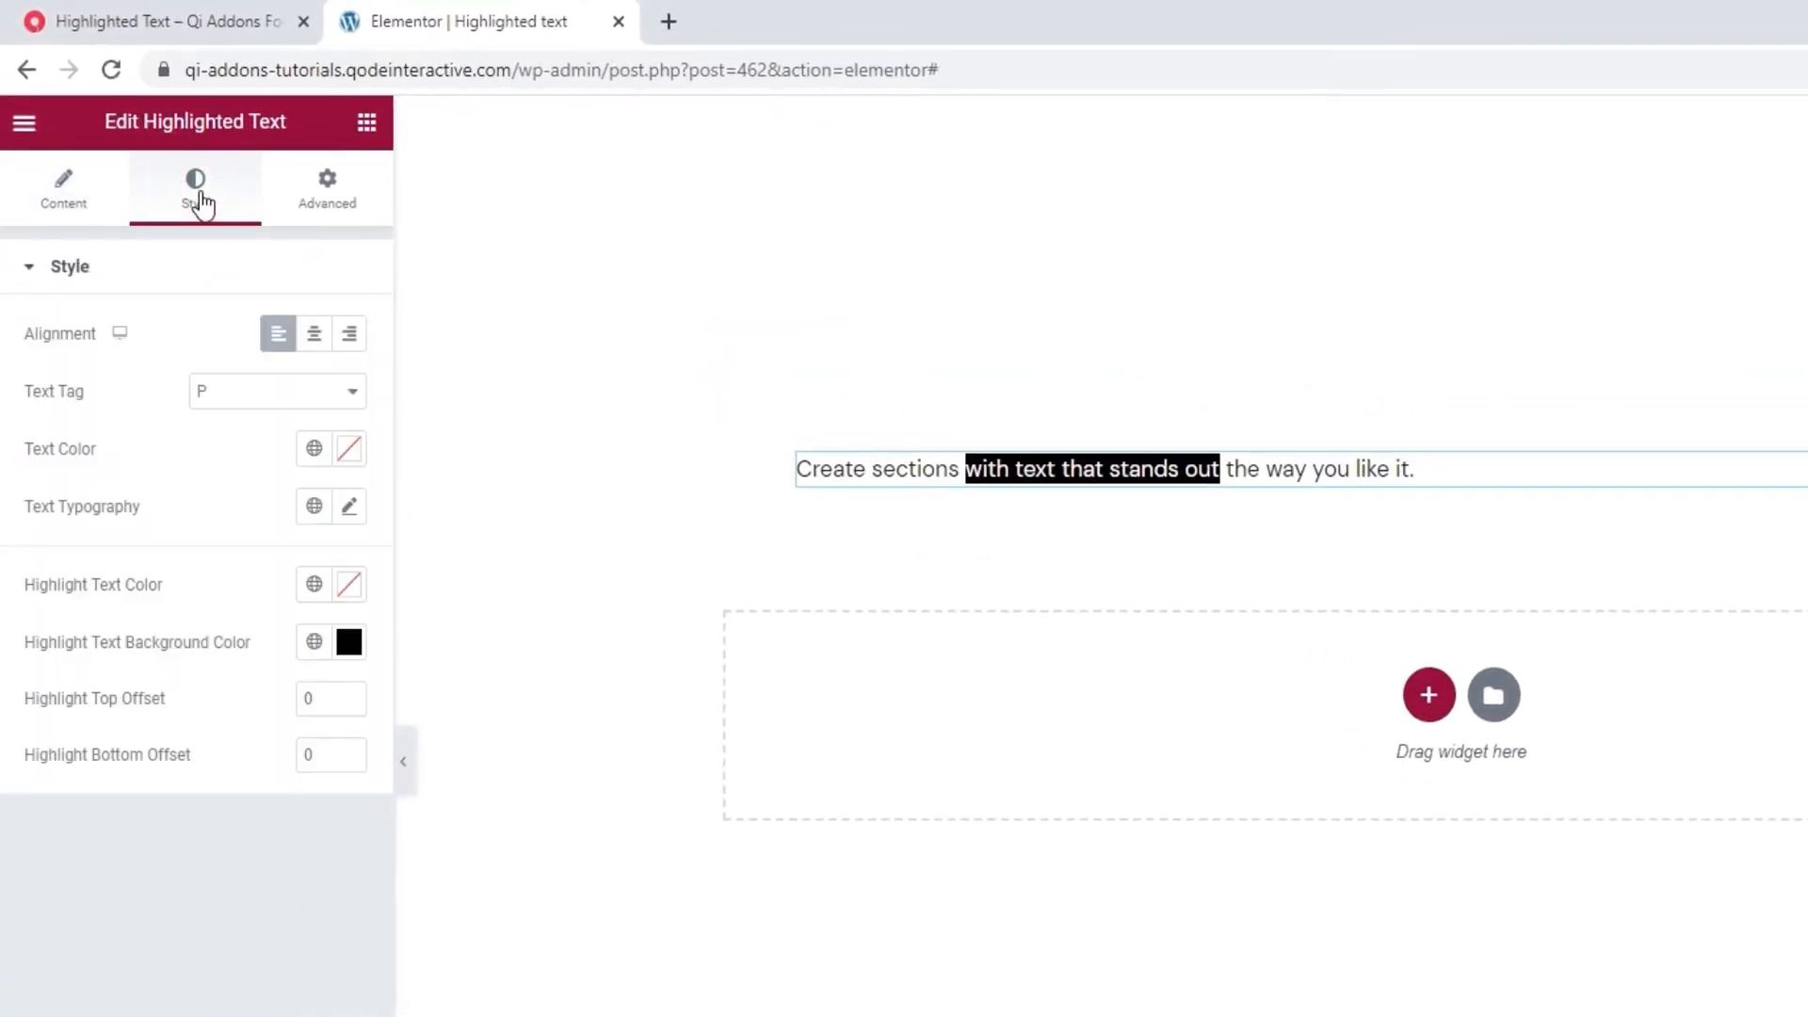
mouse_move(217, 245)
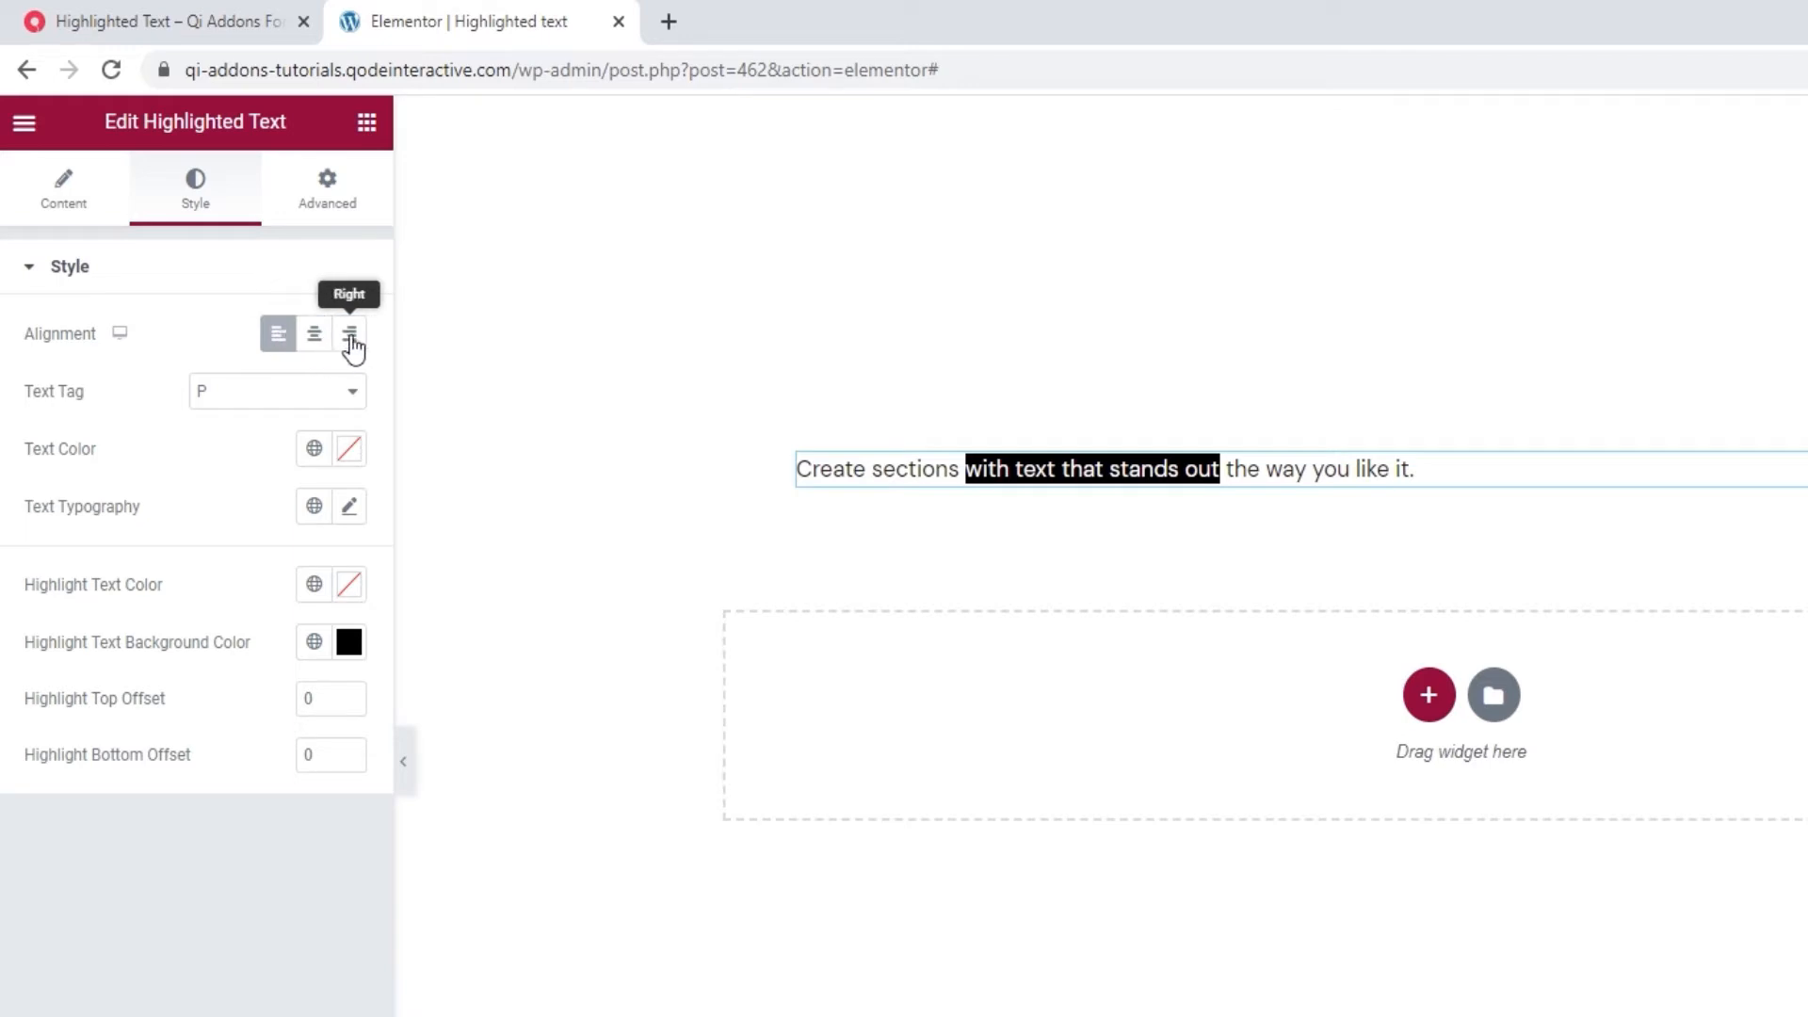
mouse_move(313, 333)
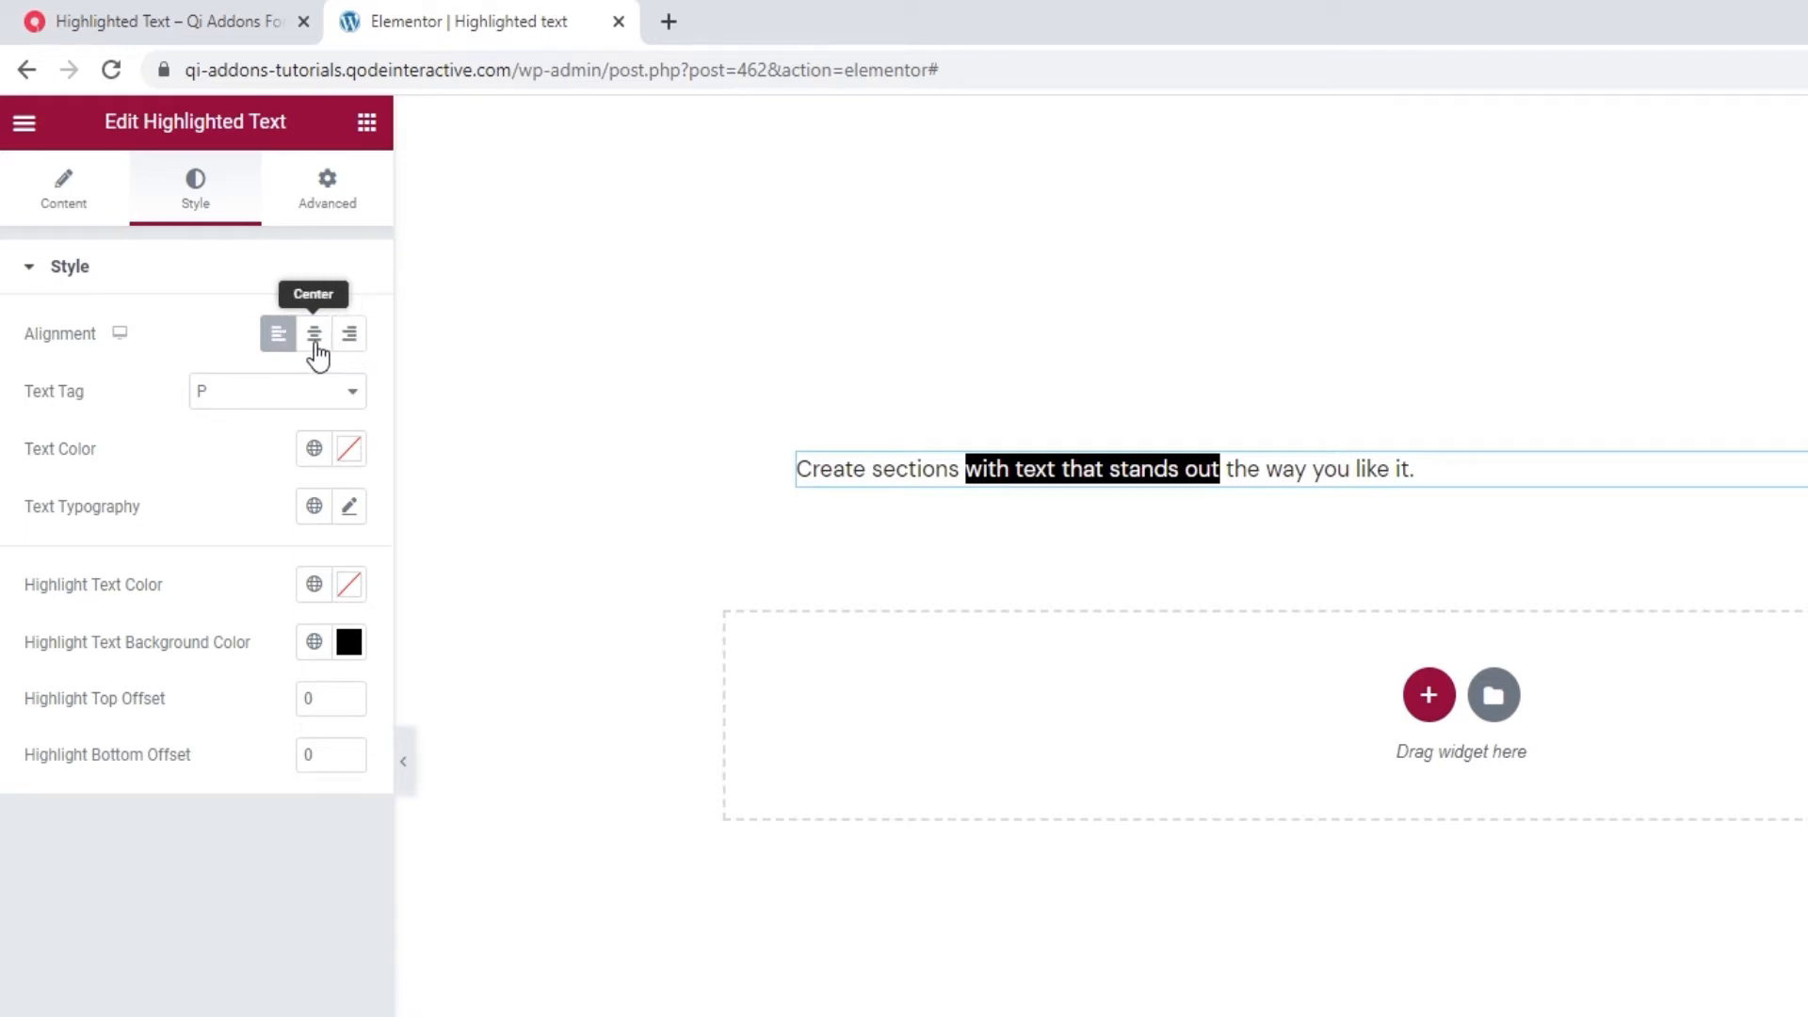
click(314, 333)
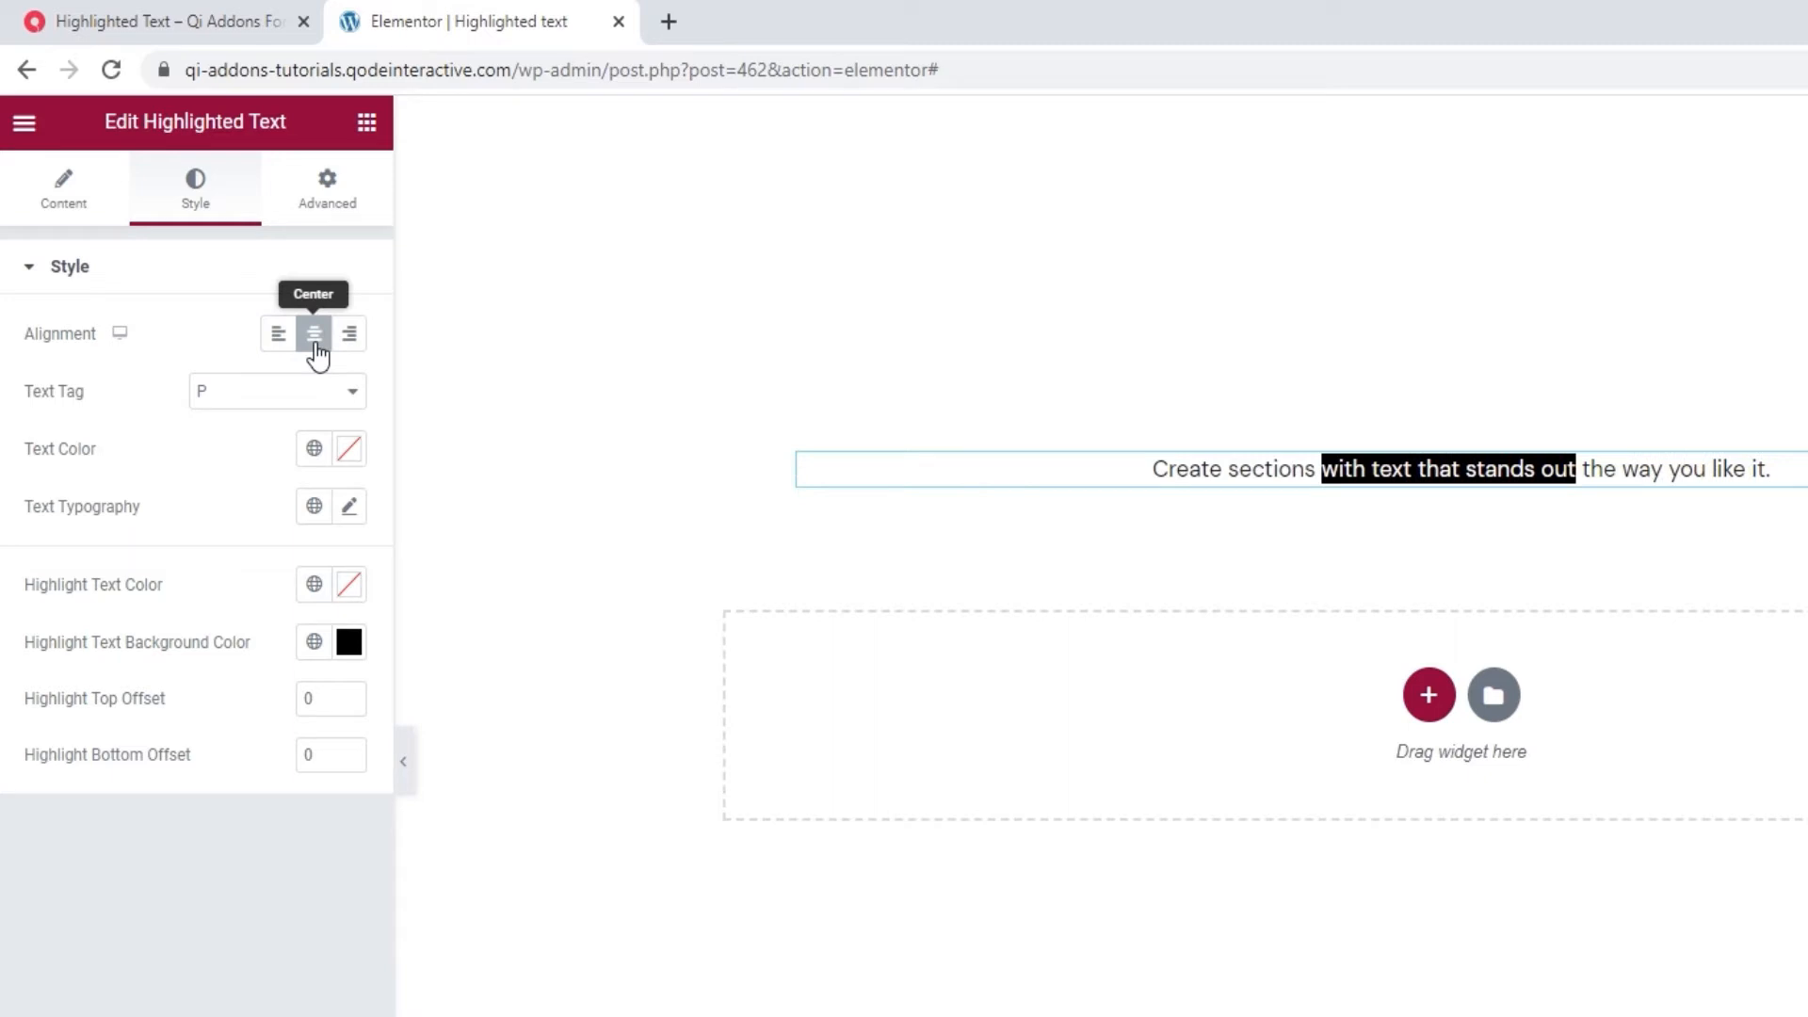
mouse_move(309, 397)
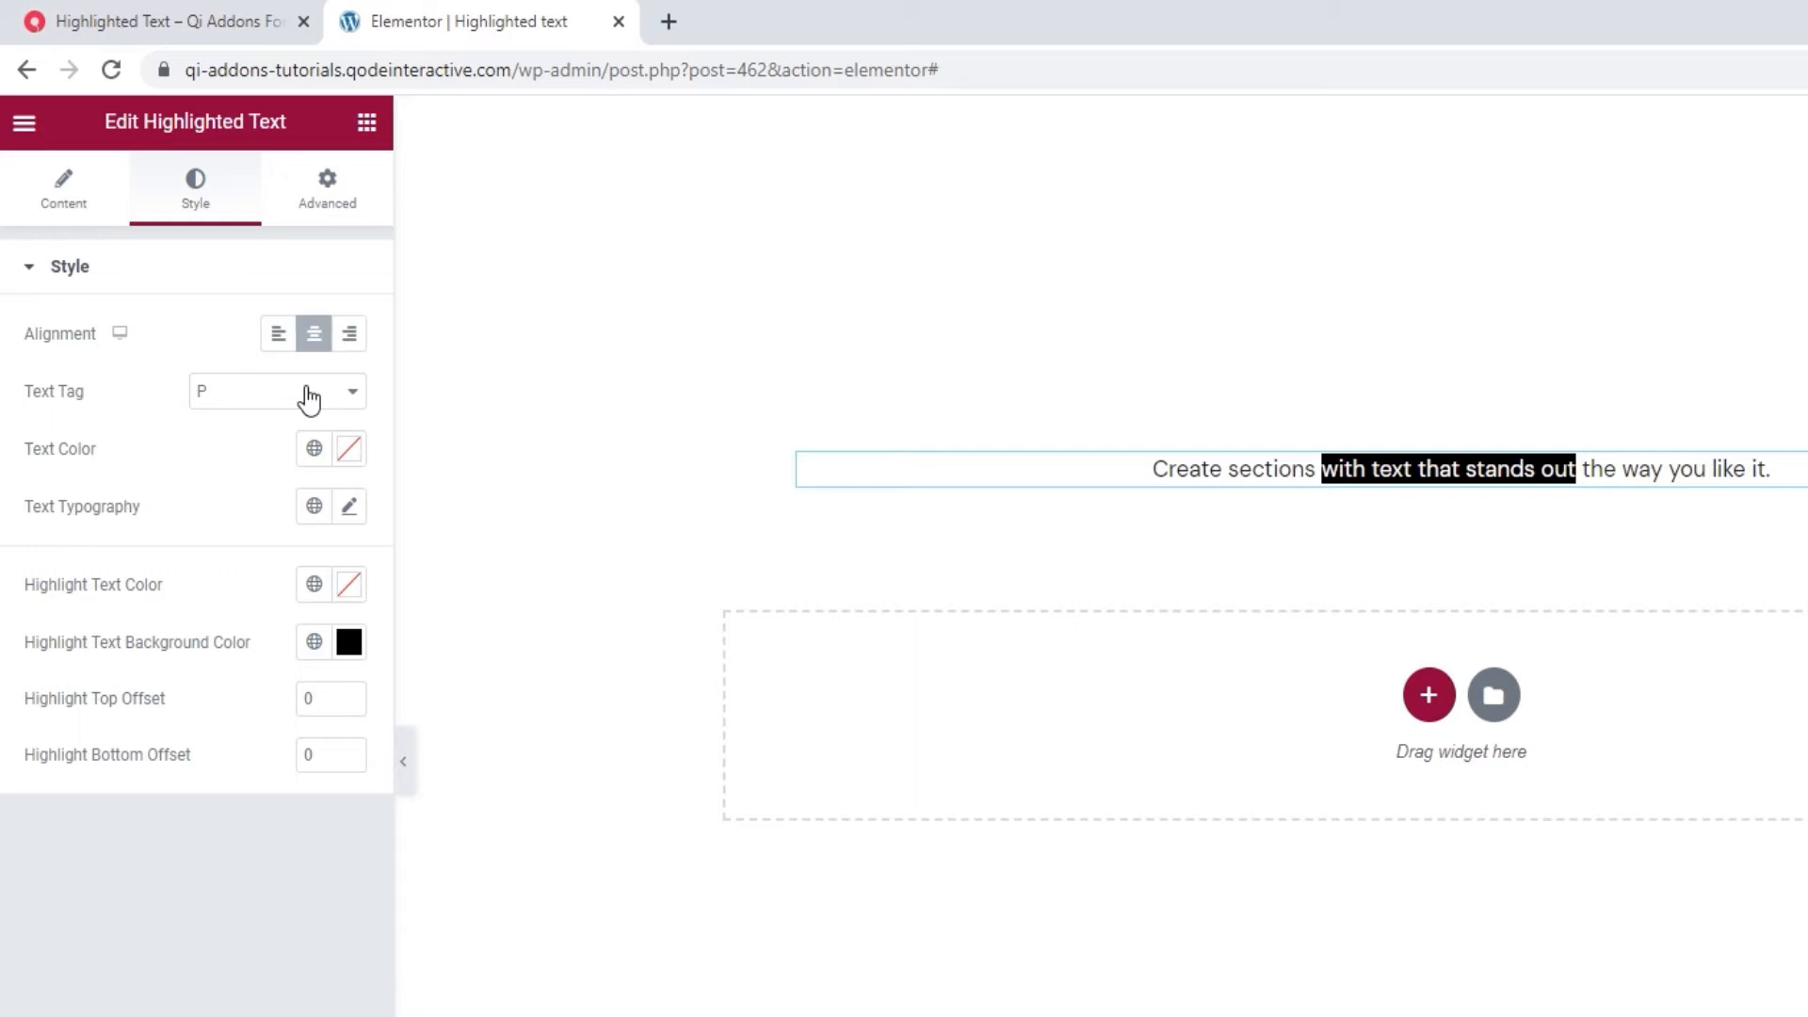
click(277, 390)
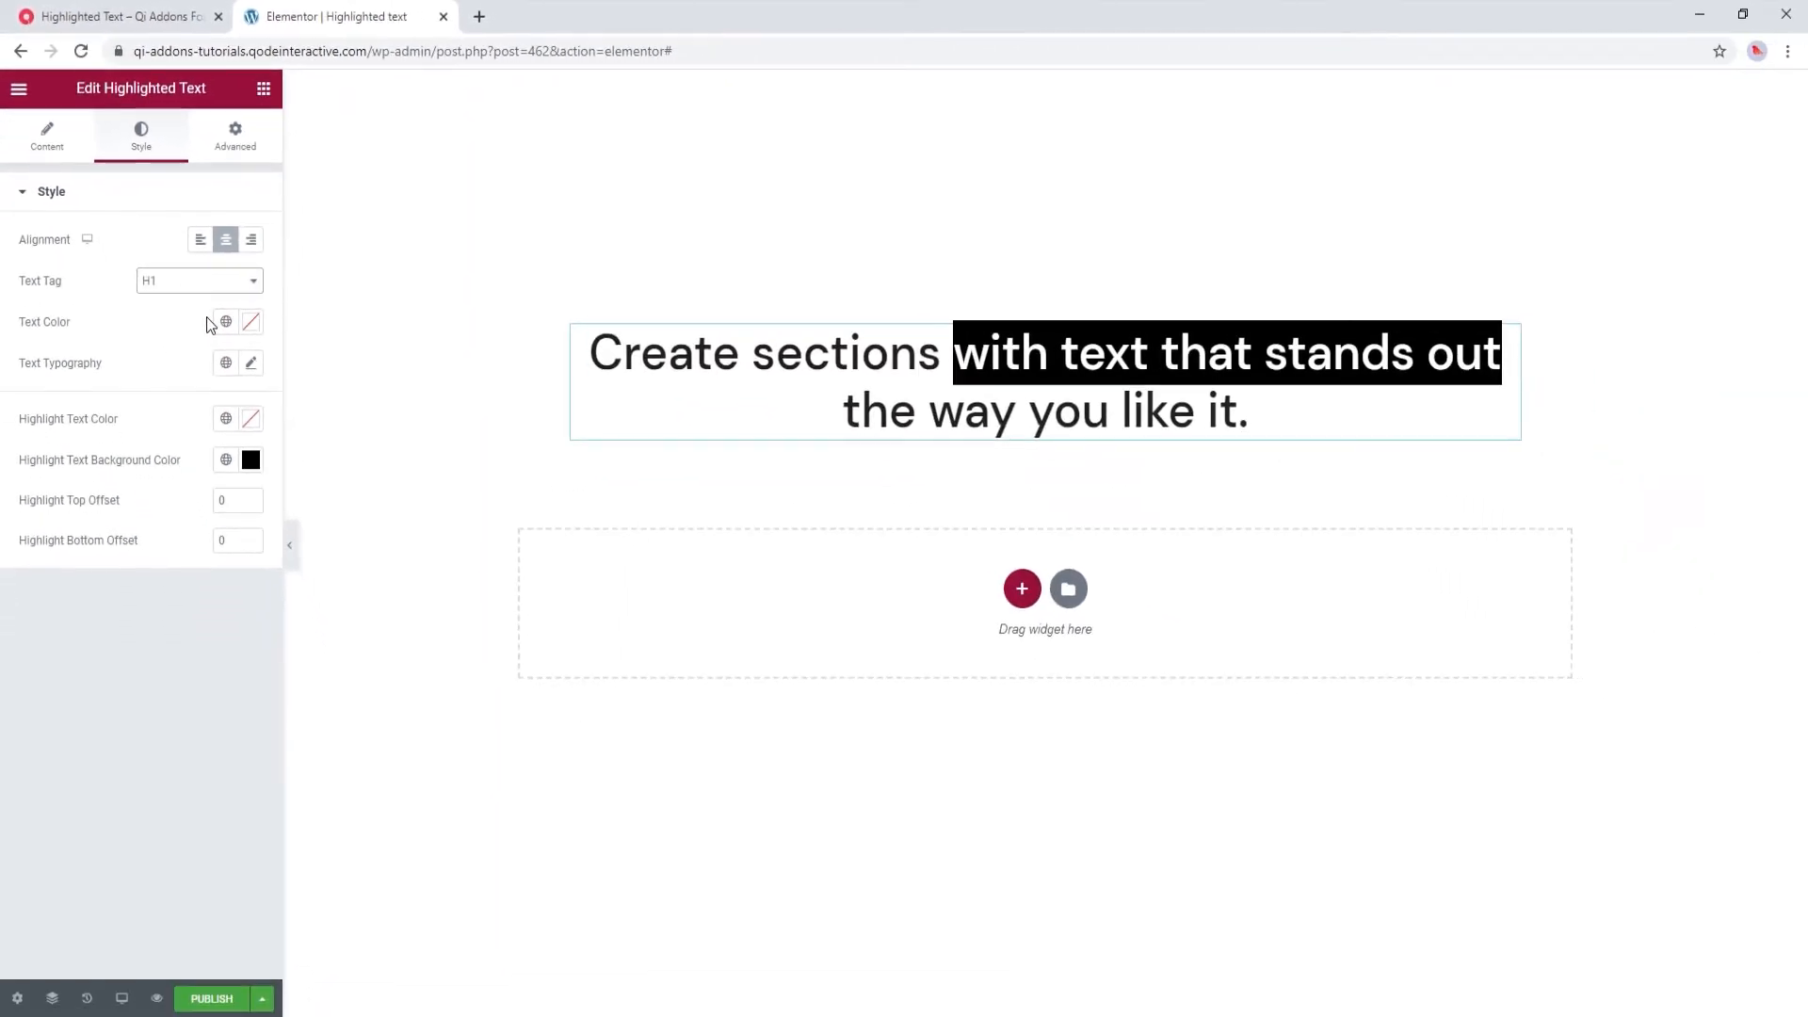
mouse_move(180, 326)
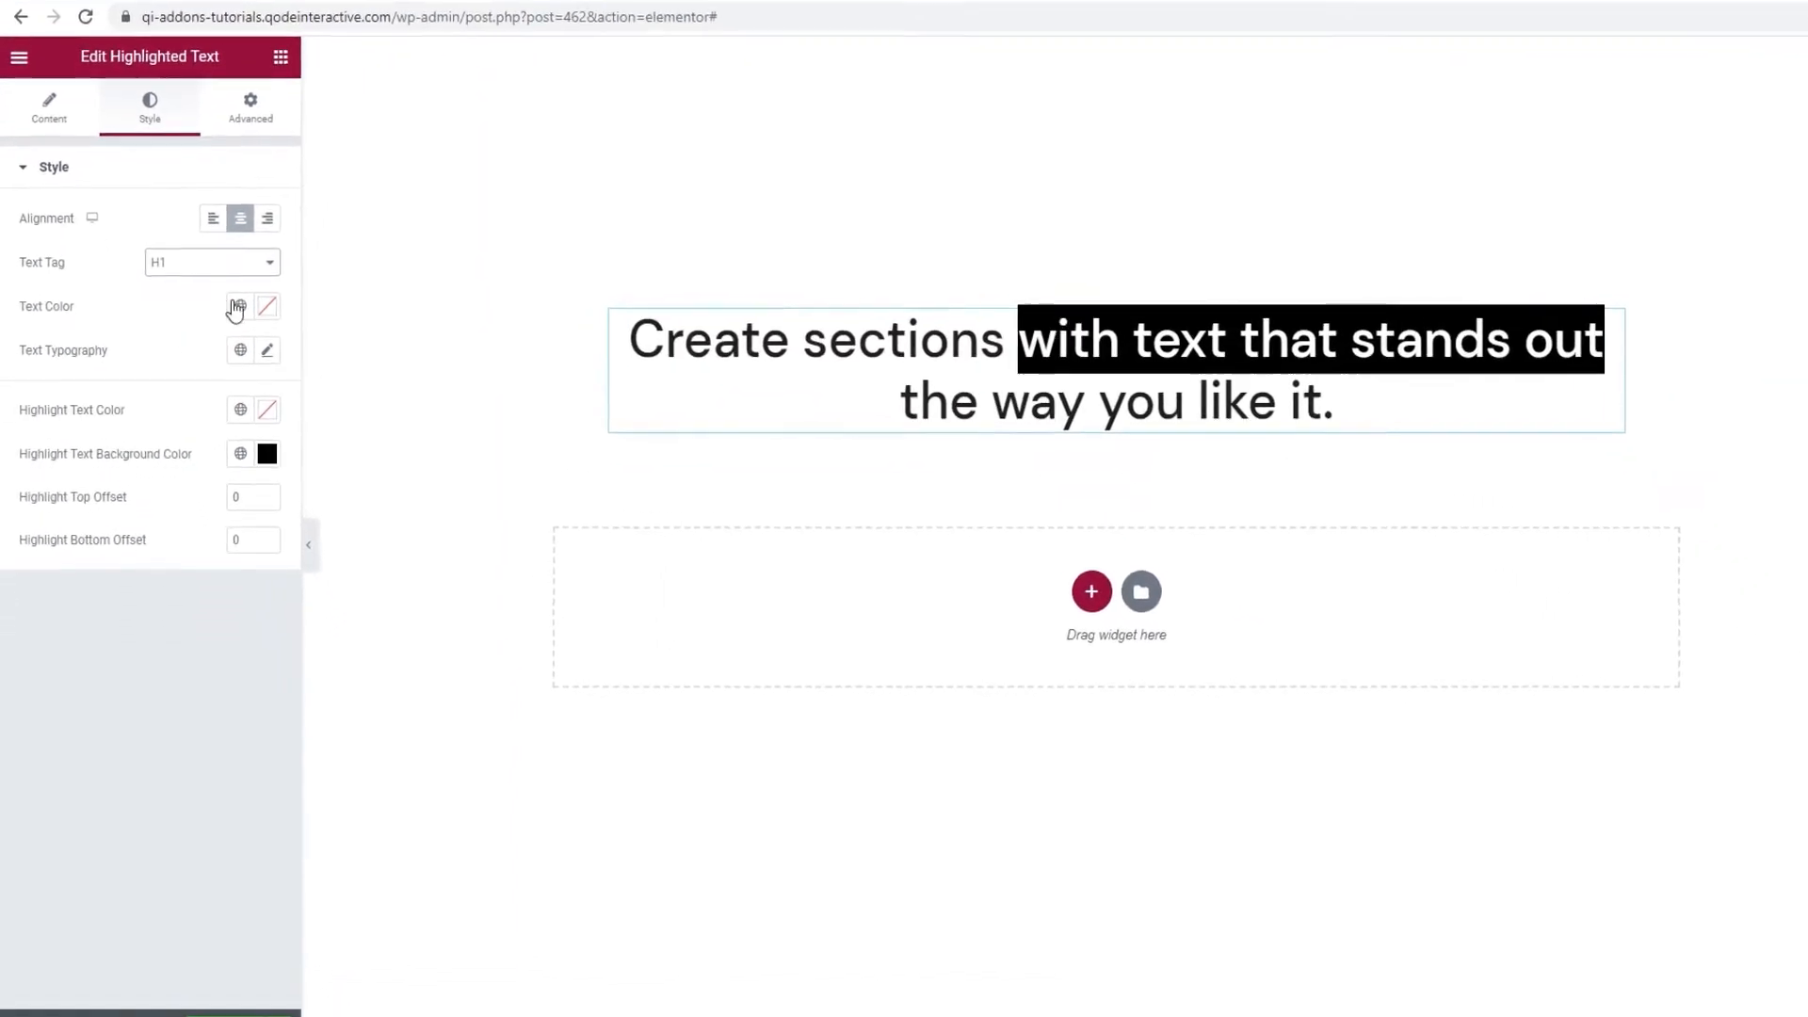
Bring up the colour picker for the heading's text colour
click(265, 305)
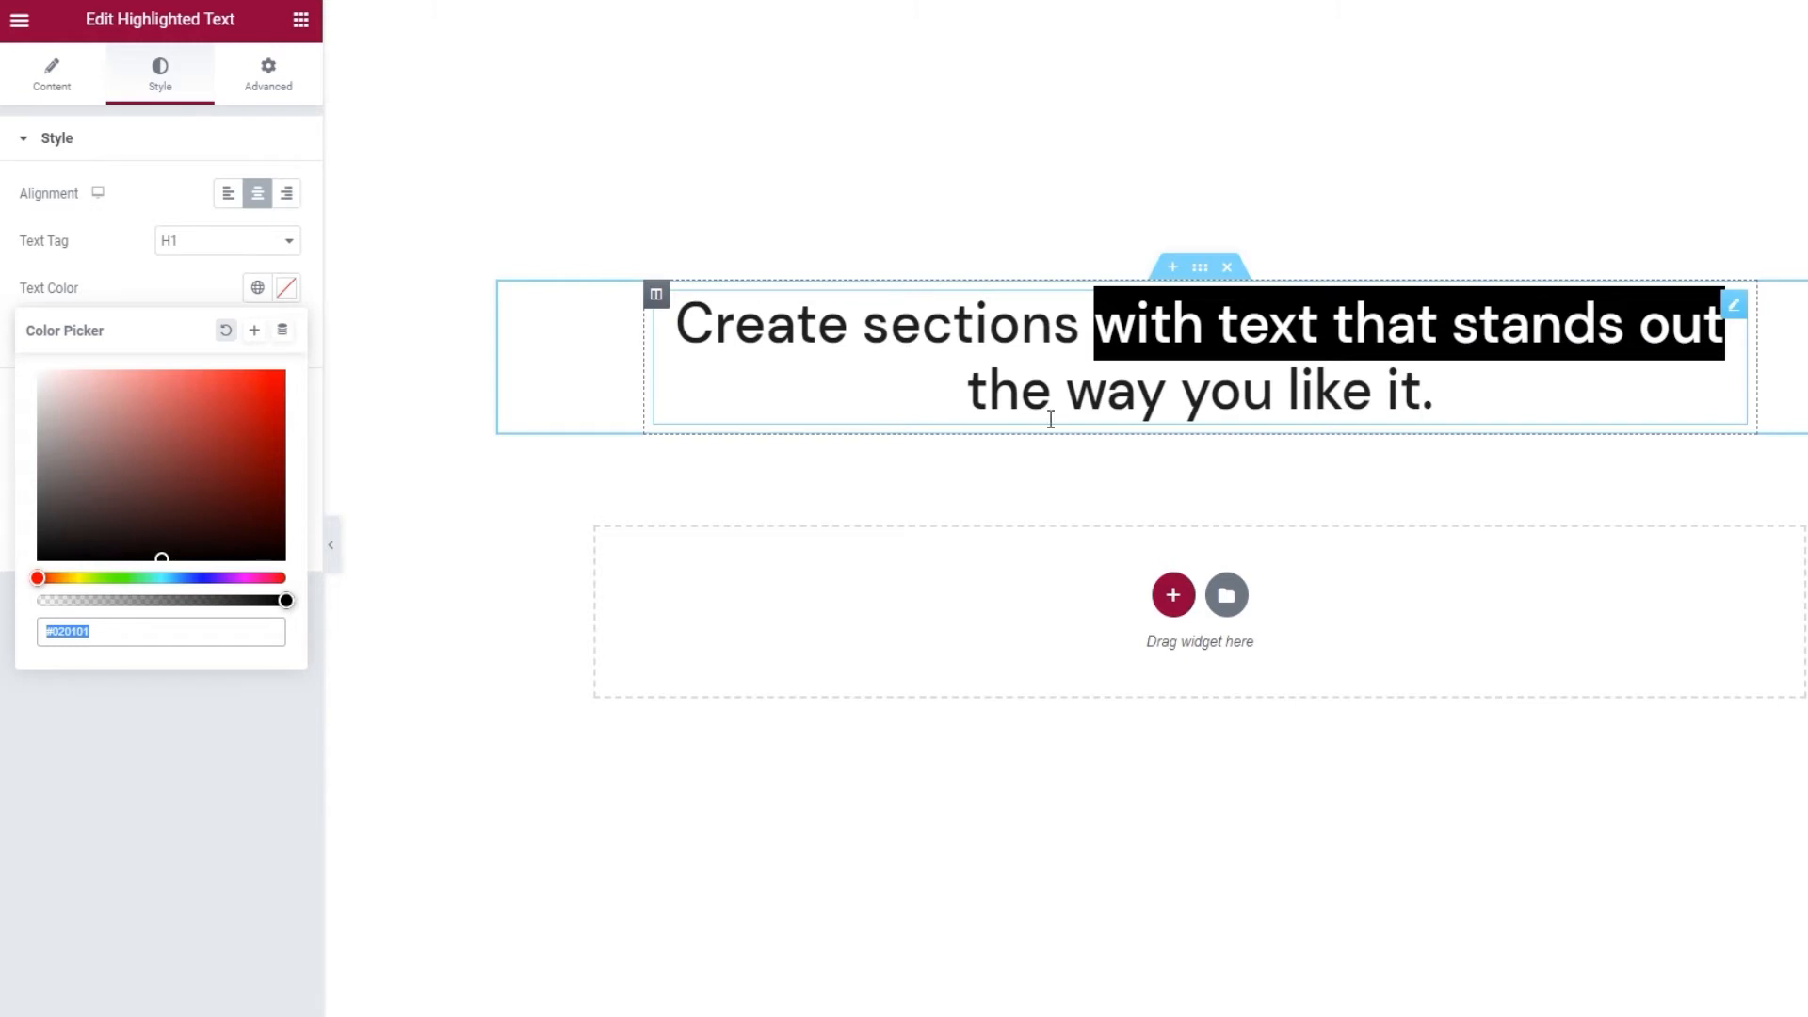
mouse_move(847, 439)
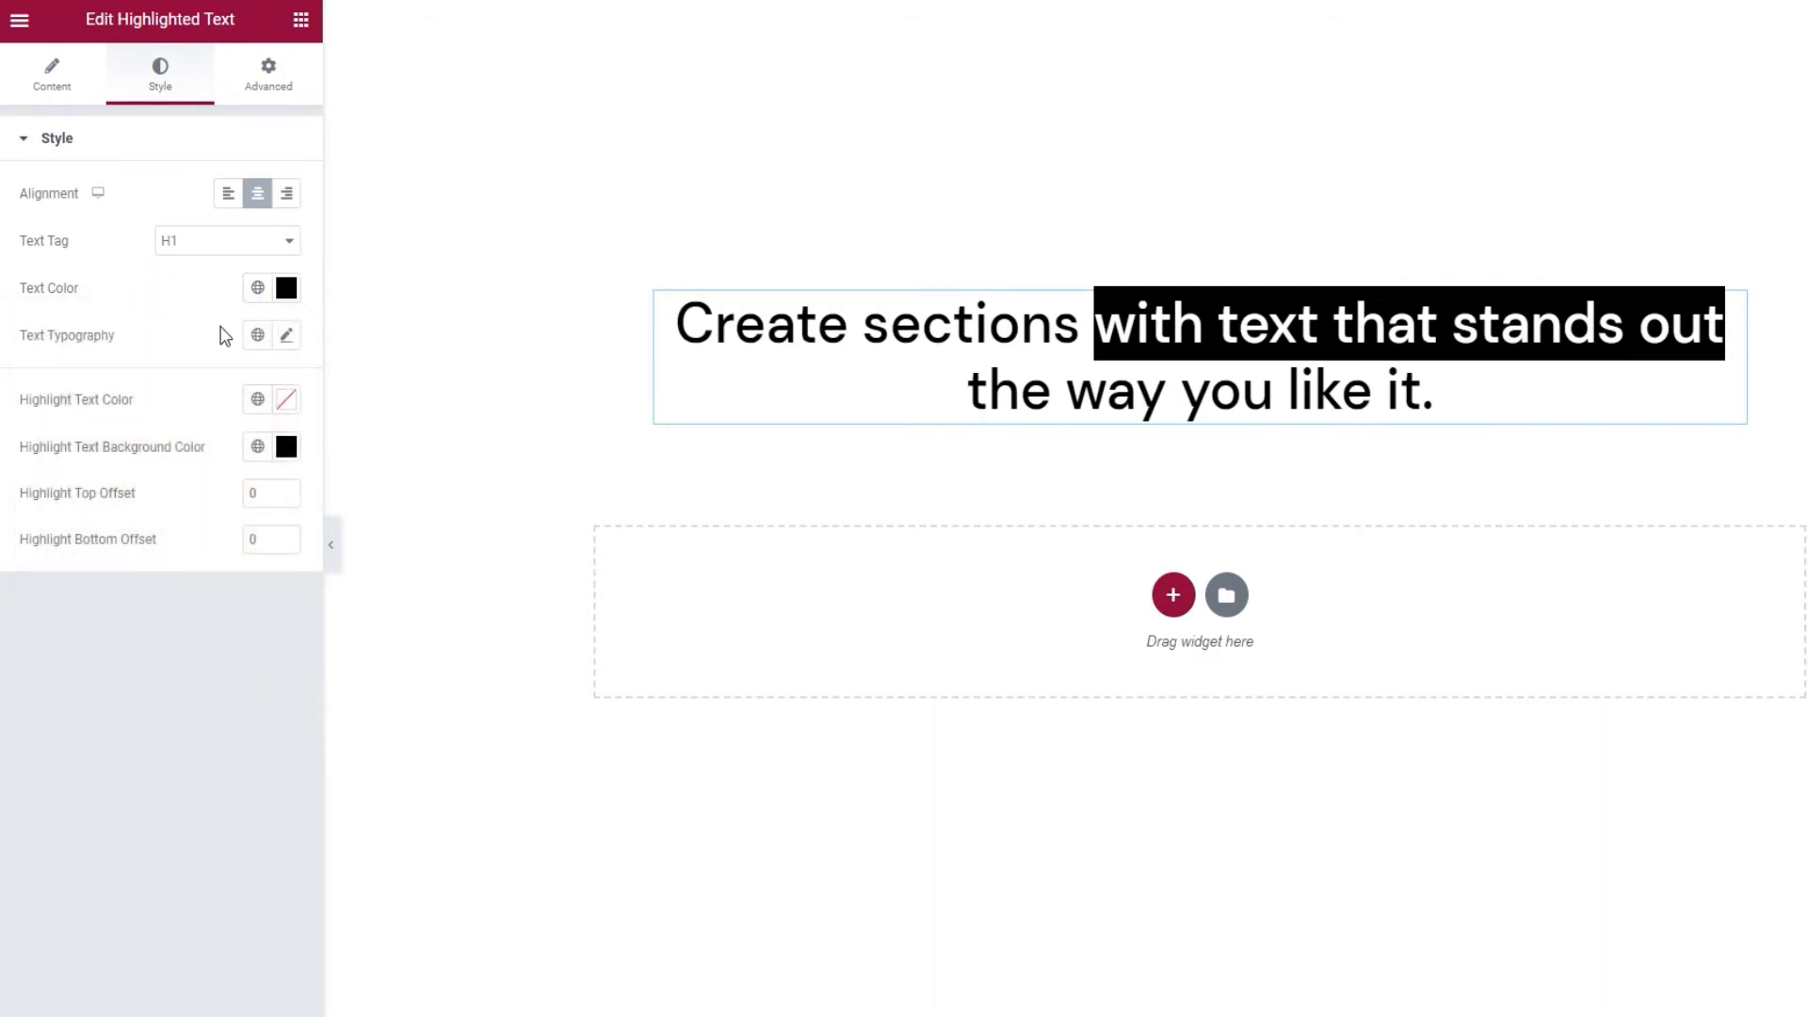
In Text Typography, leave the font family unchanged and enter a size of 15
click(284, 335)
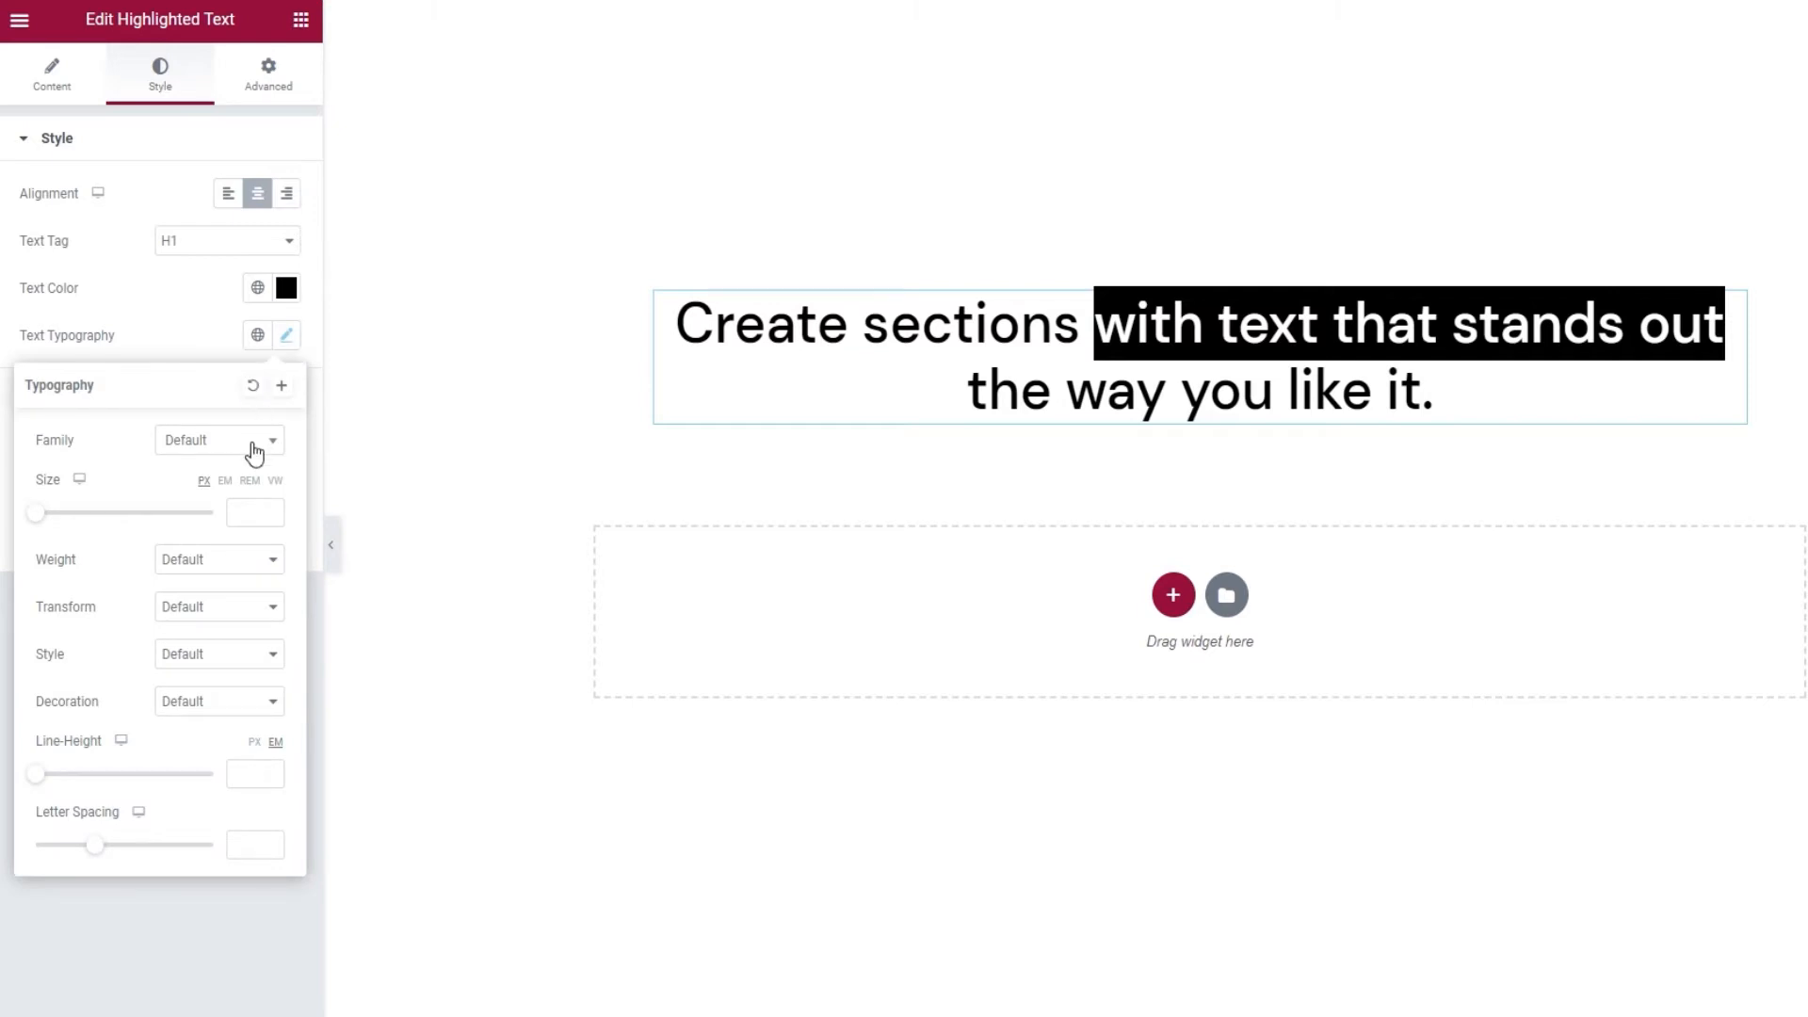
click(219, 441)
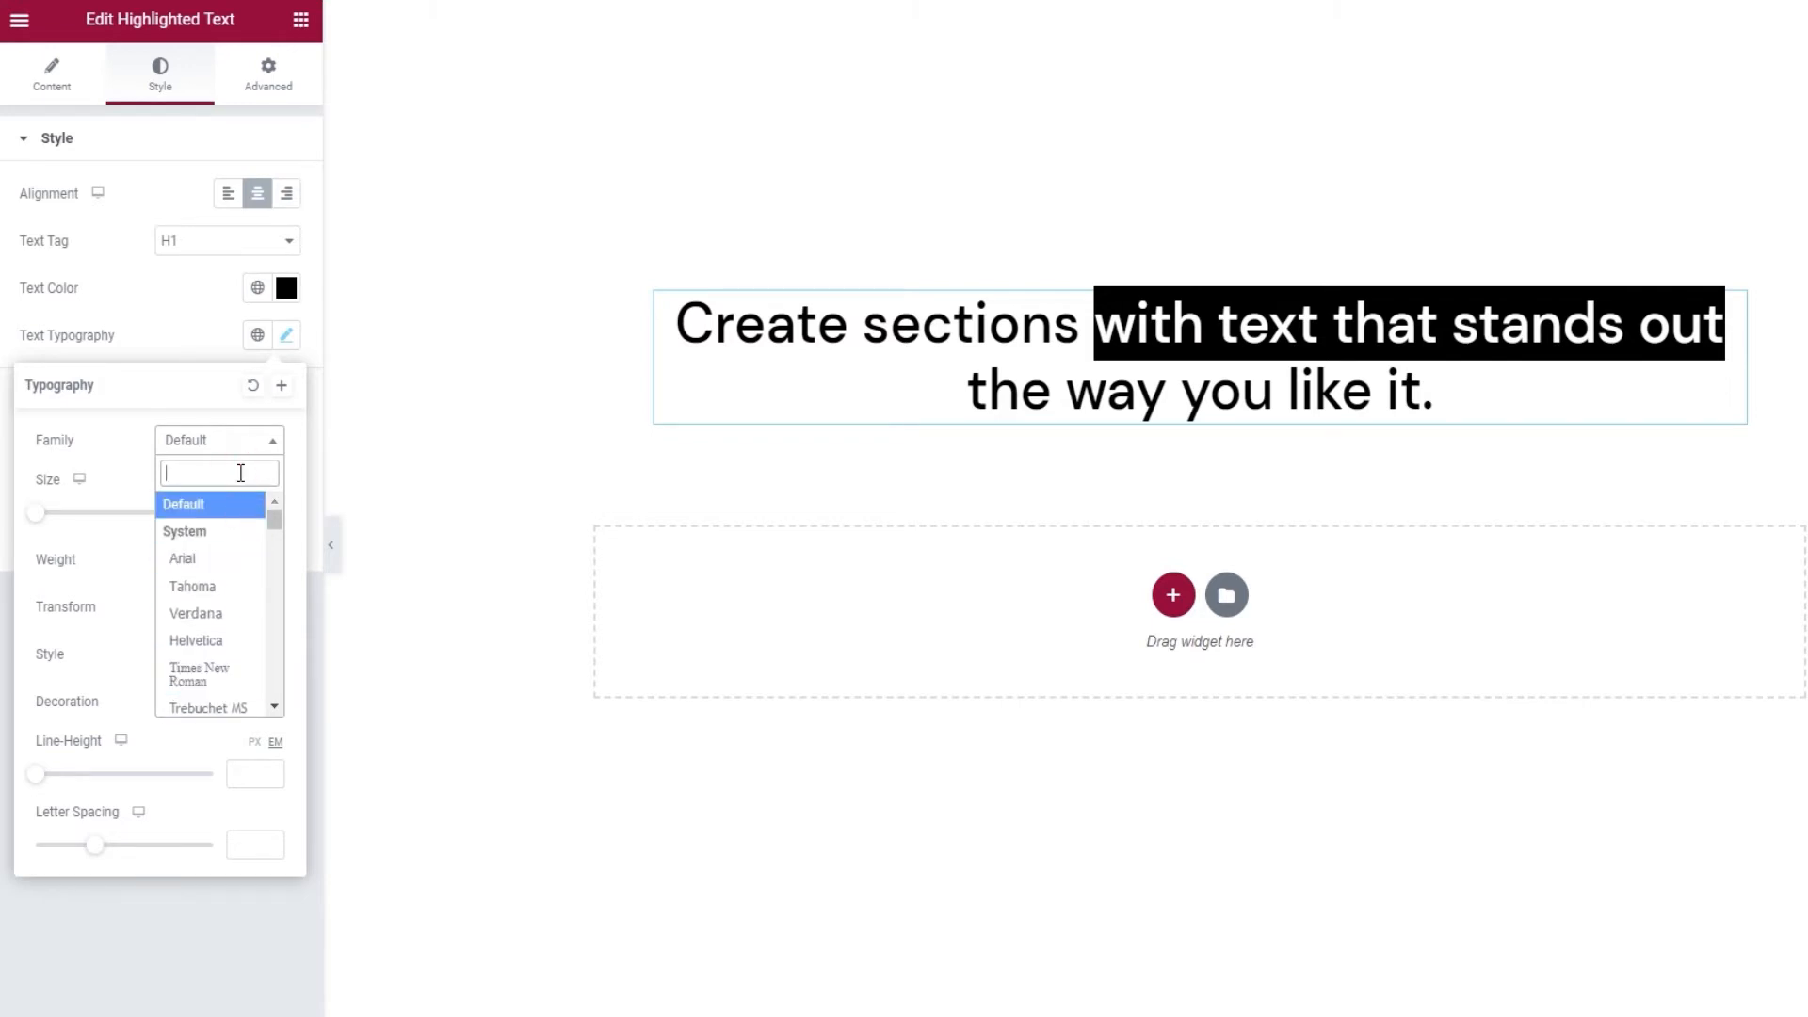
mouse_move(222, 450)
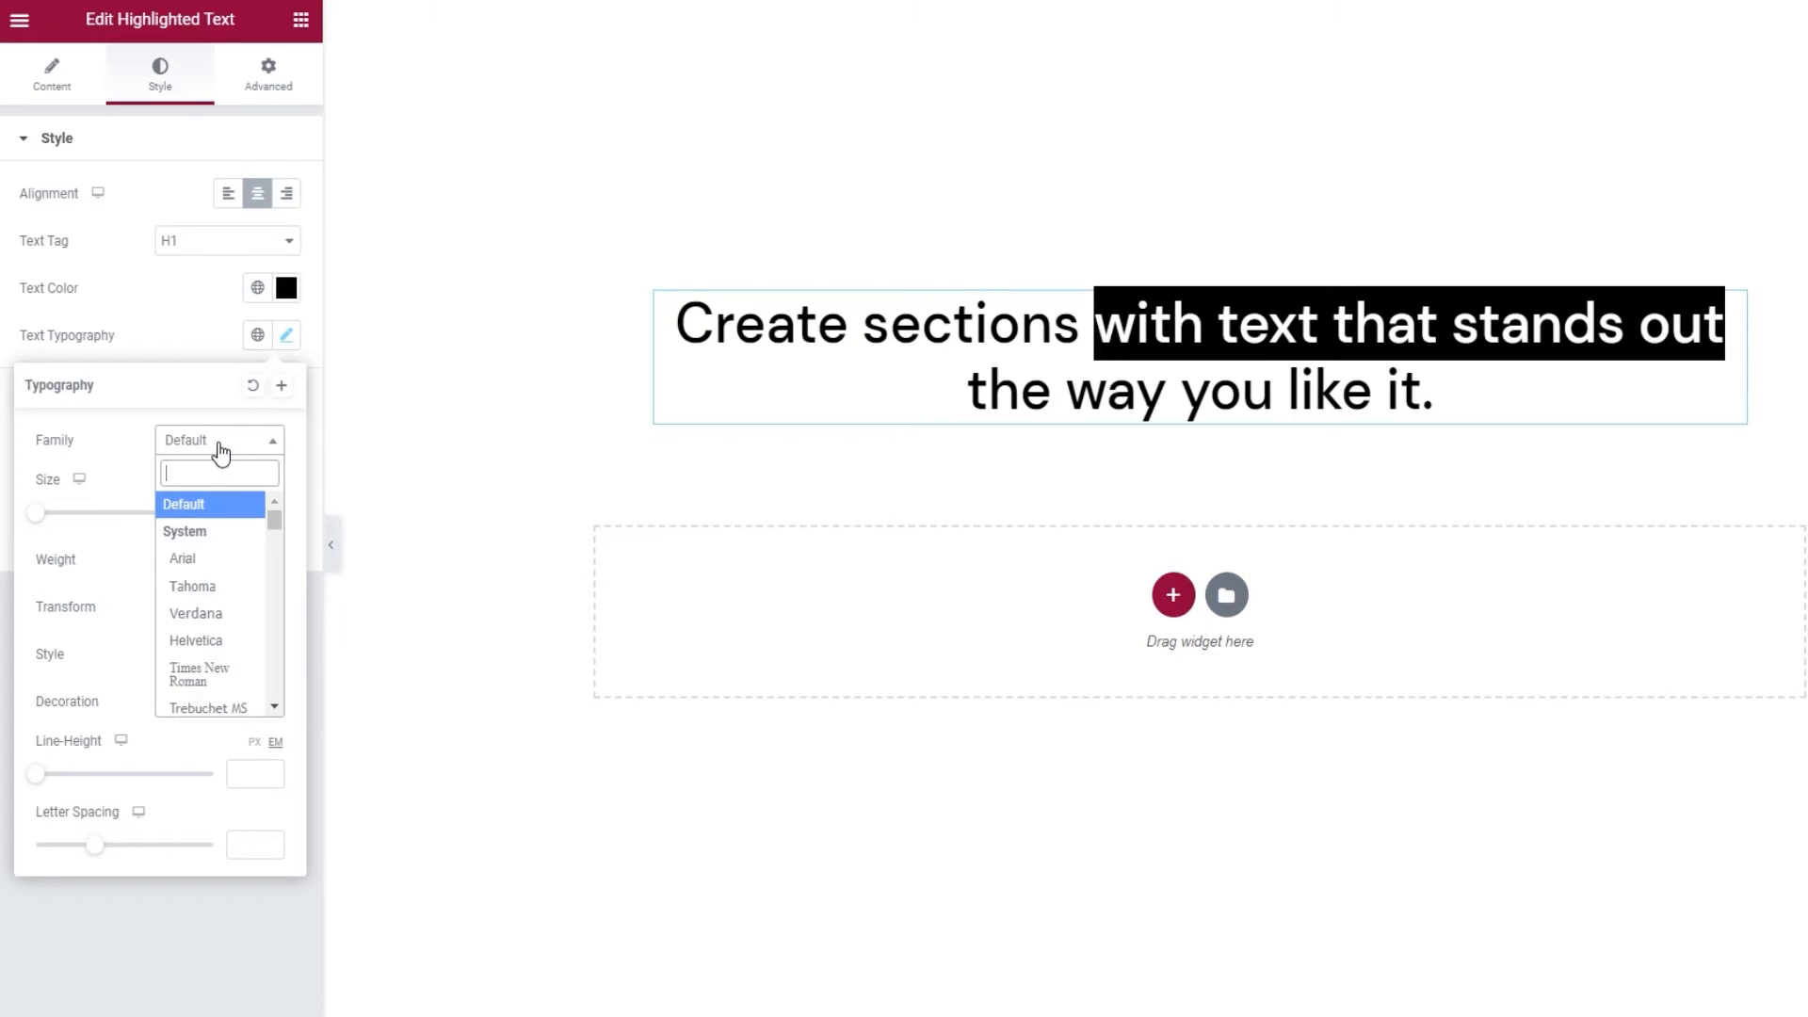
click(183, 505)
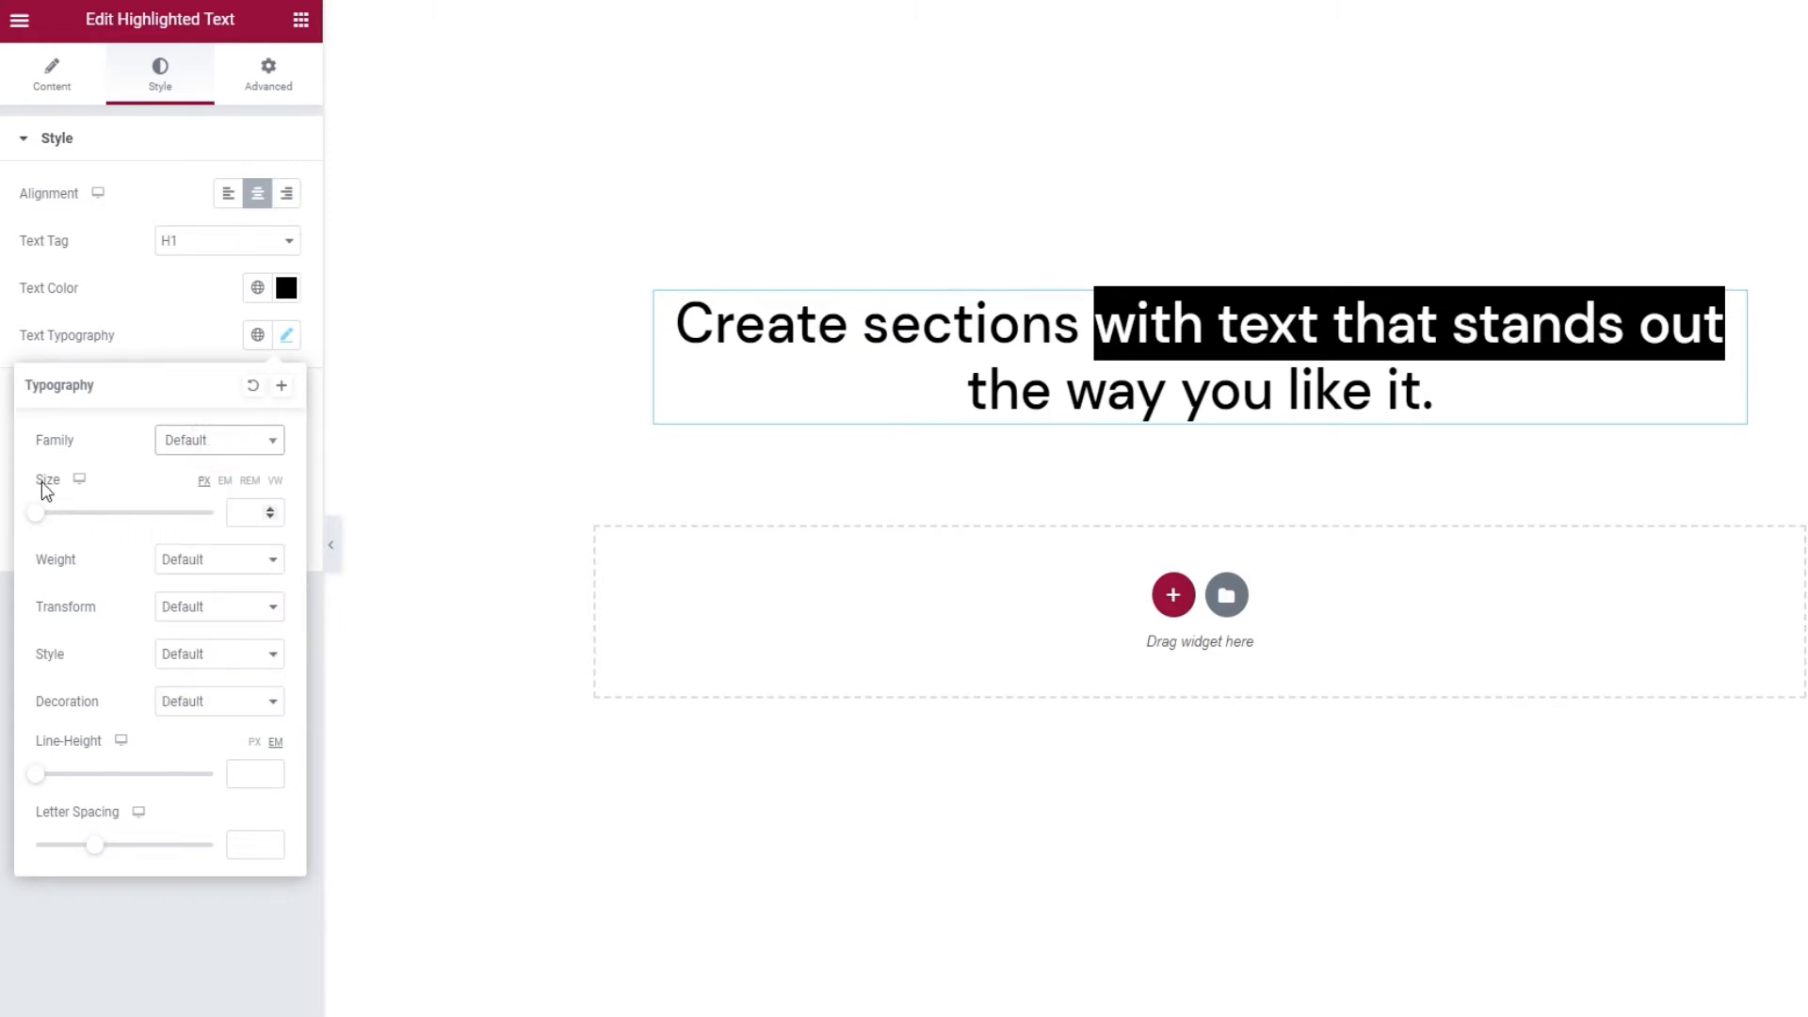
click(245, 512)
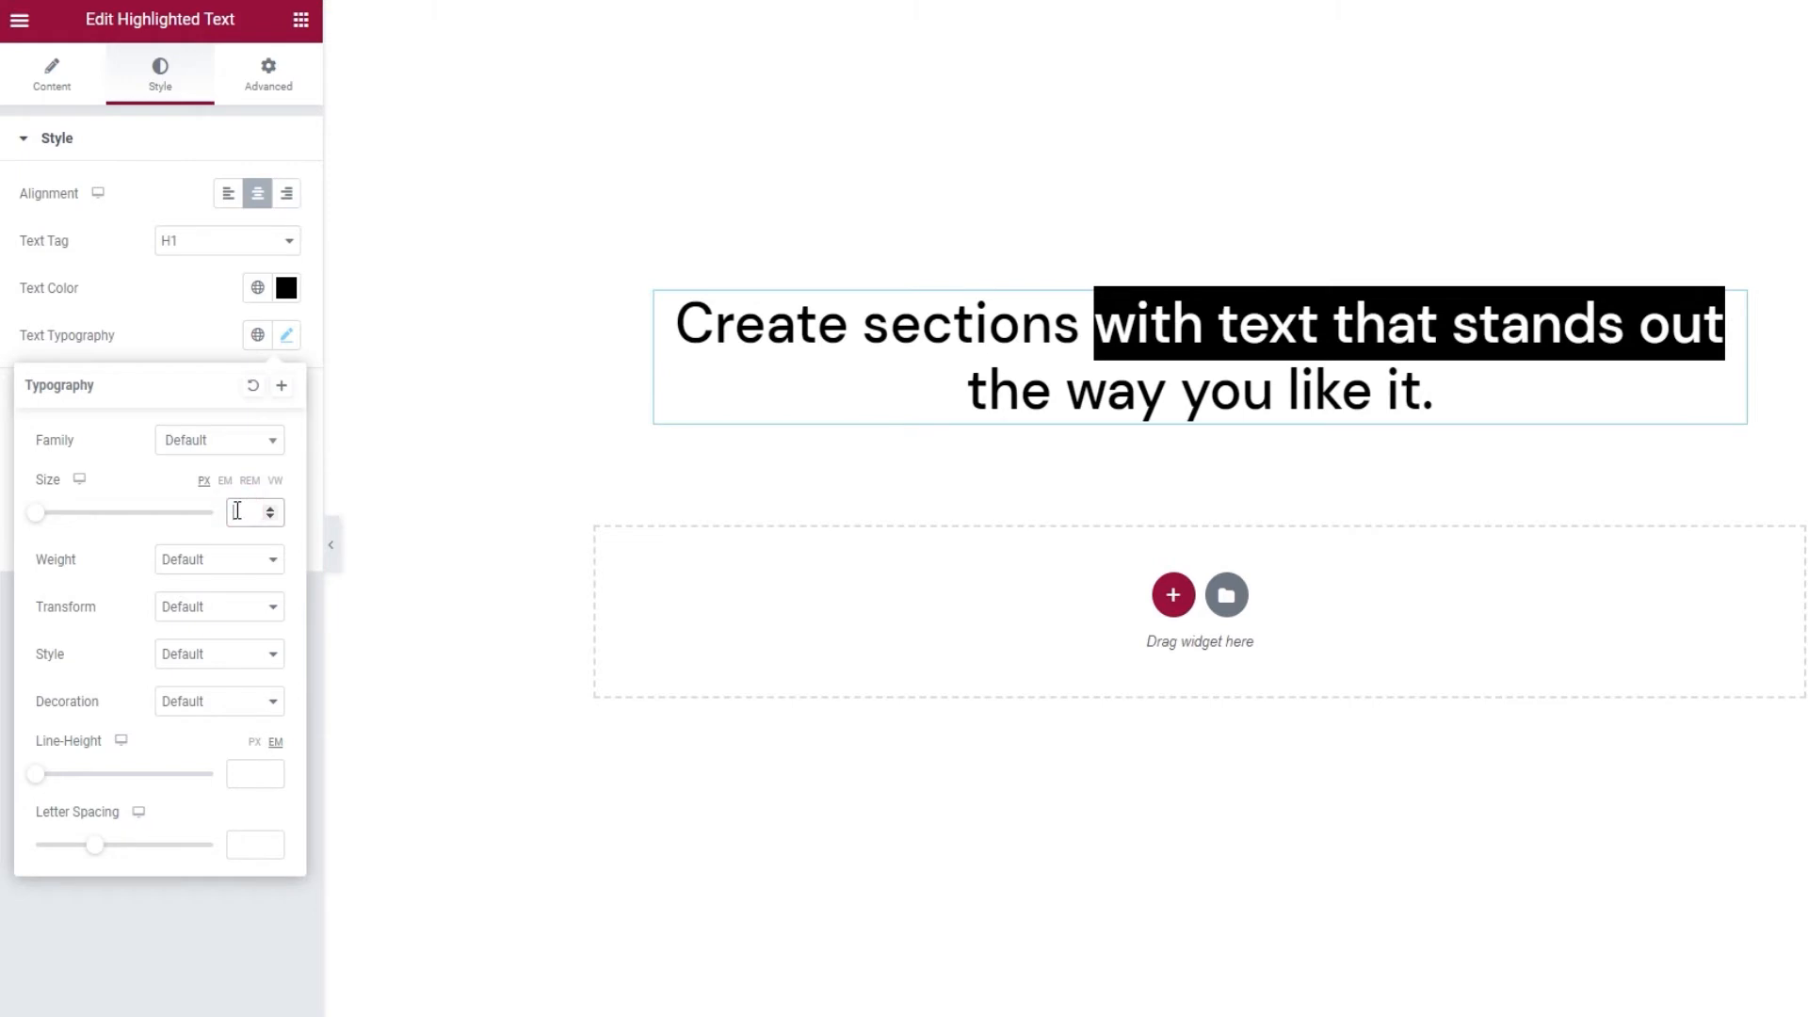
text(15)
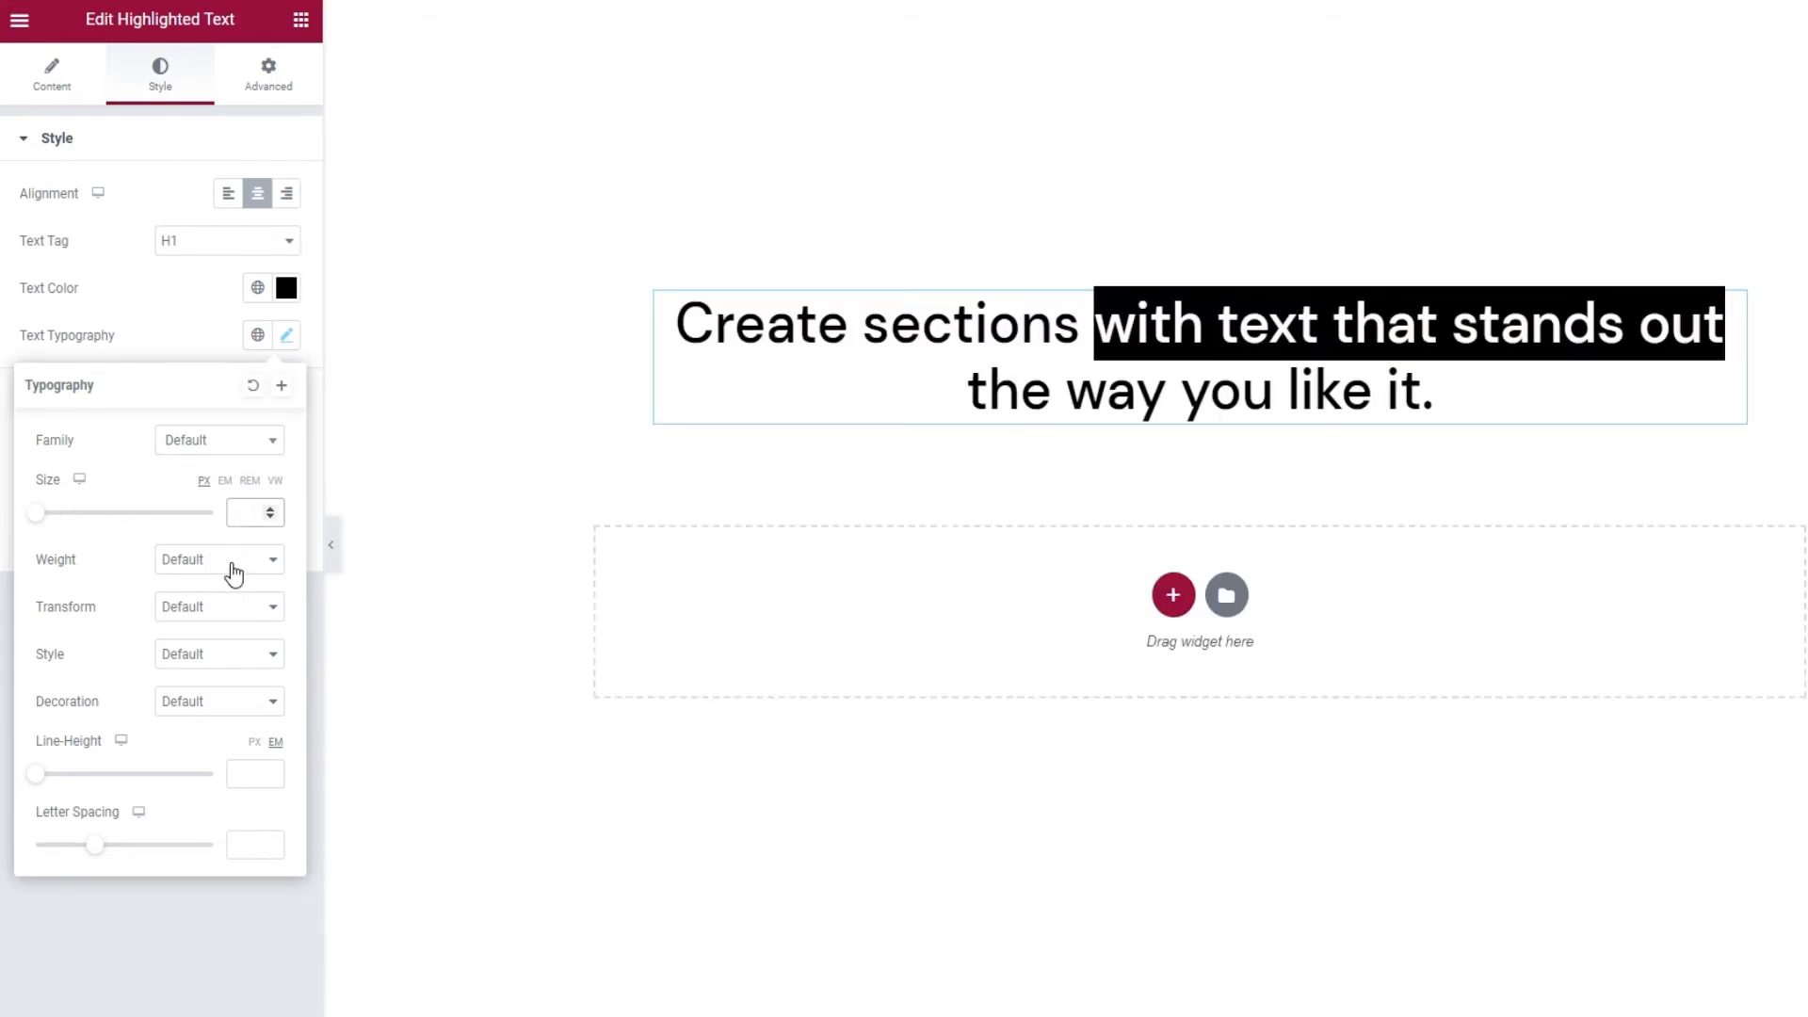
Set the heading's font weight to Normal, then to 500
click(218, 559)
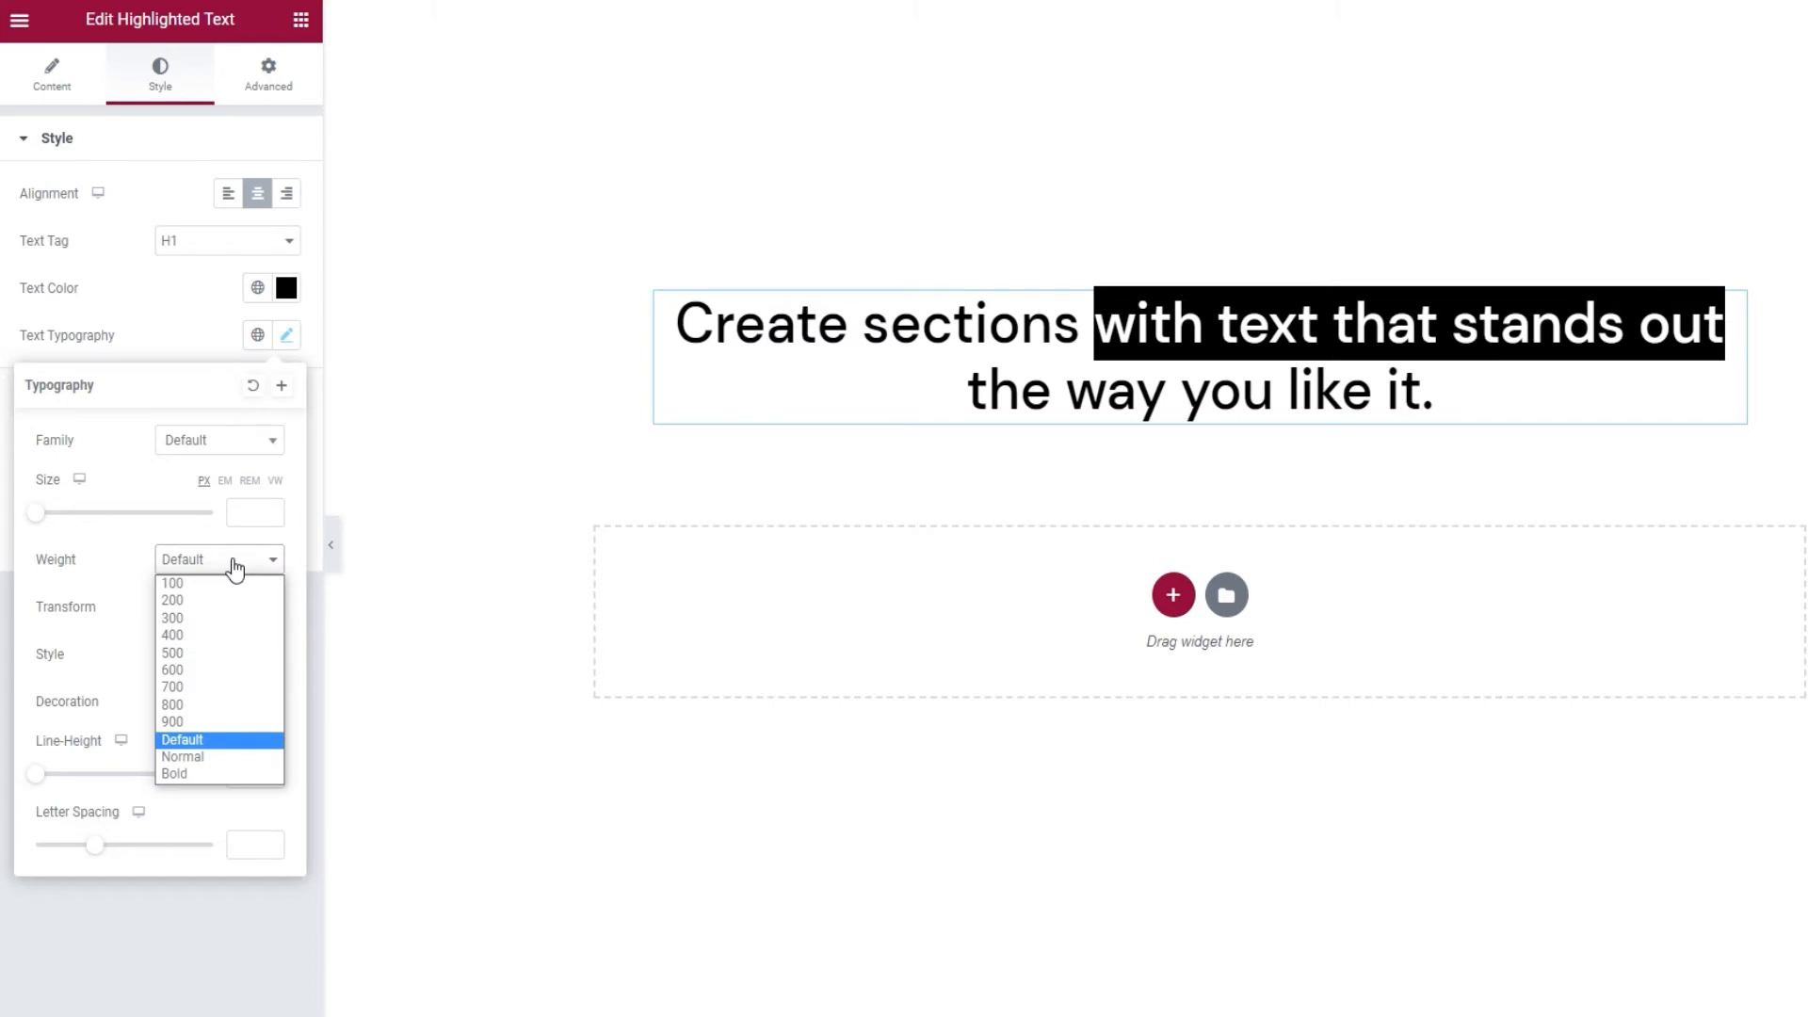
click(181, 757)
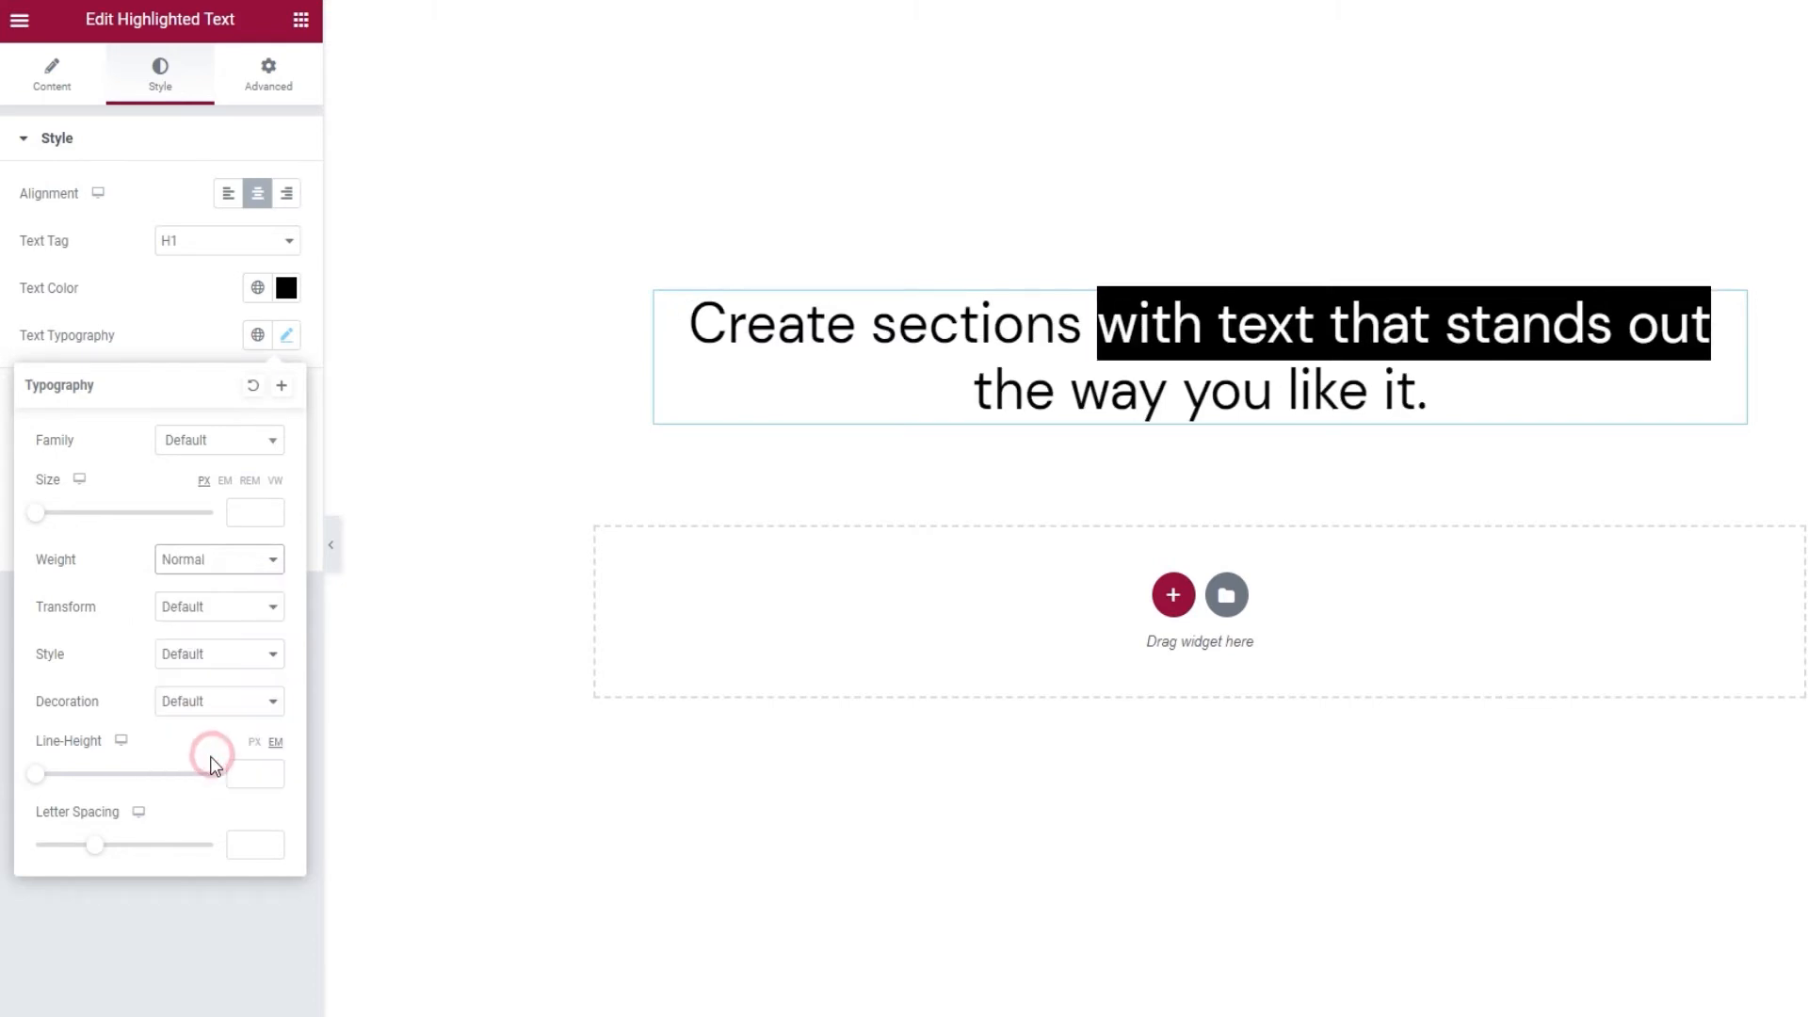
click(219, 559)
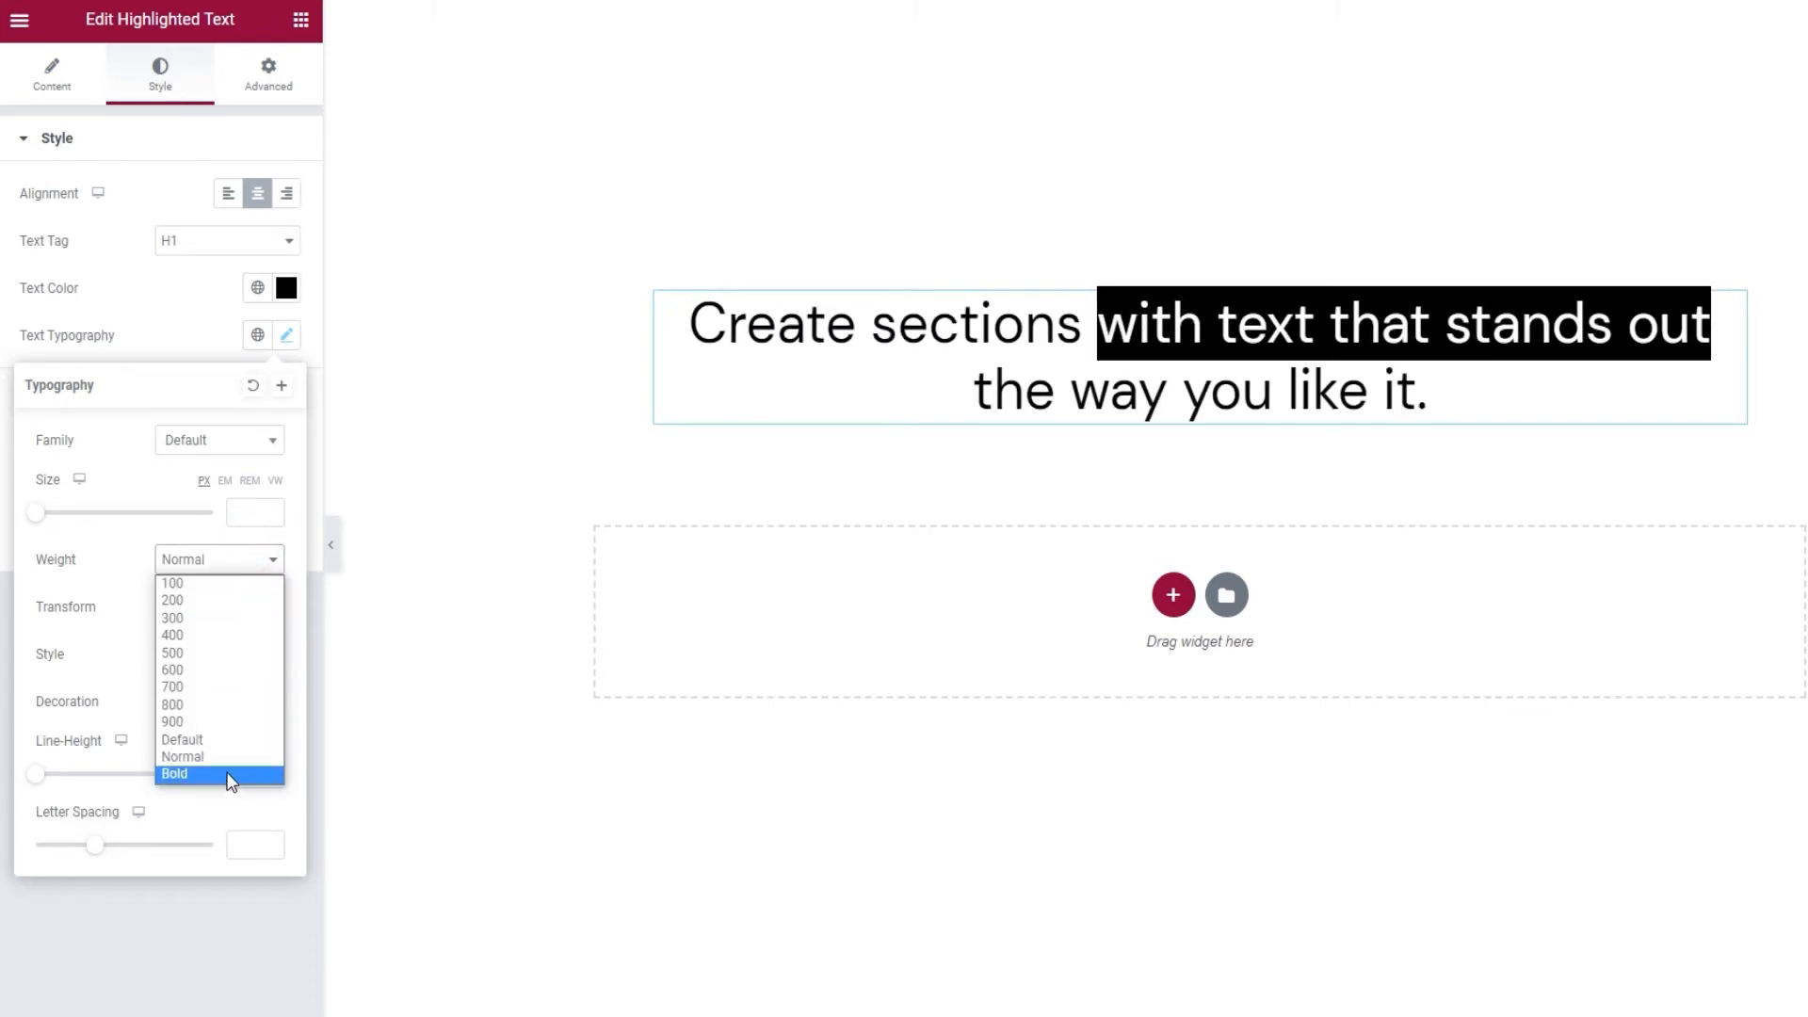
click(173, 774)
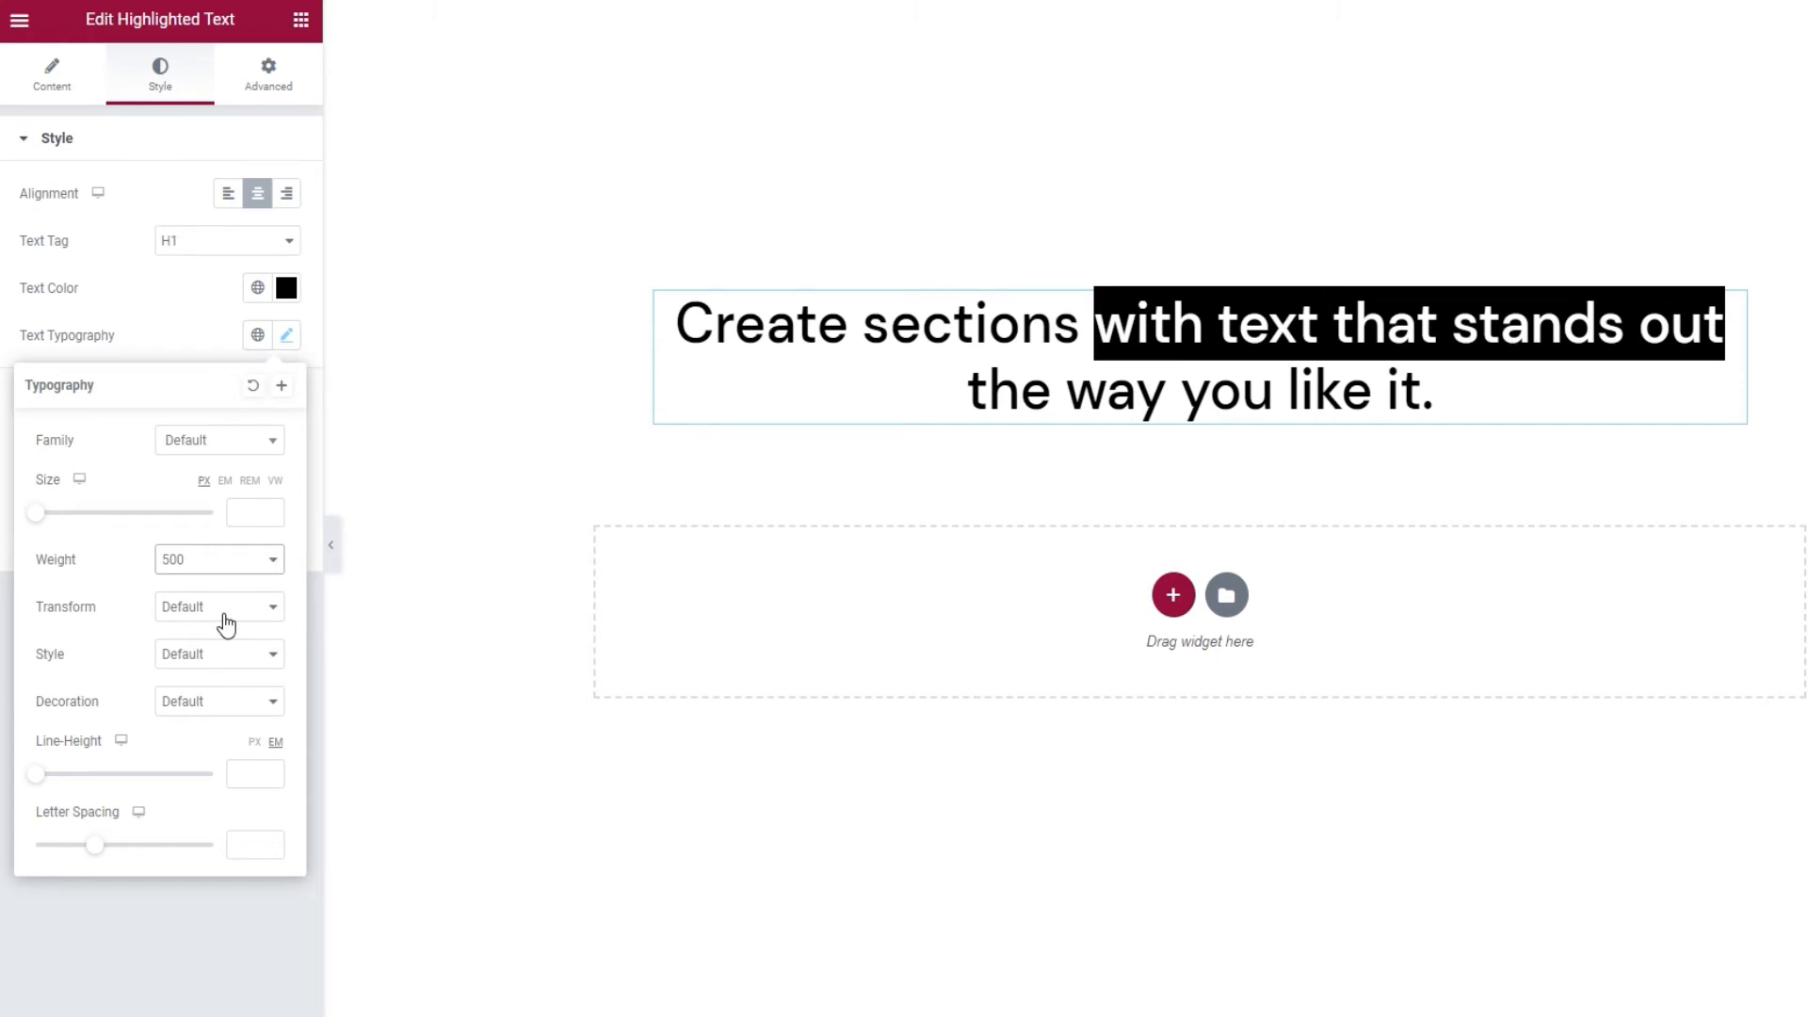
Cycle the transform through Uppercase, Lowercase and Capitalize, ending on Normal
click(219, 607)
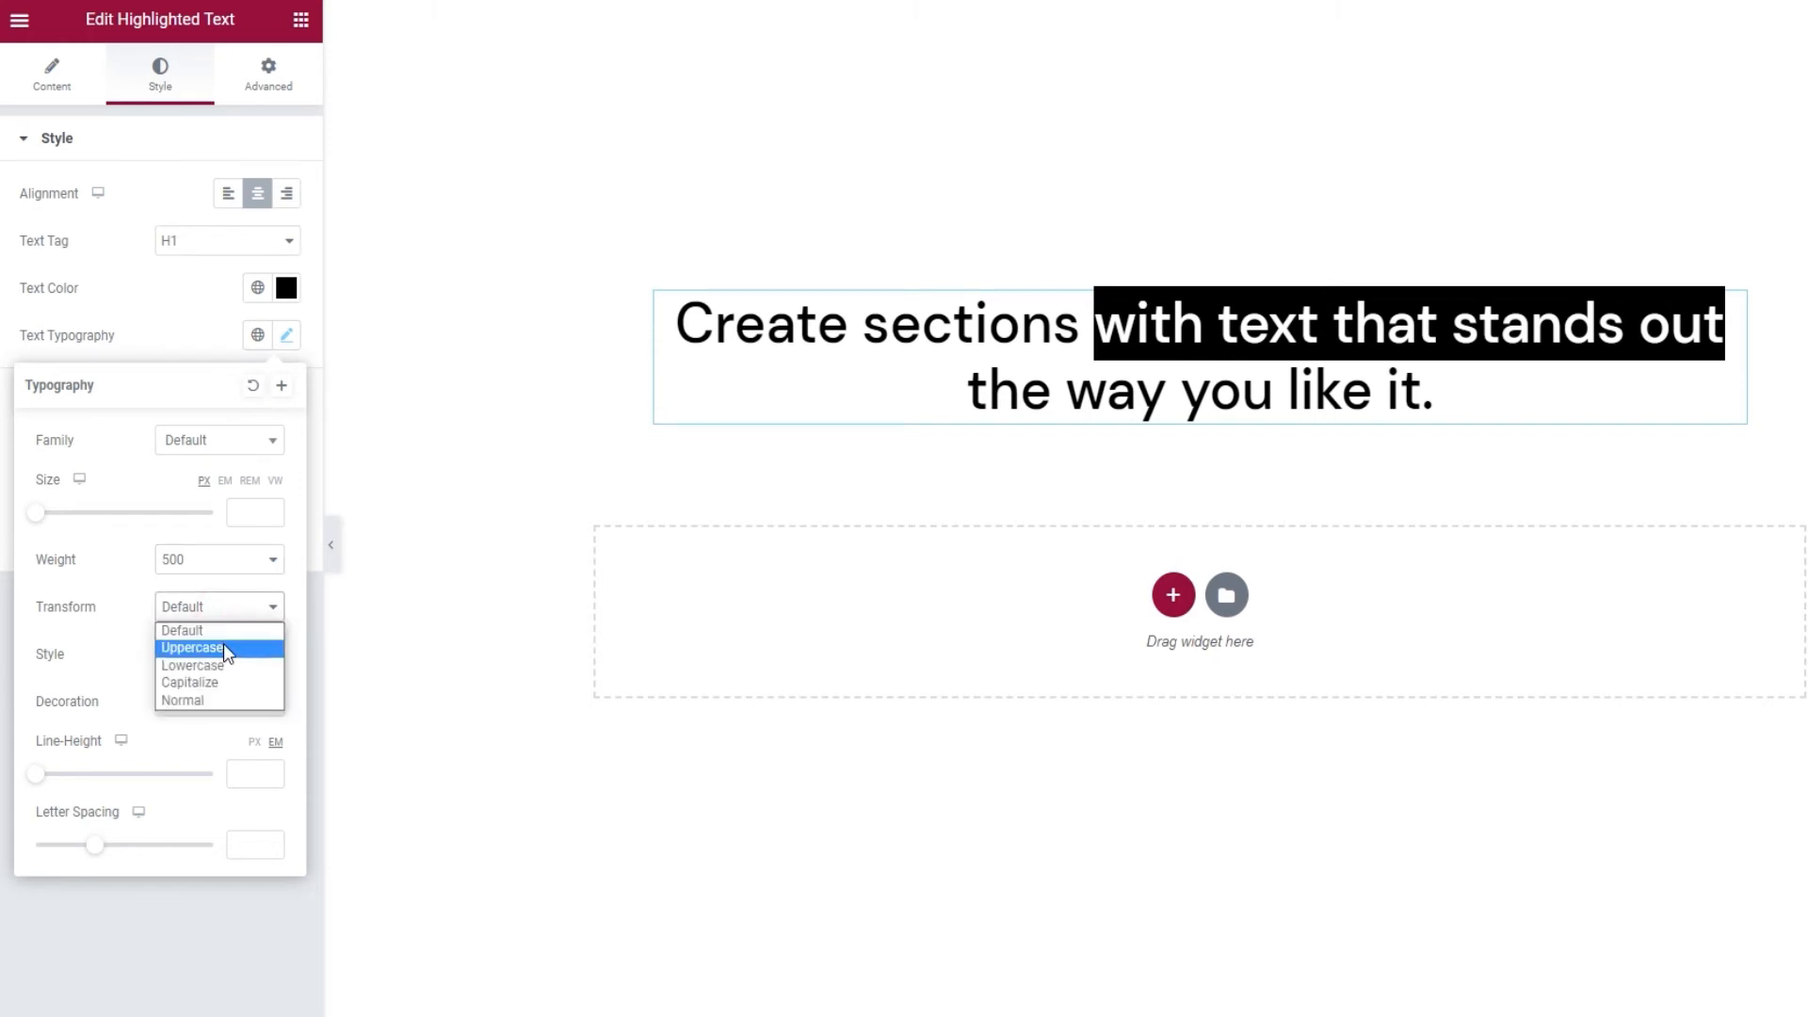
click(192, 646)
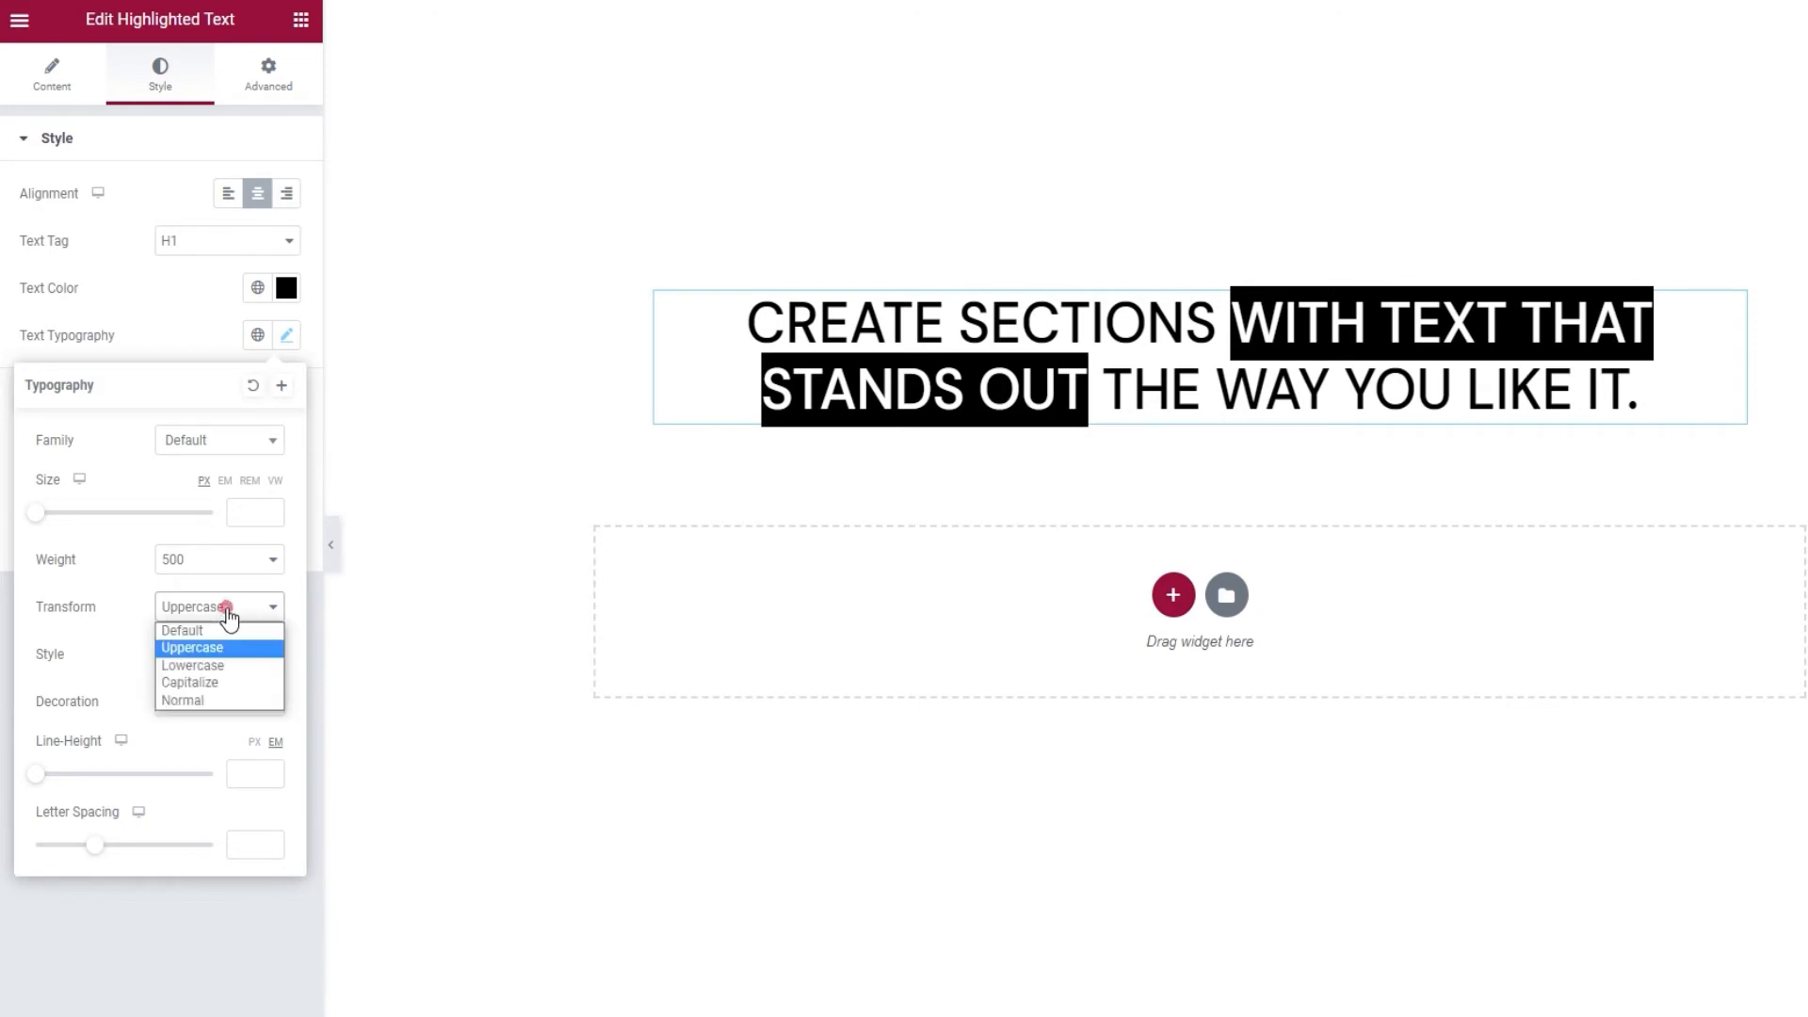
click(192, 665)
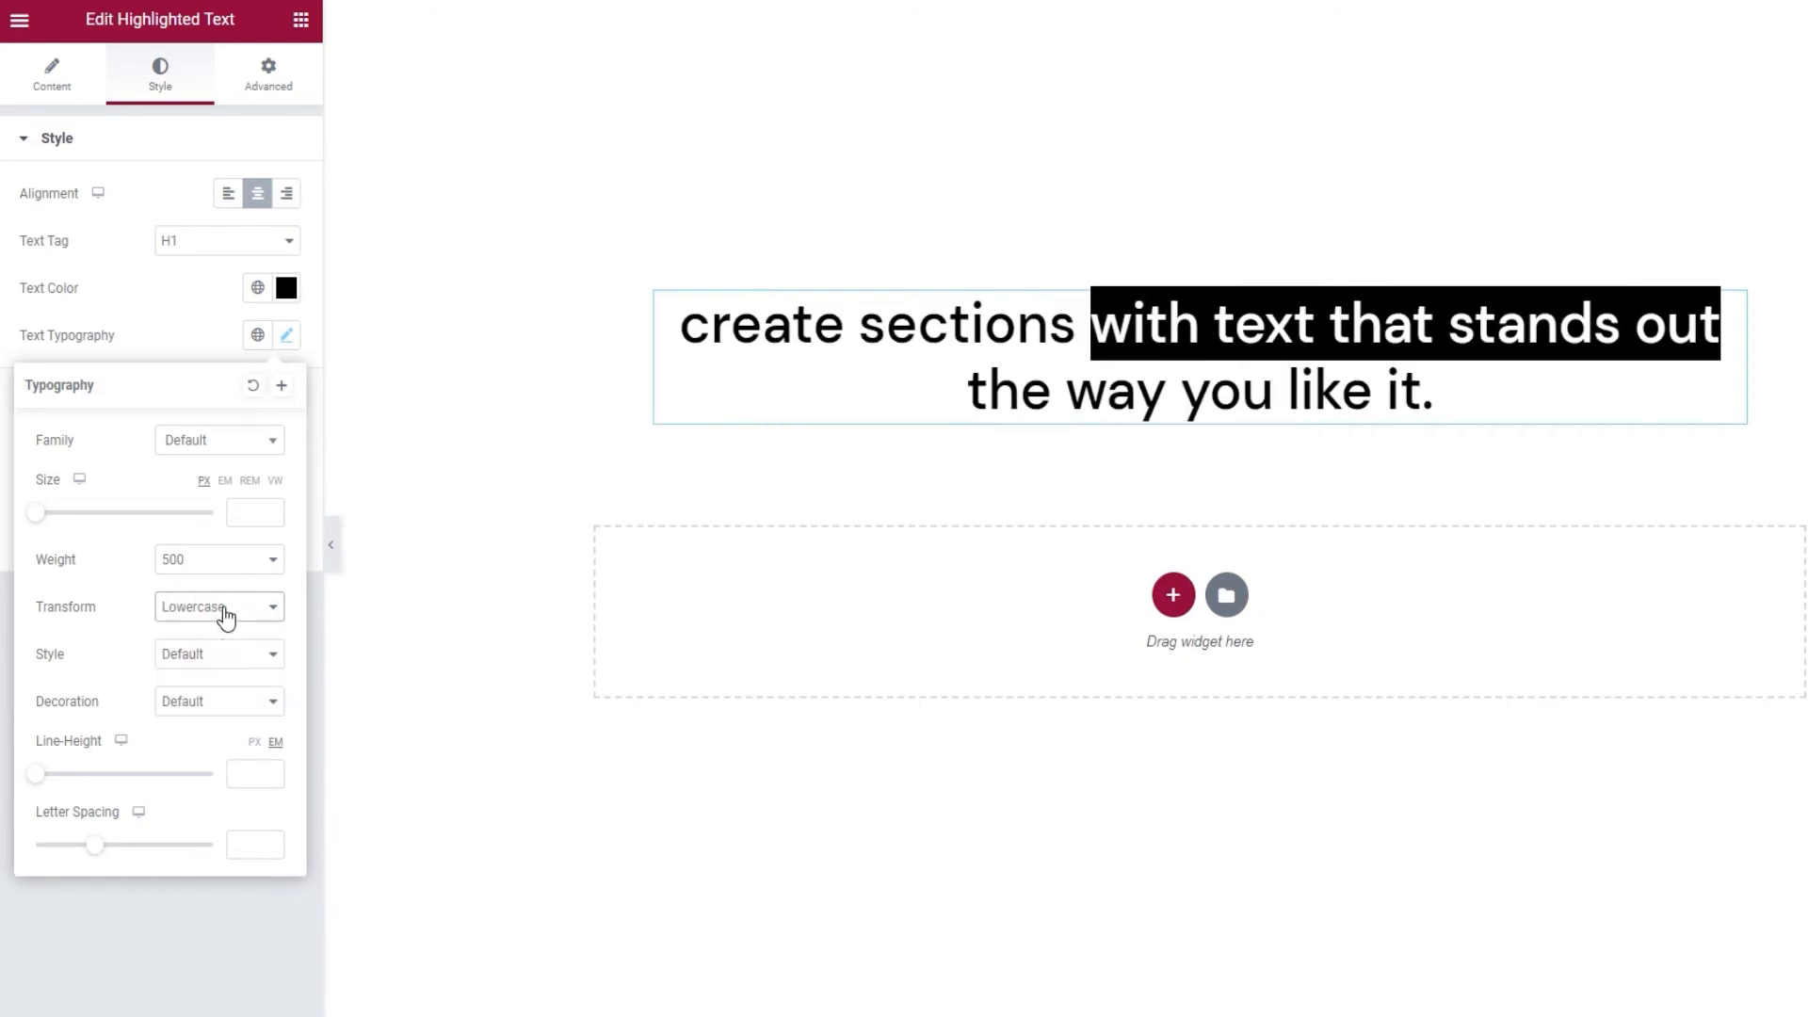
click(219, 606)
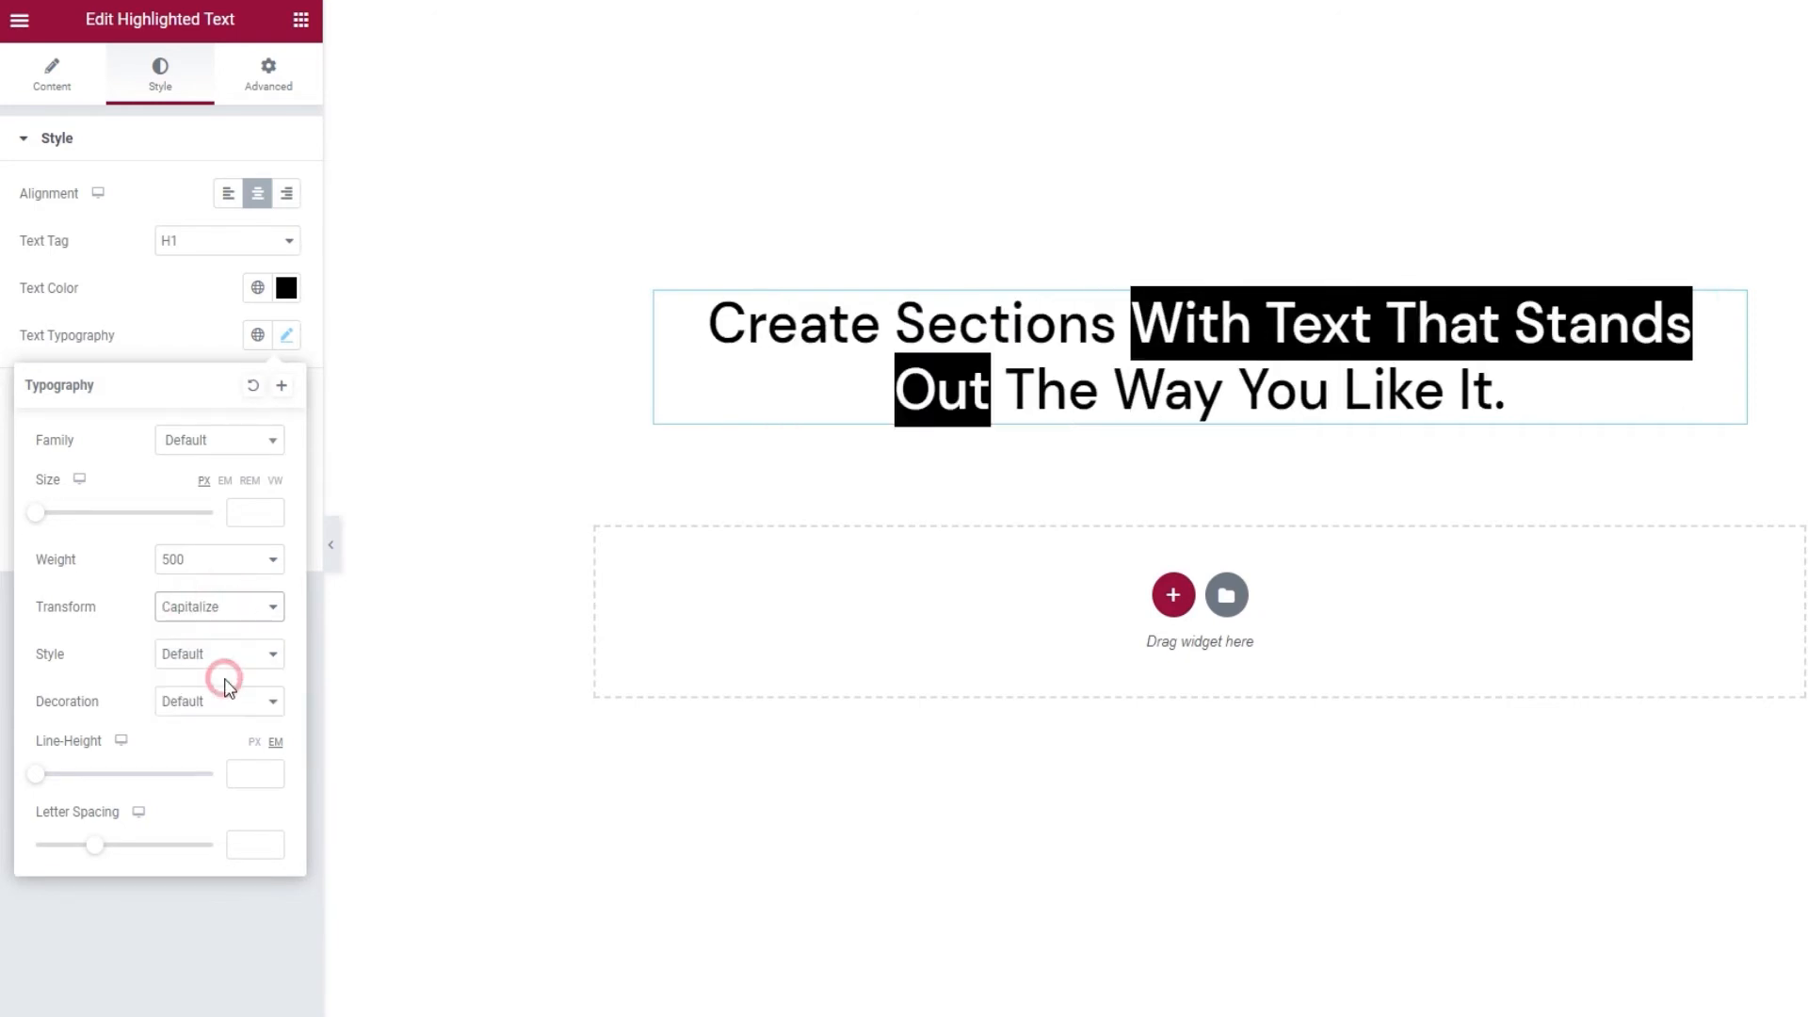
click(218, 605)
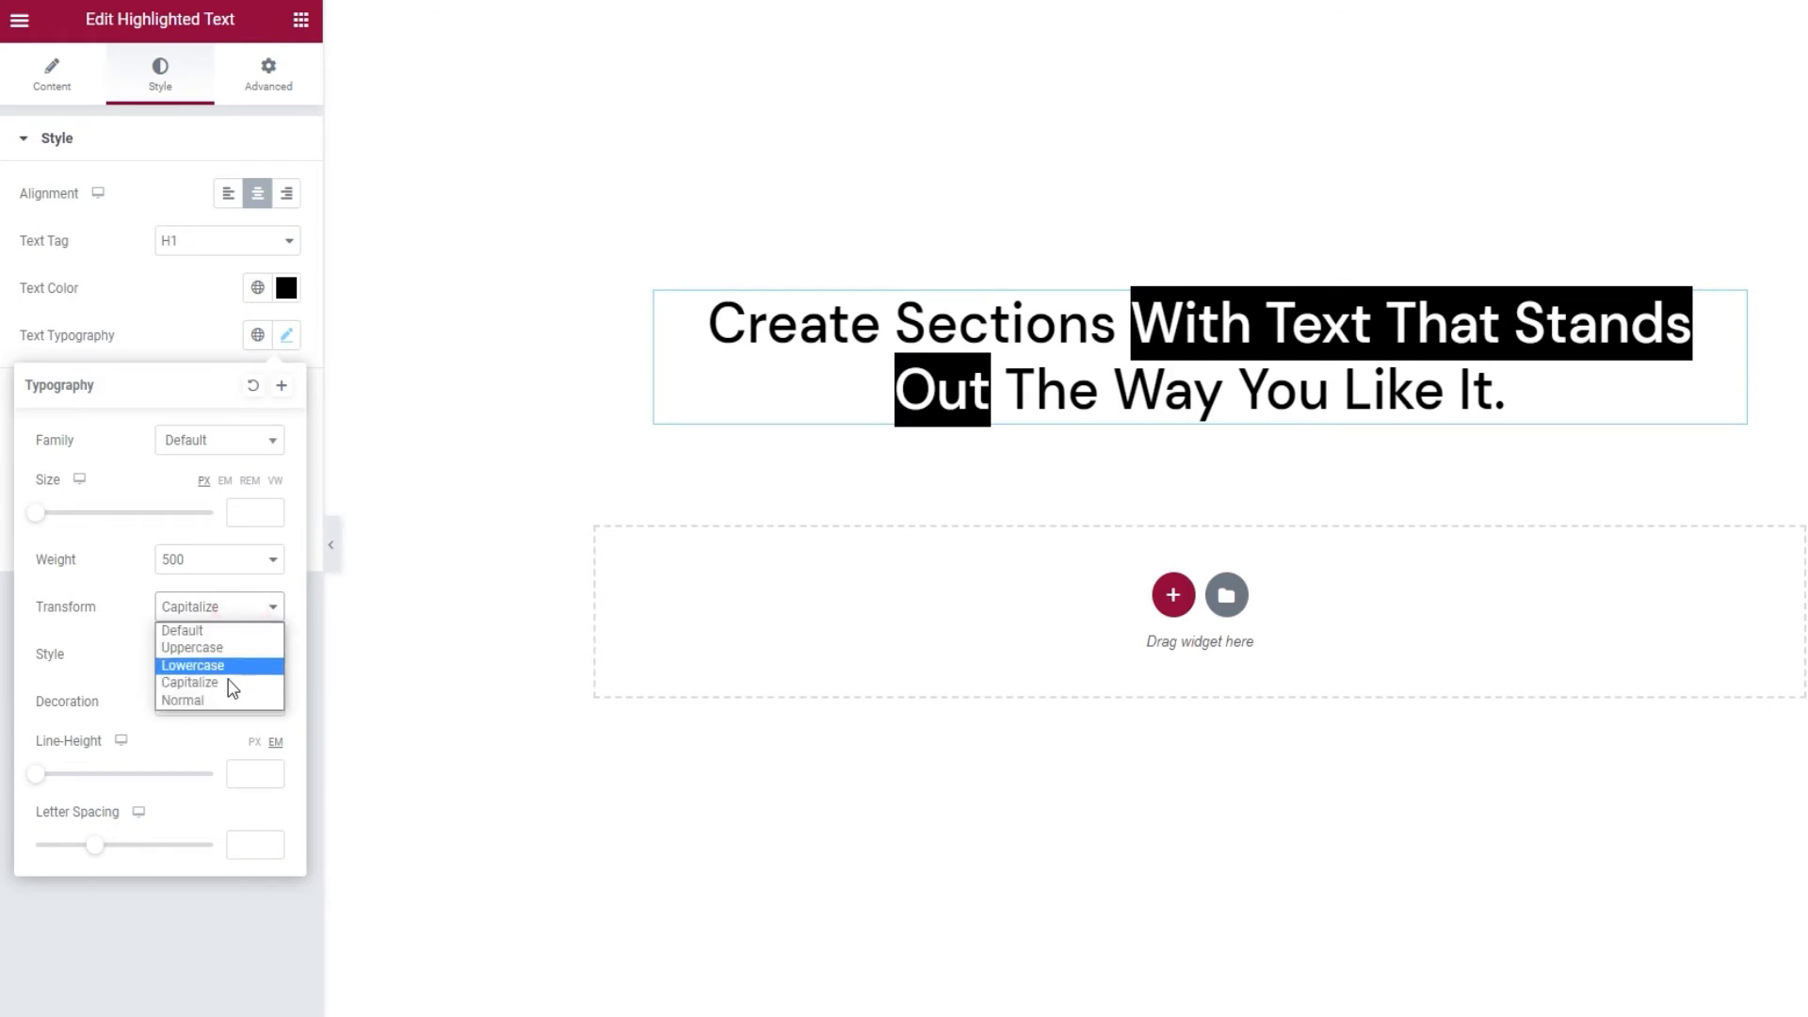
click(183, 701)
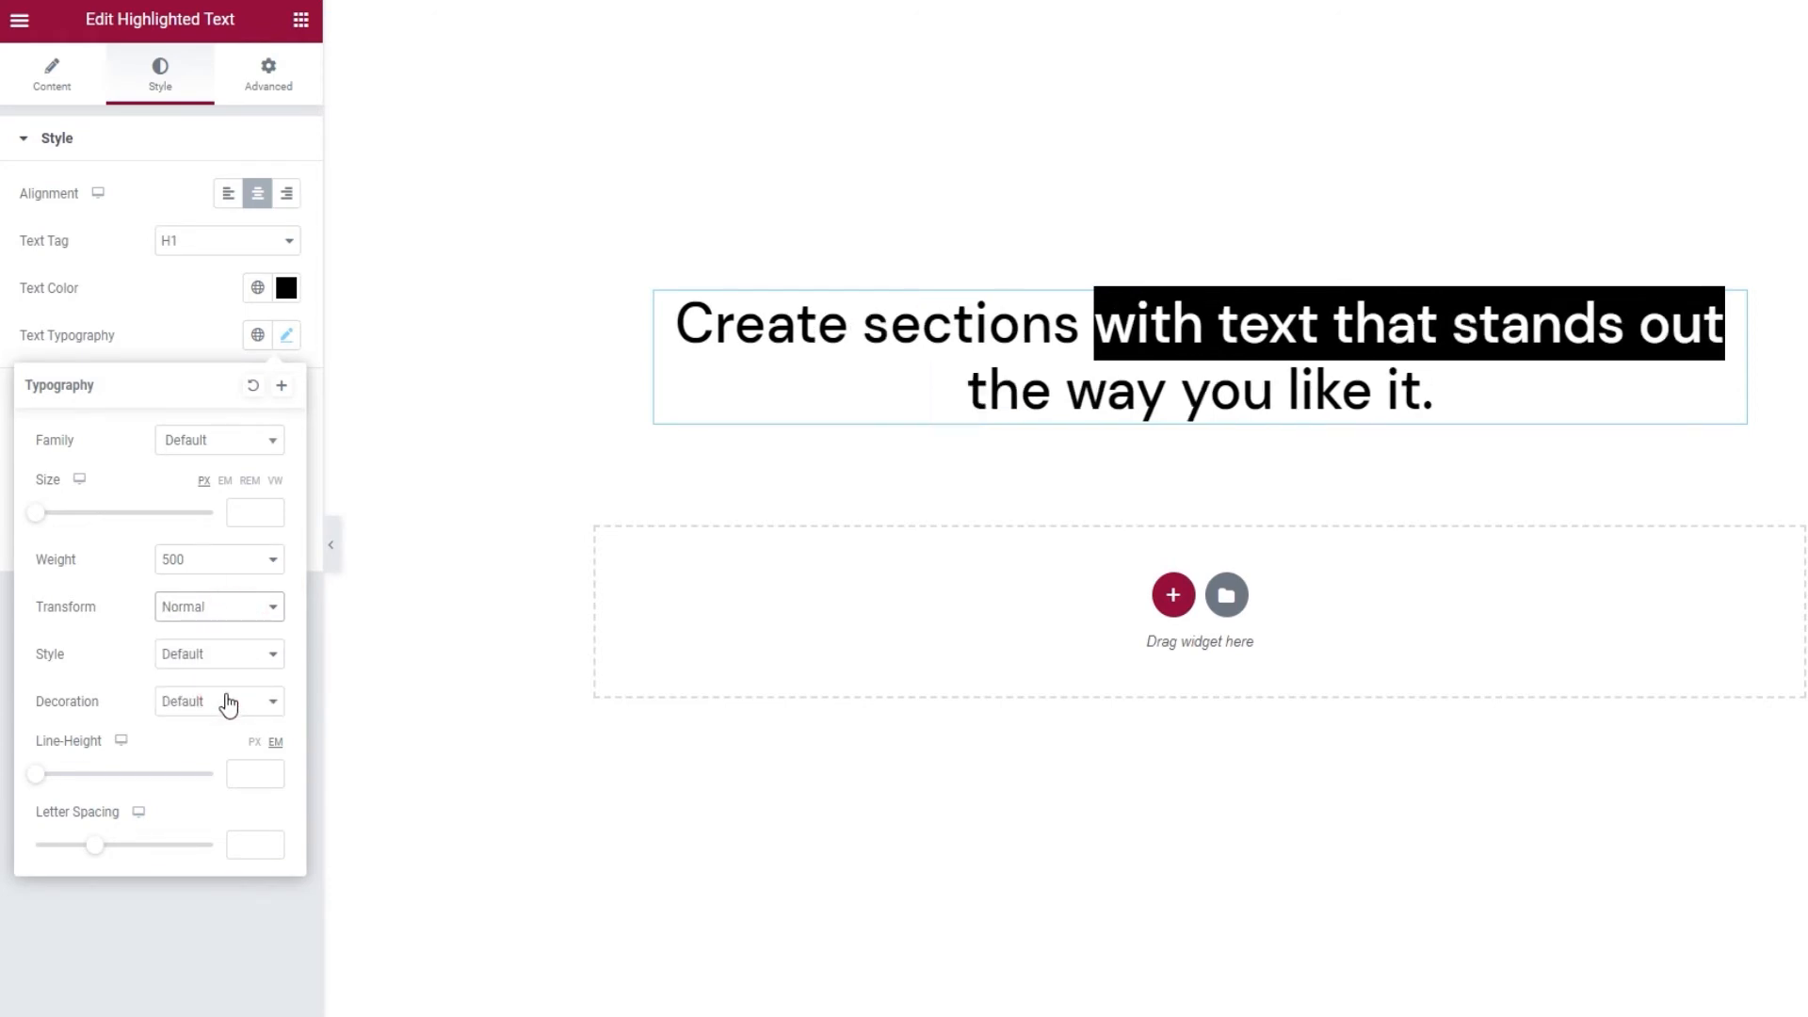
click(218, 654)
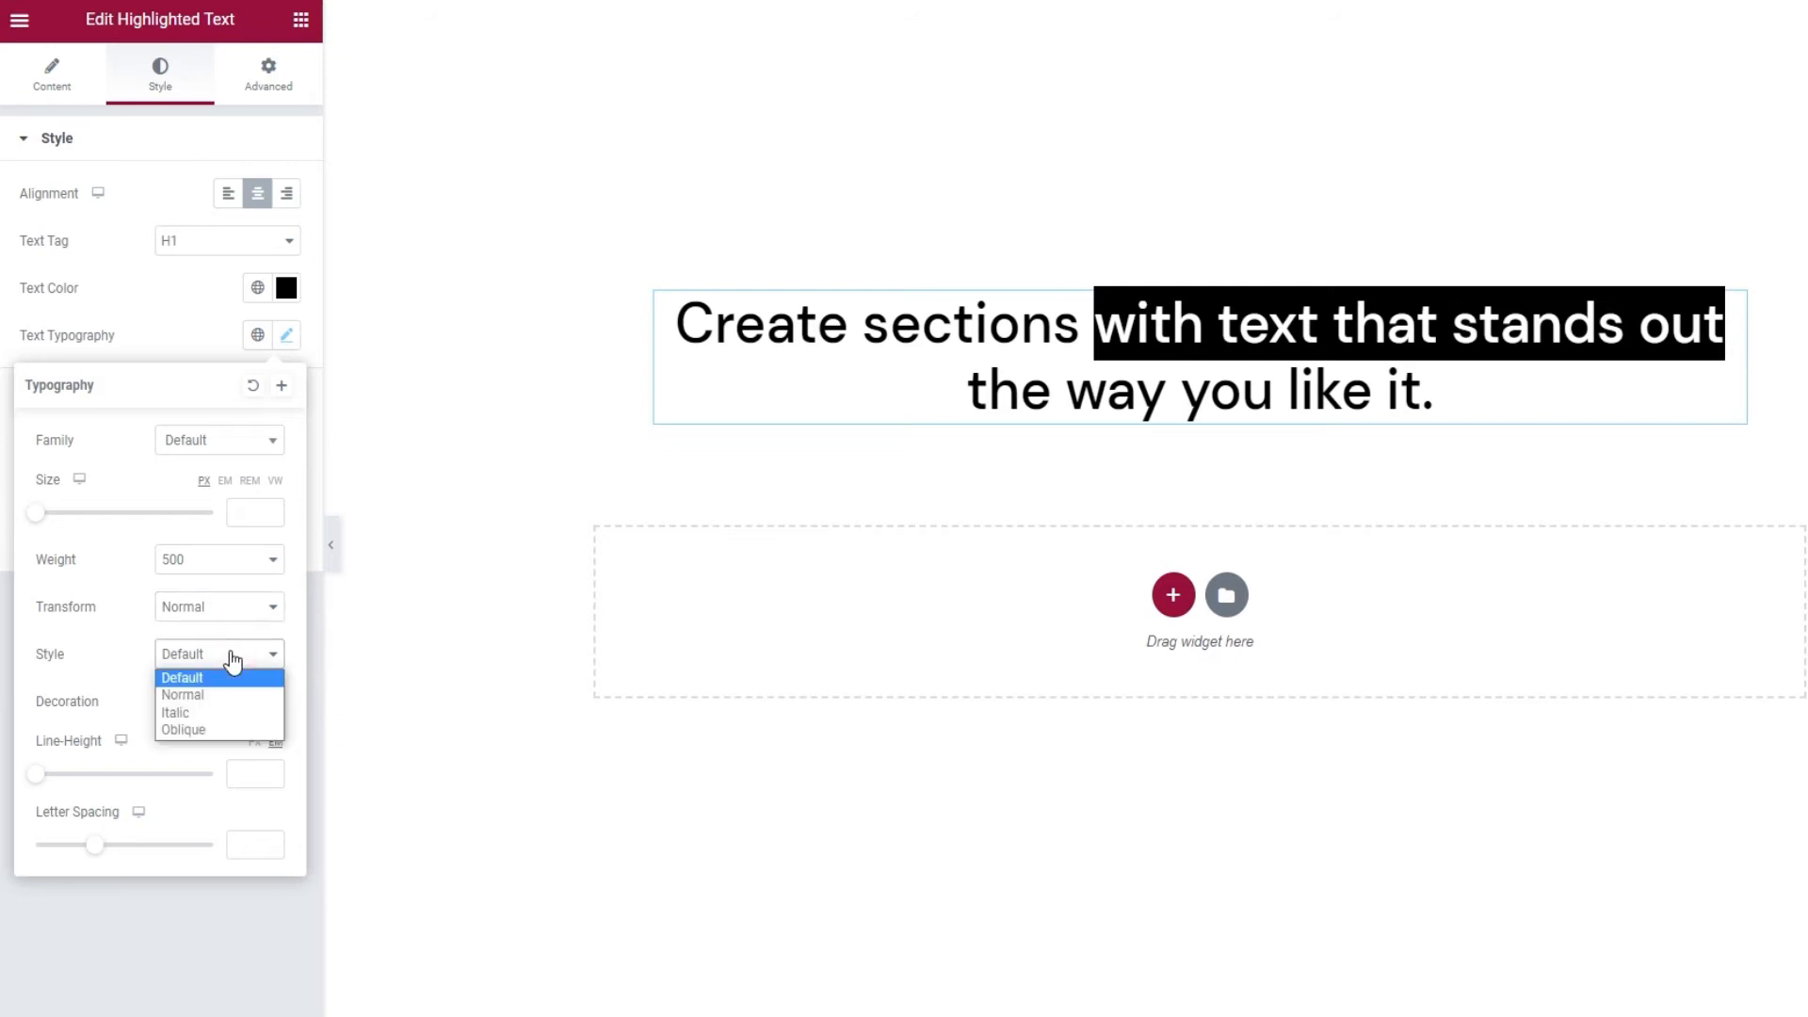
mouse_move(180, 695)
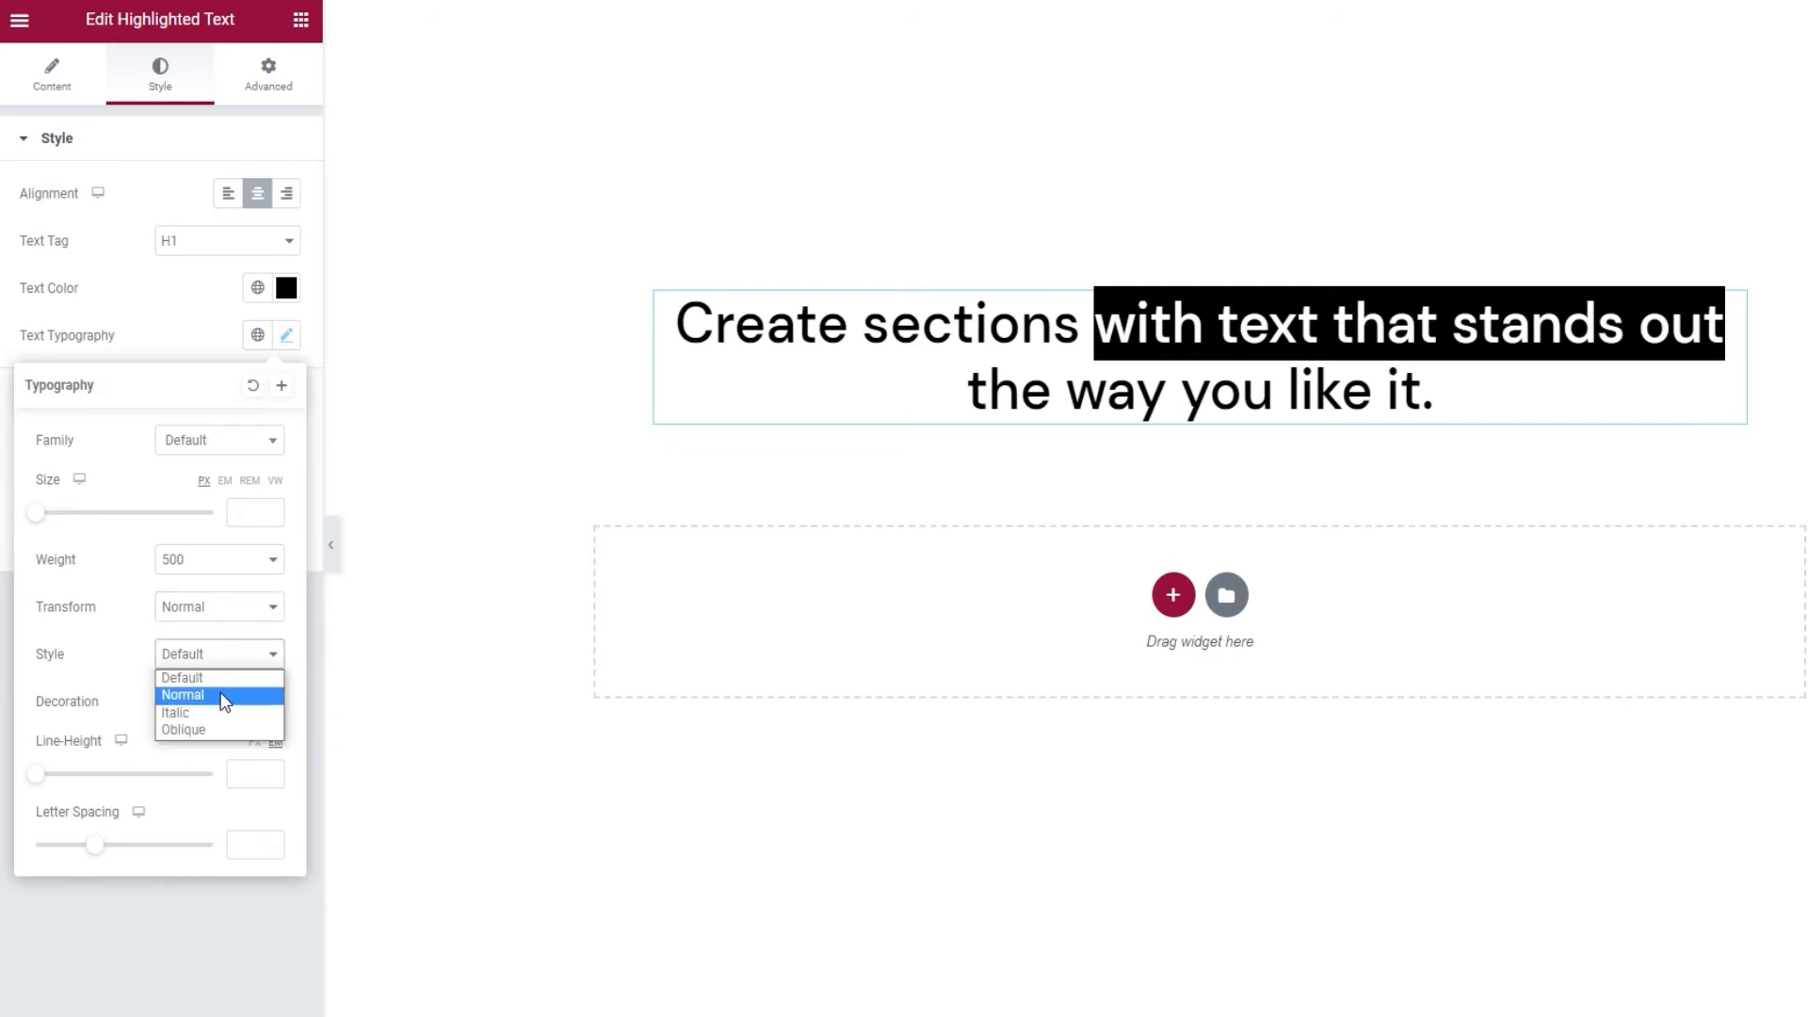
click(181, 695)
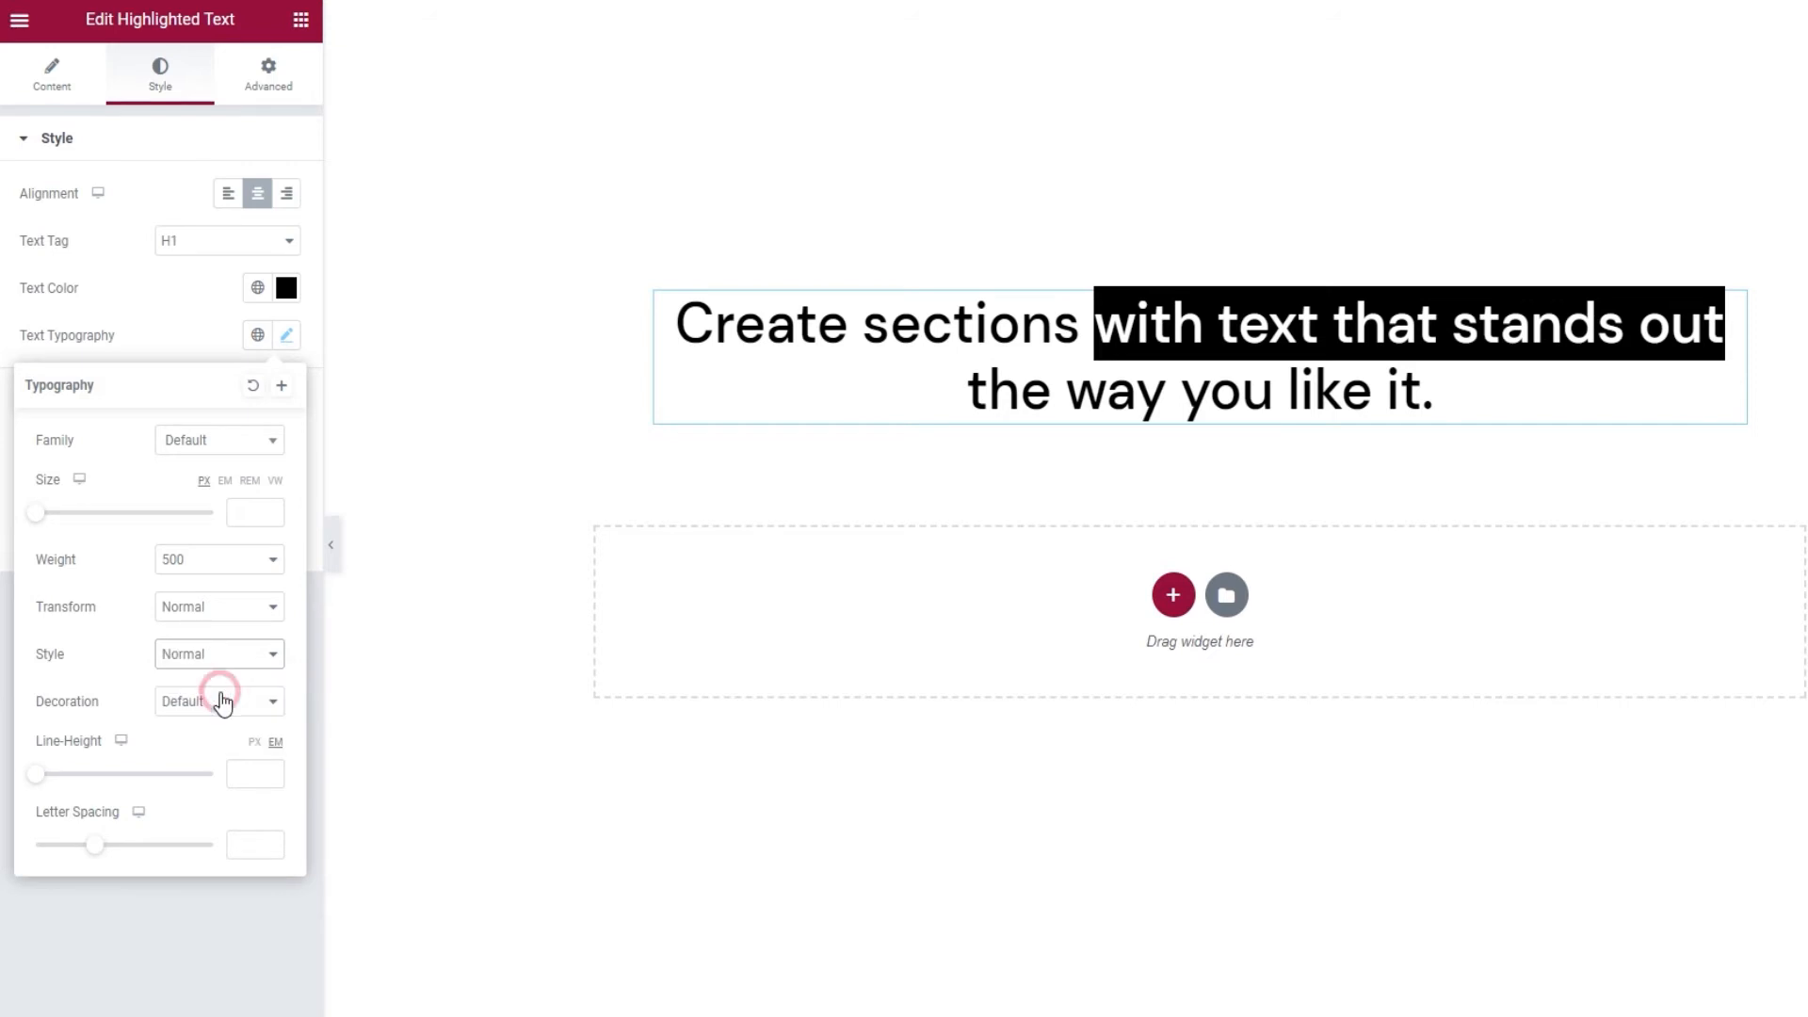
click(219, 653)
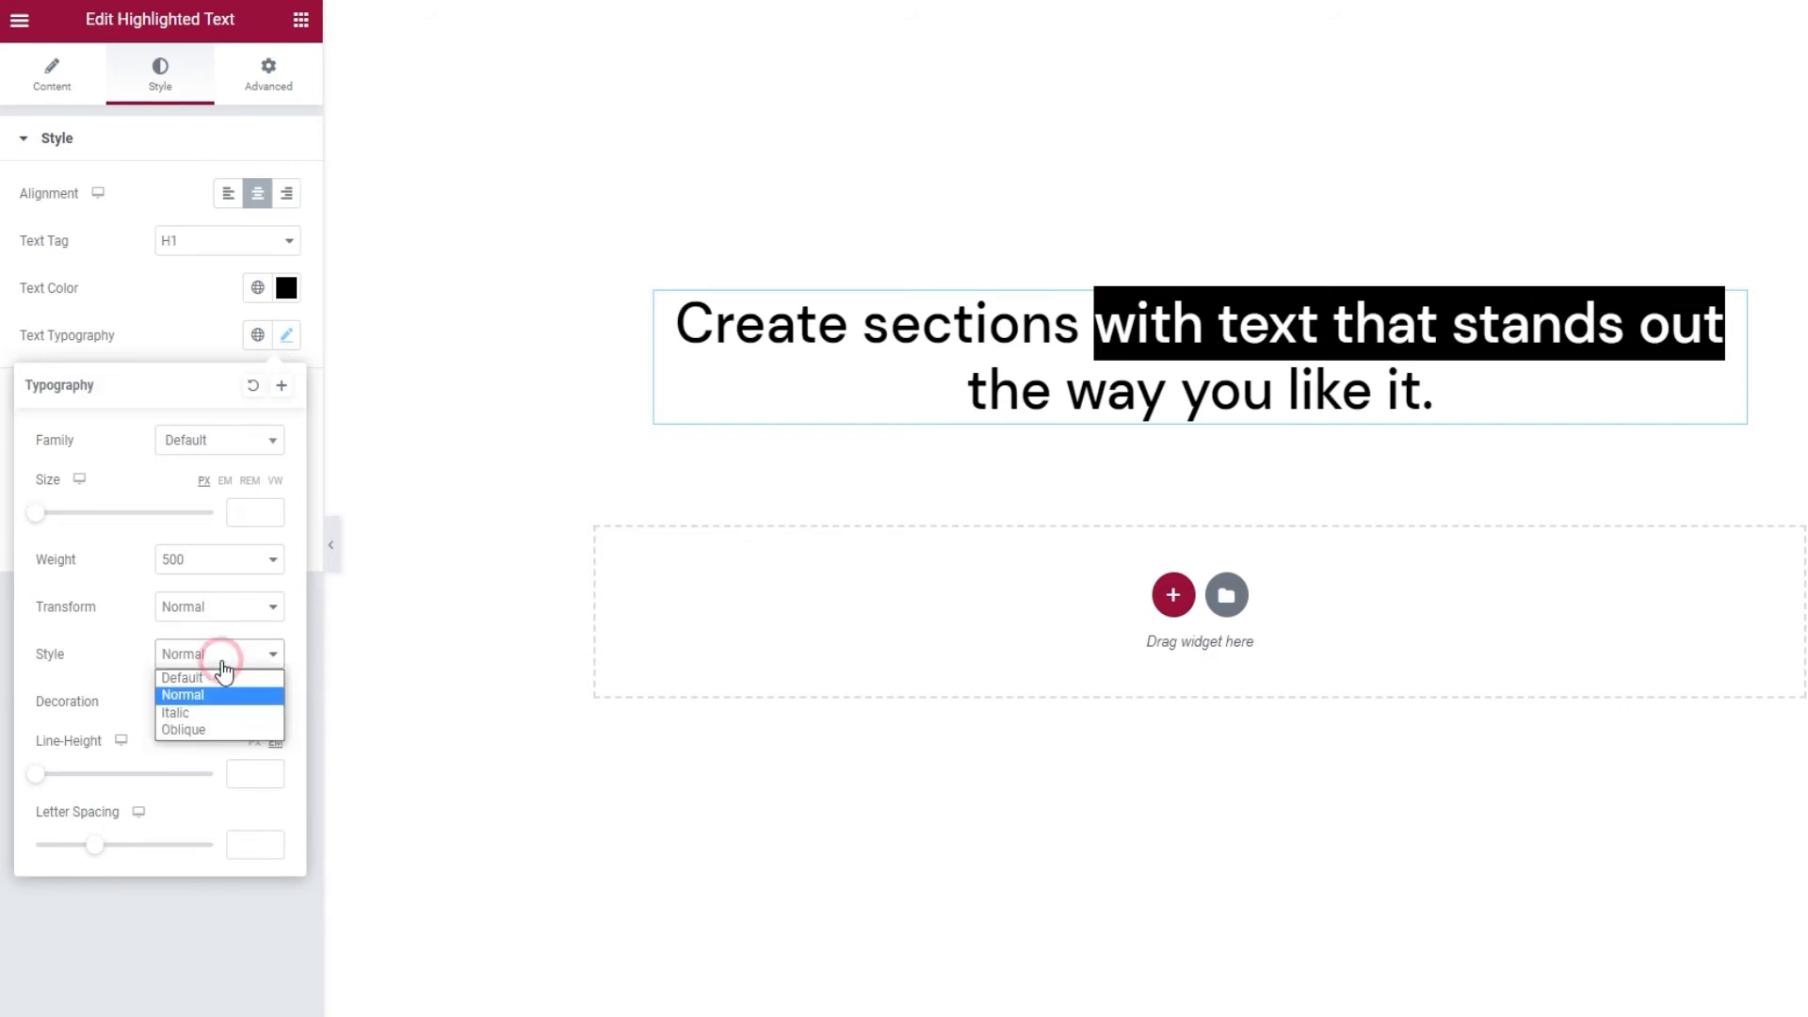
click(173, 712)
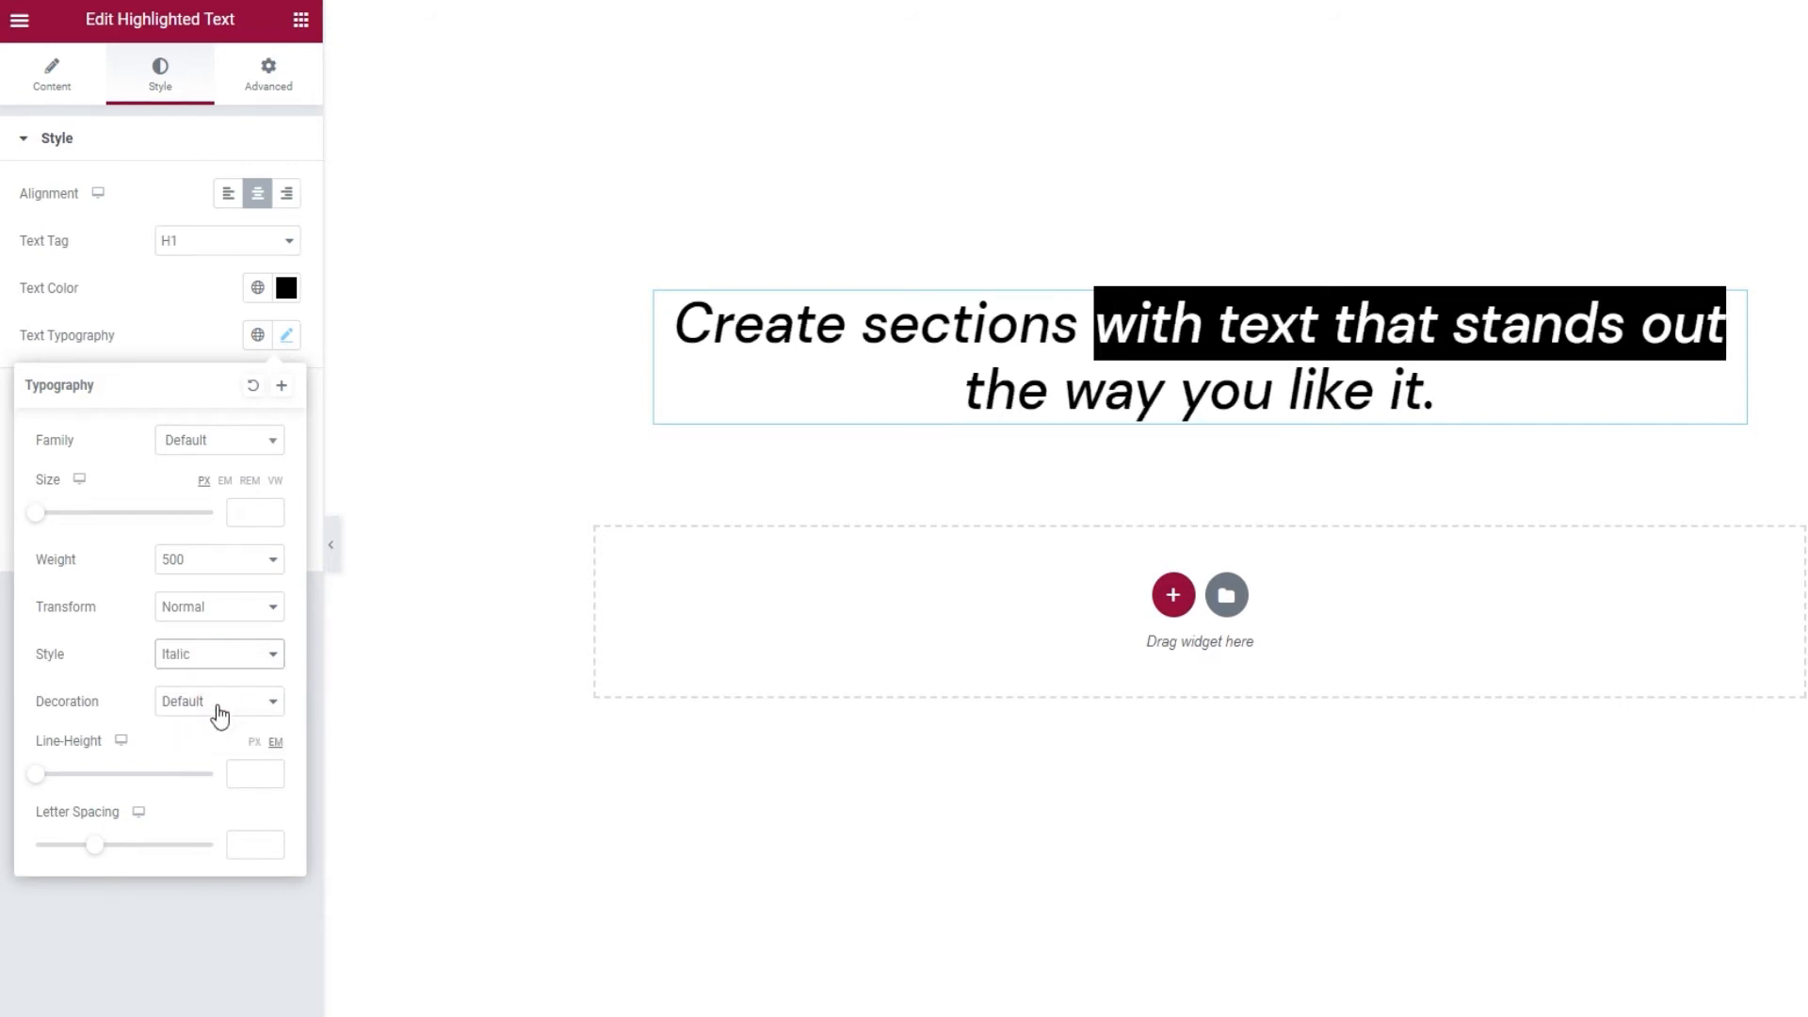
click(218, 653)
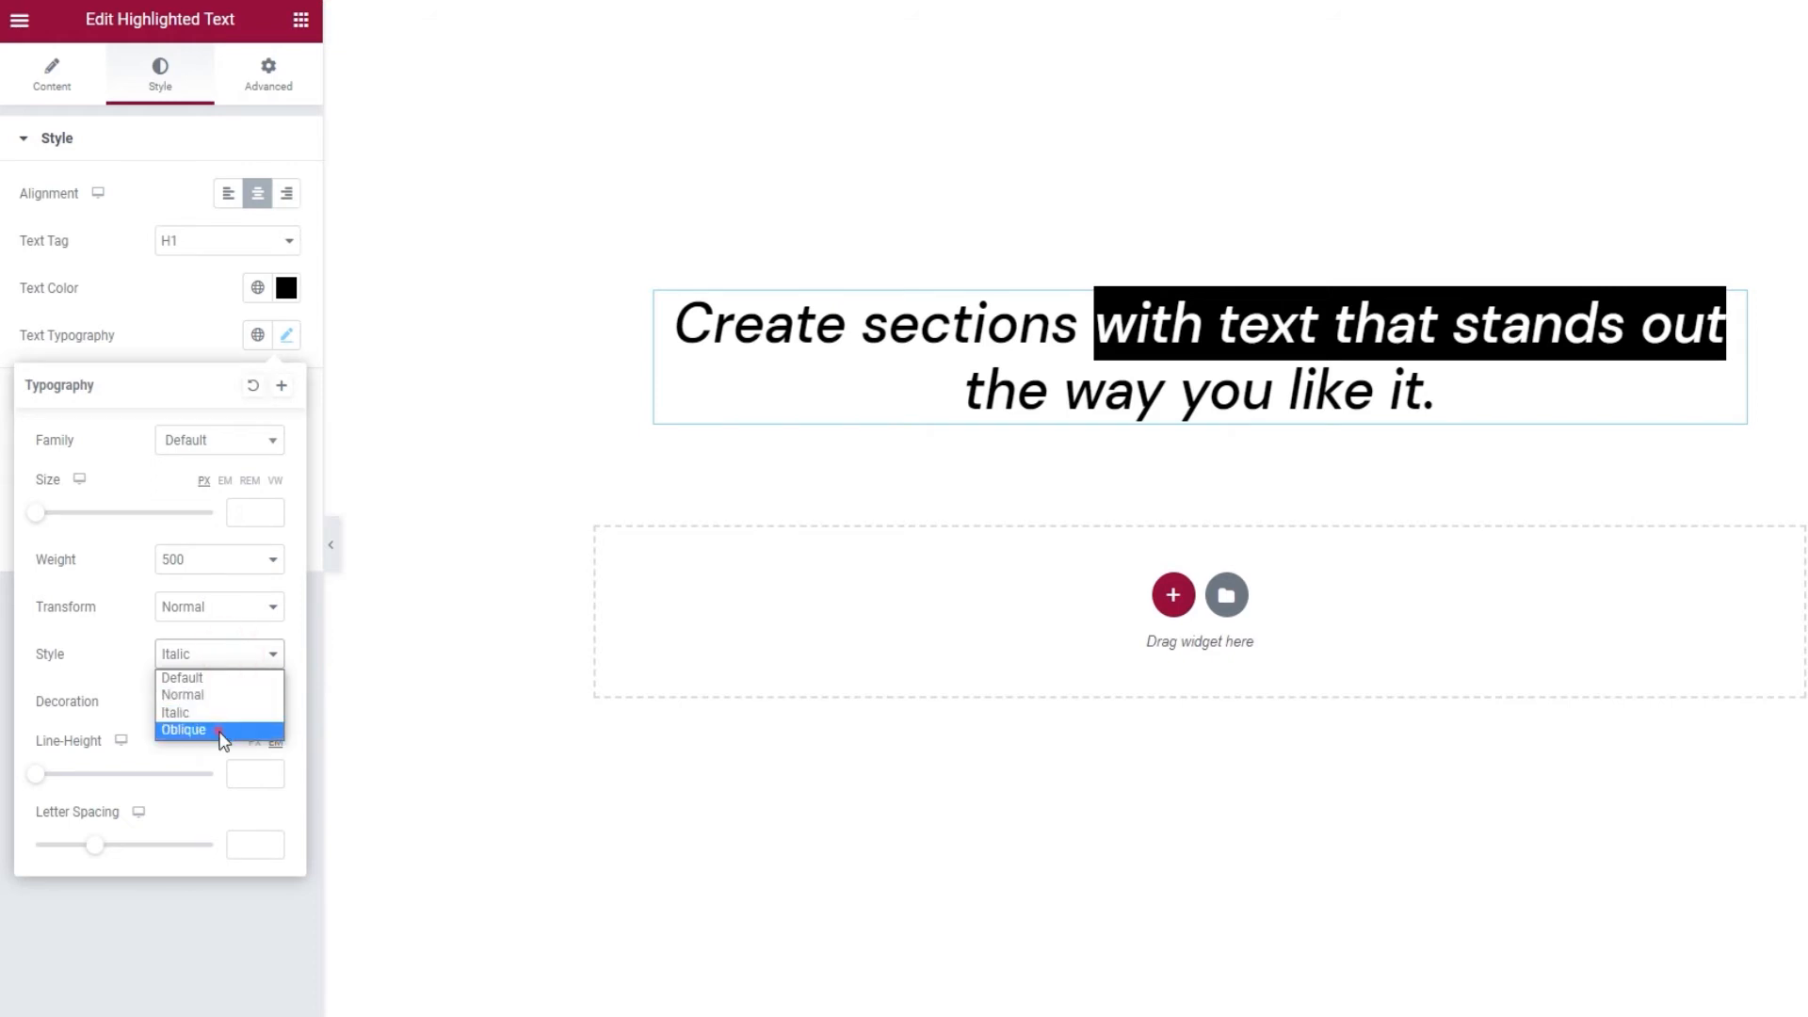
click(182, 729)
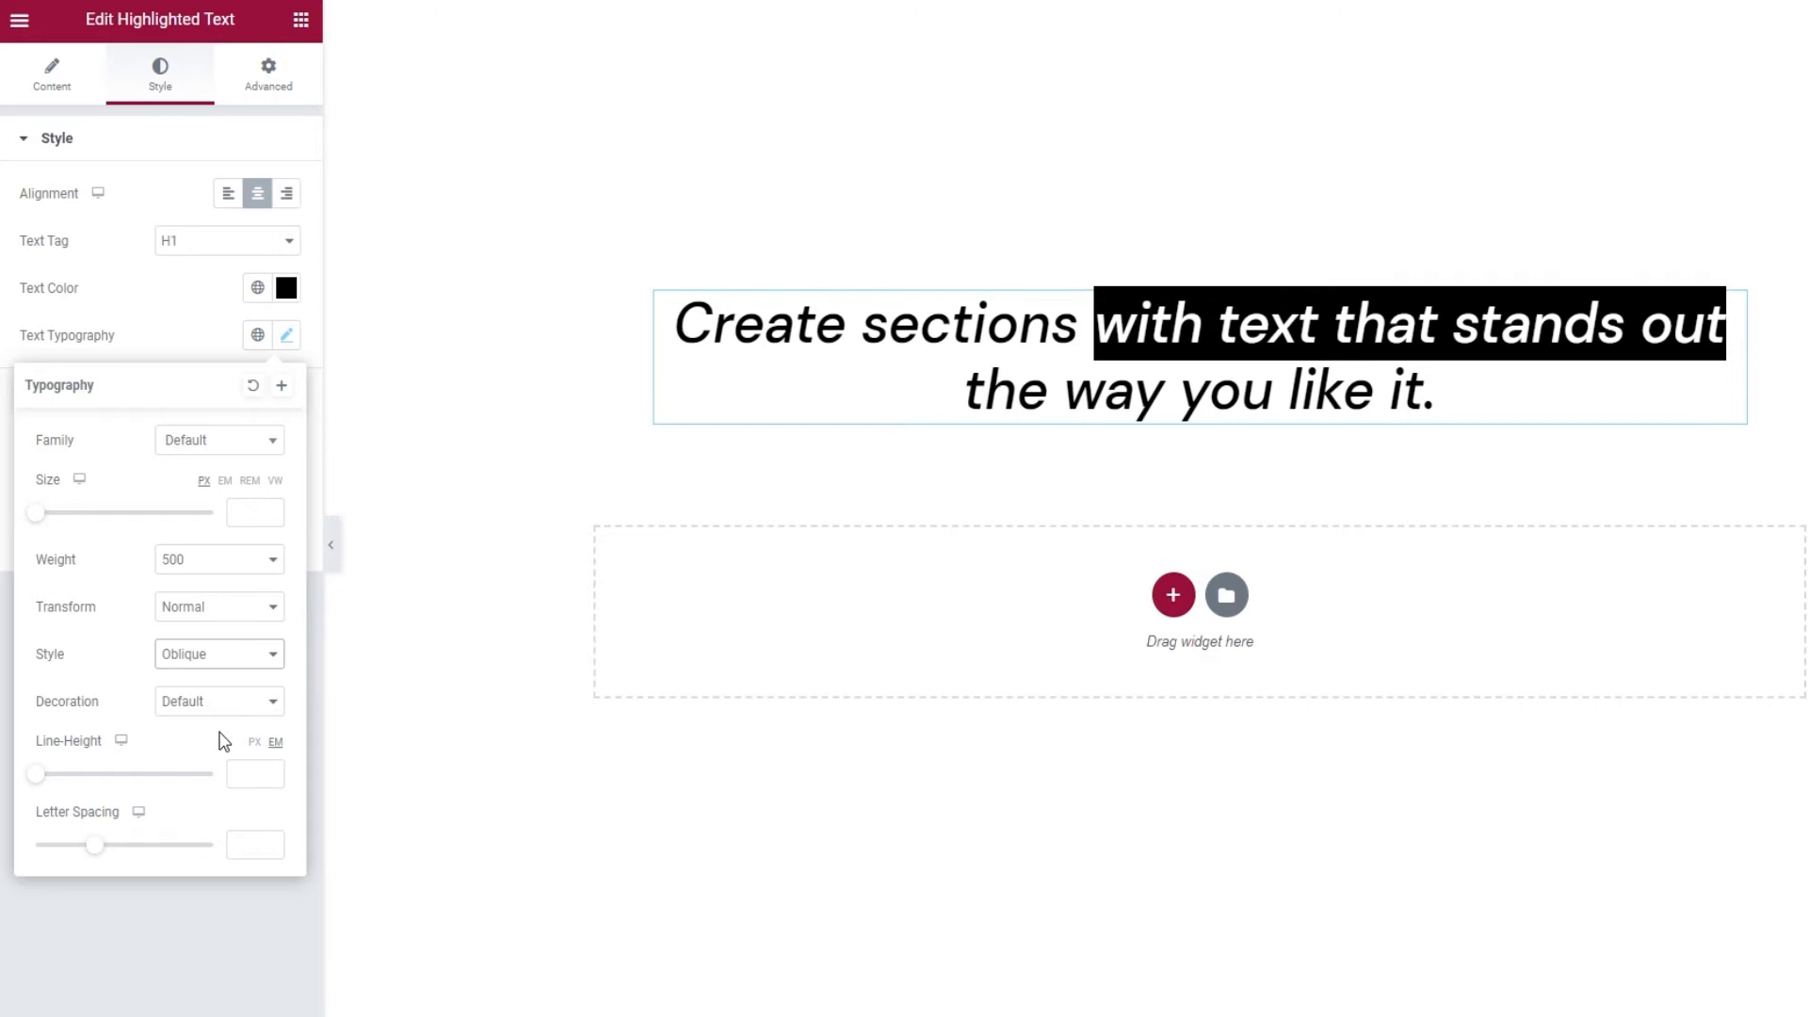
click(219, 653)
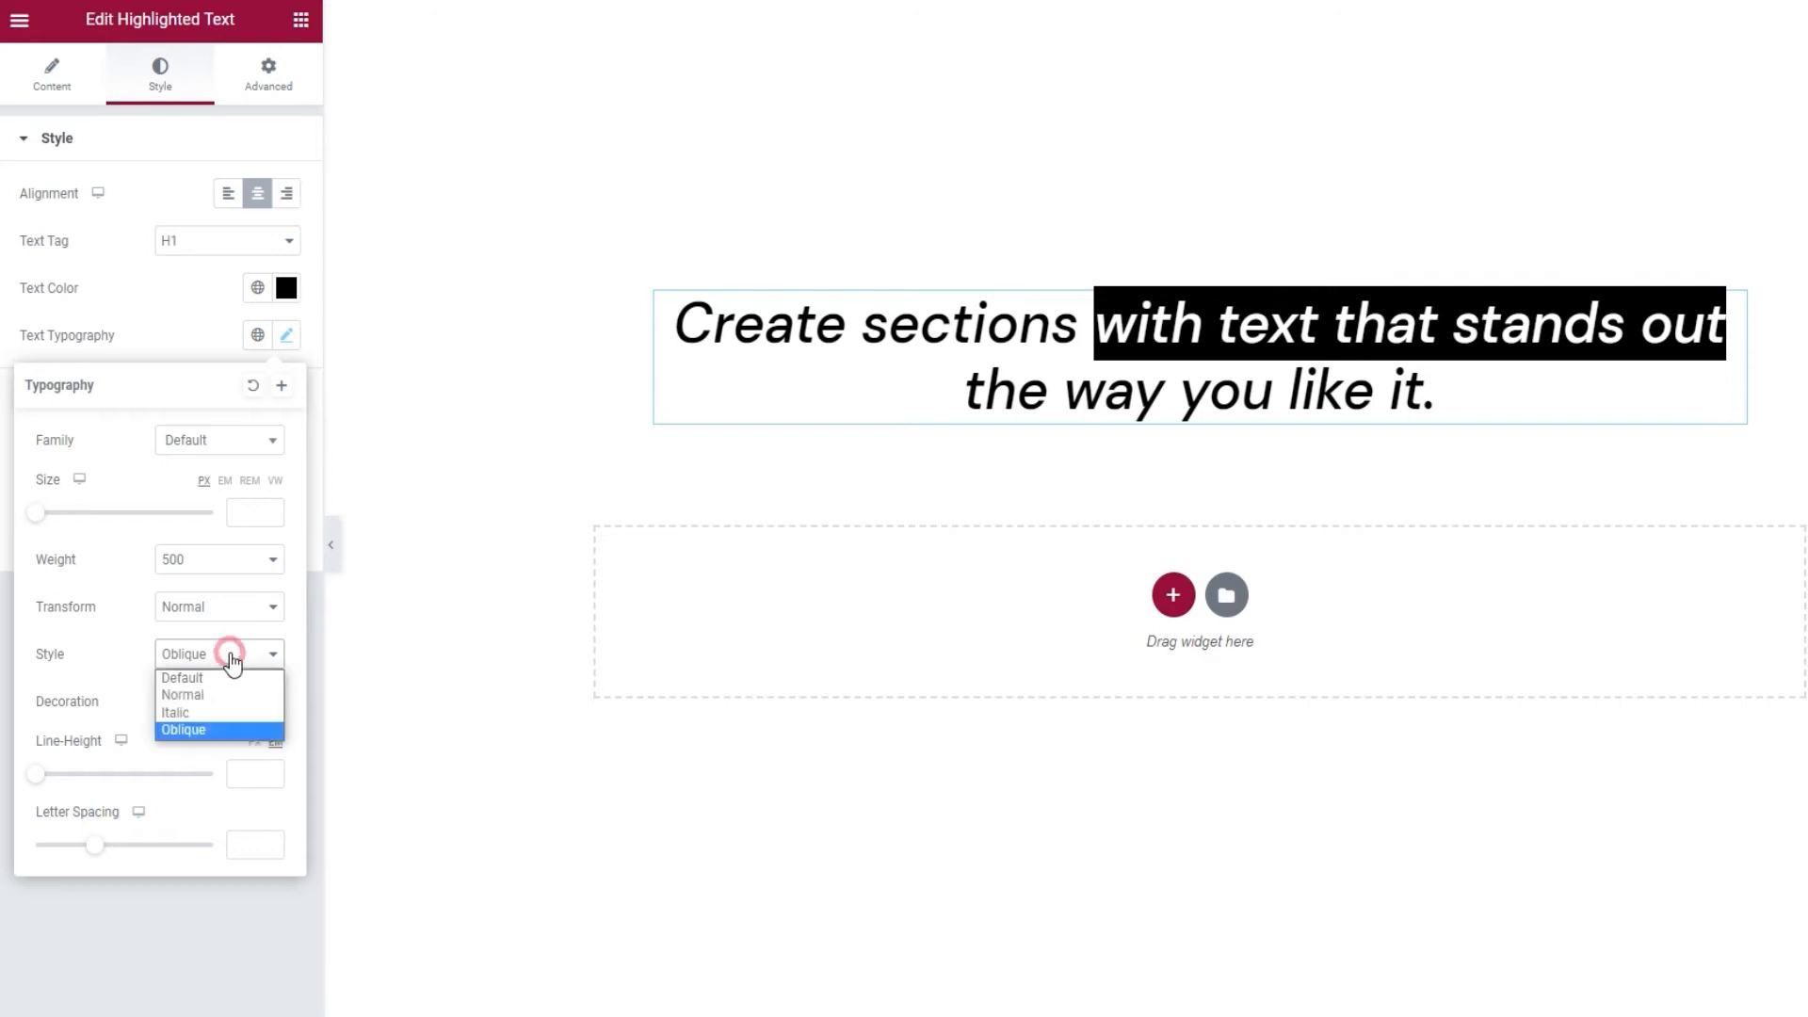
click(181, 676)
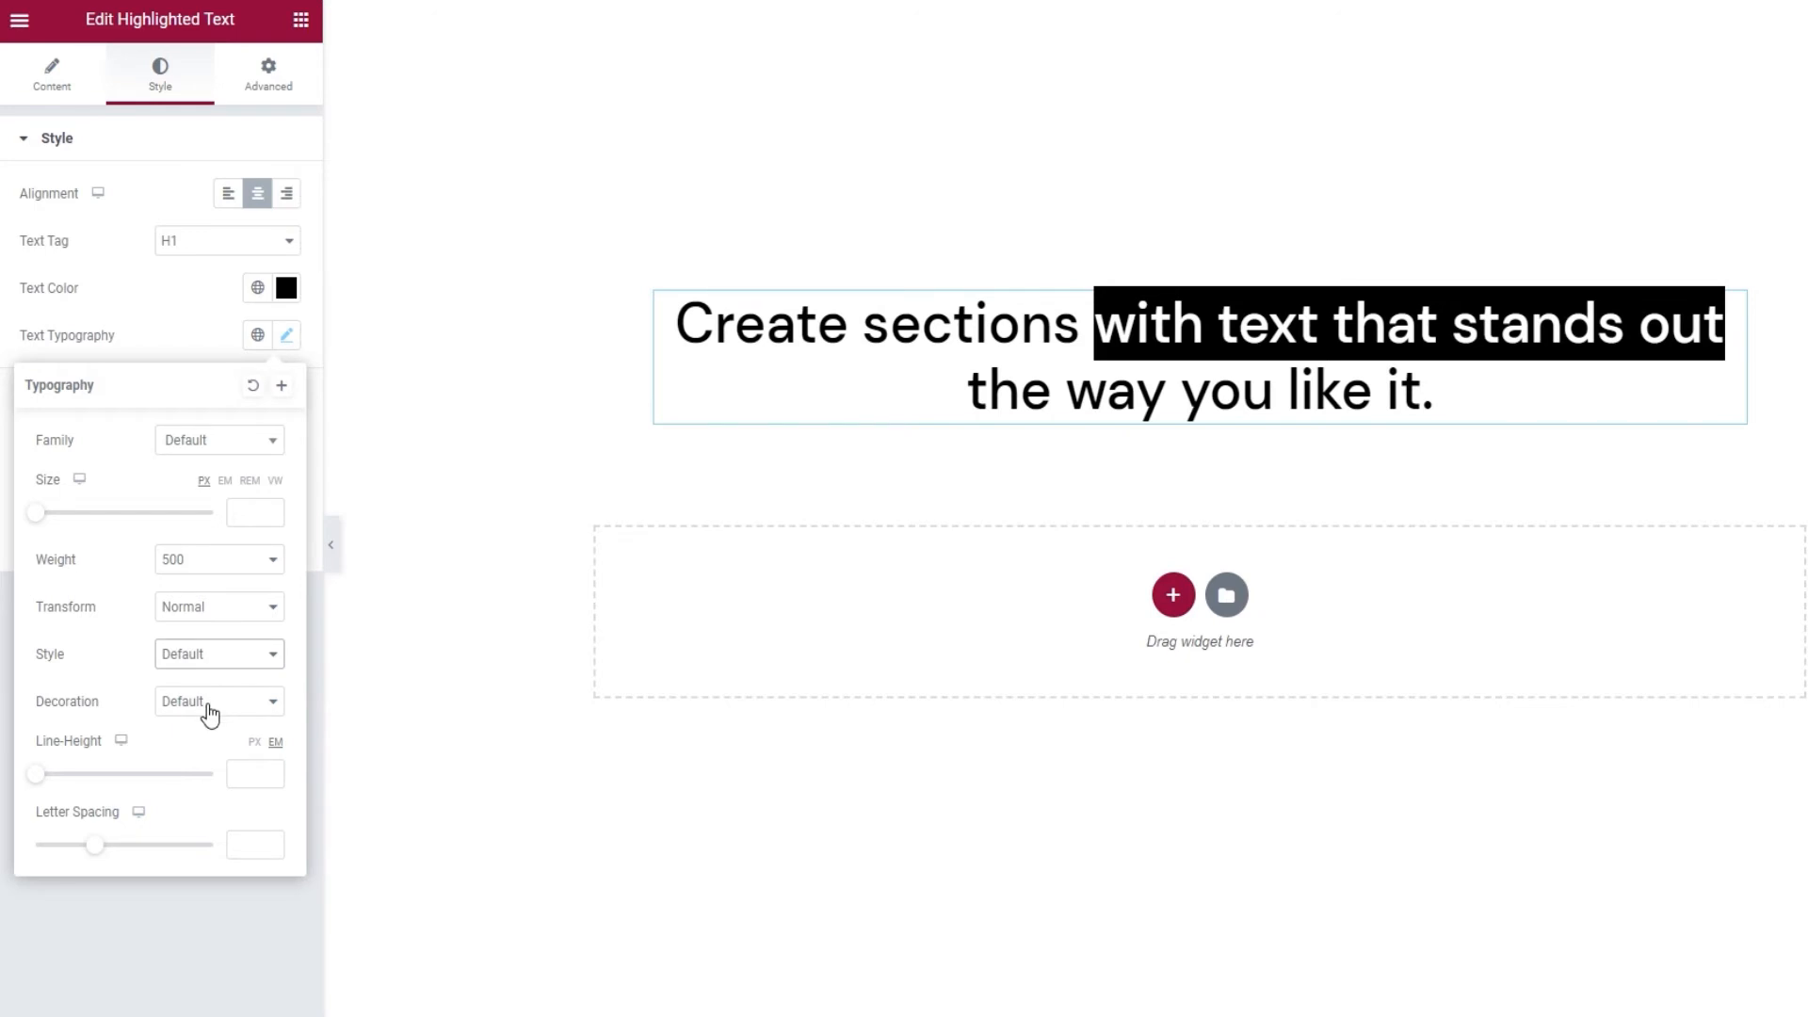
Try Underline, Overline and Line Through decorations, then set decoration to None
click(218, 702)
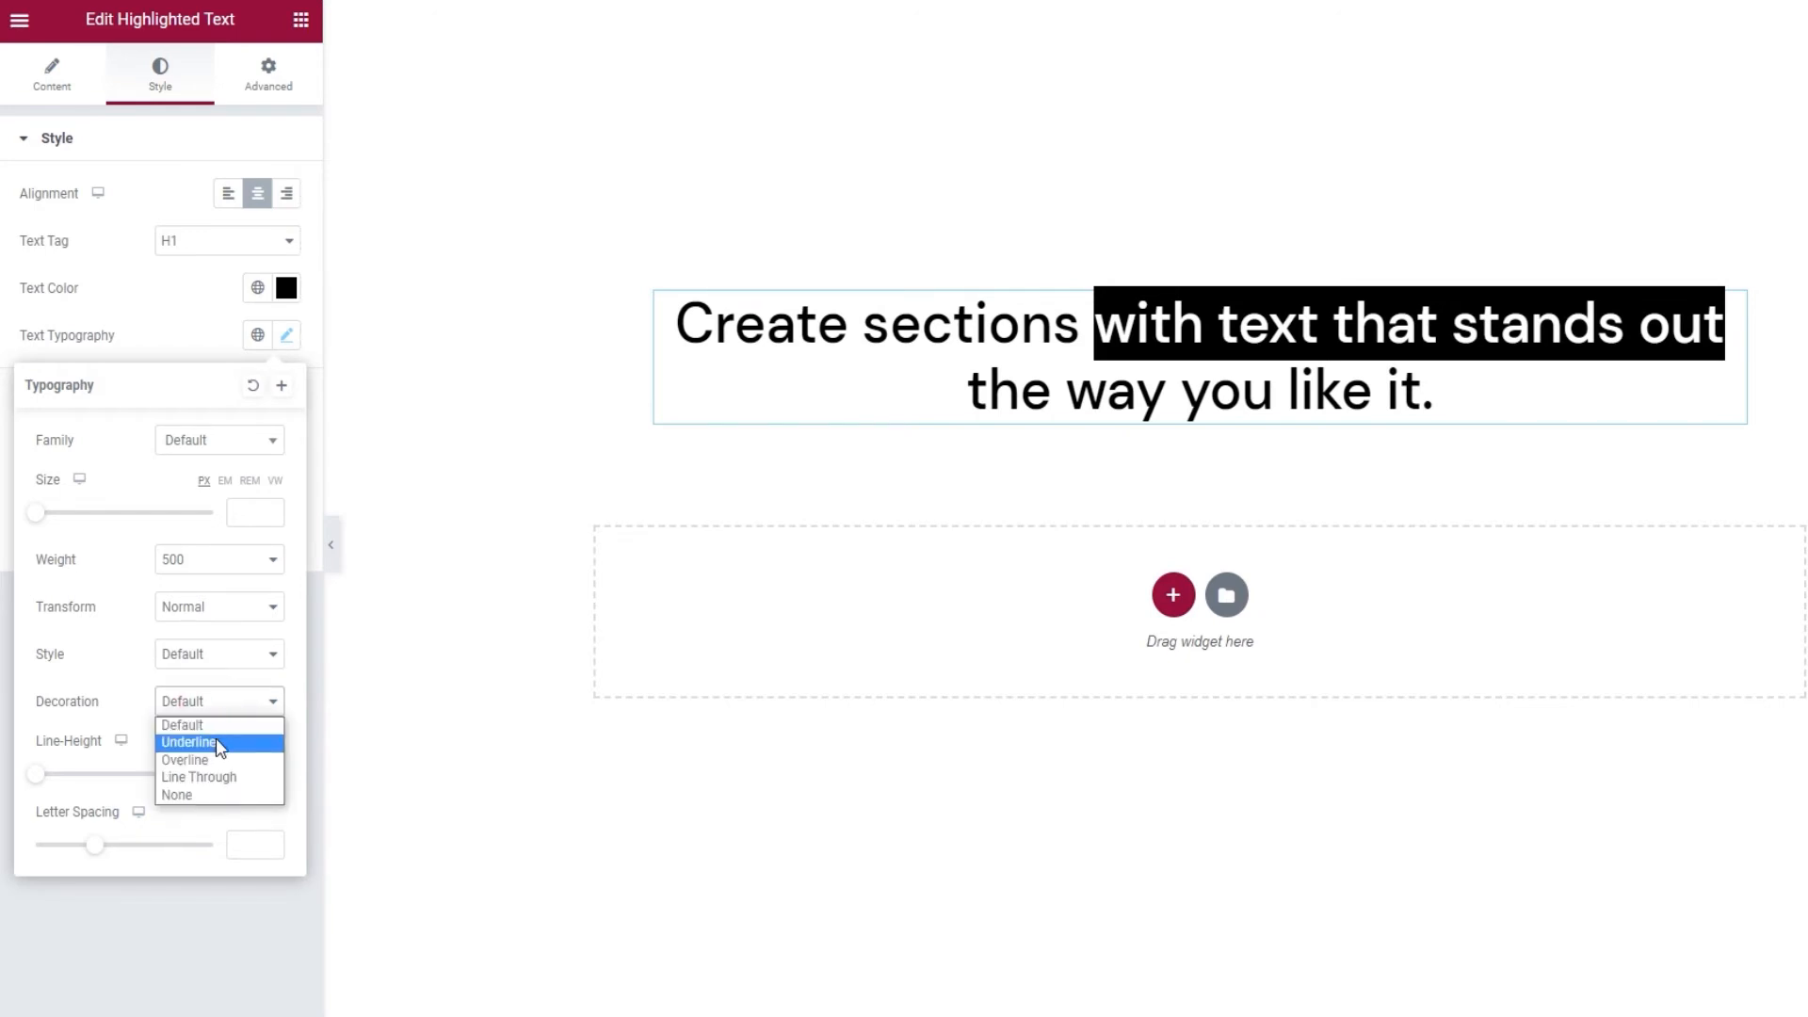
click(188, 742)
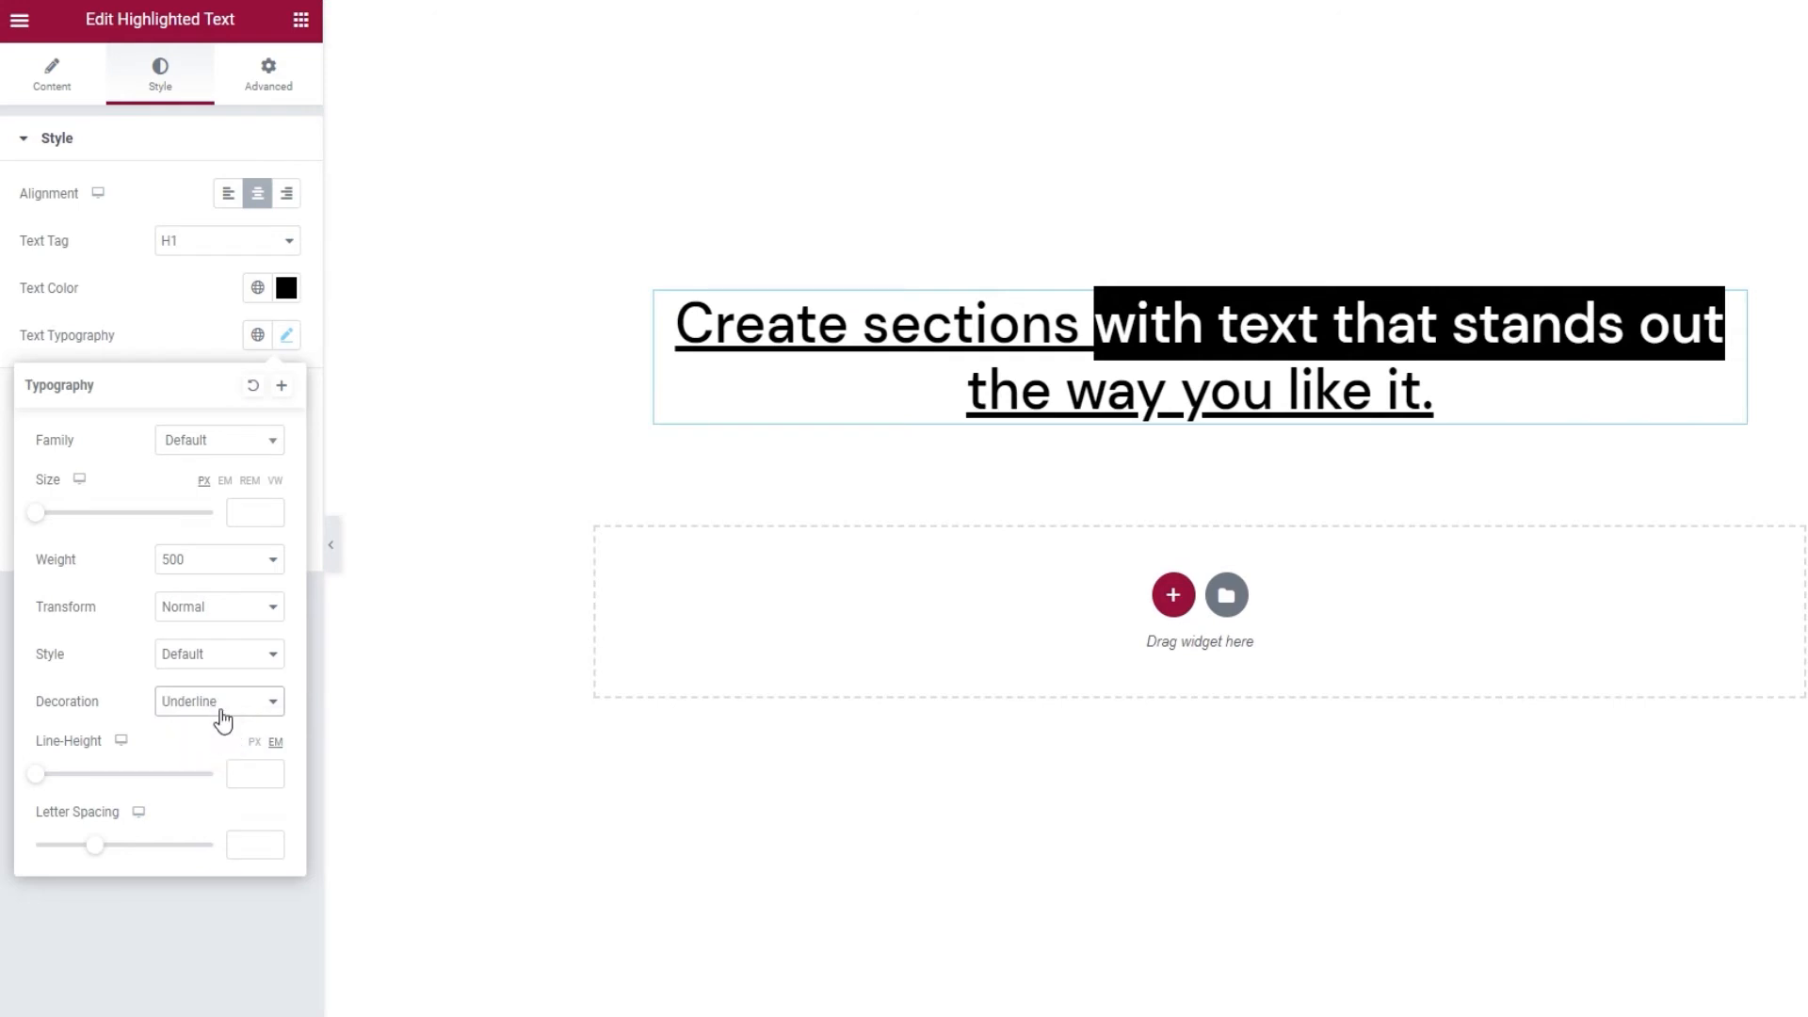
click(218, 701)
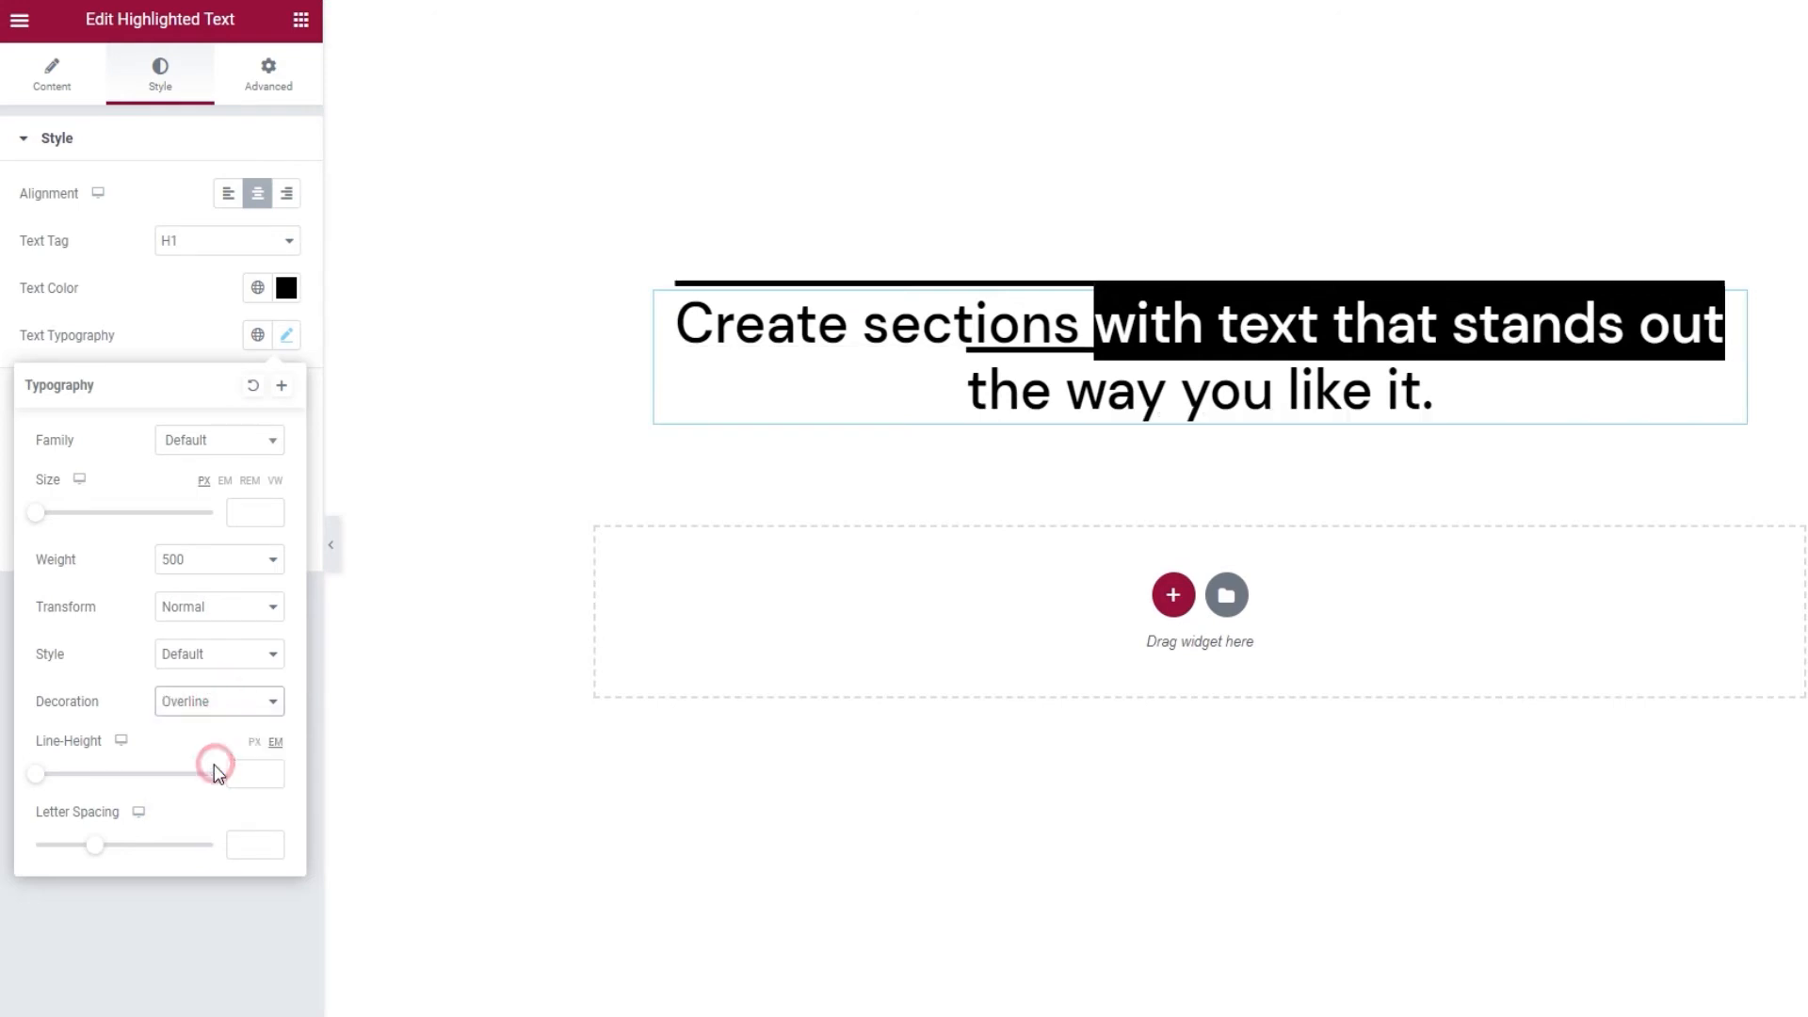
click(219, 700)
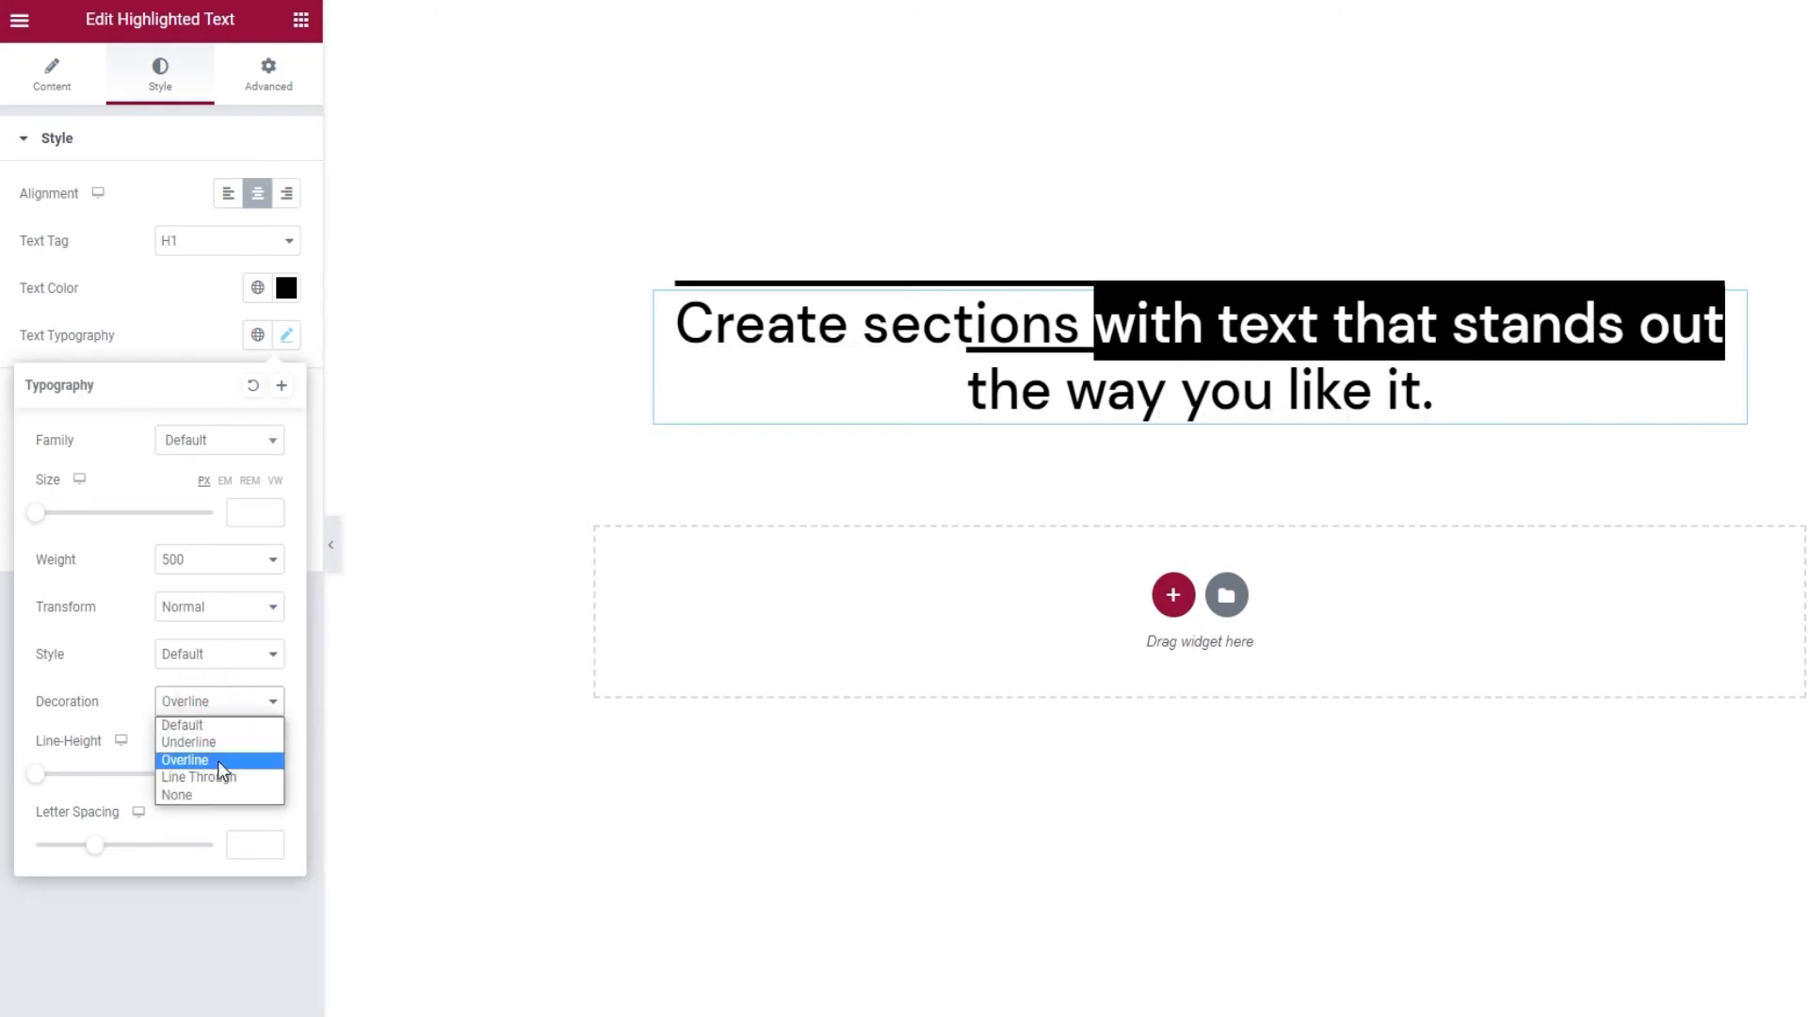
click(198, 776)
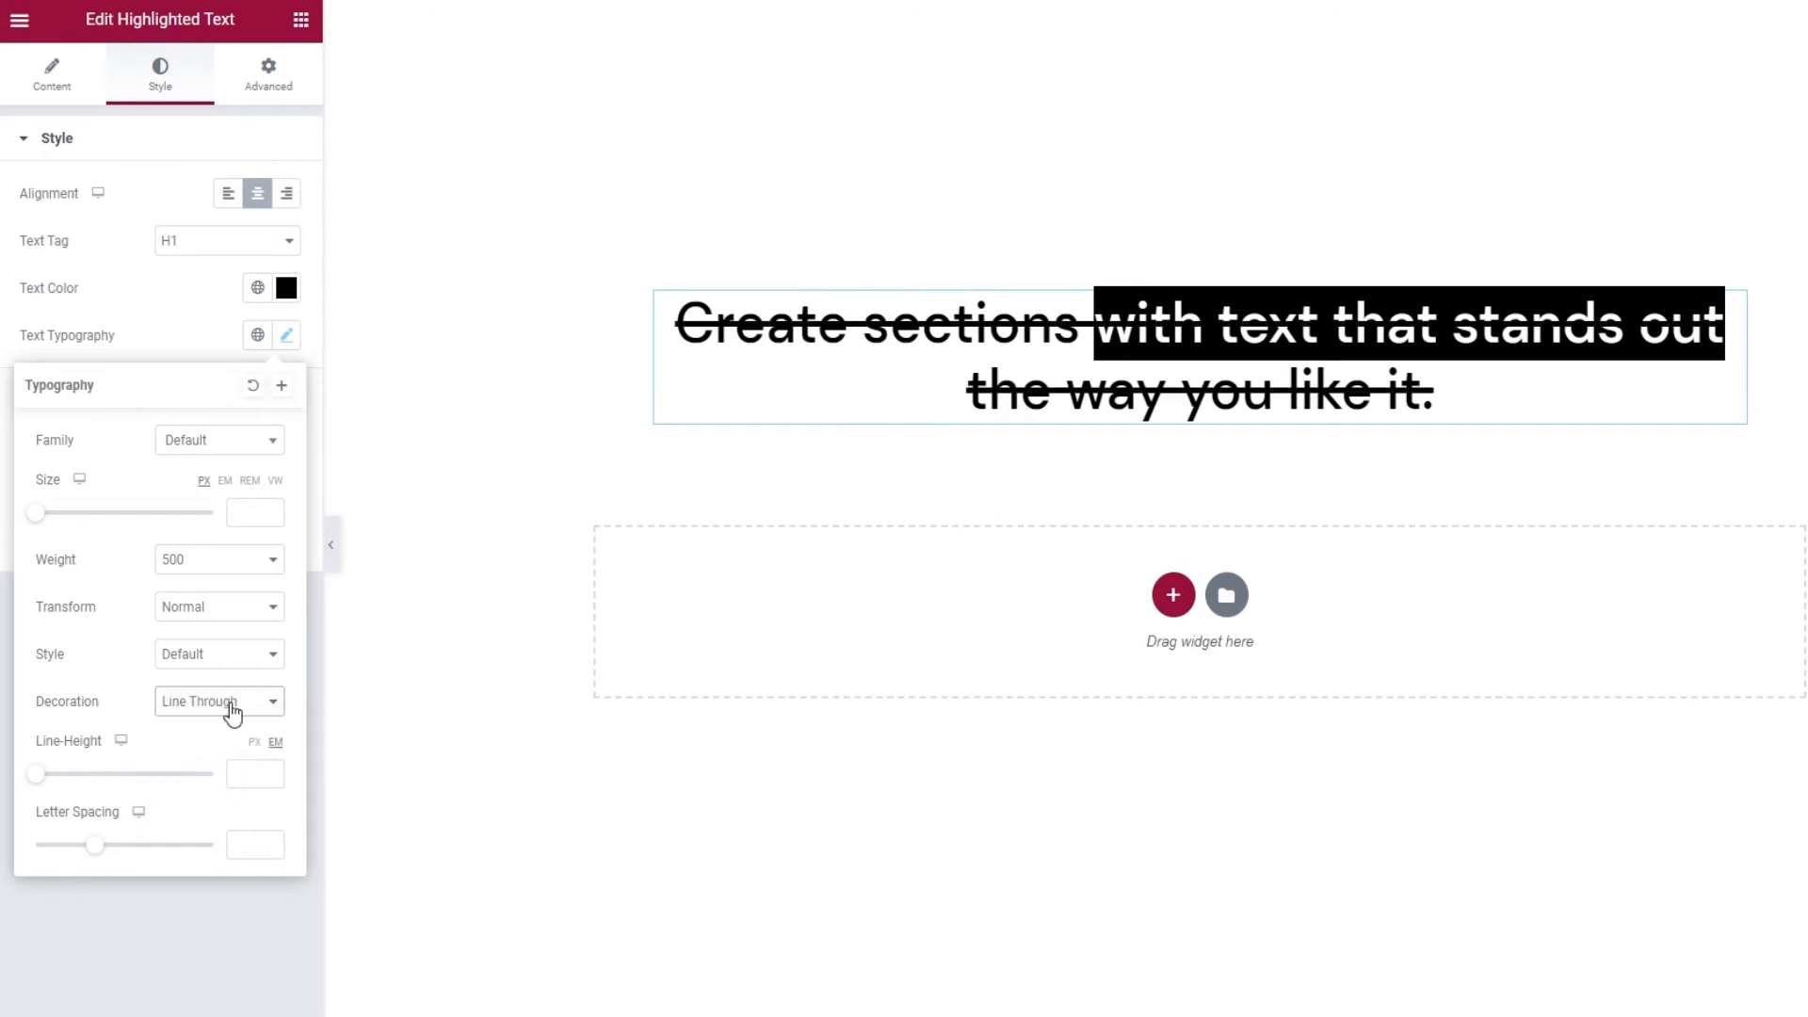
click(219, 701)
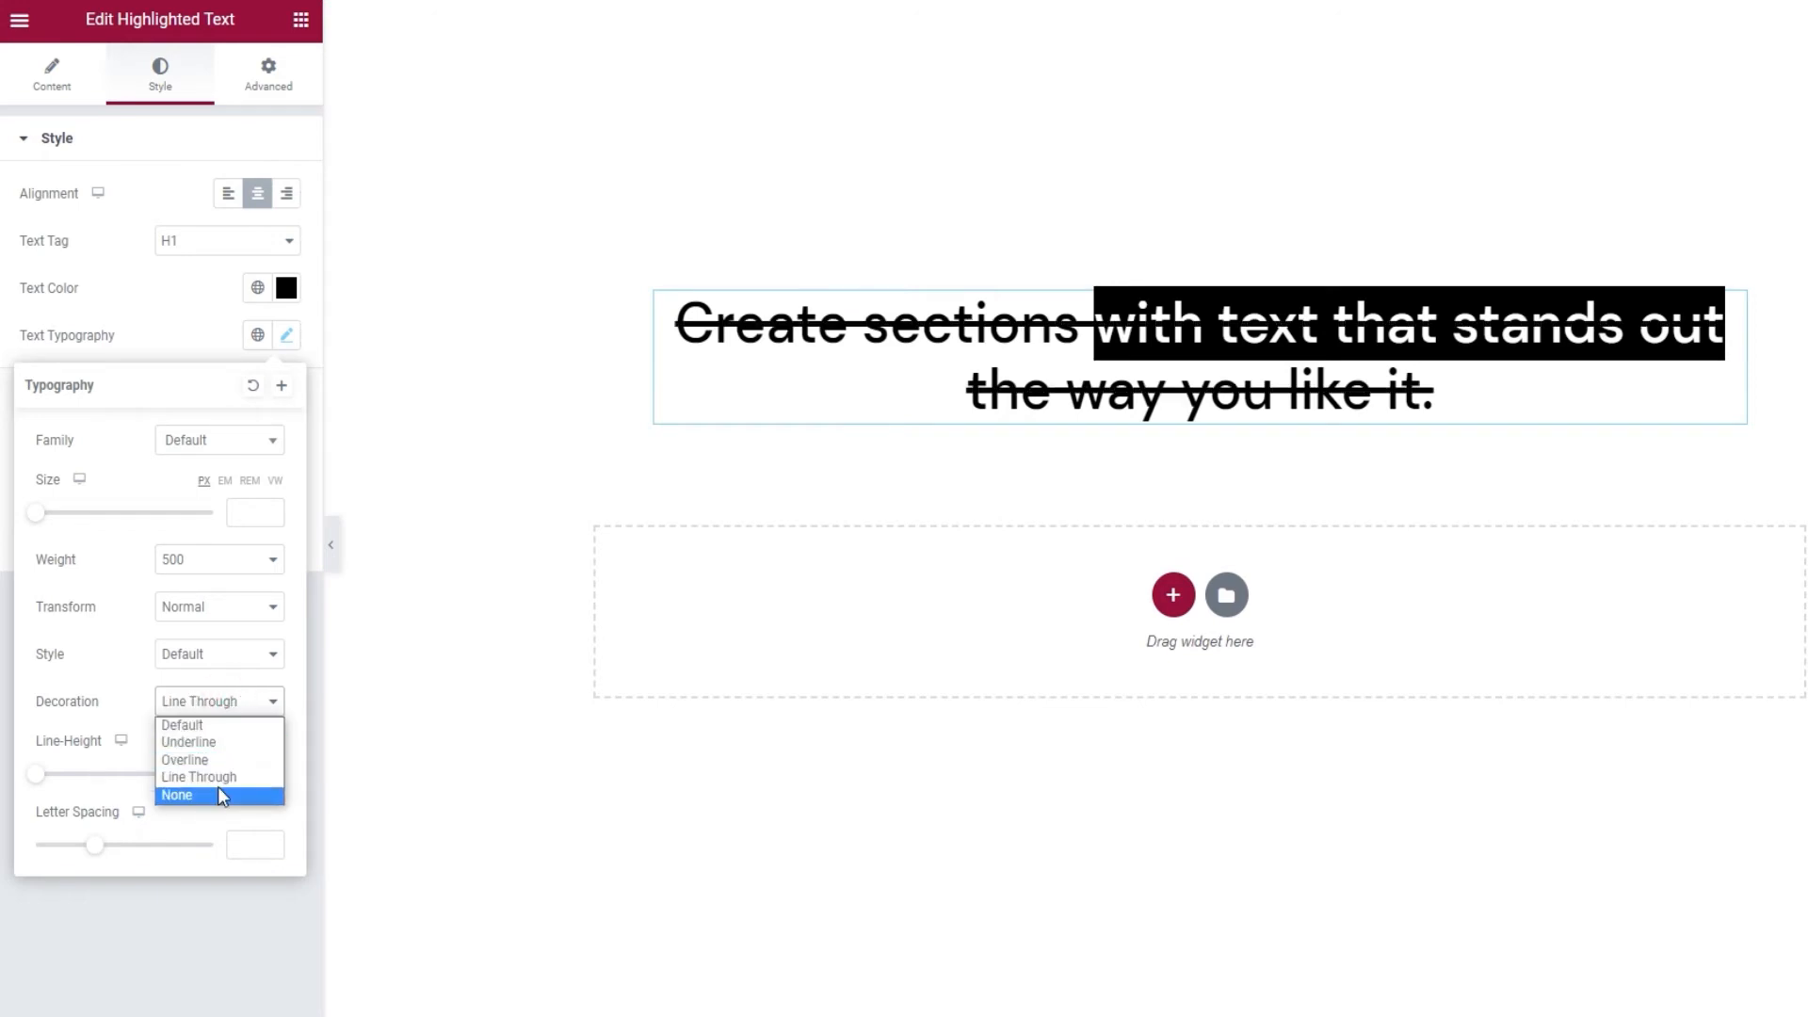
click(177, 794)
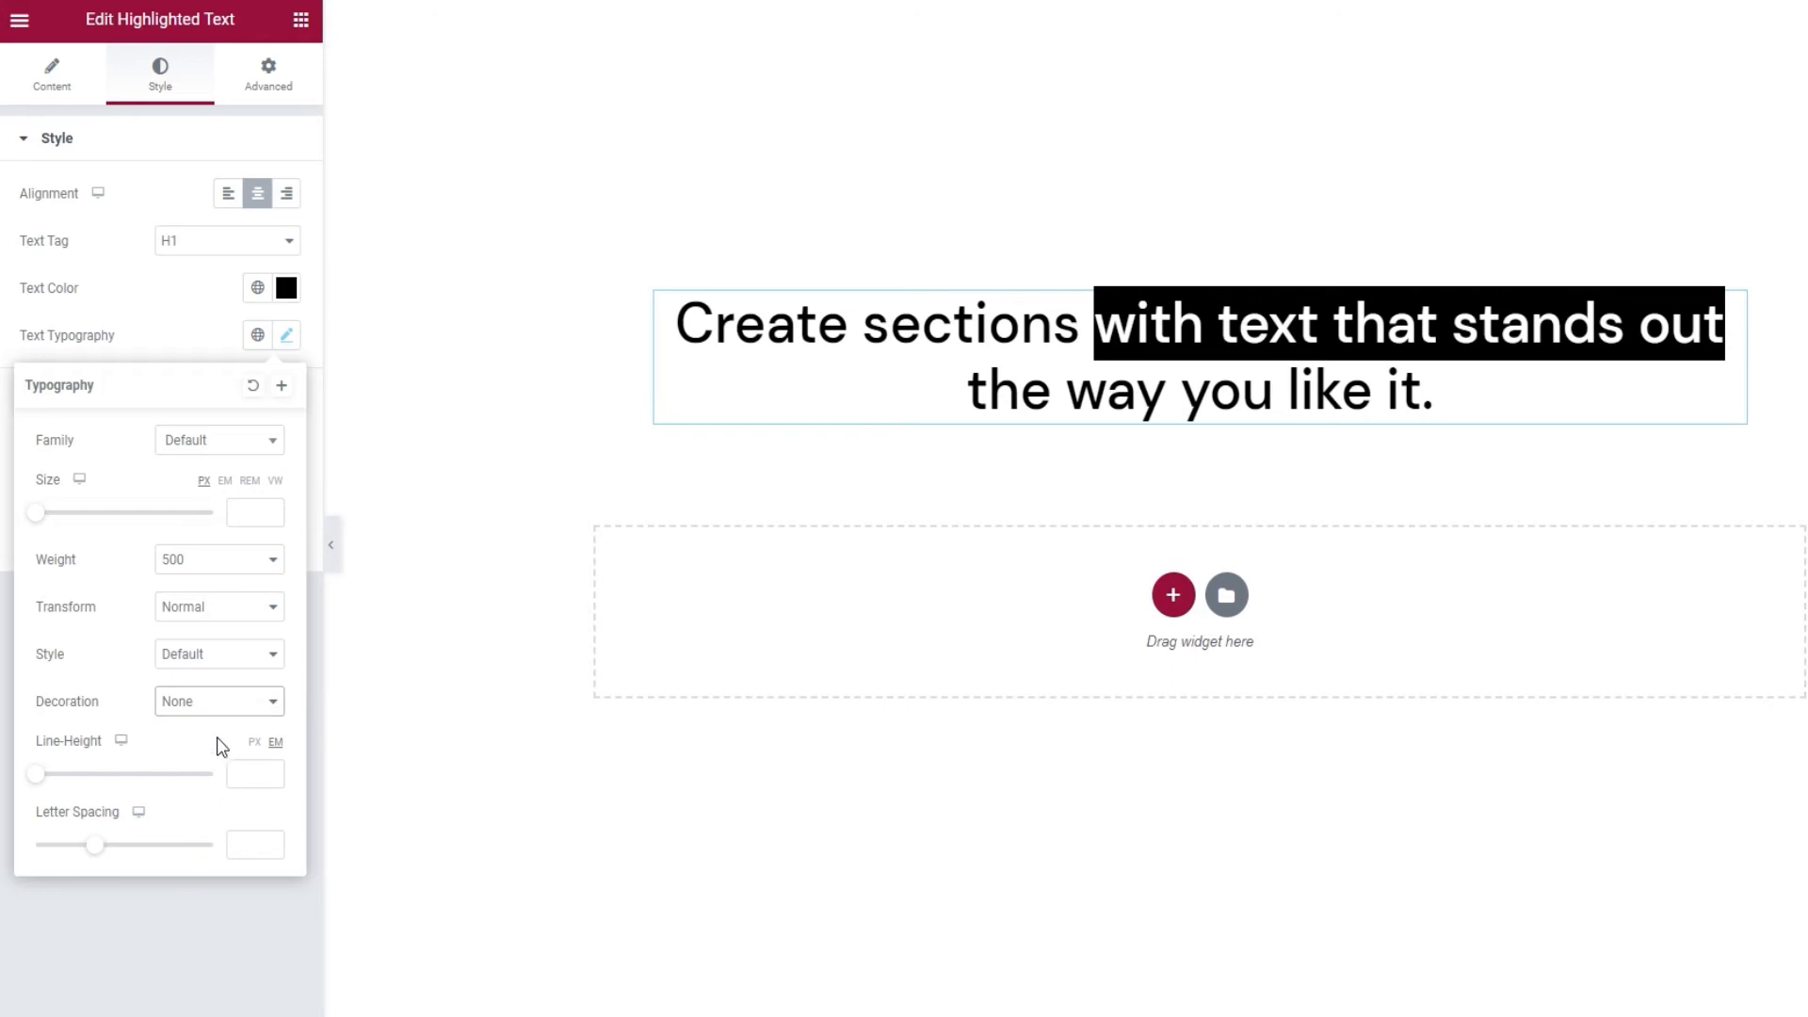
mouse_move(221, 731)
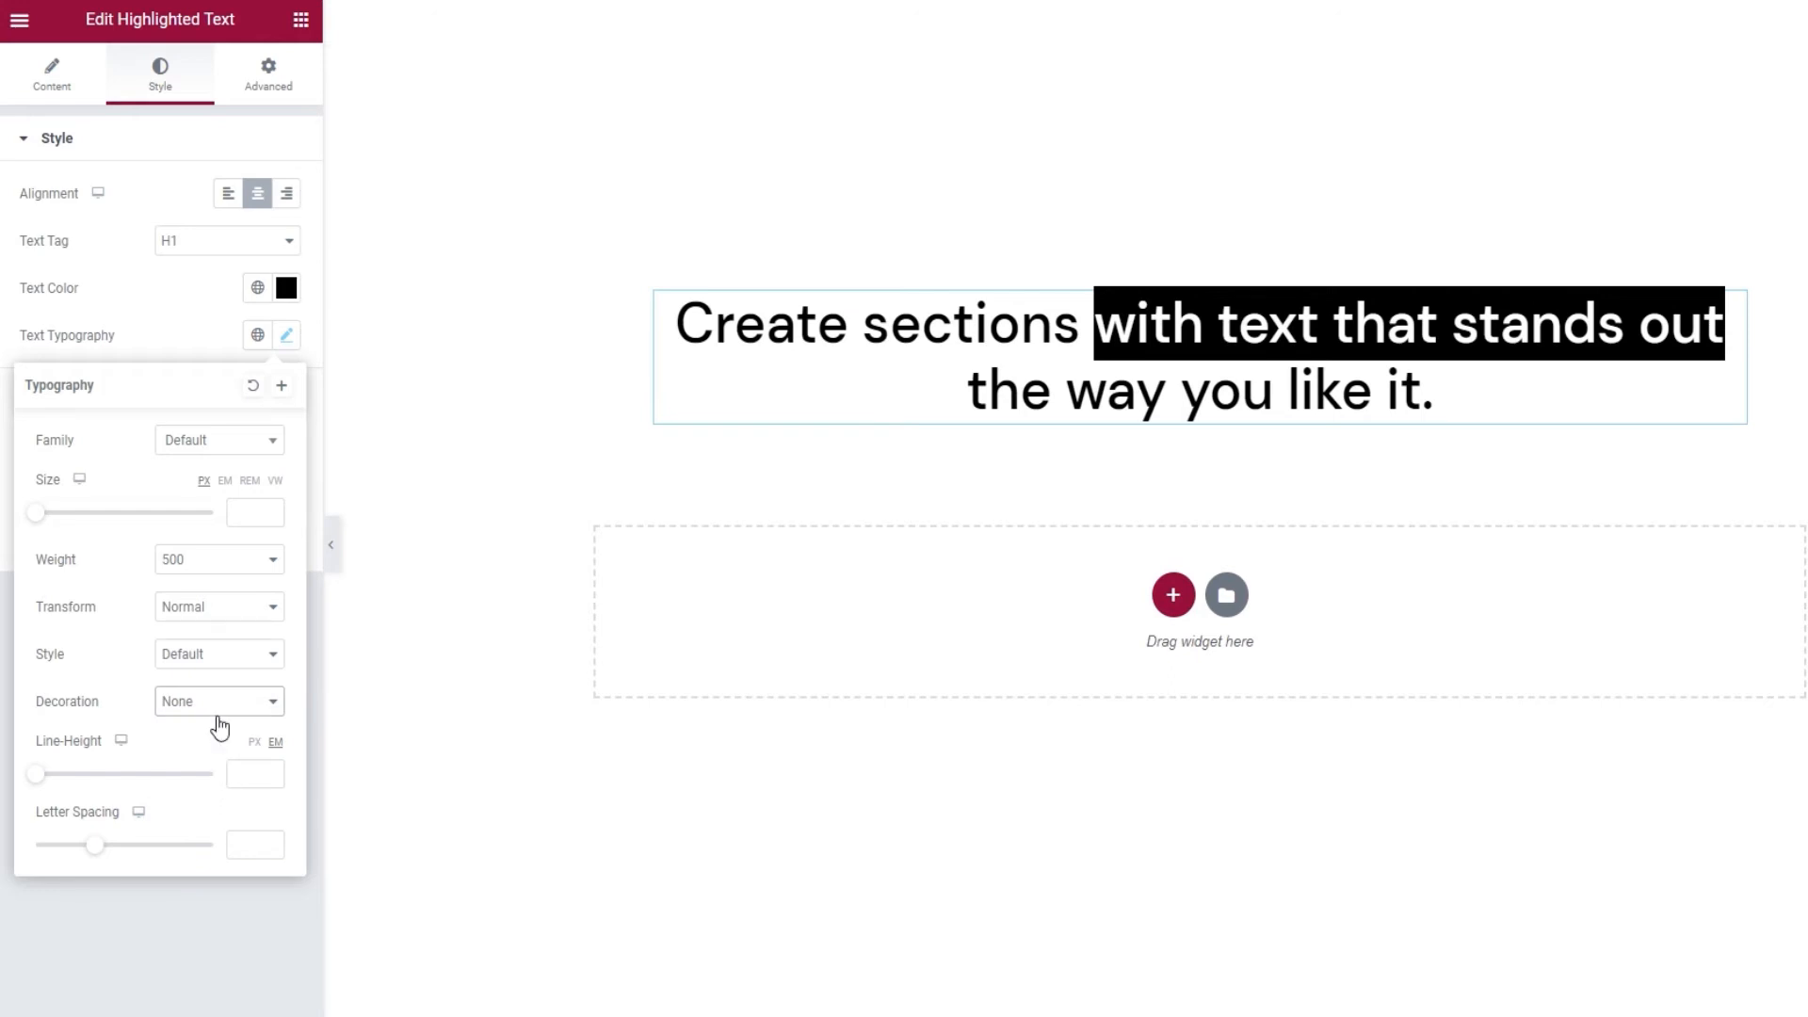
mouse_move(255, 772)
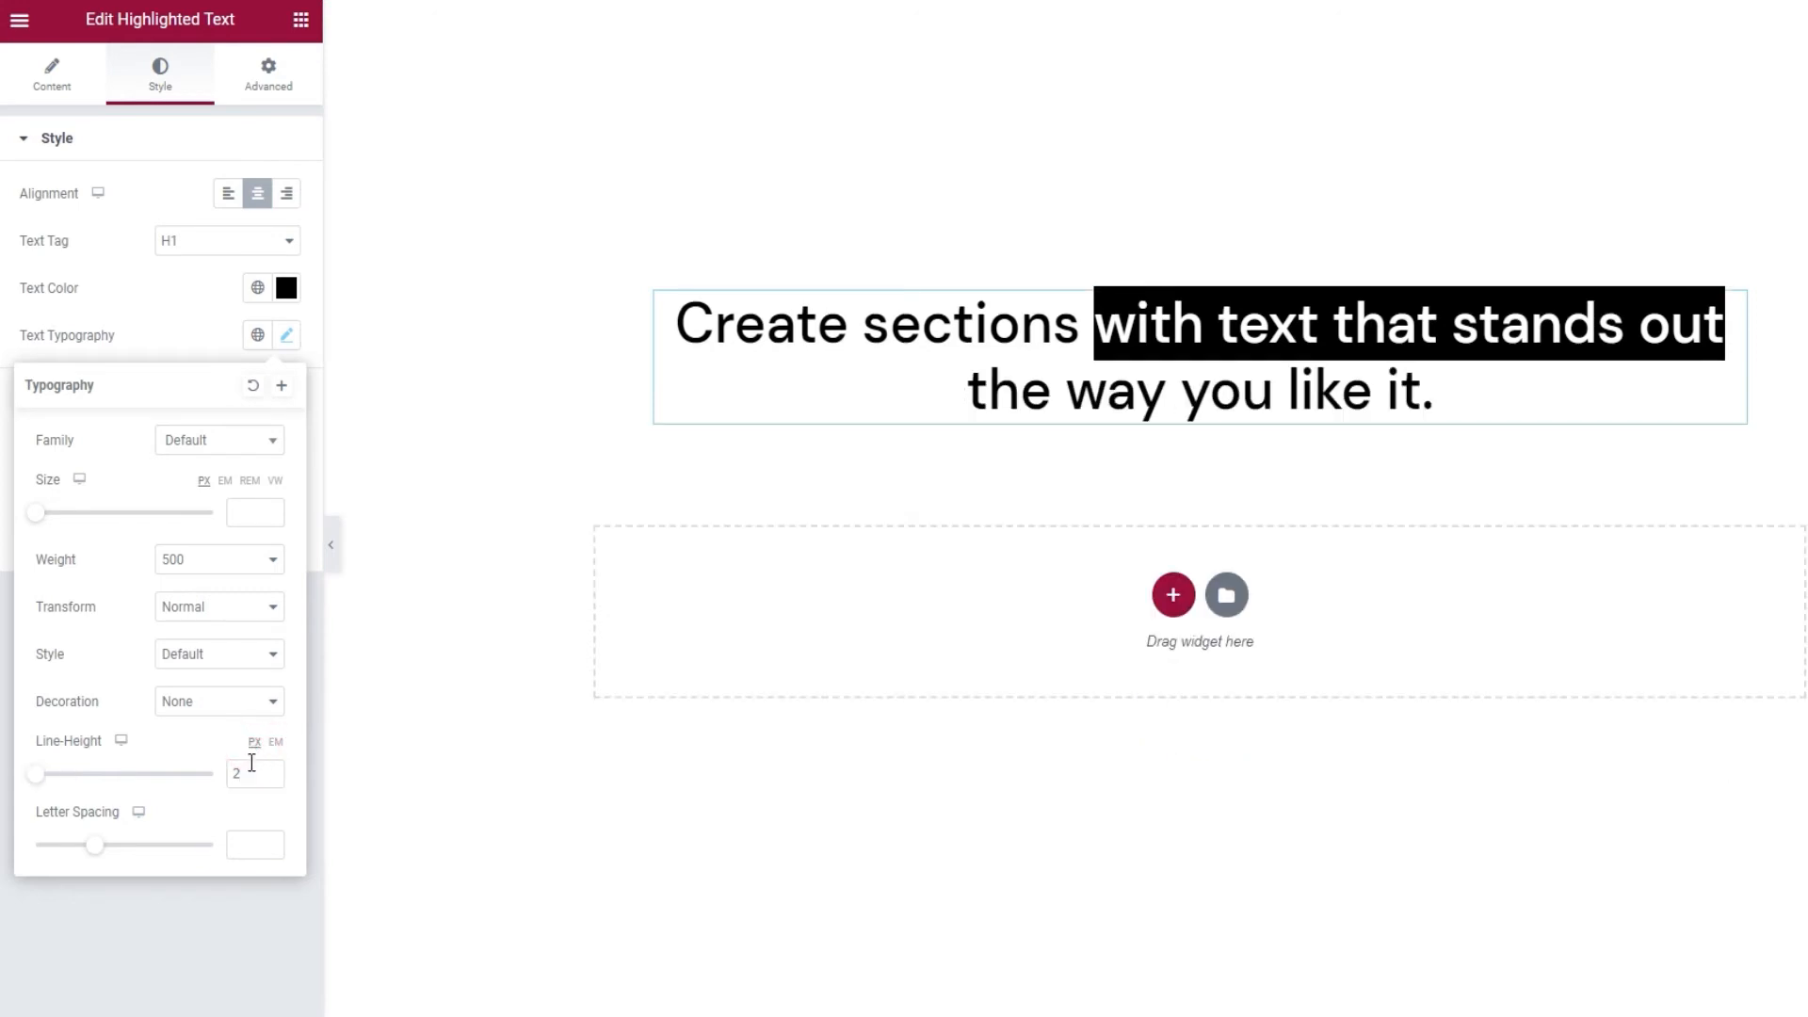
mouse_move(277, 756)
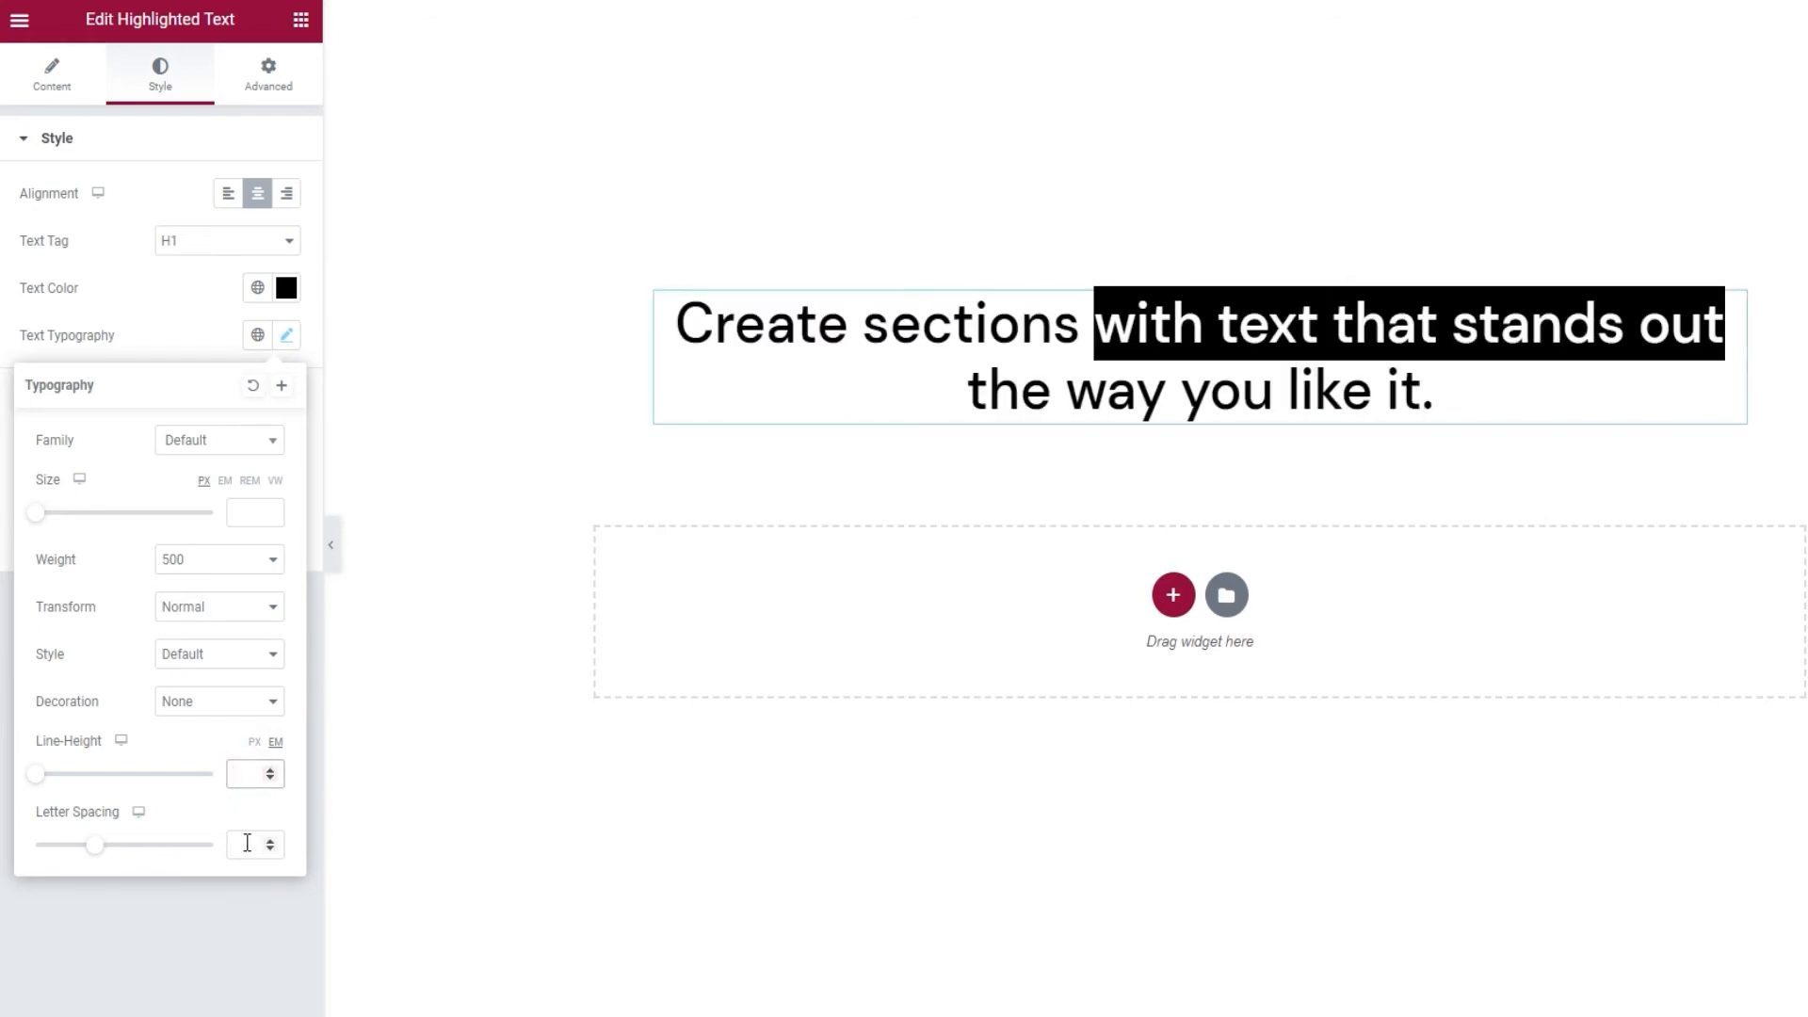
Test a letter spacing value of 5 before leaving it at default
click(246, 844)
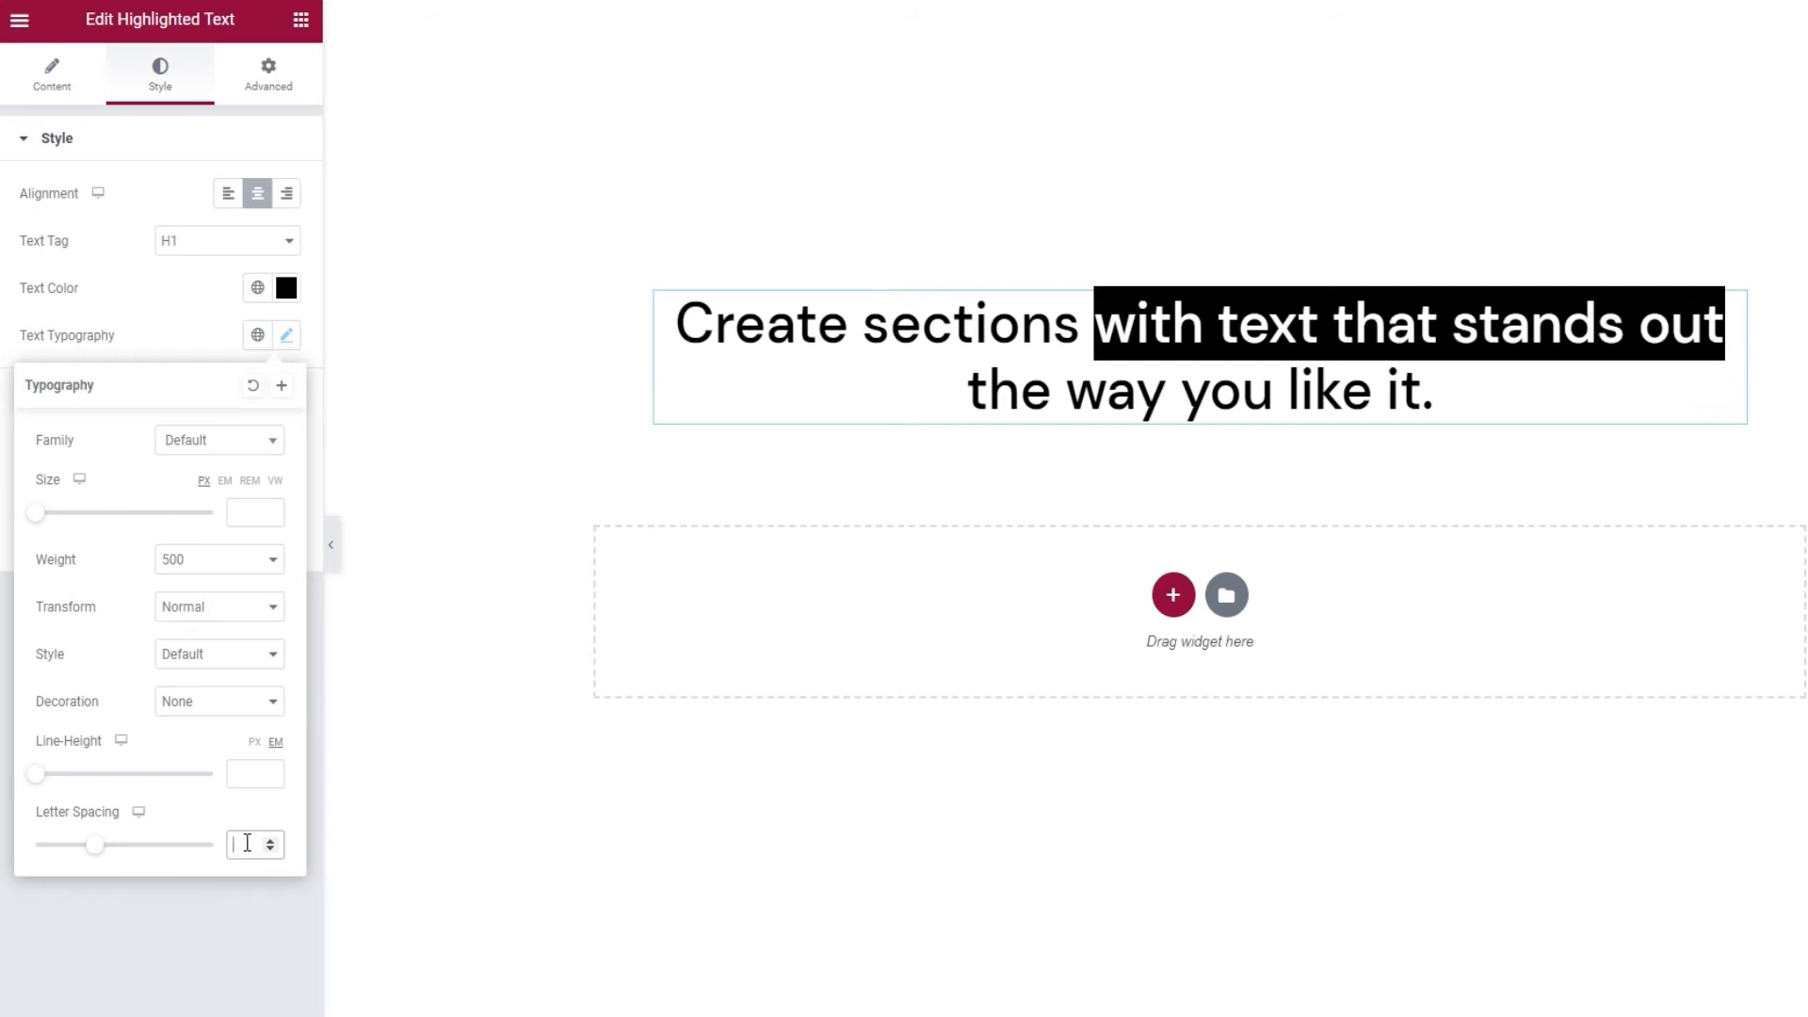
text(5)
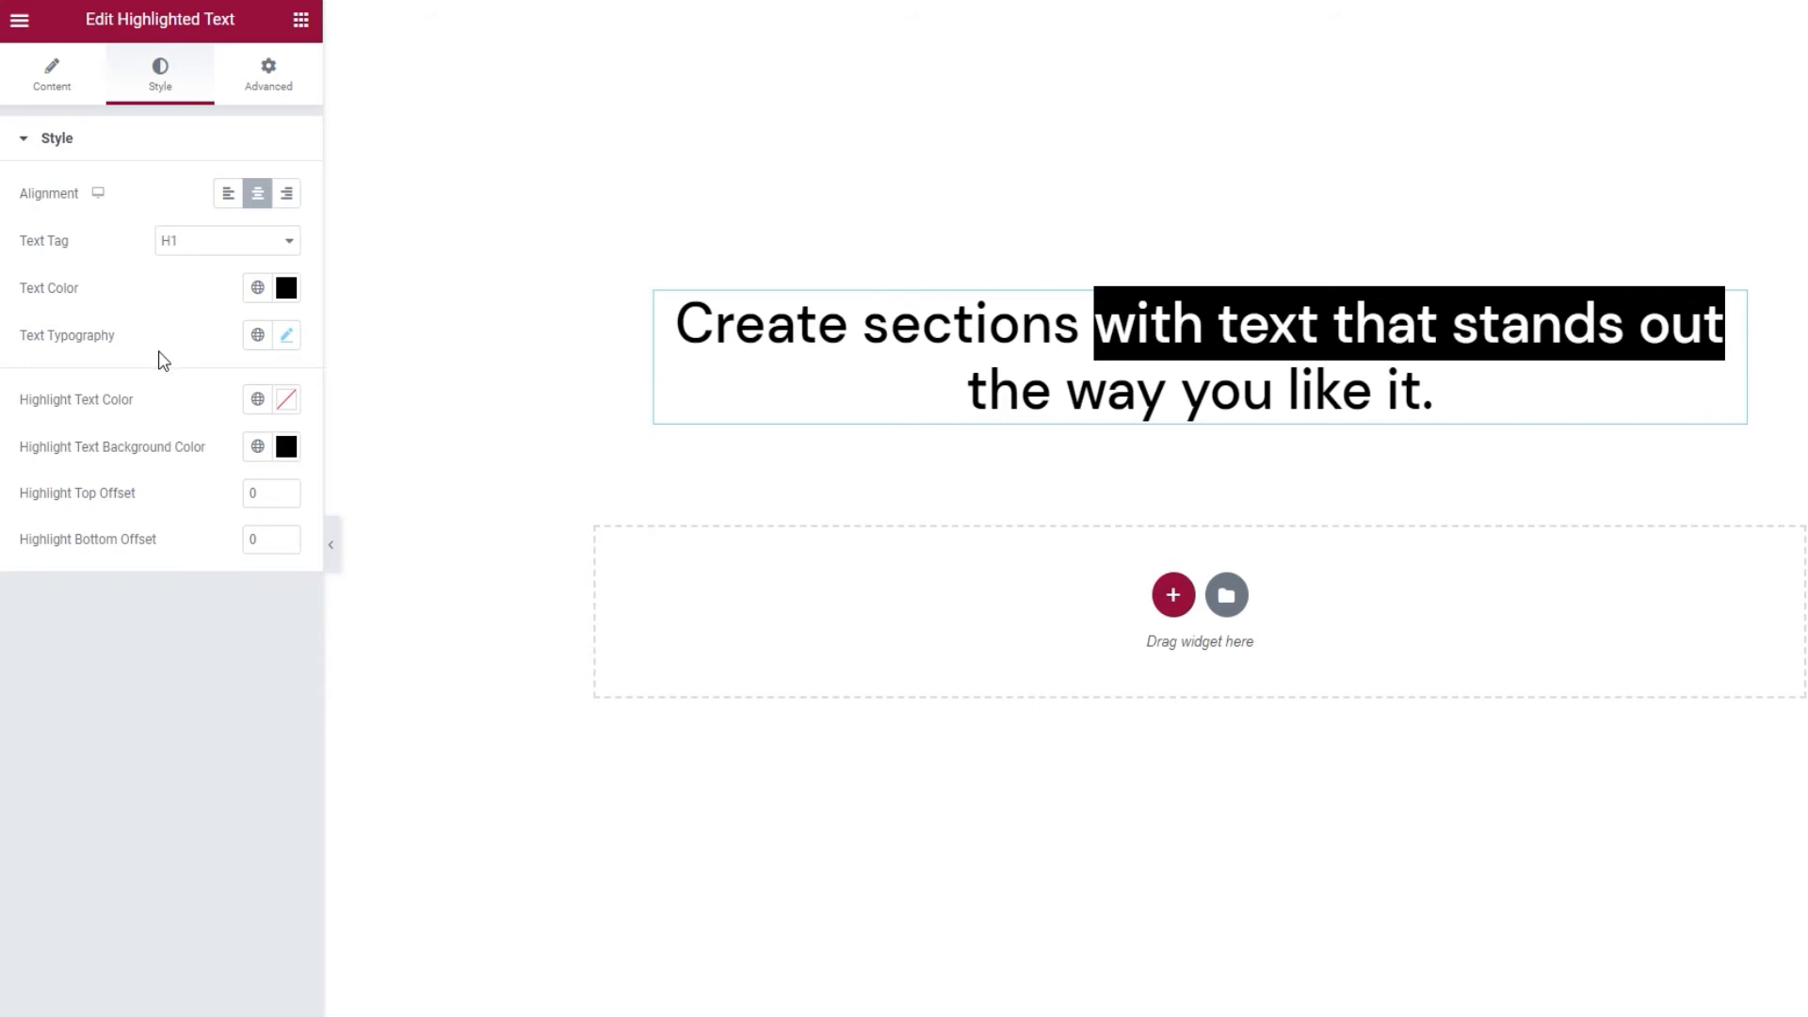
mouse_move(170, 388)
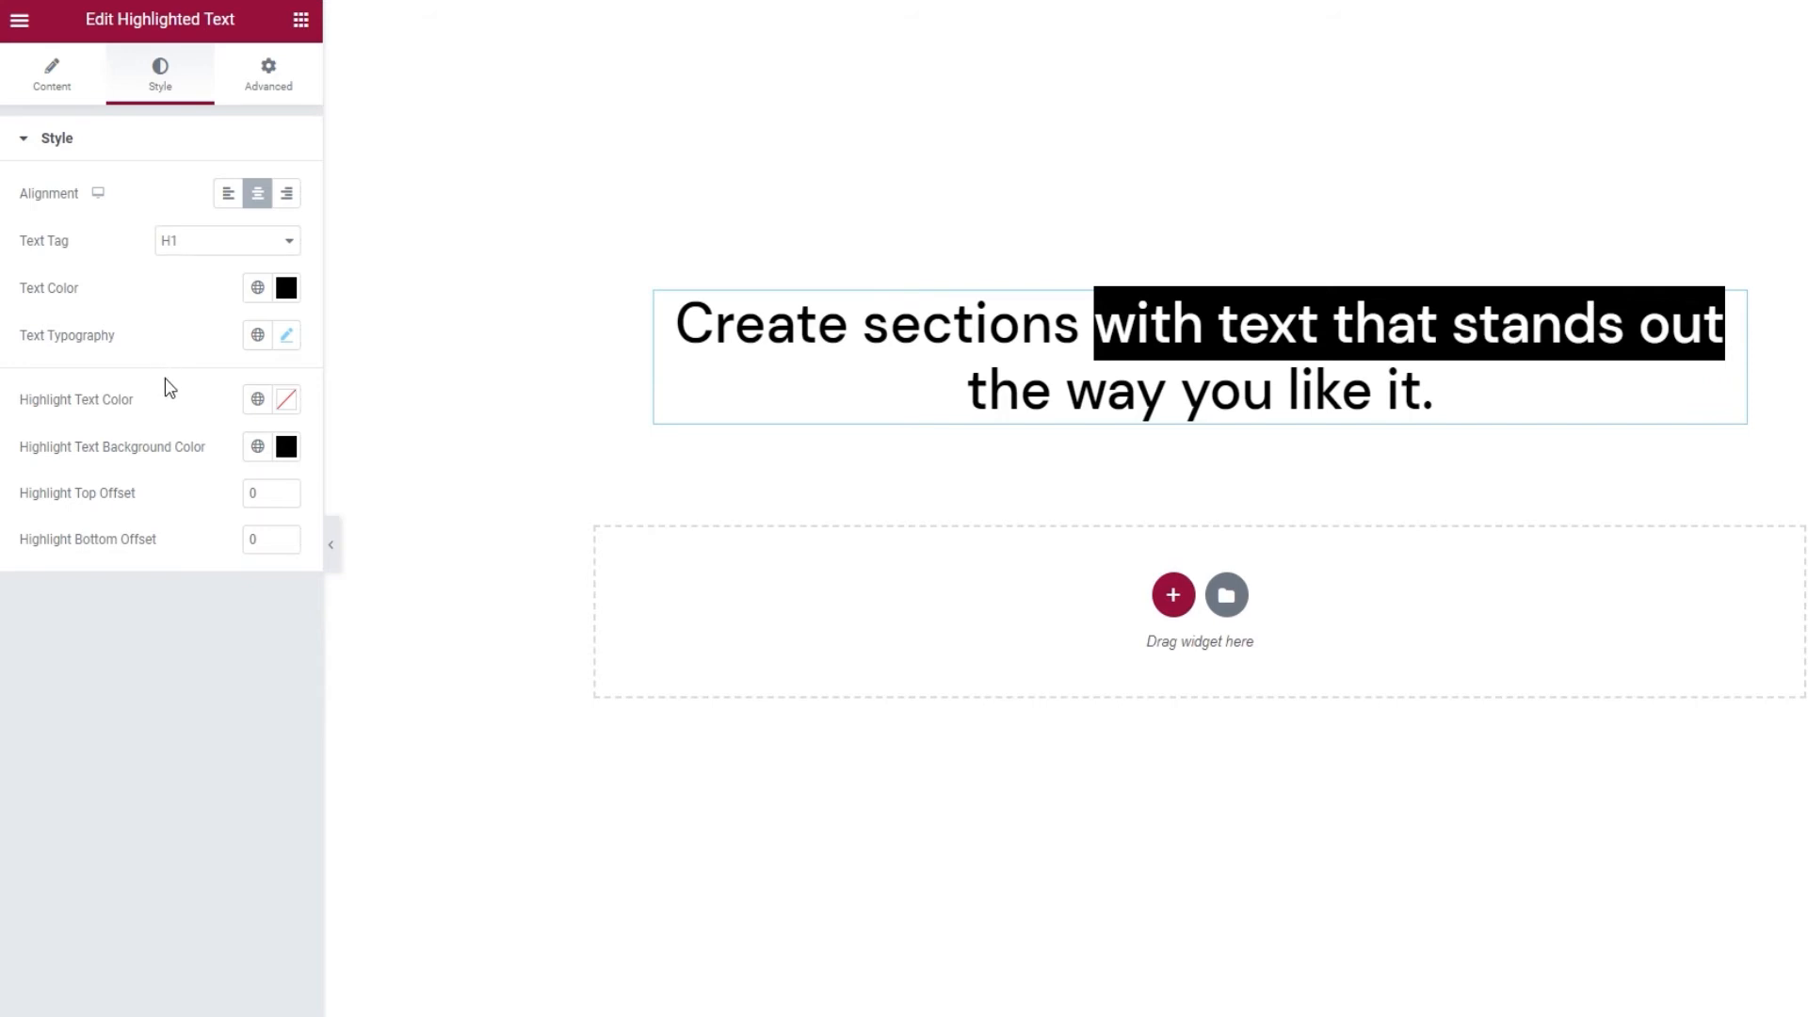
mouse_move(207, 407)
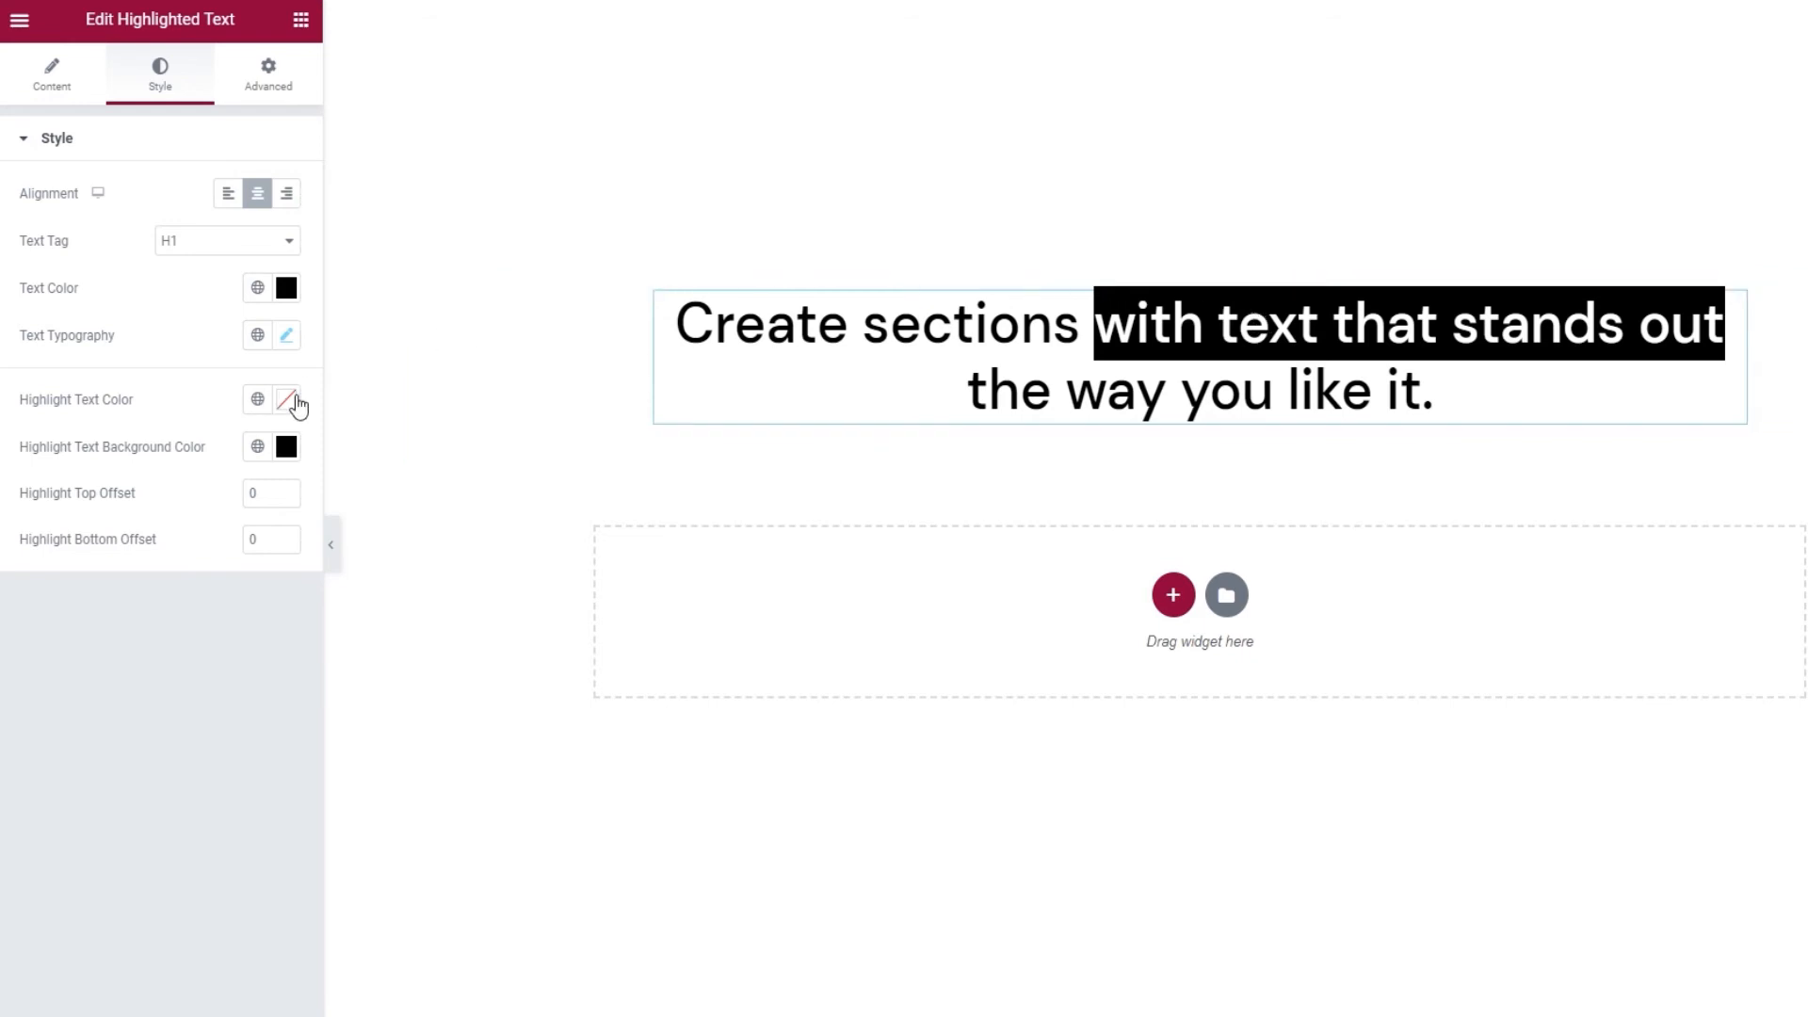
click(284, 399)
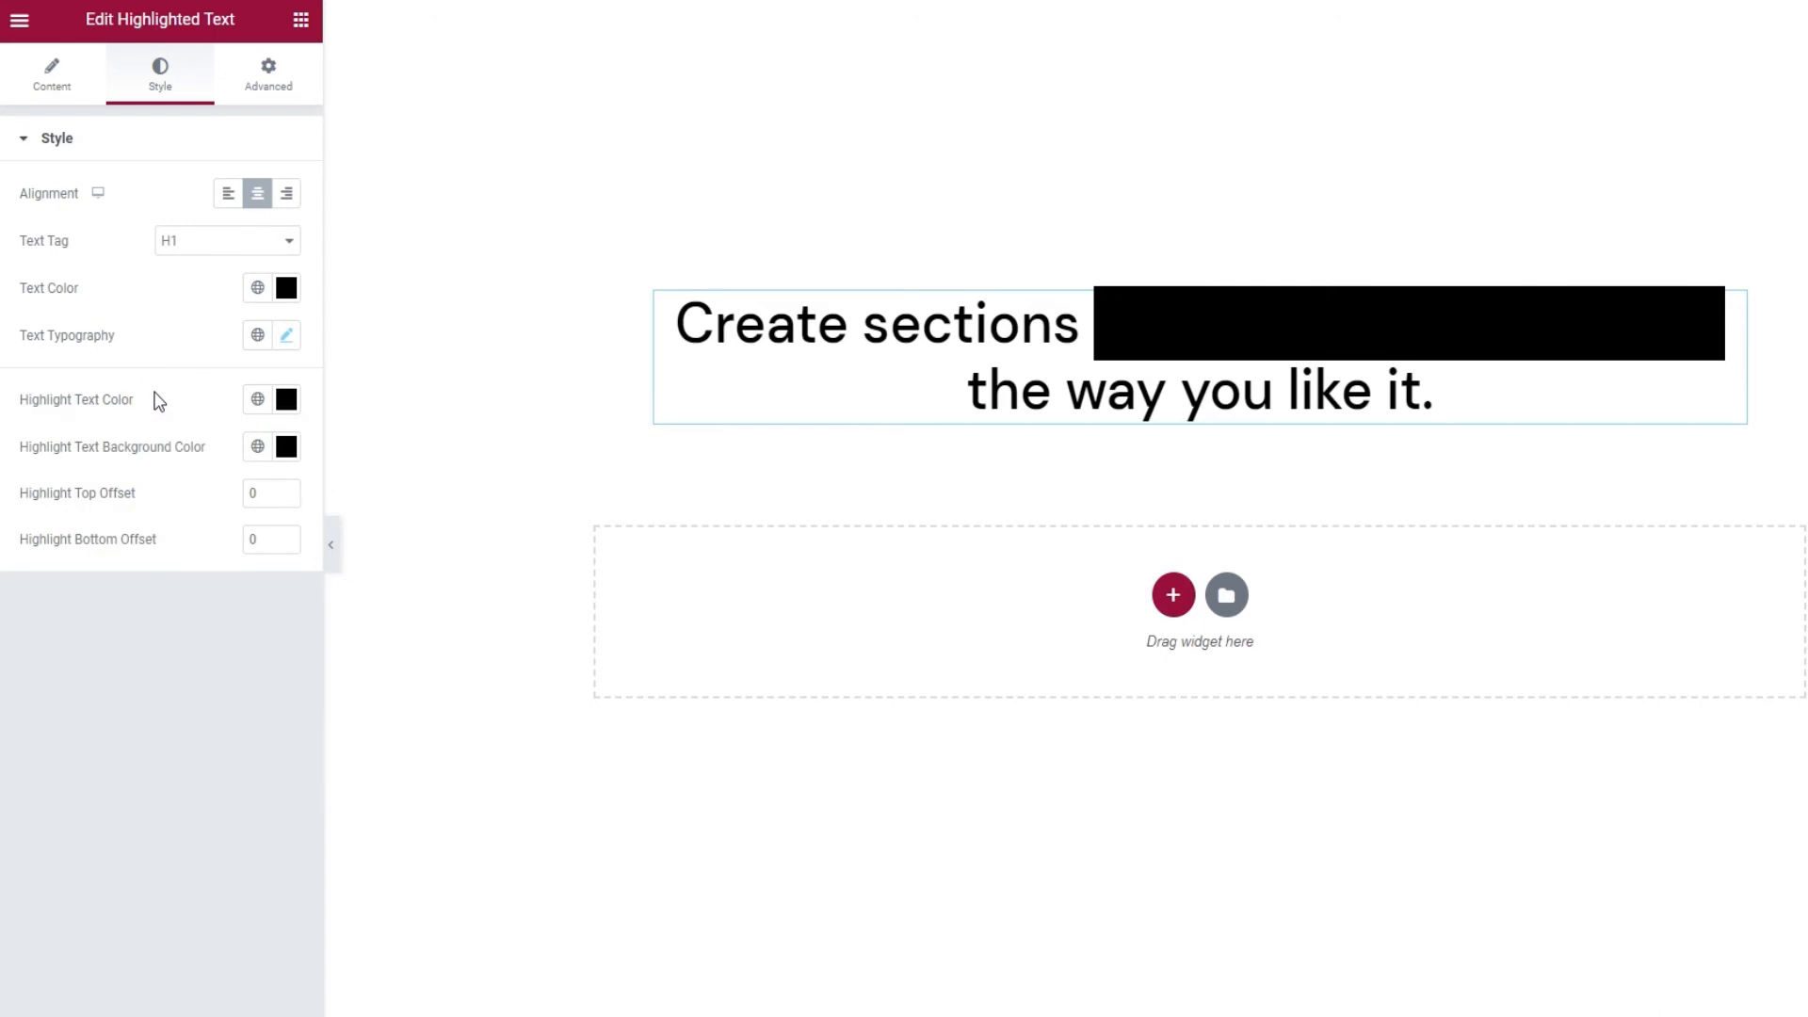
mouse_move(91, 463)
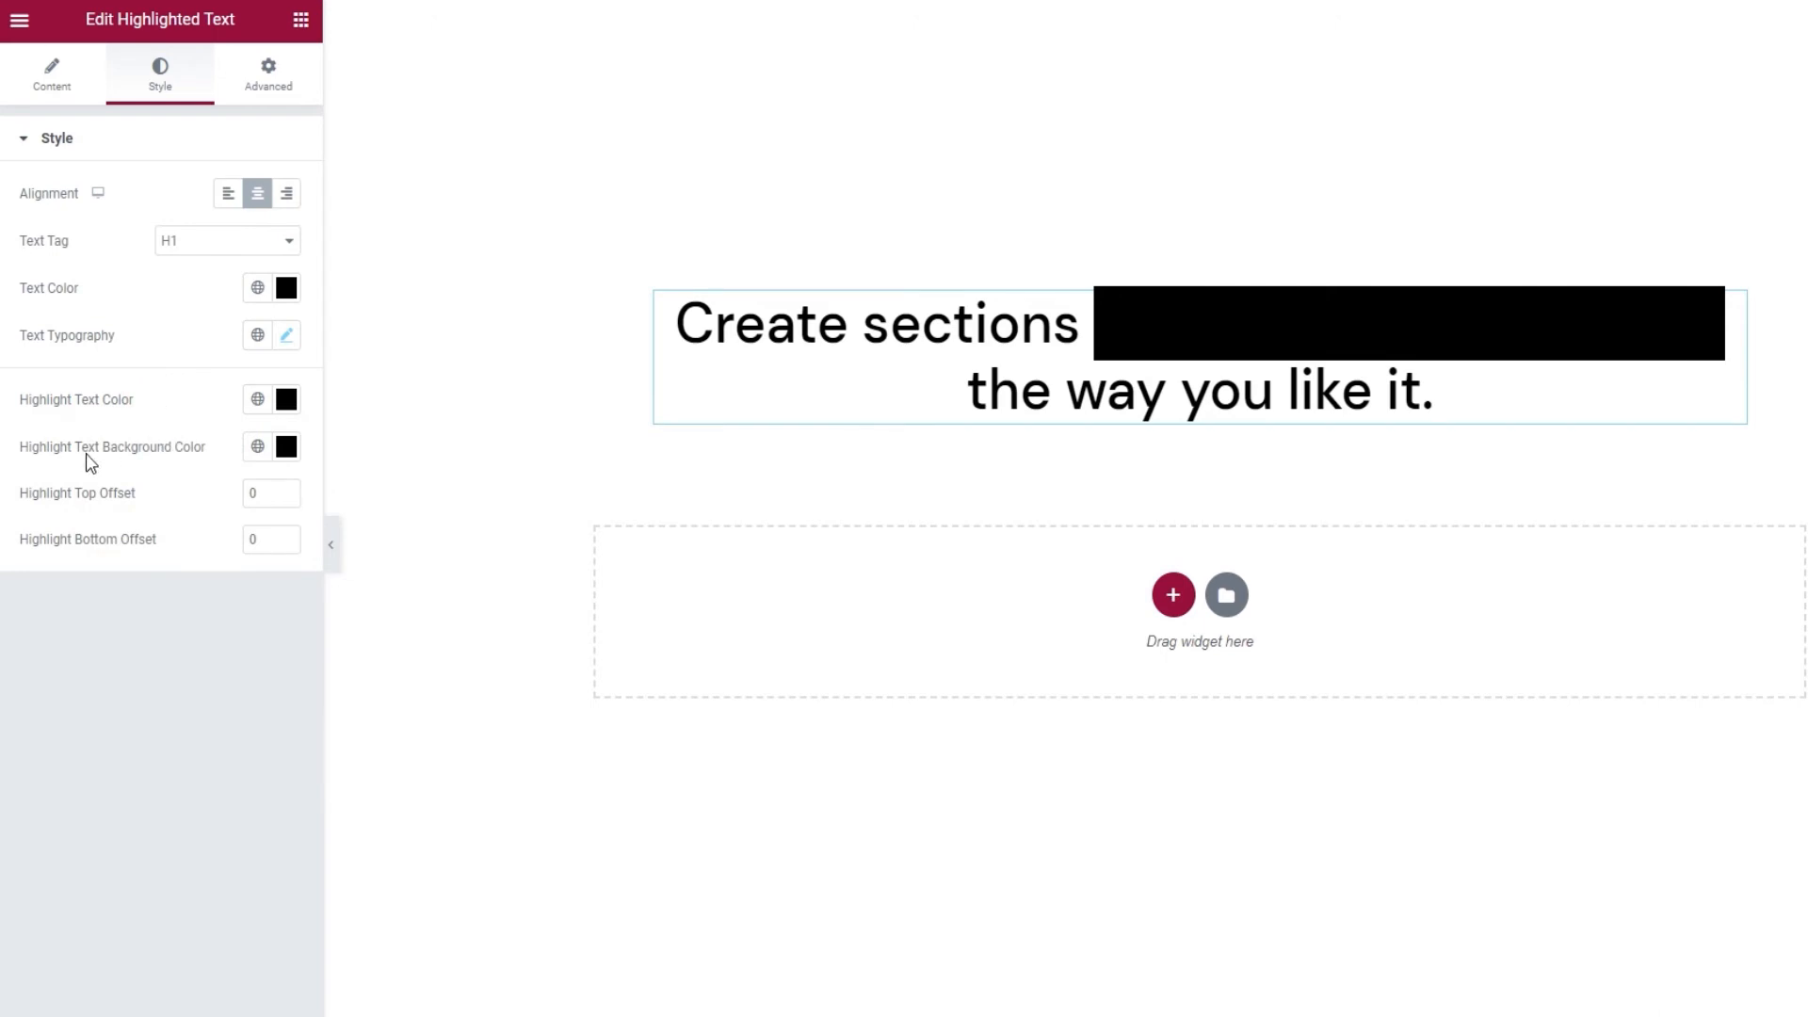
mouse_move(197, 469)
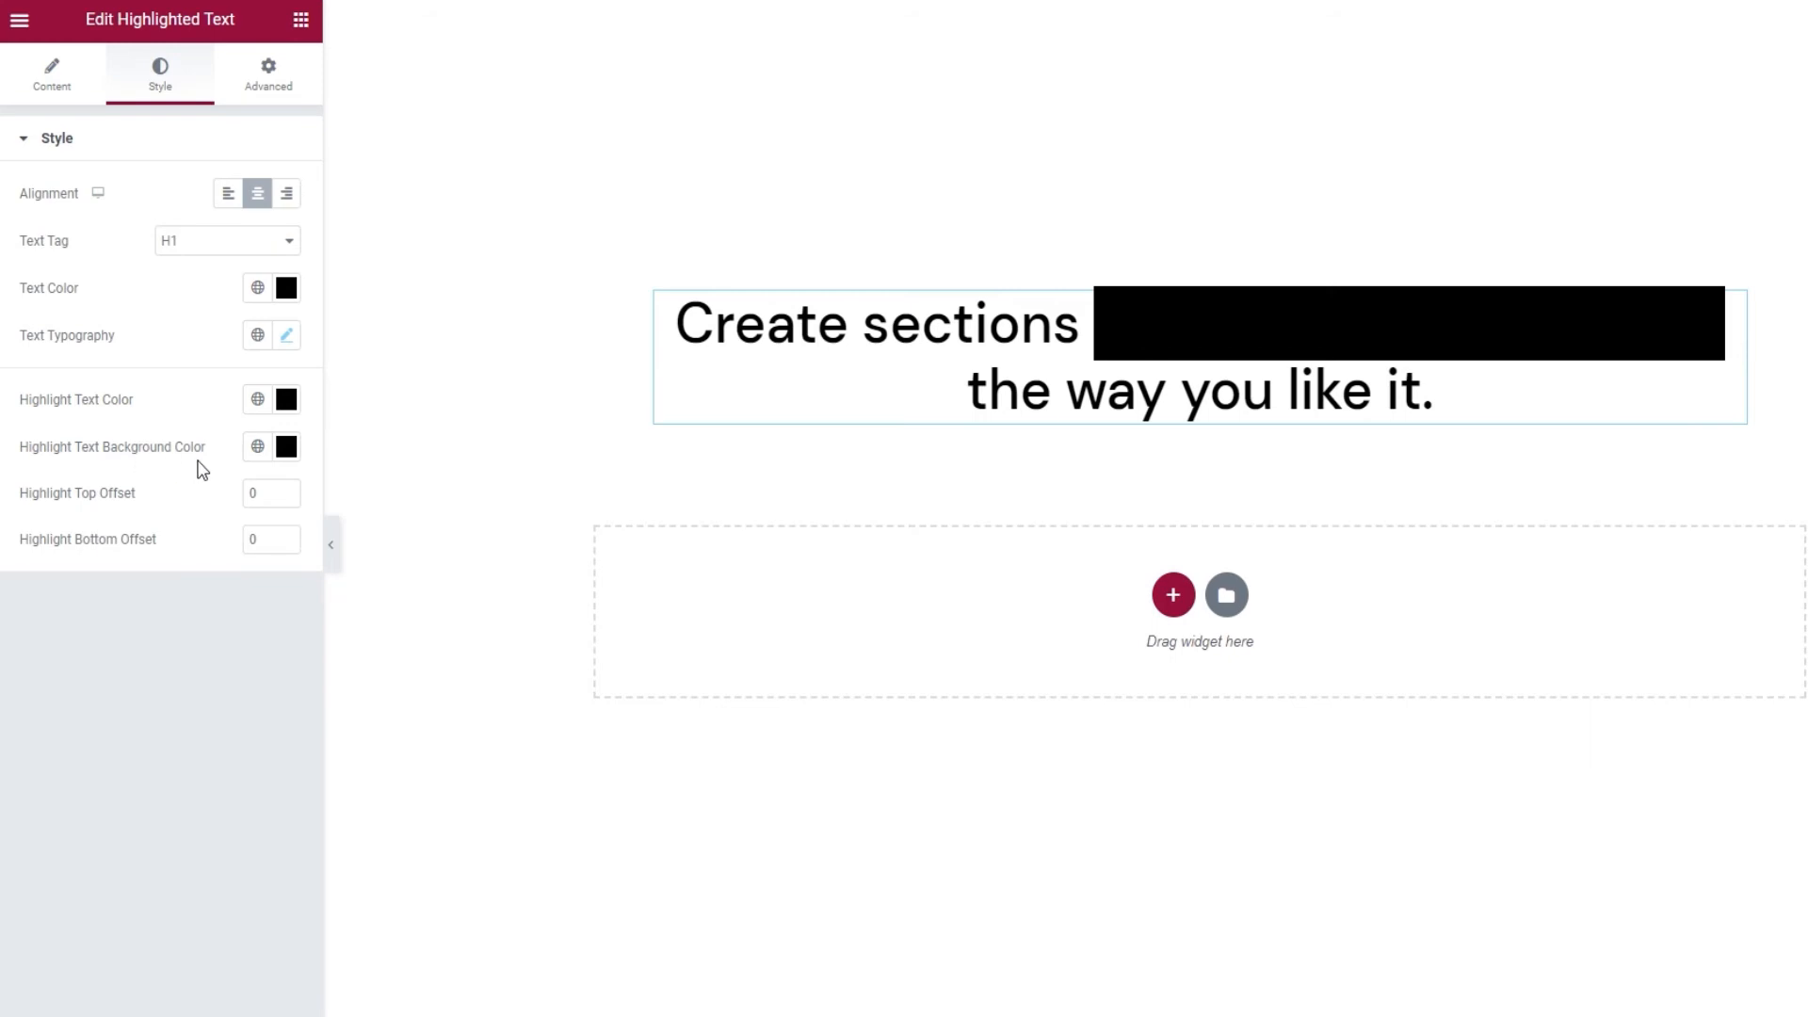
Pick a pale green for the Highlight Text Background Color
click(285, 448)
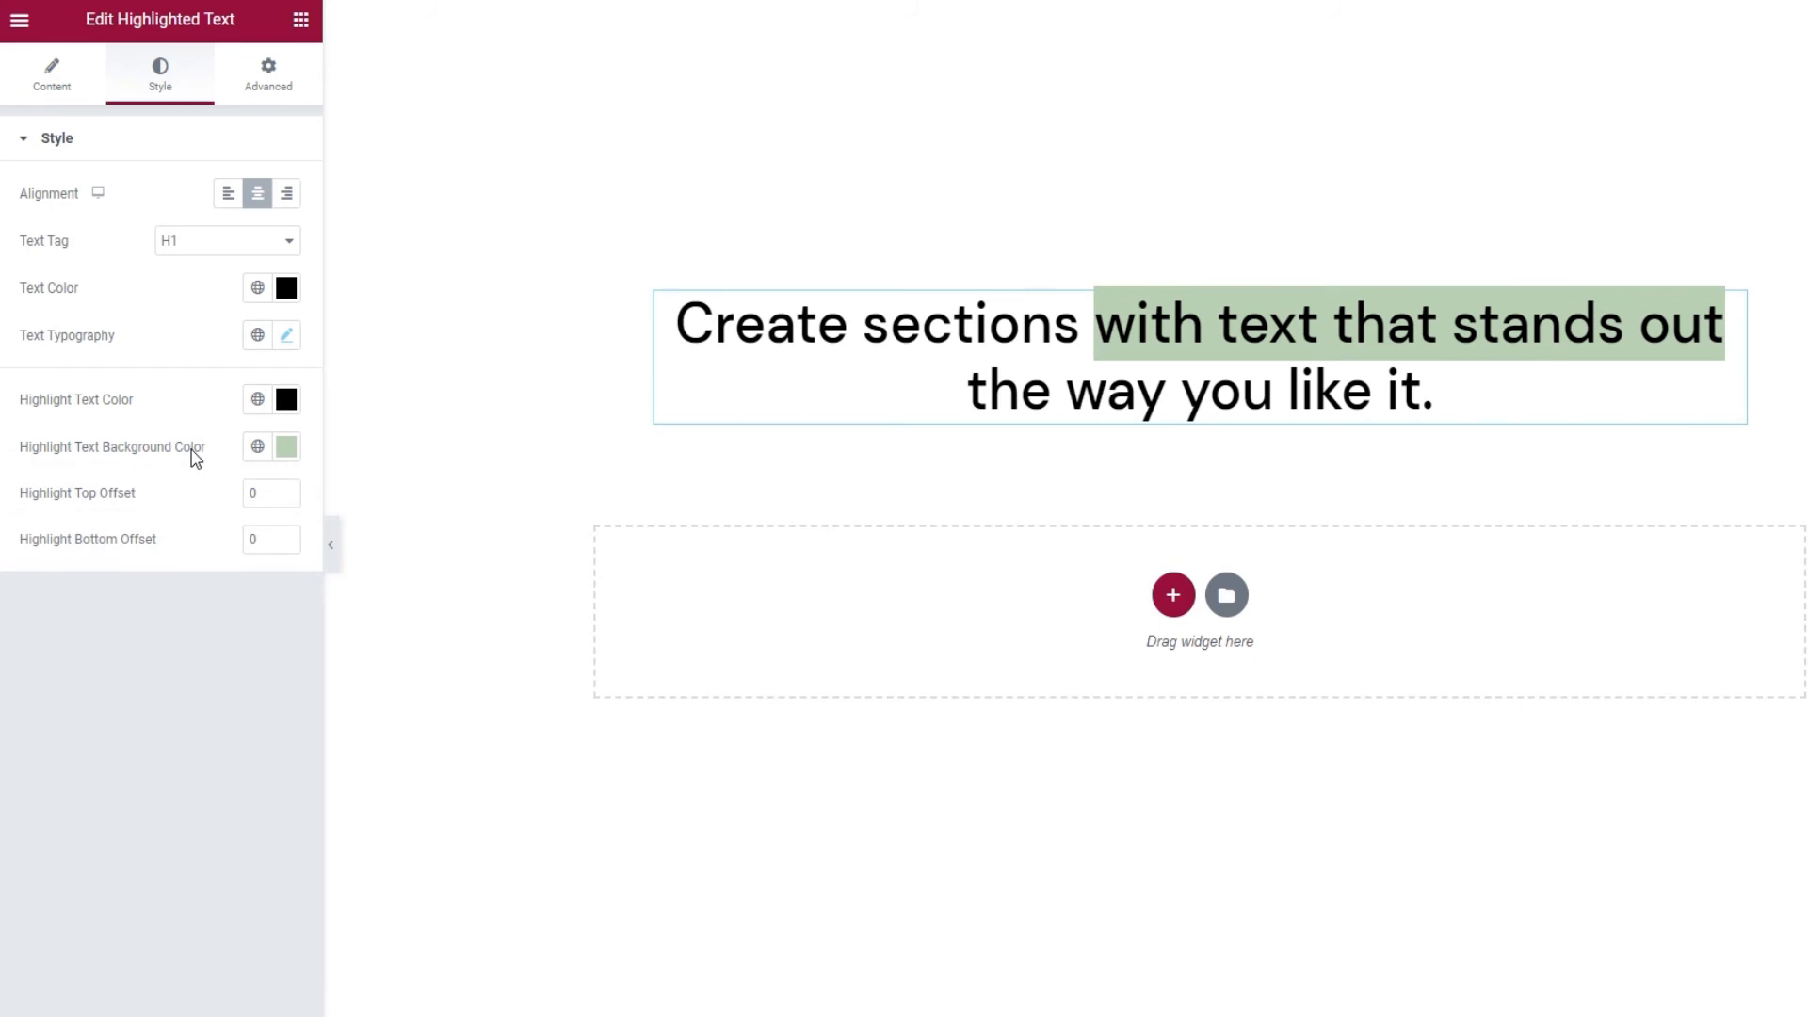
mouse_move(181, 497)
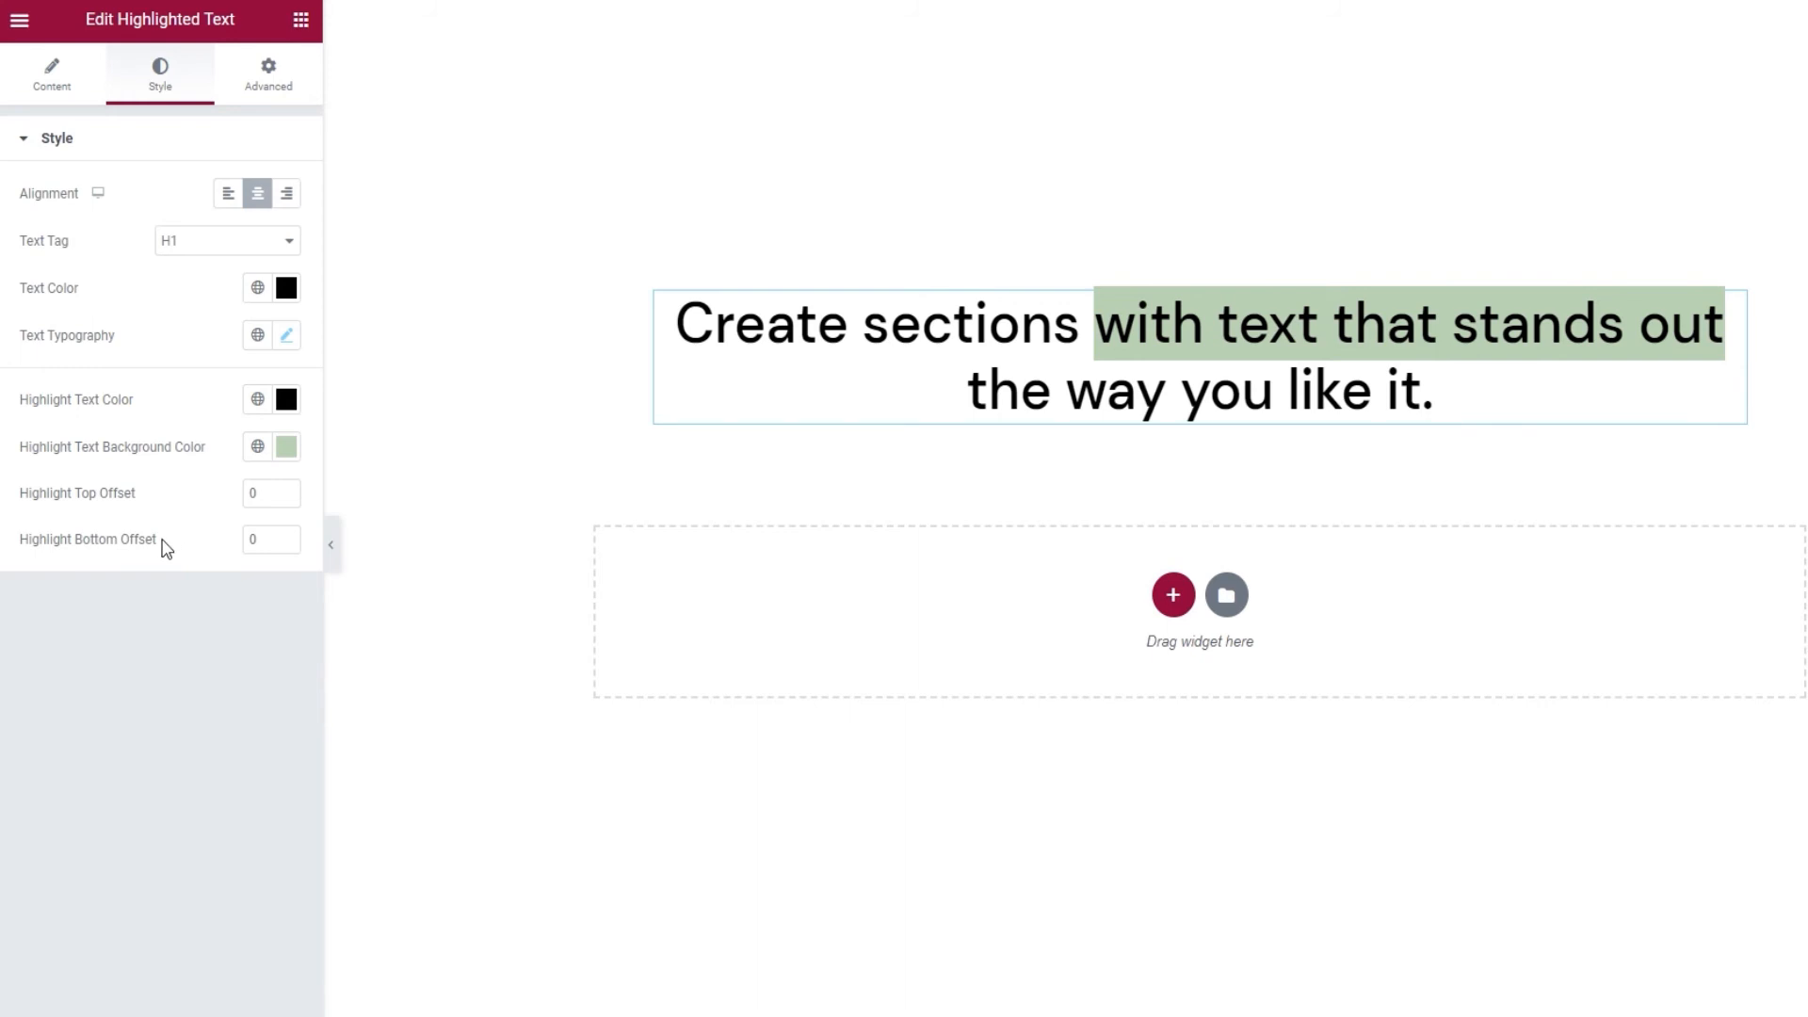
Try a Highlight Top Offset of 50
click(271, 492)
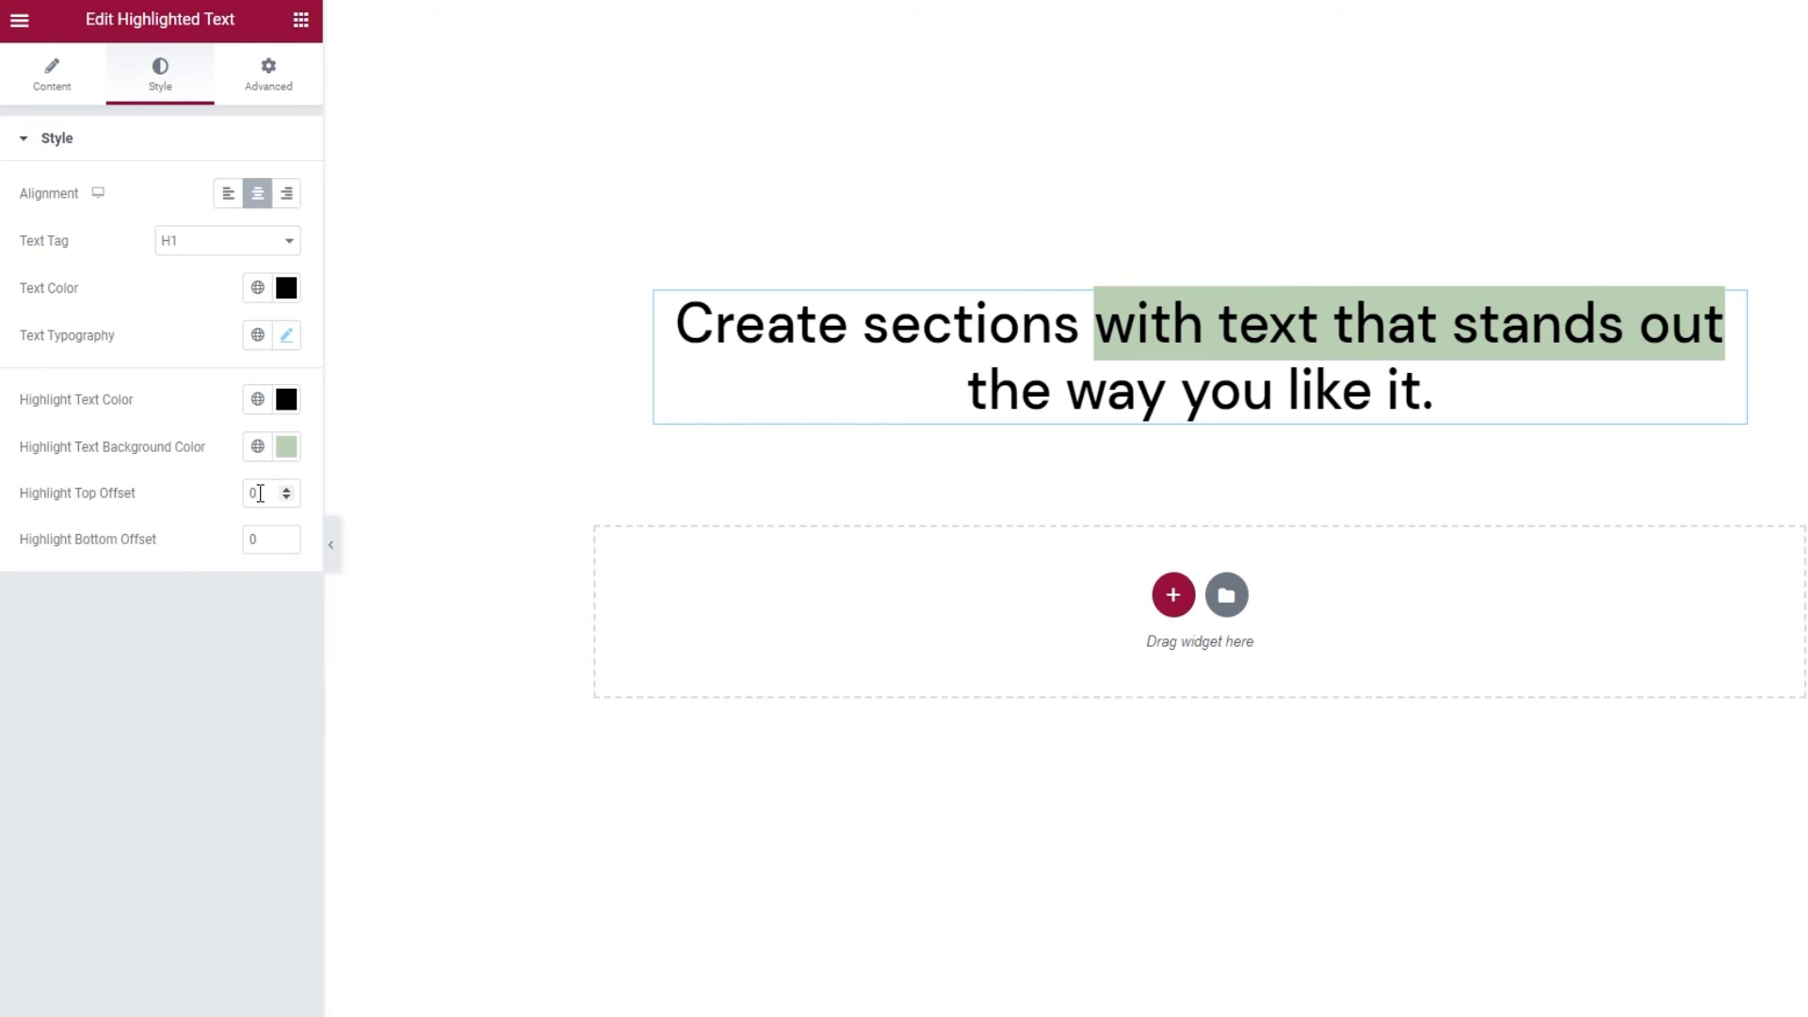
click(264, 493)
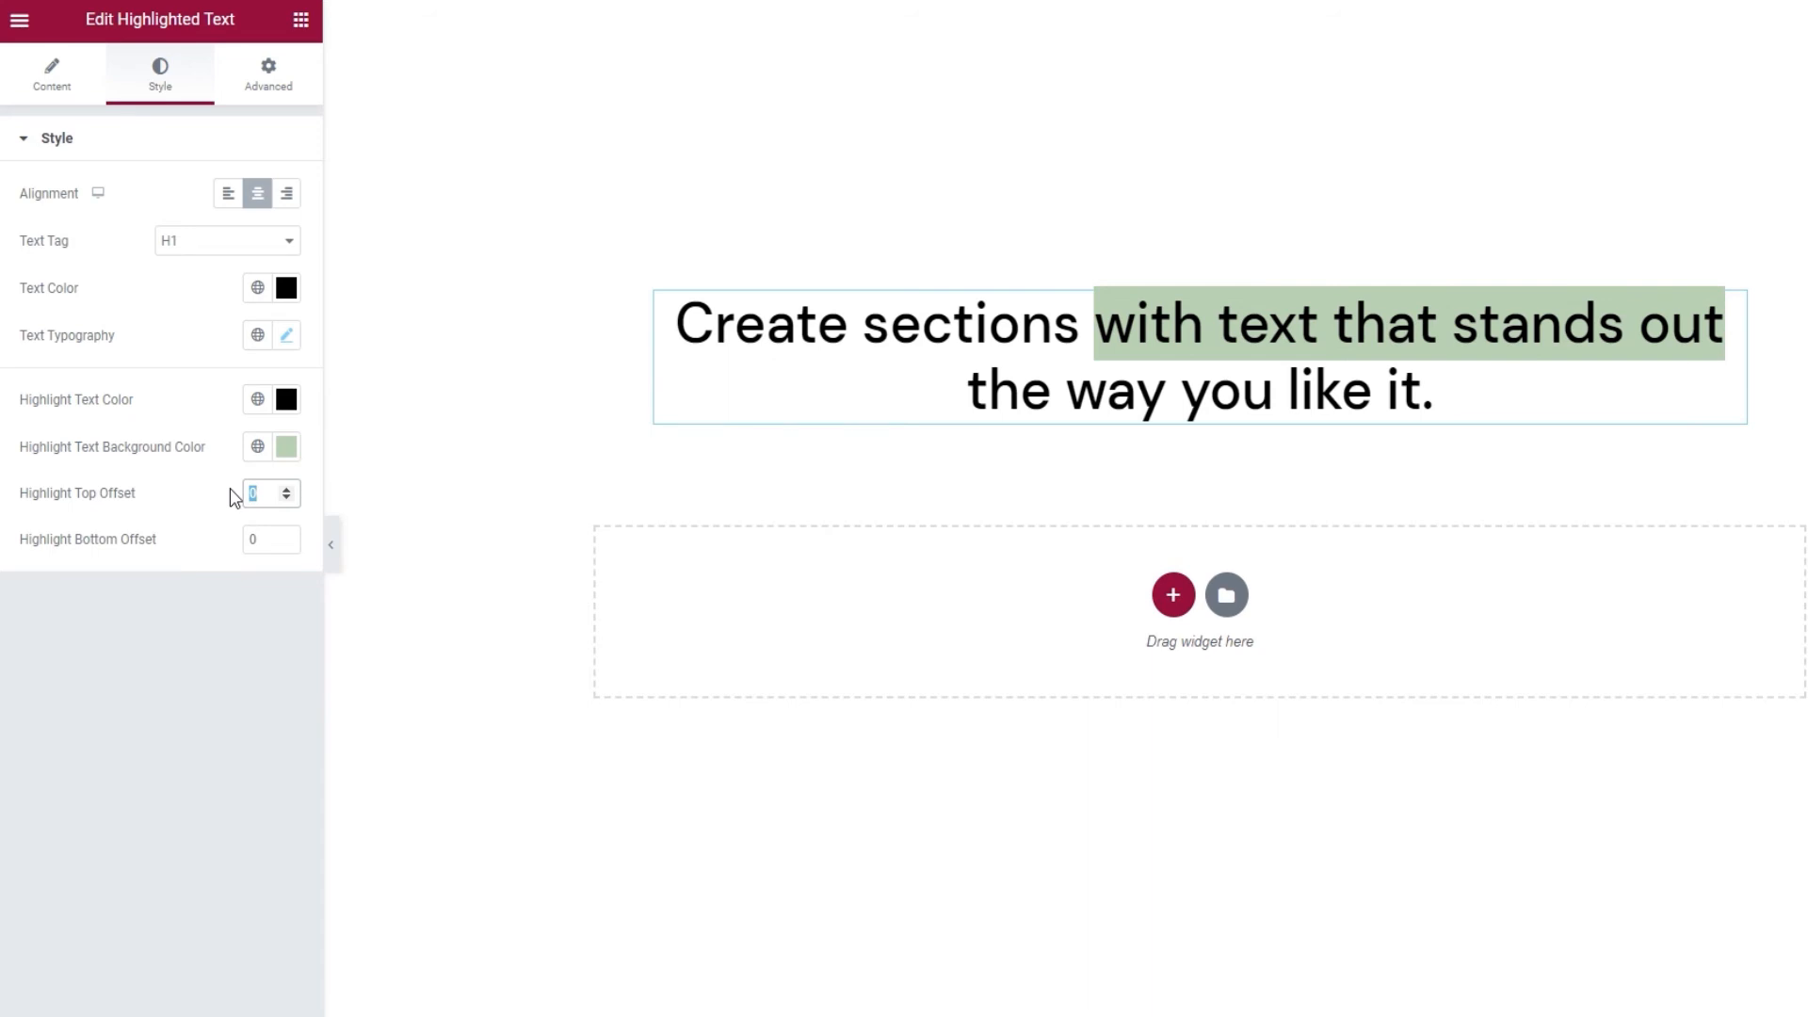
text(50)
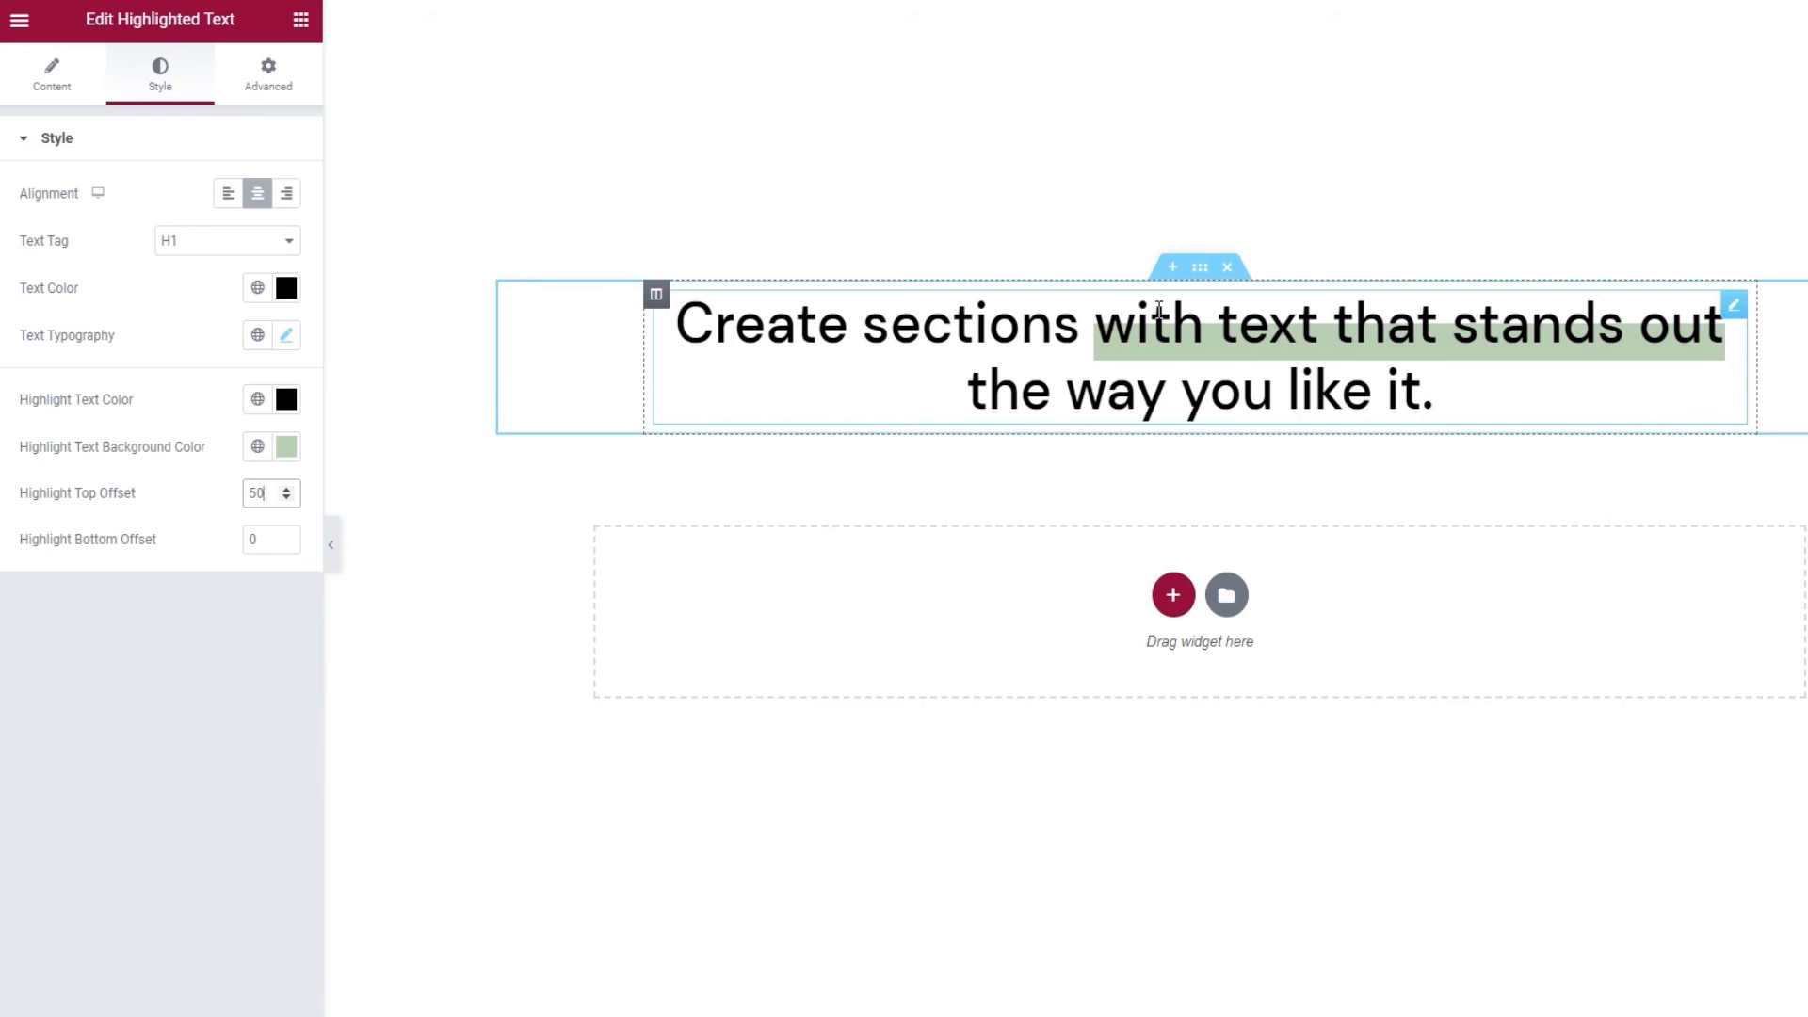
mouse_move(1601, 315)
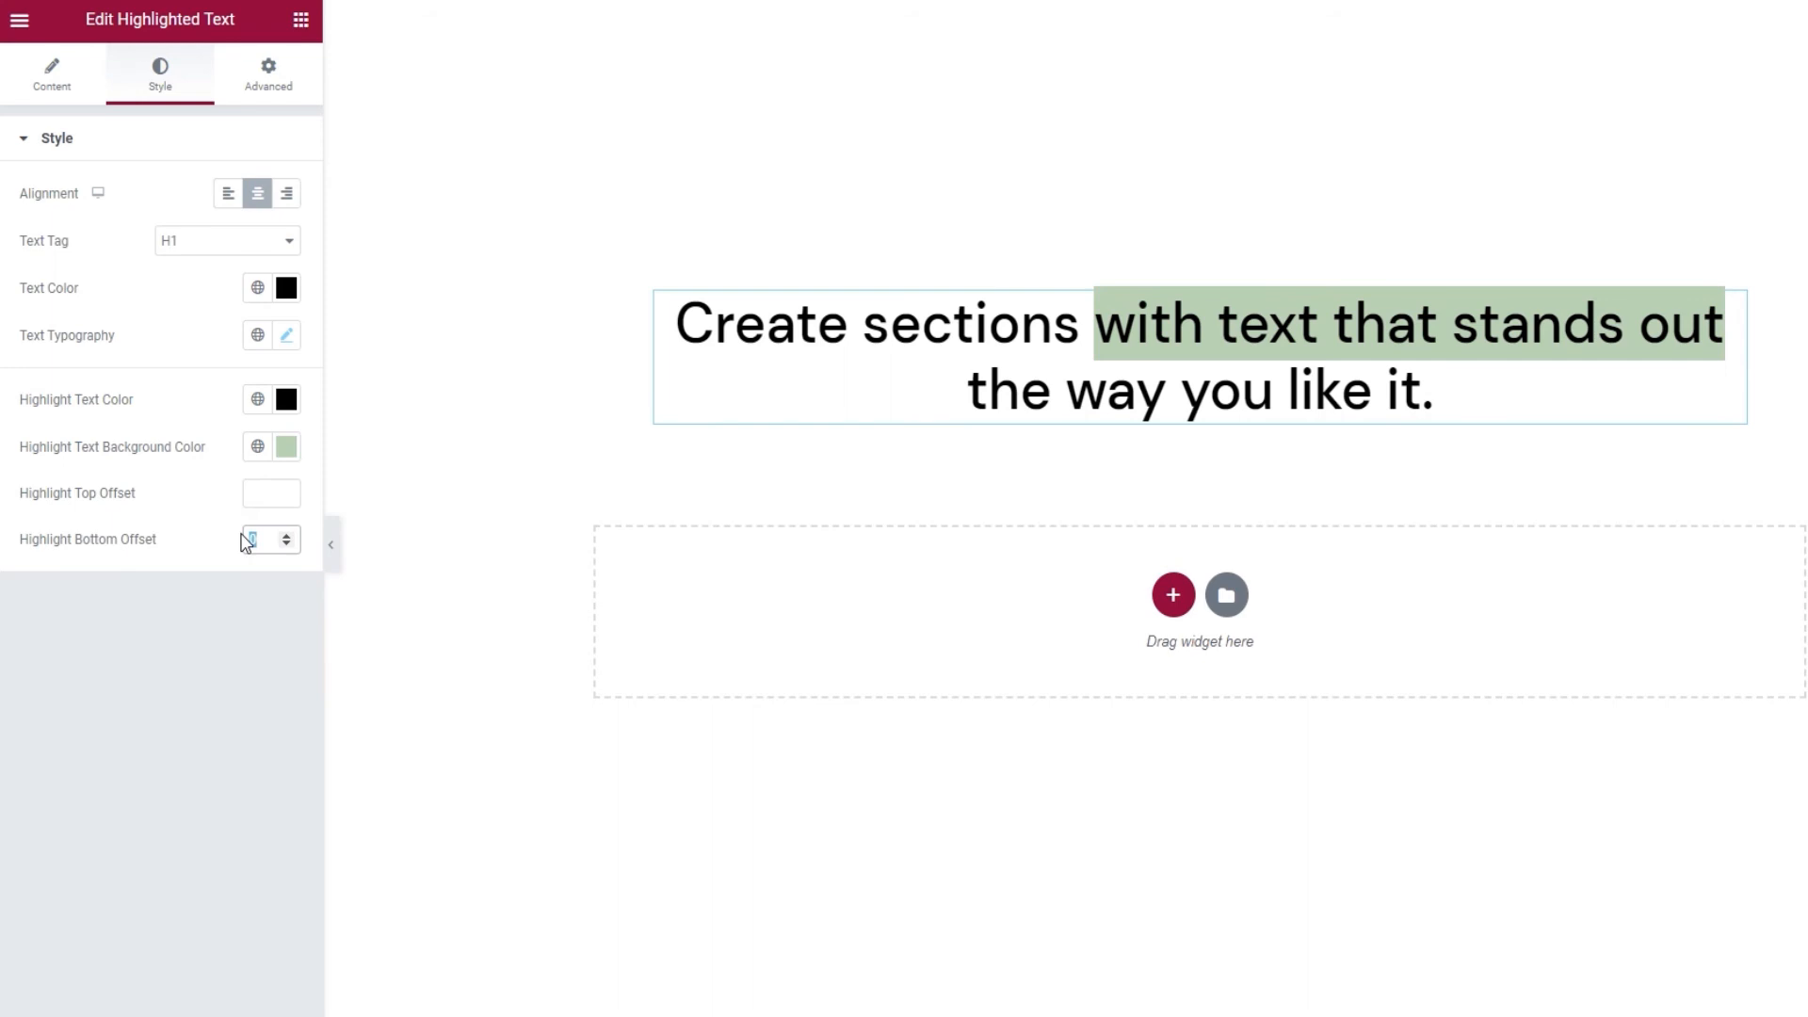
text(50)
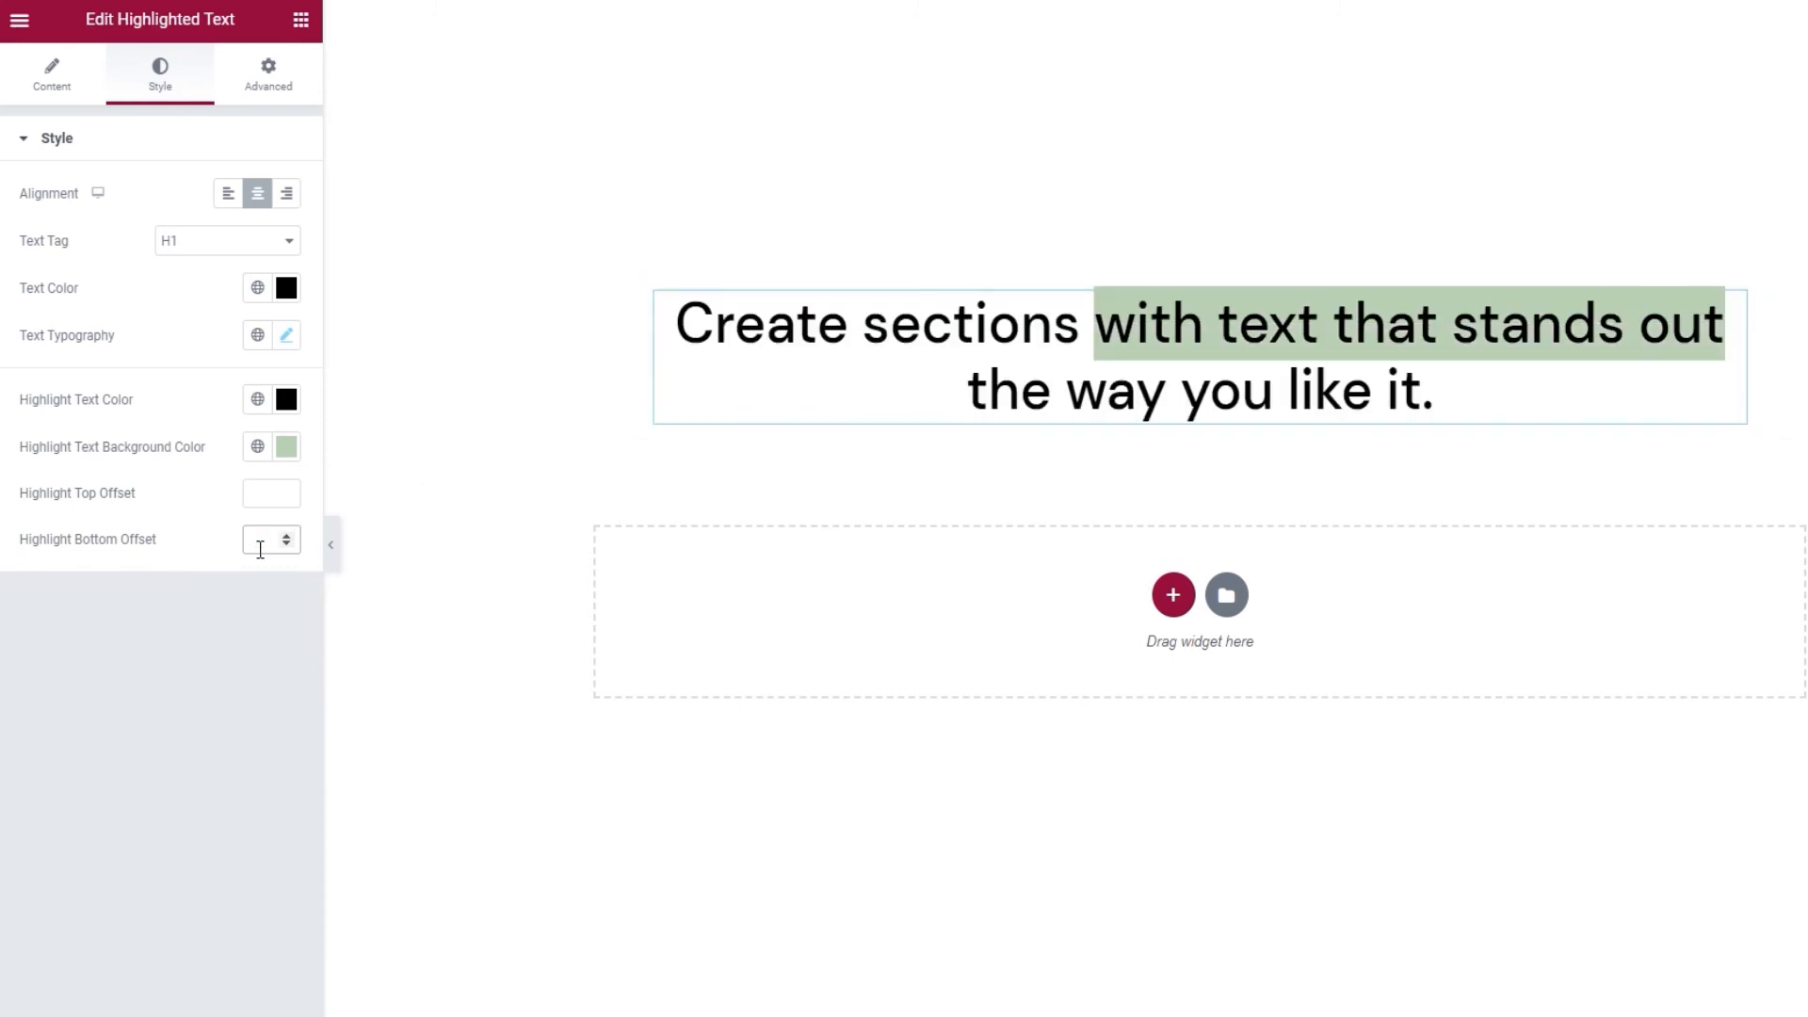
Set the bottom highlight offset to 22 and the top offset to 37
click(268, 539)
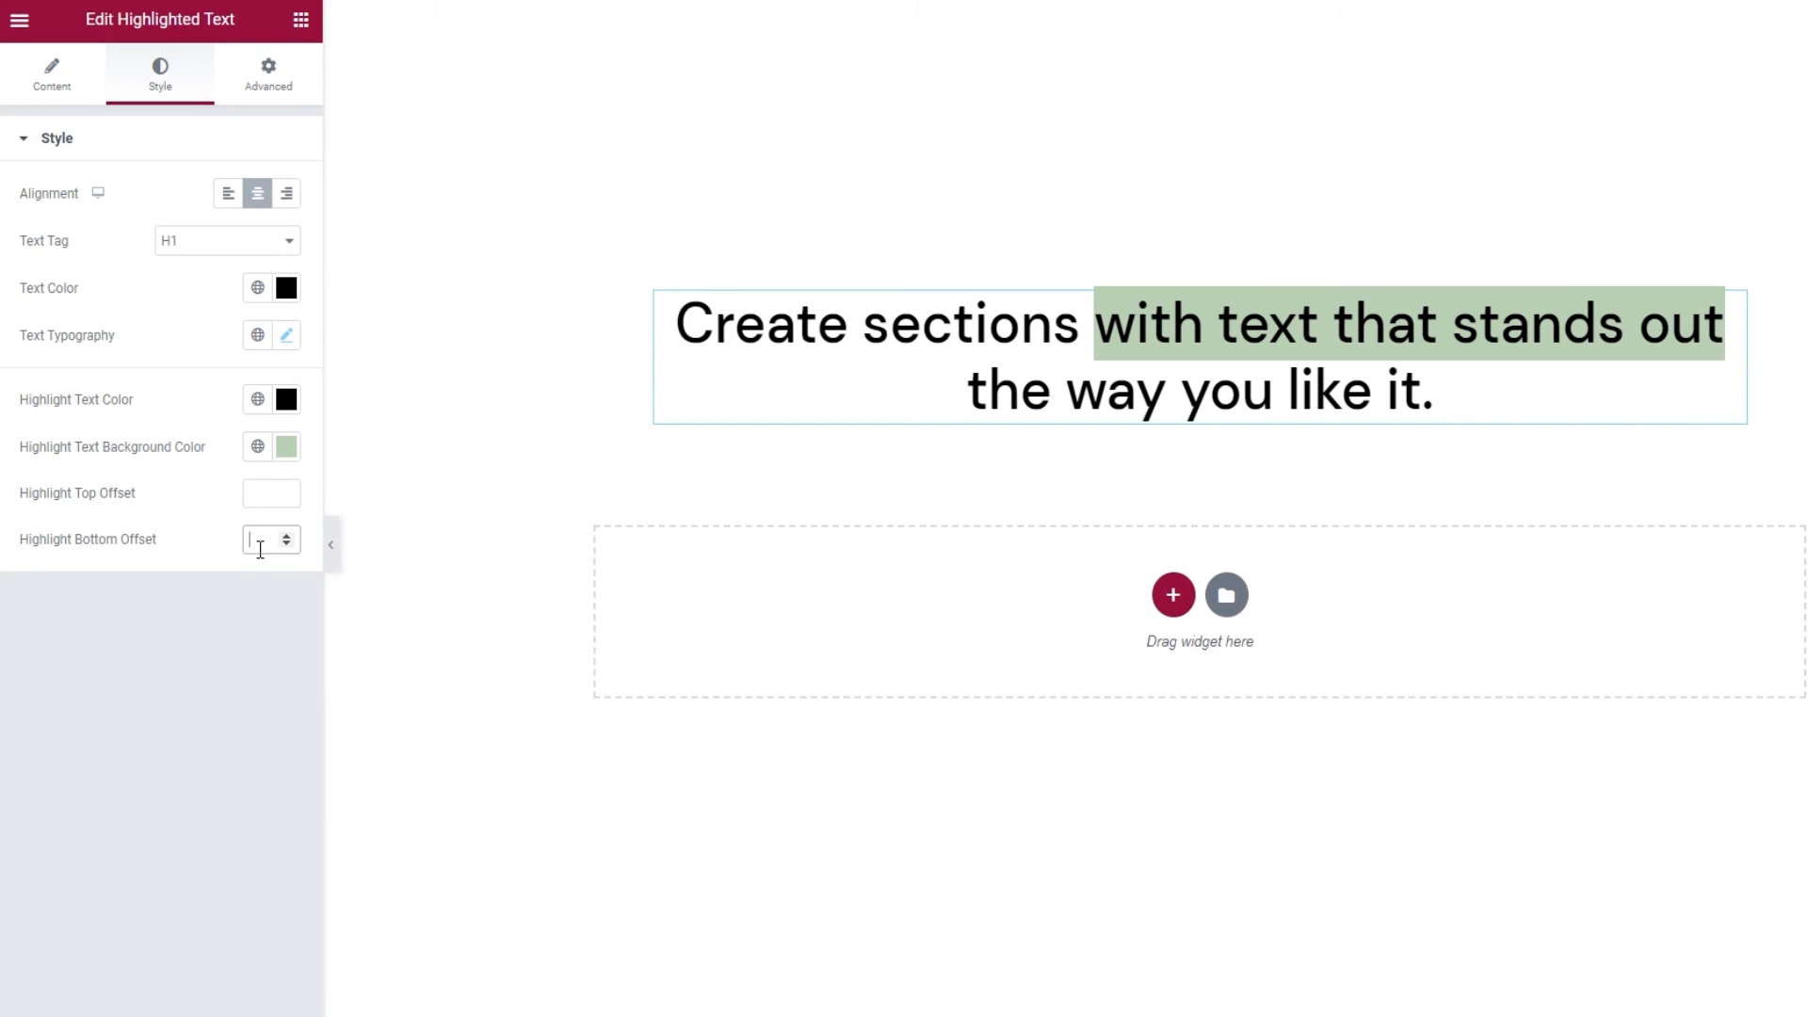
text(22)
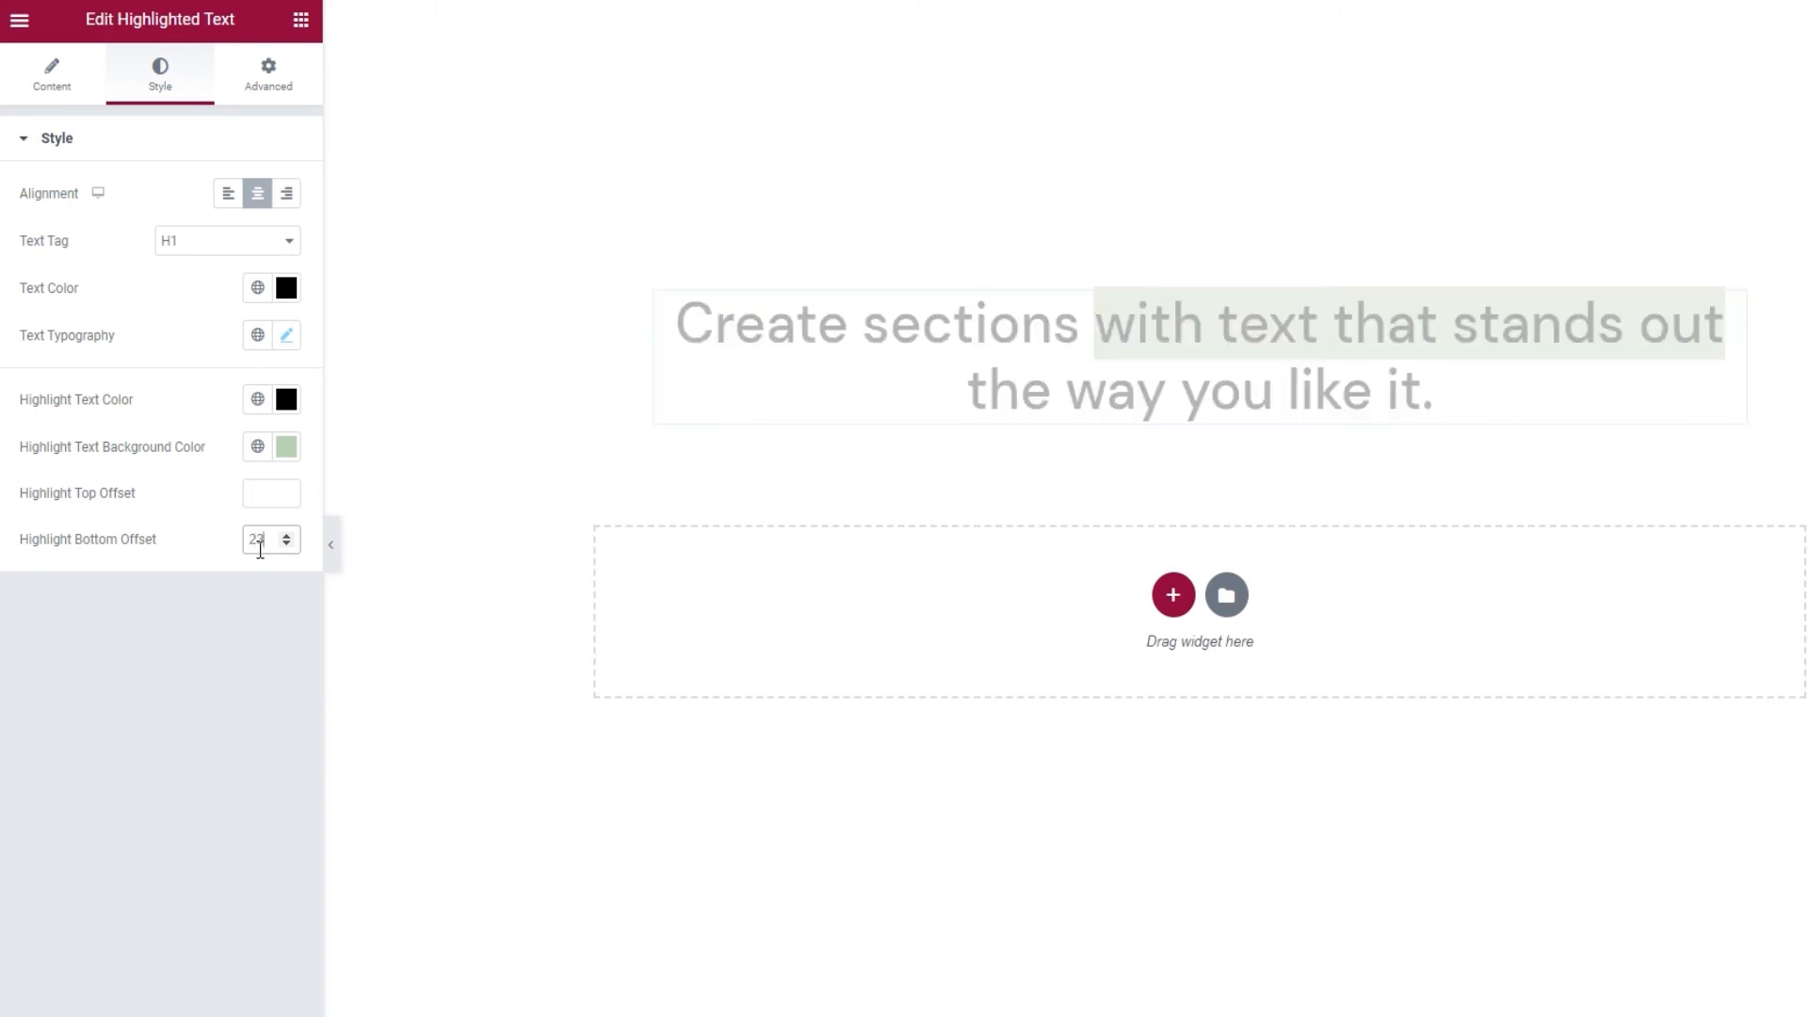
click(268, 491)
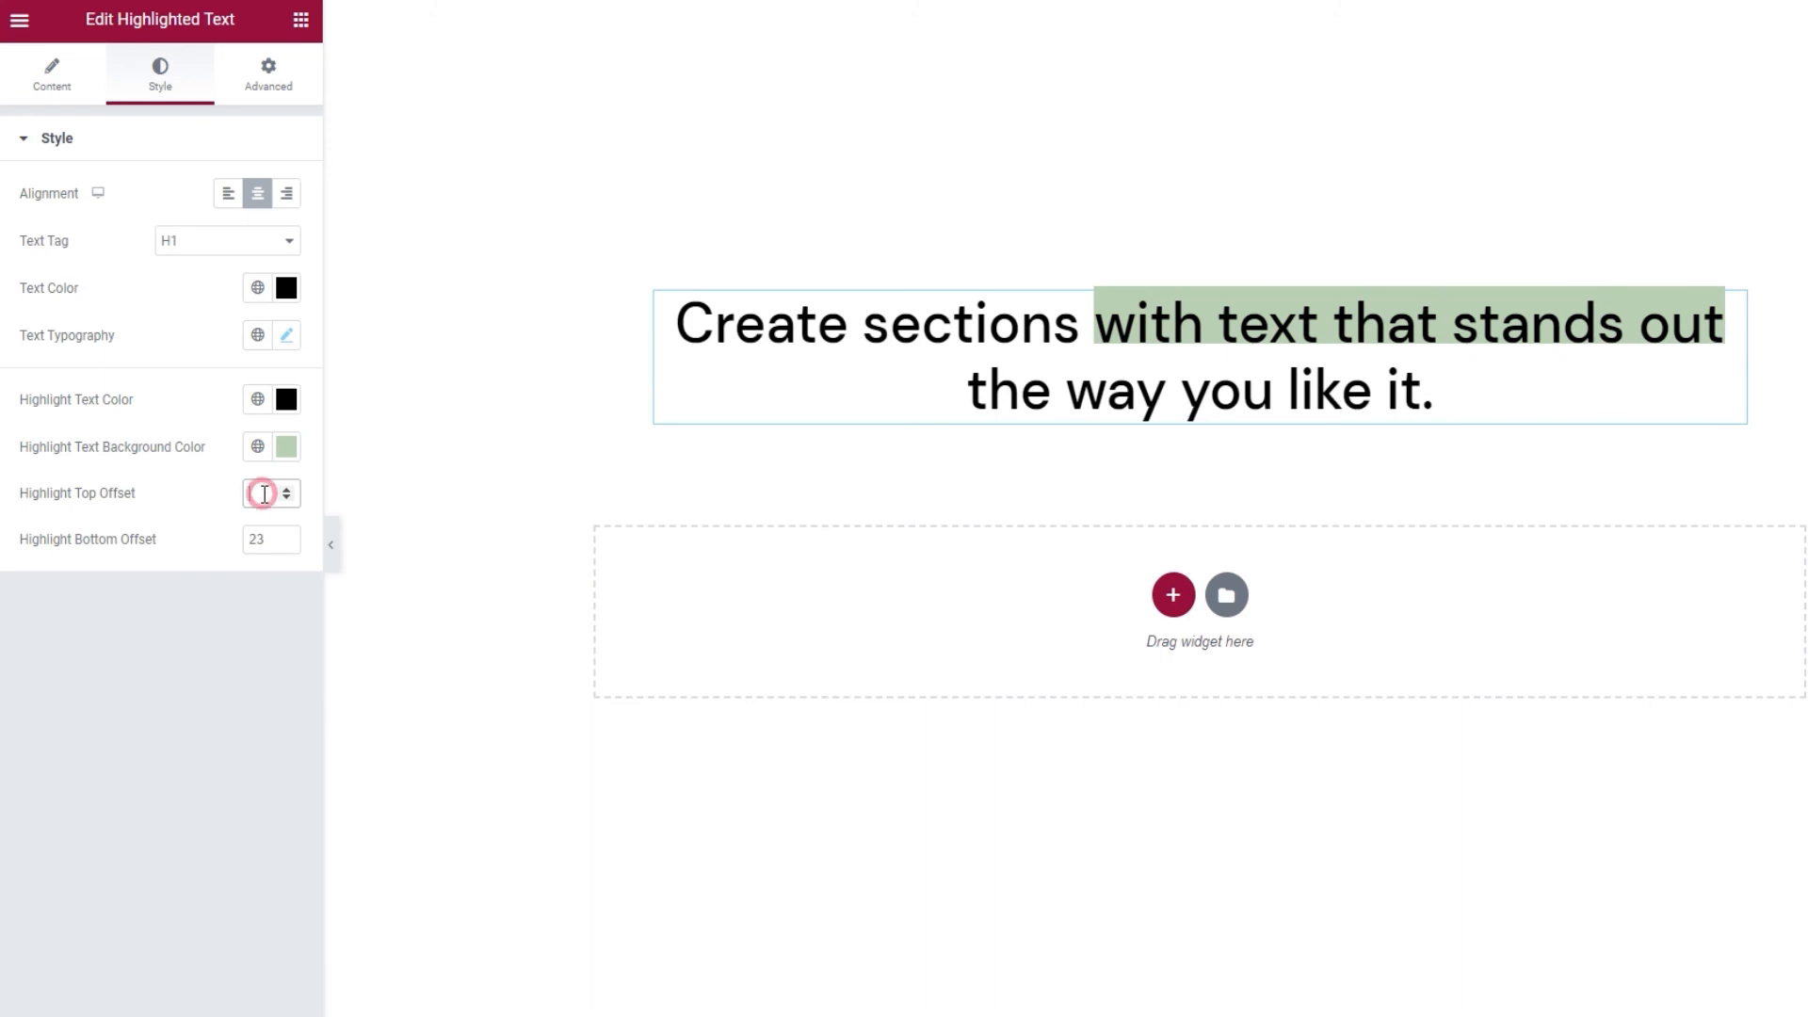
text(37)
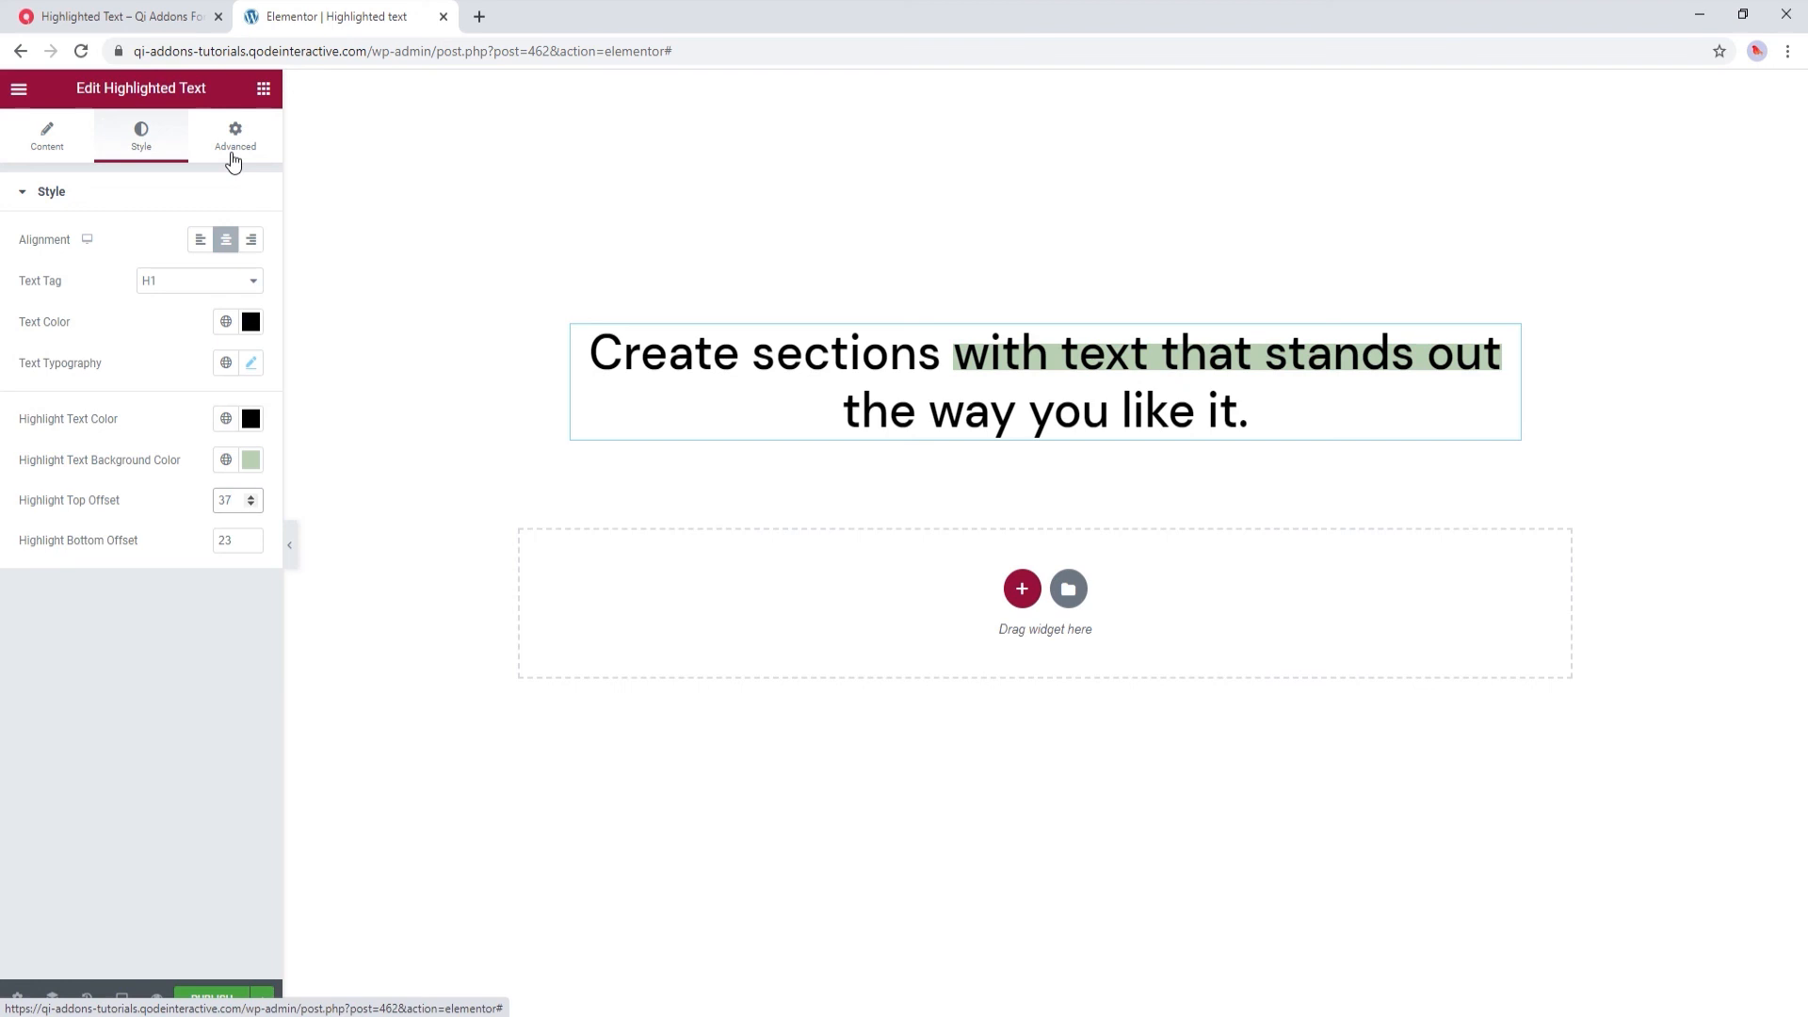
click(227, 499)
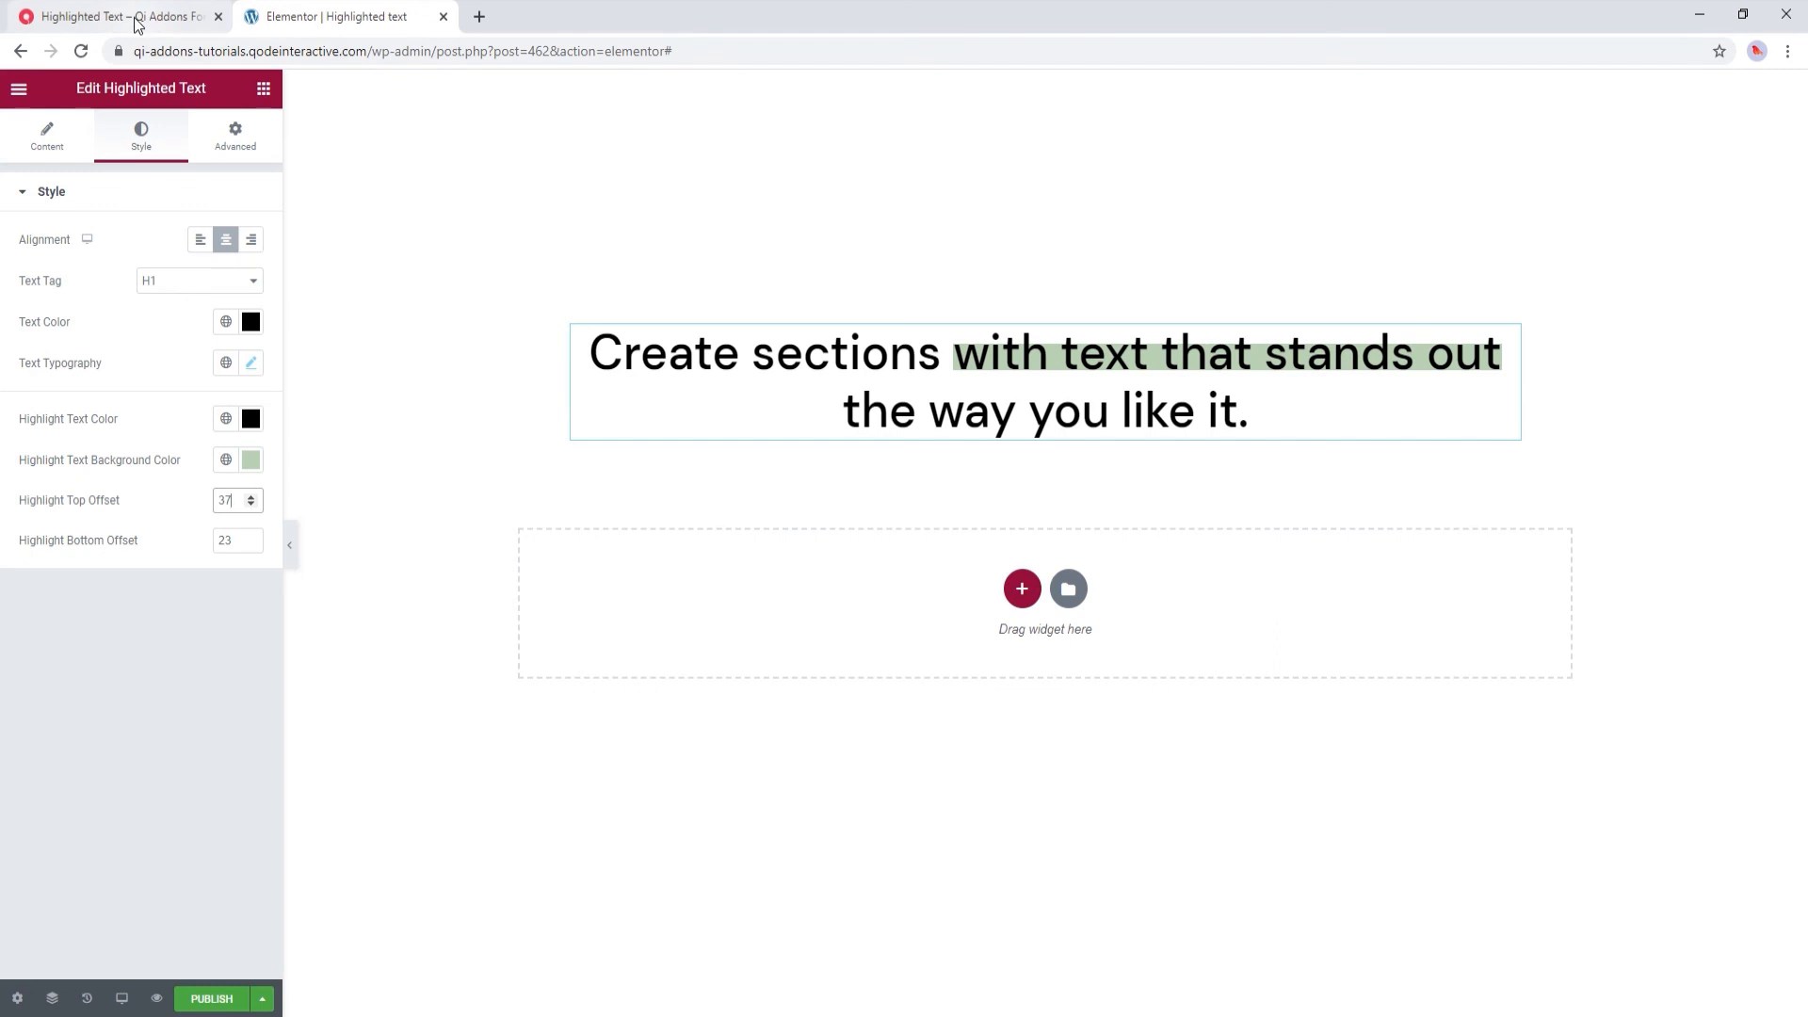
Switch to the Qi Addons Highlighted Text page and scroll past the yellow section to the green 'Create sections' heading example
click(115, 17)
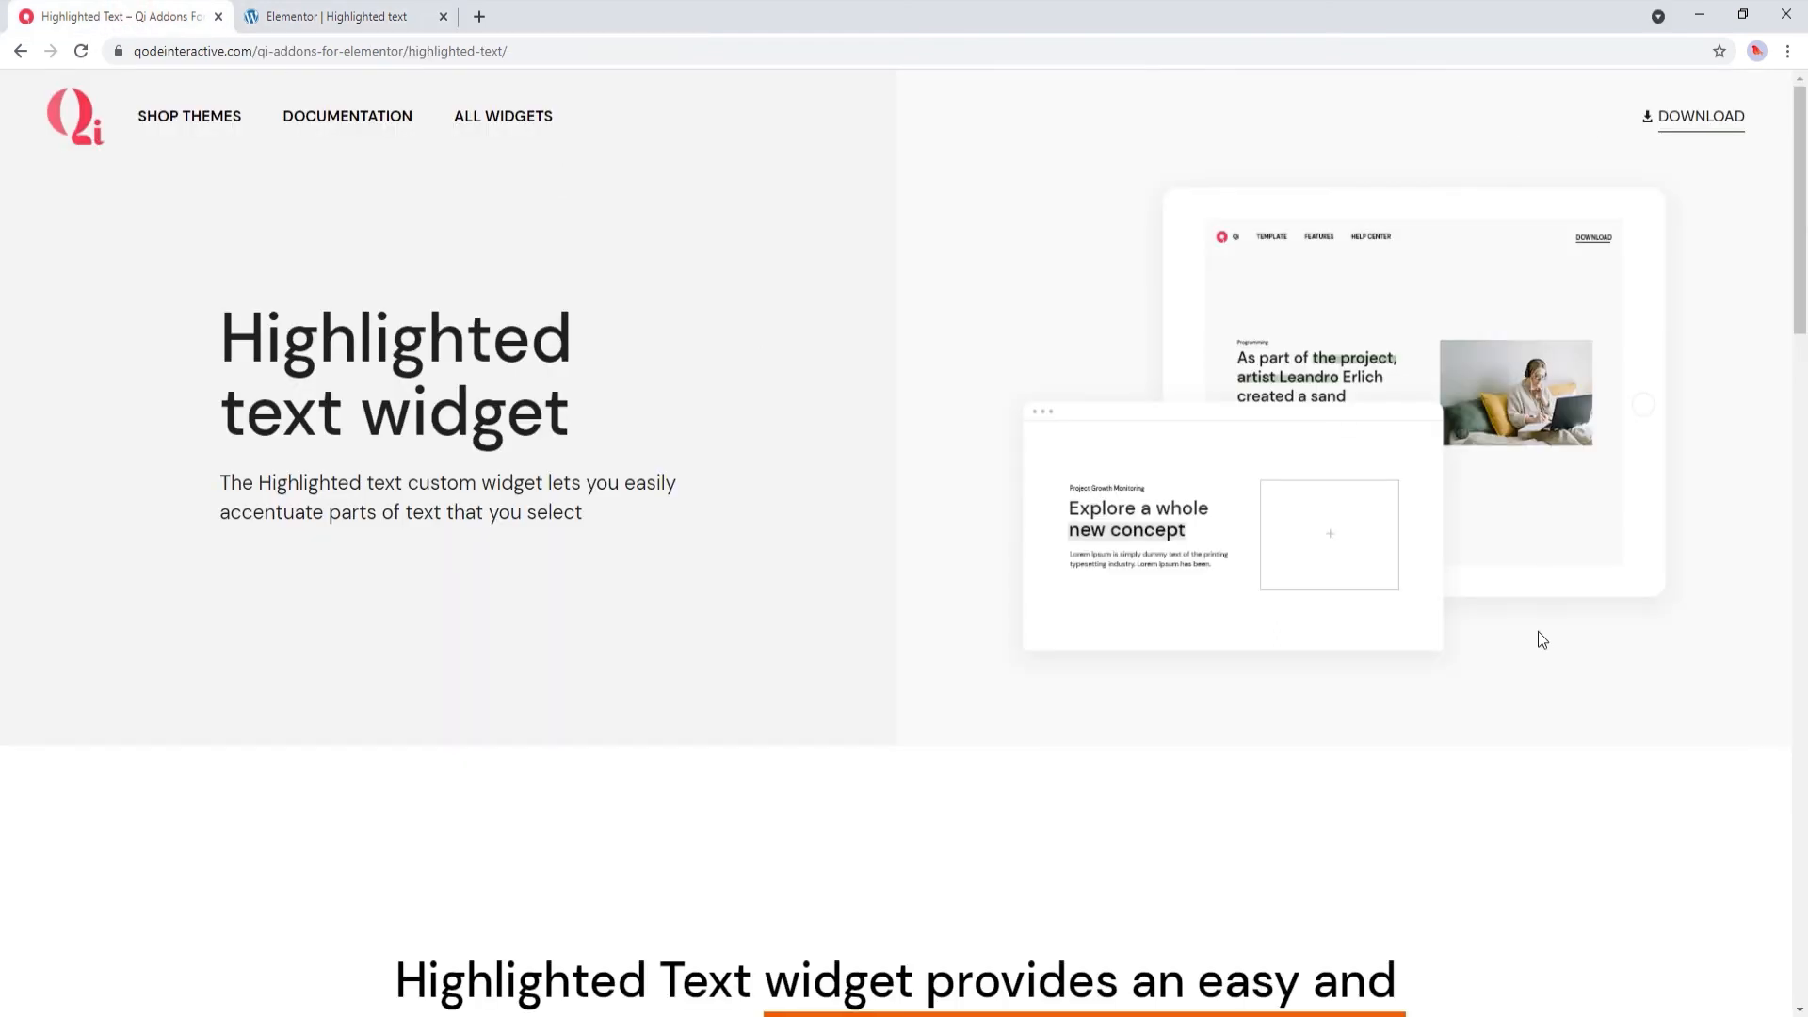
scroll(down, 3)
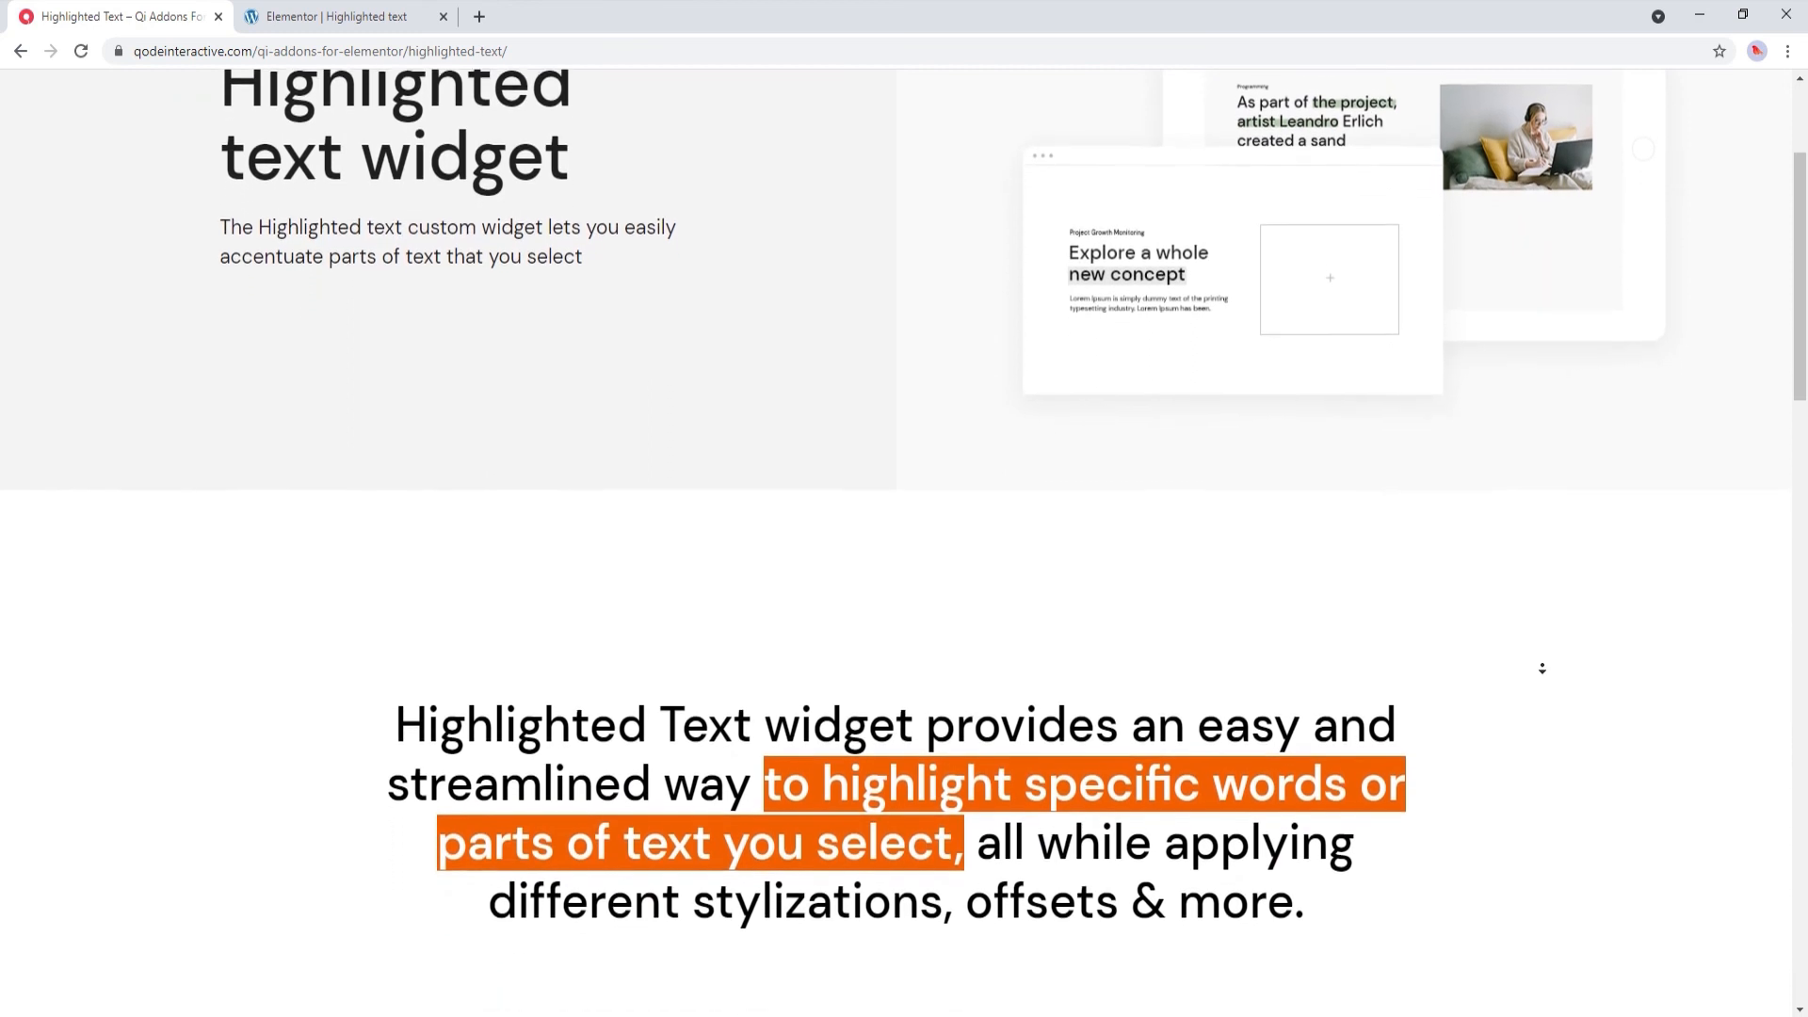
scroll(down, 3)
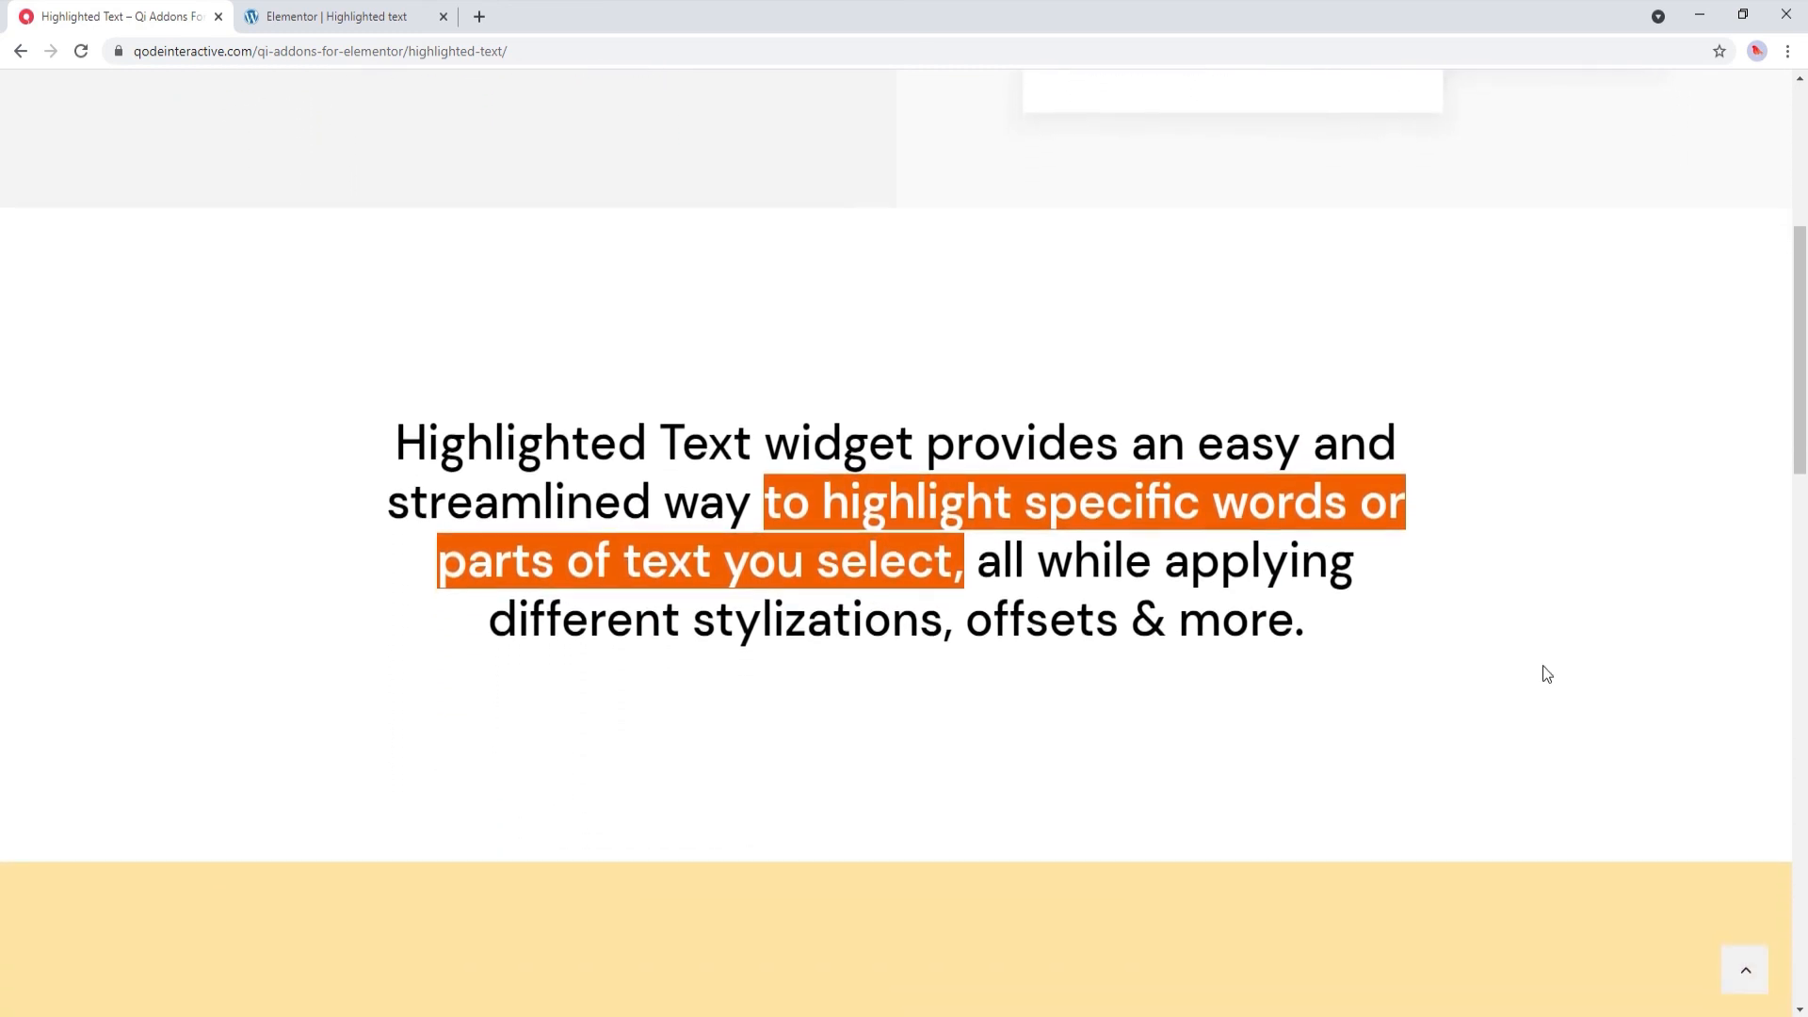
scroll(down, 3)
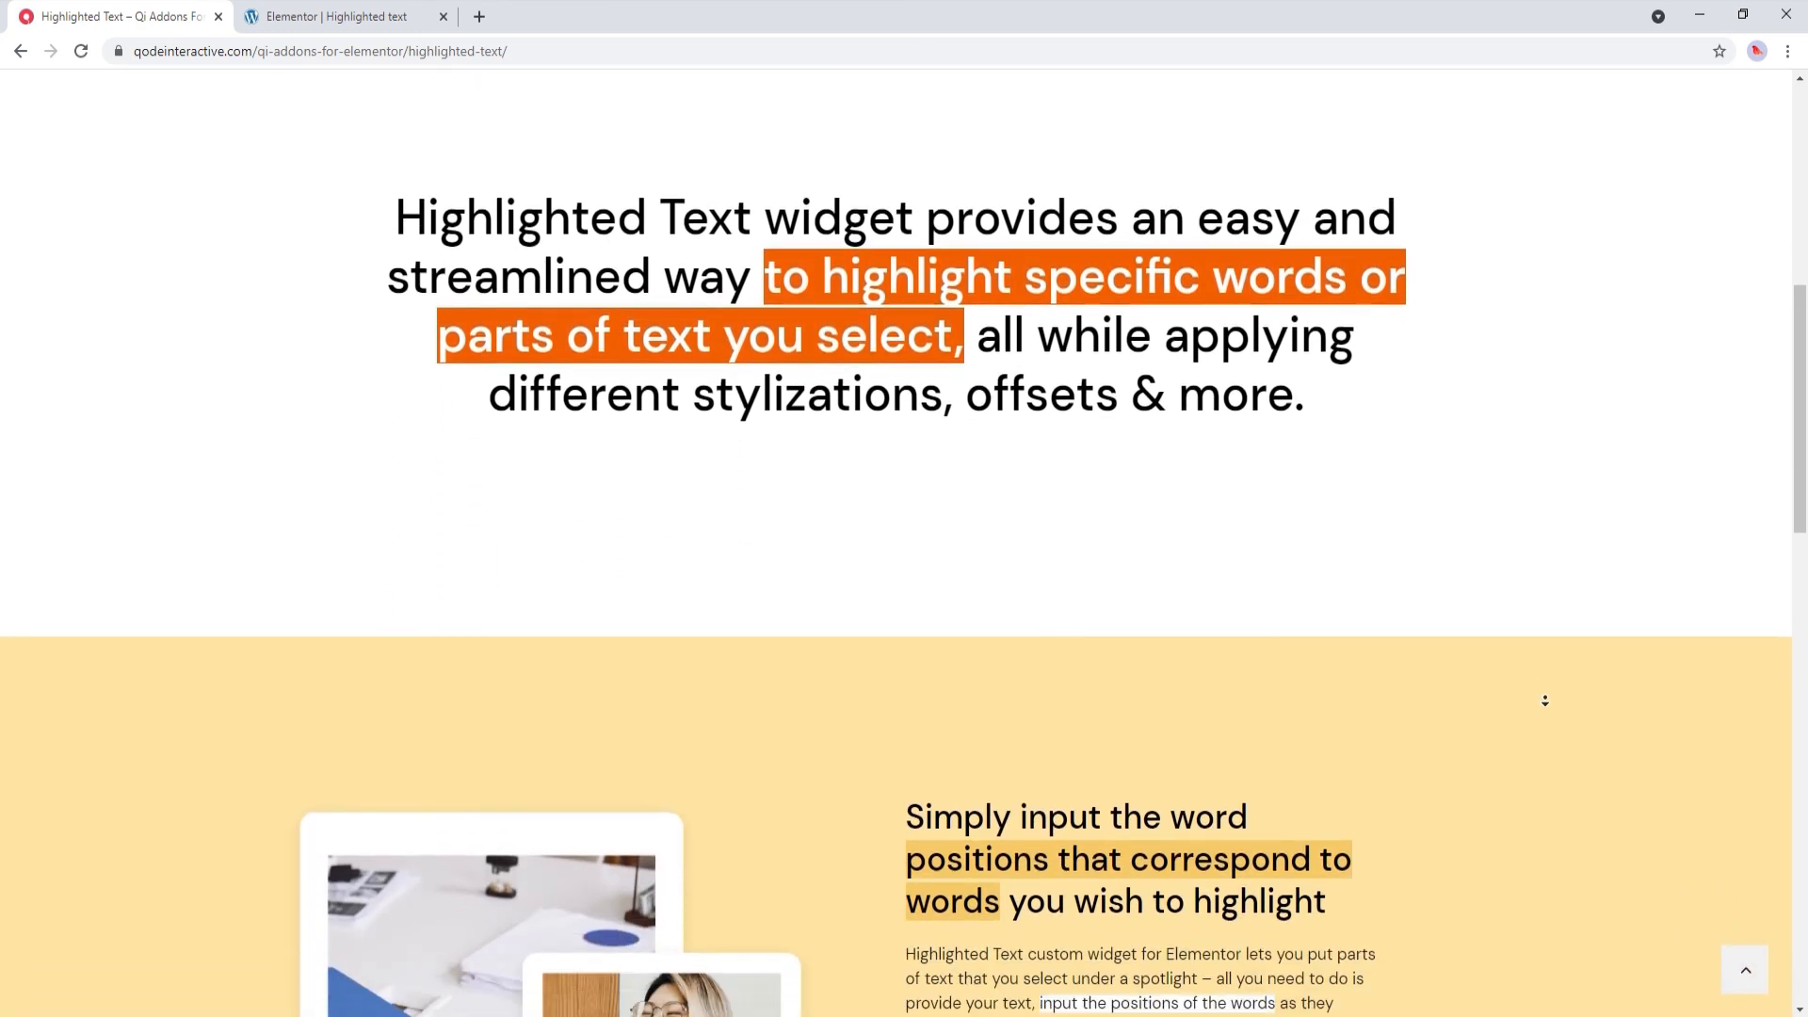
scroll(down, 3)
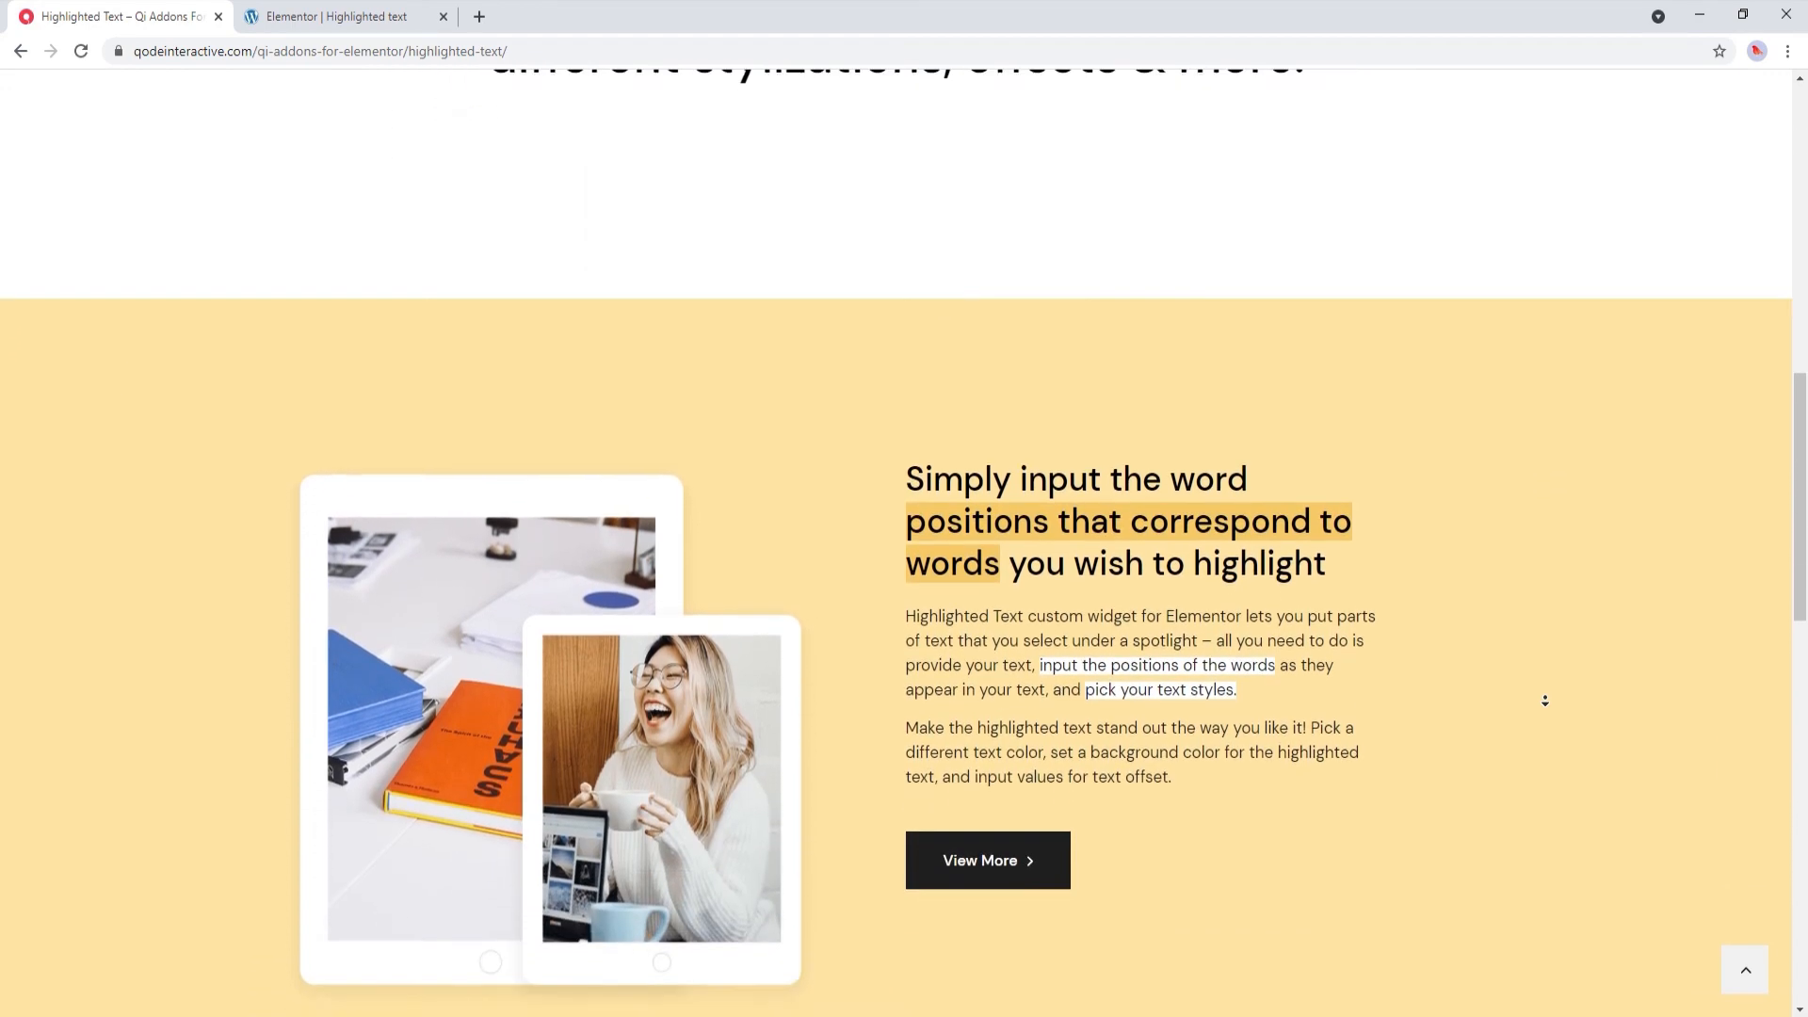
scroll(down, 3)
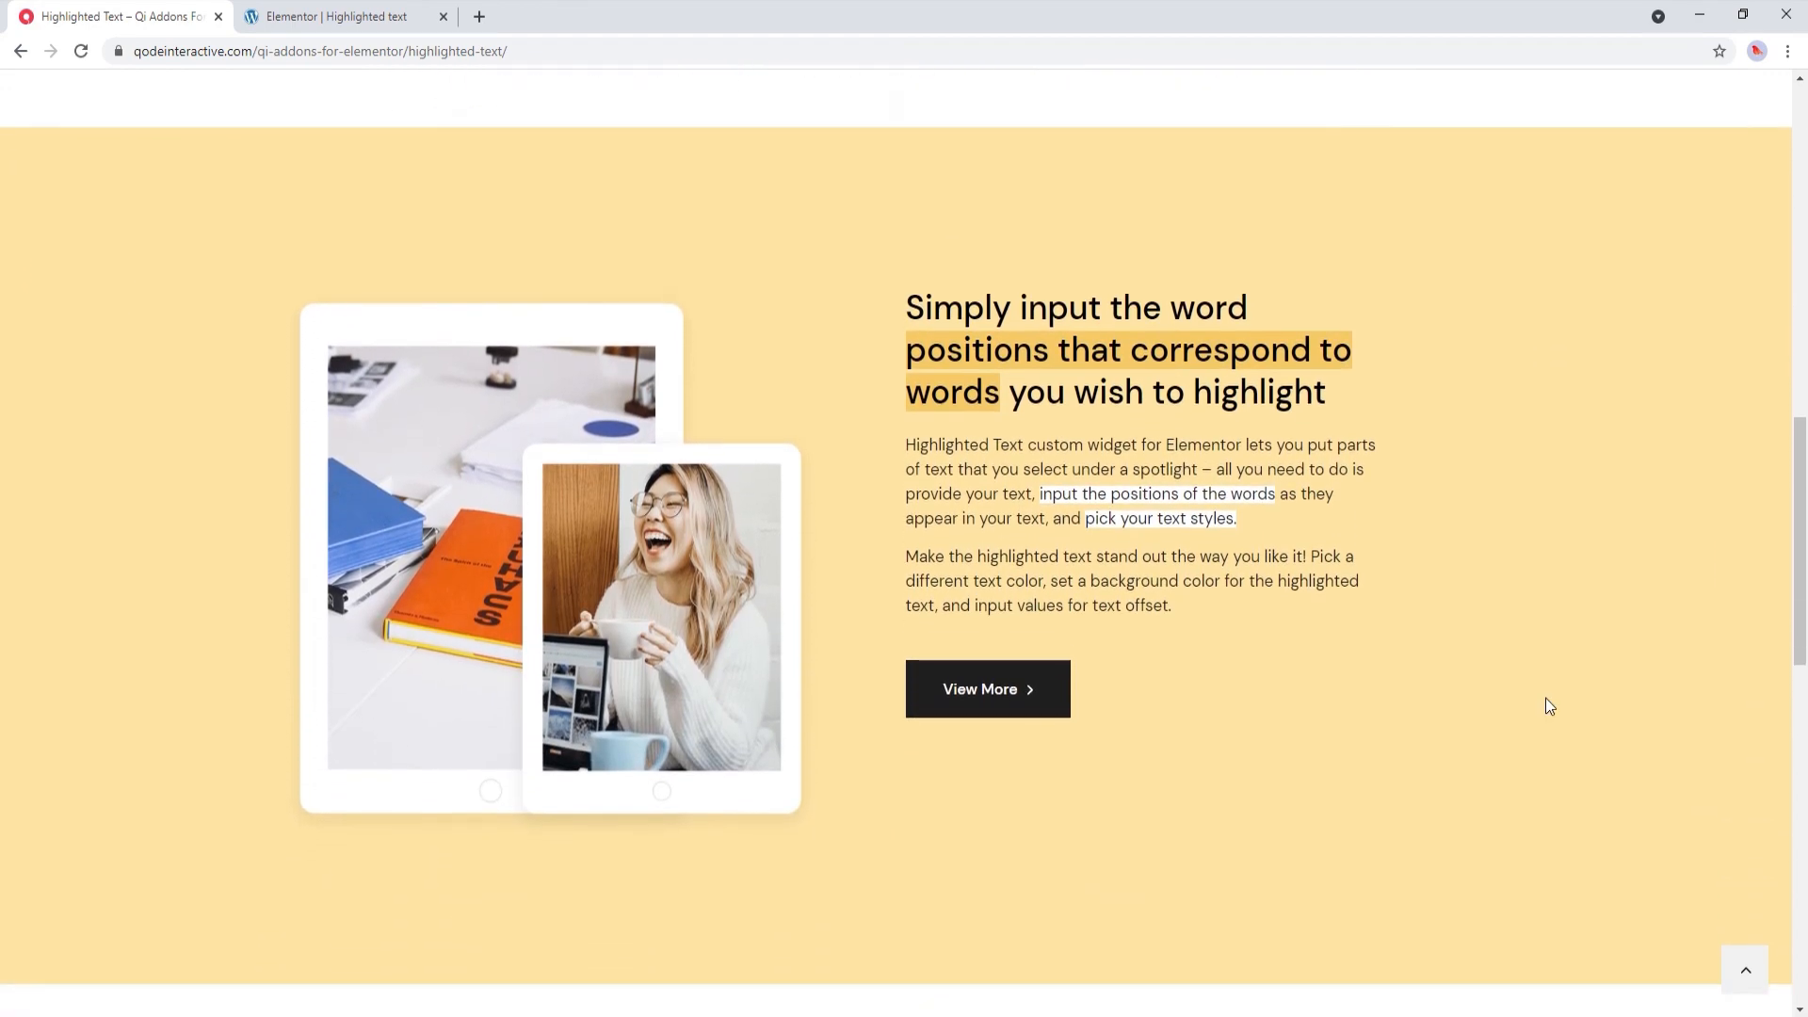
scroll(down, 3)
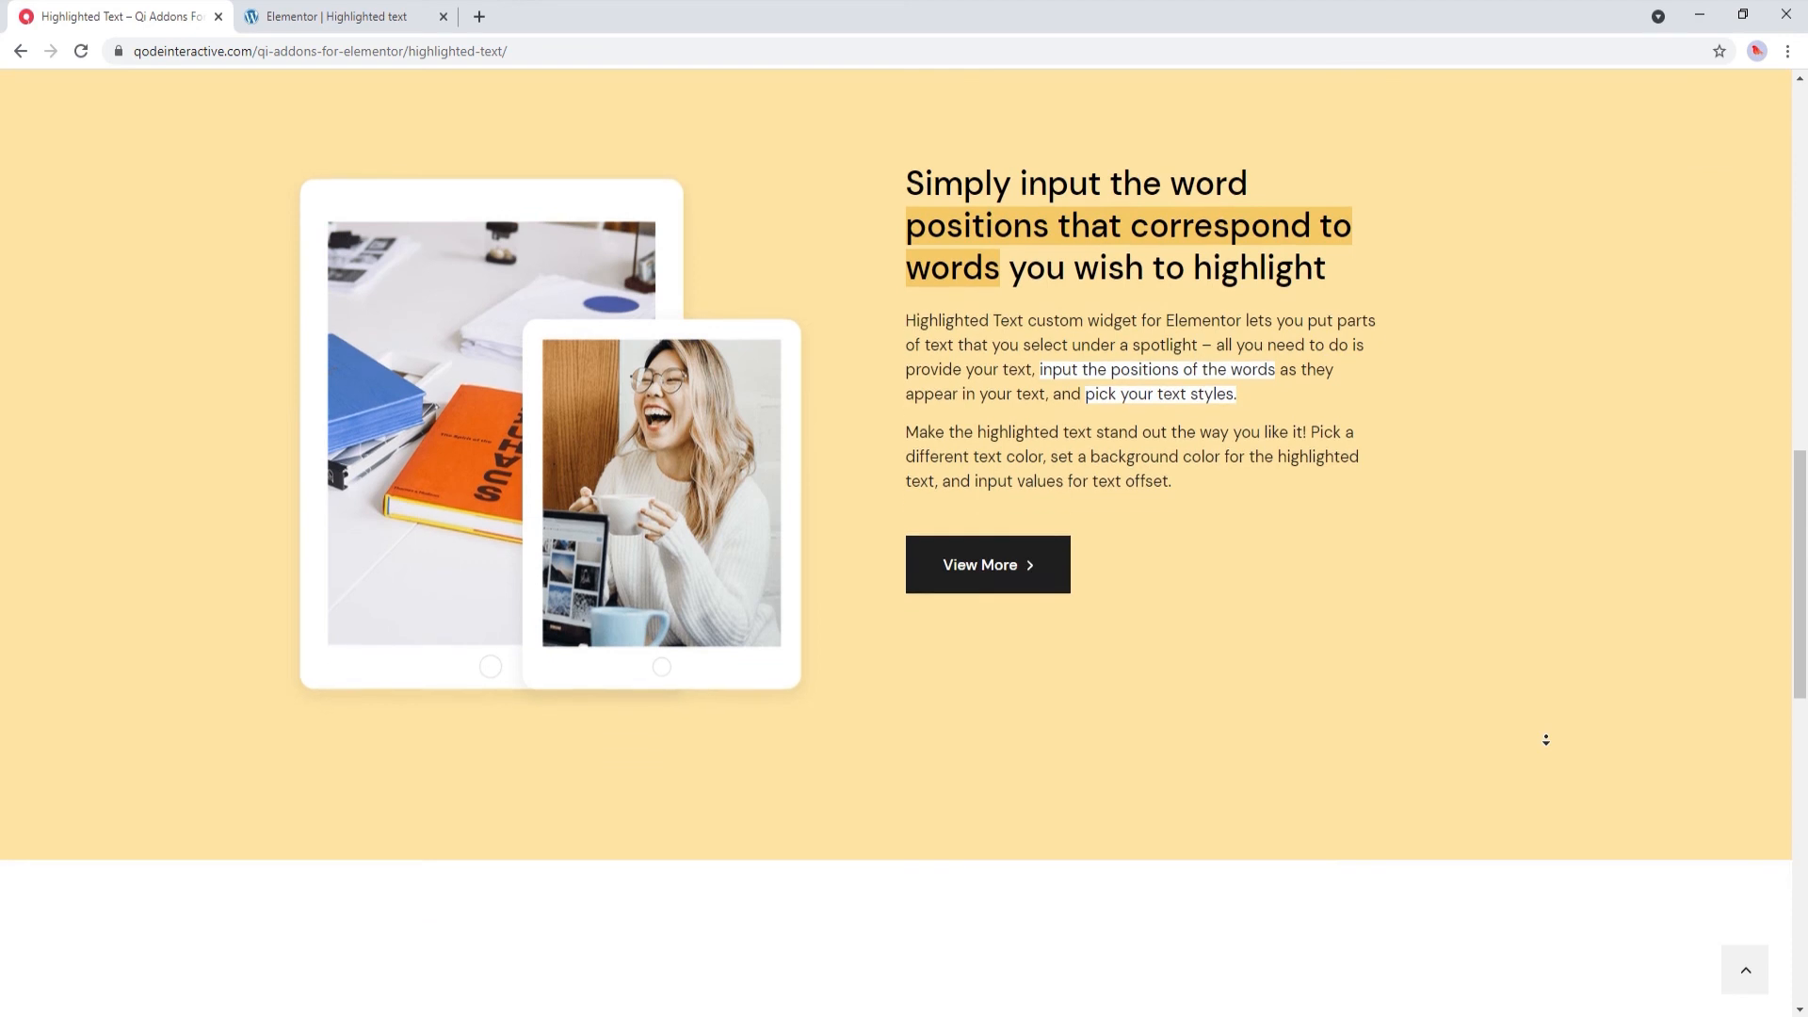
scroll(down, 3)
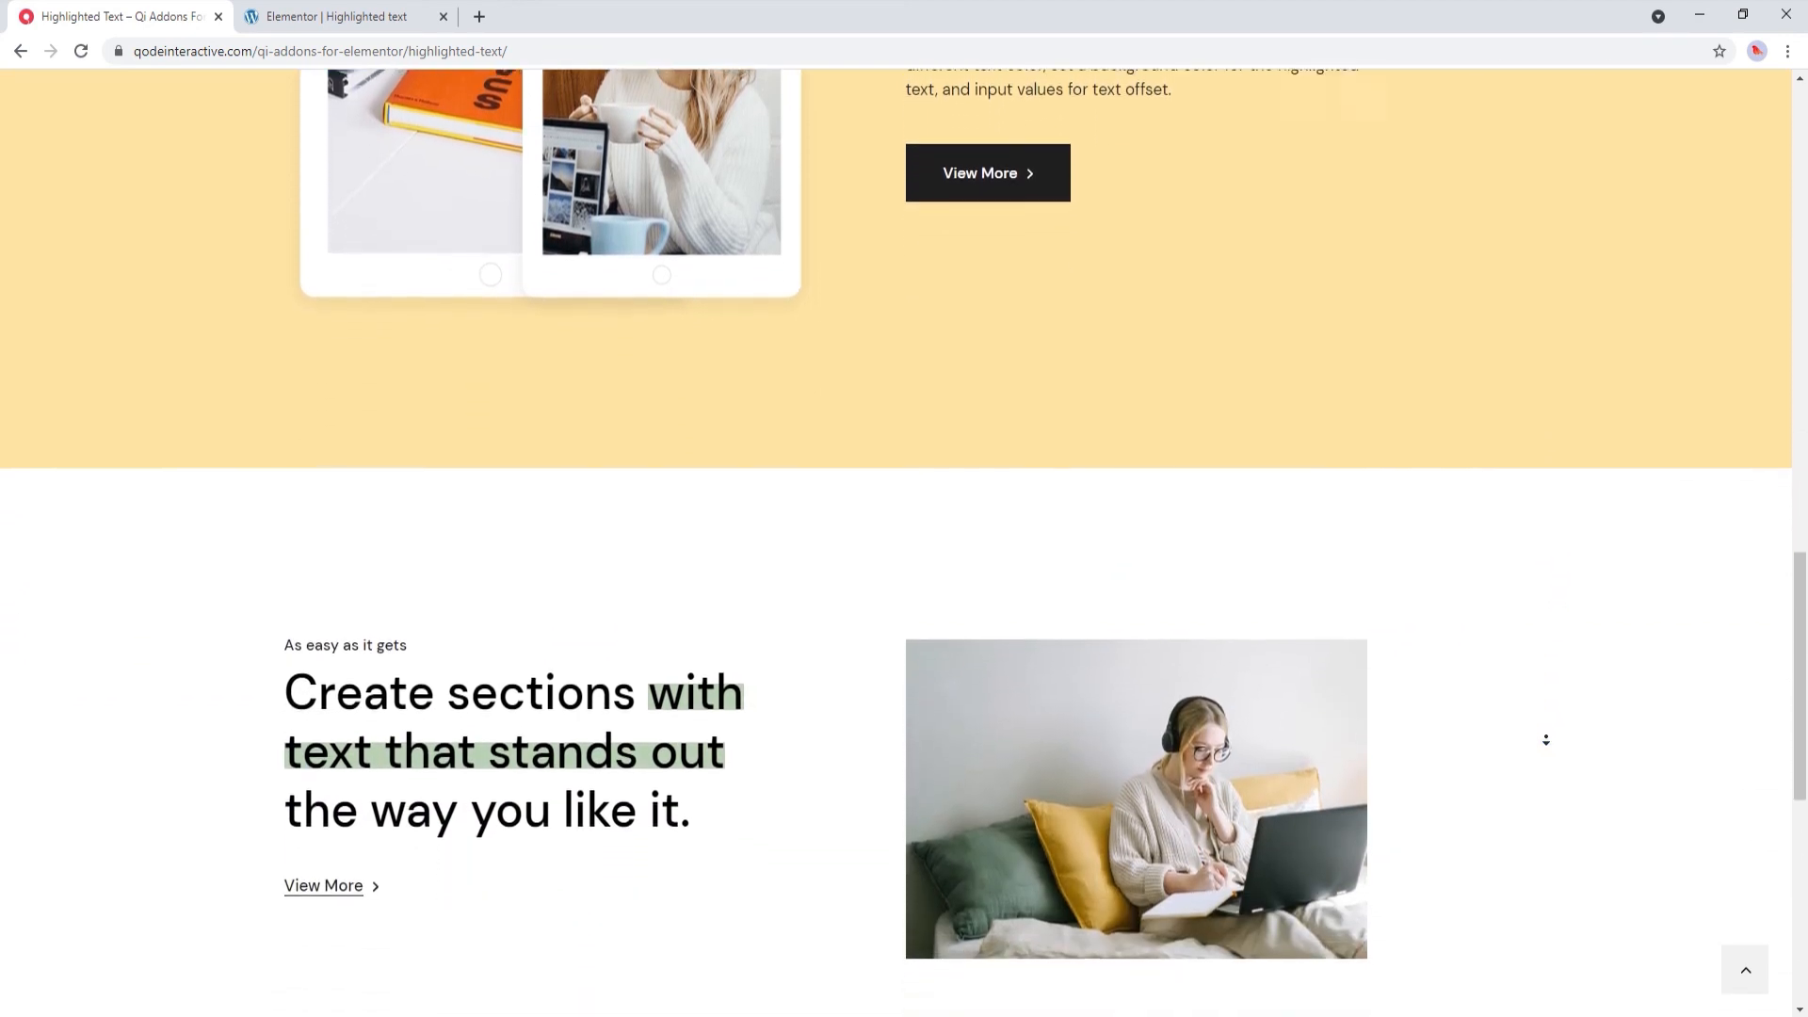
scroll(down, 3)
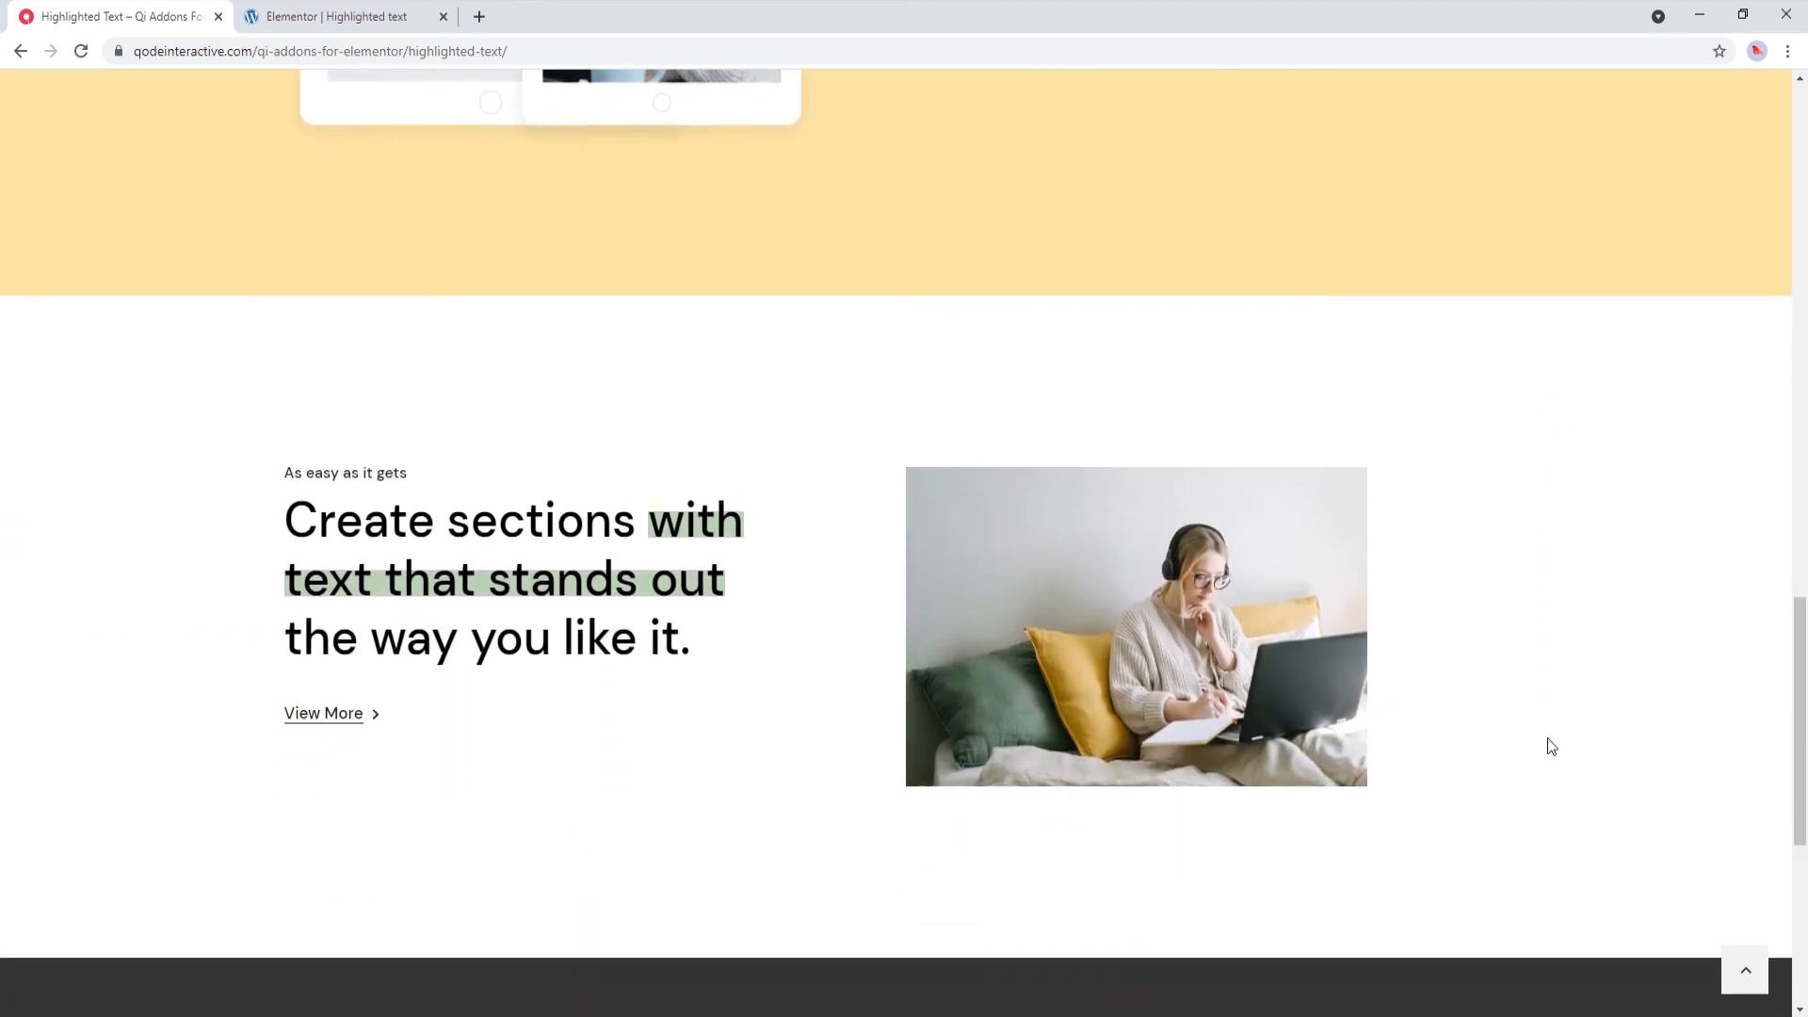